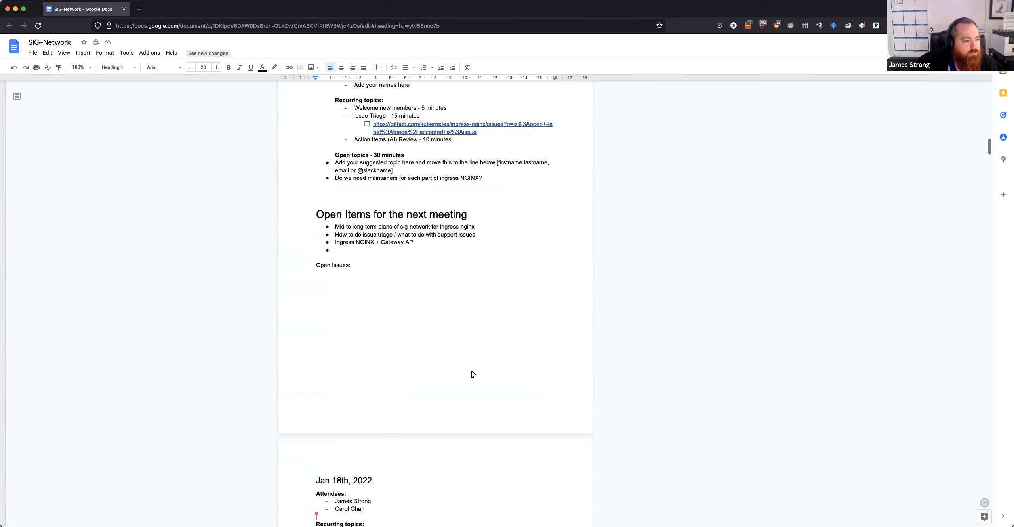
Open the Recurring topics triage-issues link from the Jan 18th notes in a new tab.
scroll("down", 3)
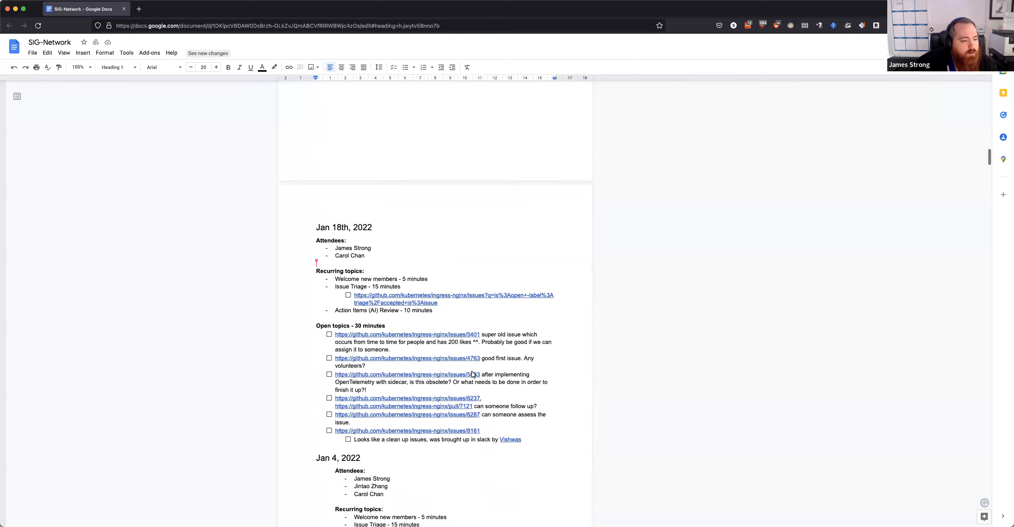
scroll("down", 3)
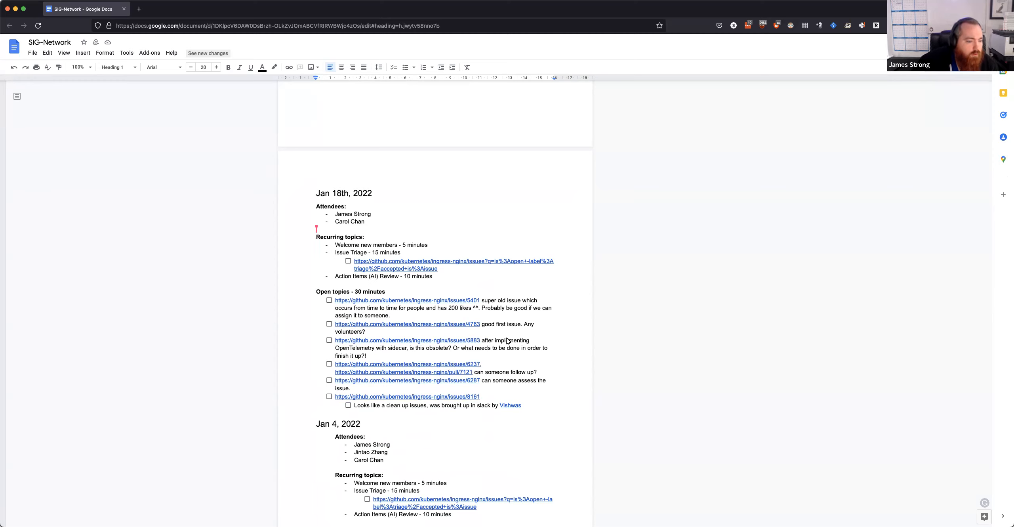
mouse_move(527, 383)
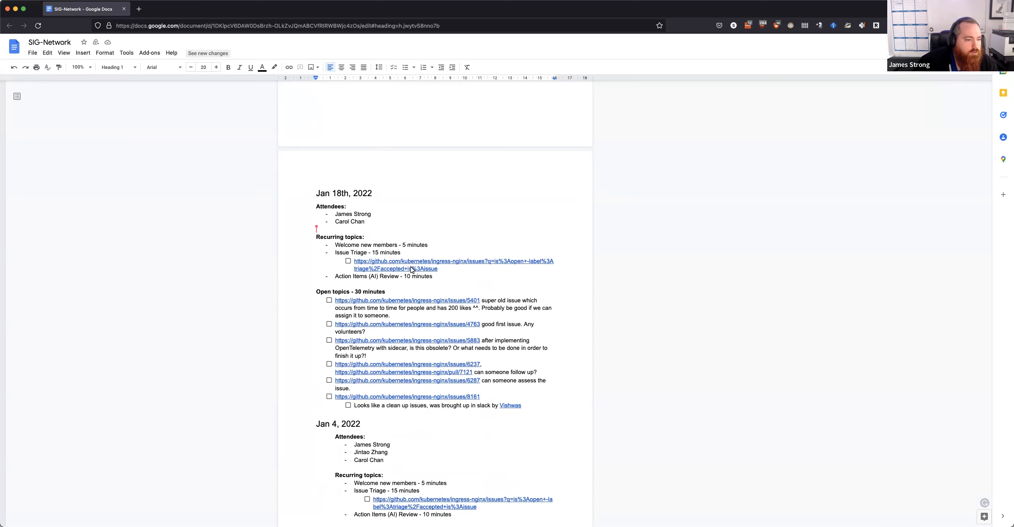
right_click(410, 280)
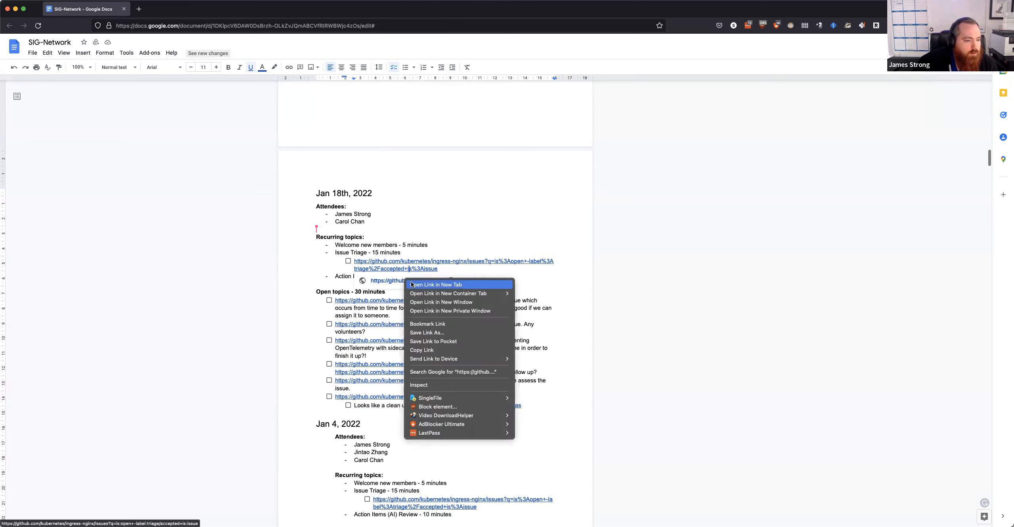
left_click(436, 284)
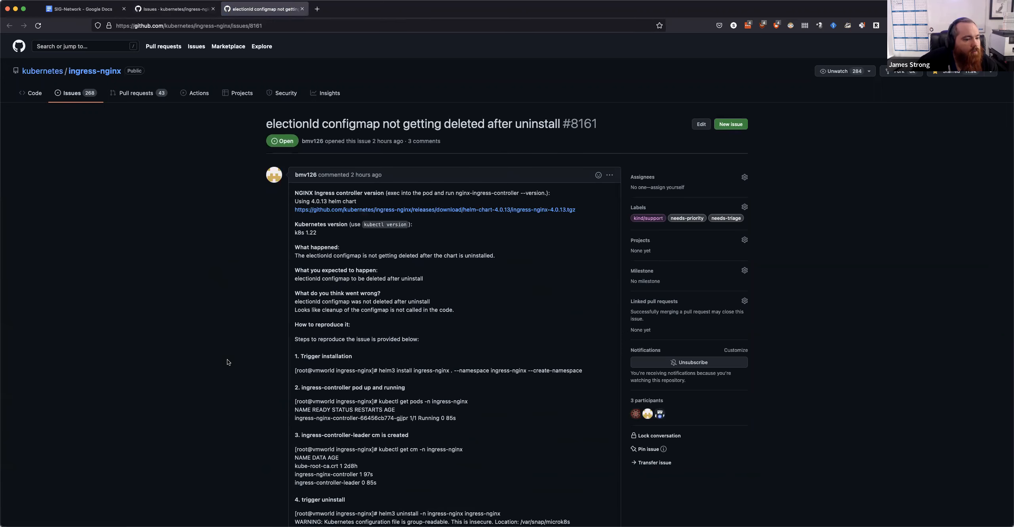
Read through issue #8161's report and reproduction steps on the electionId configmap.
scroll("down", 3)
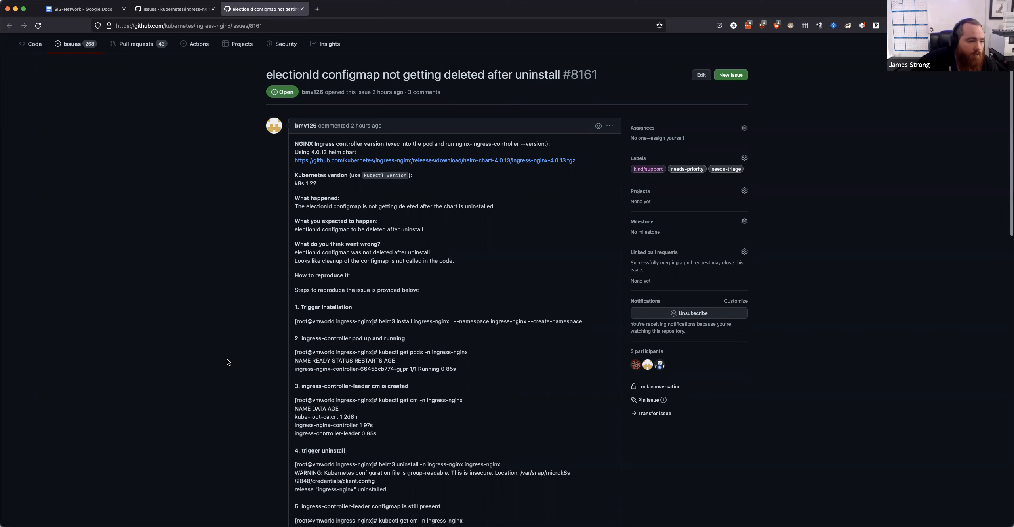
scroll("down", 3)
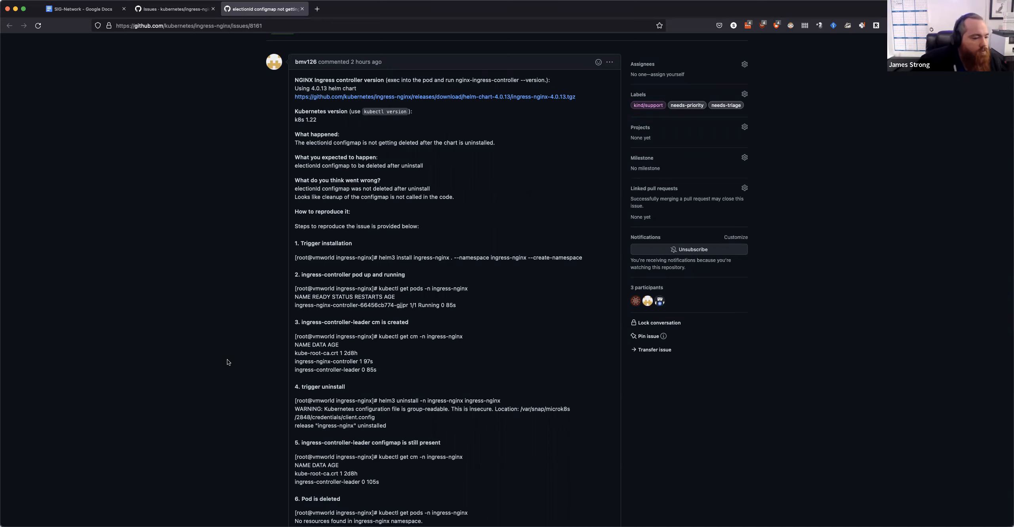
scroll("down", 3)
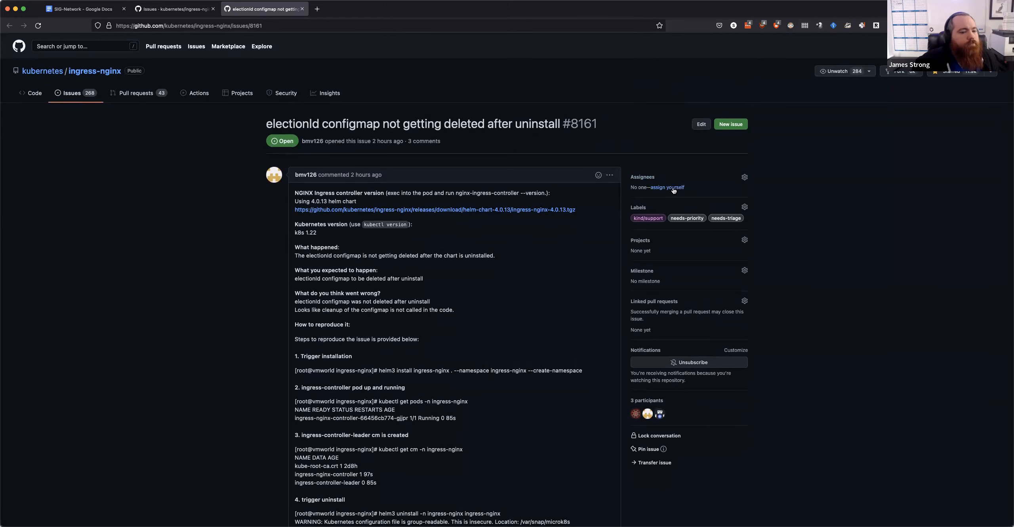
Assign issue #8161 to yourself from the Assignees sidebar.
left_click(666, 188)
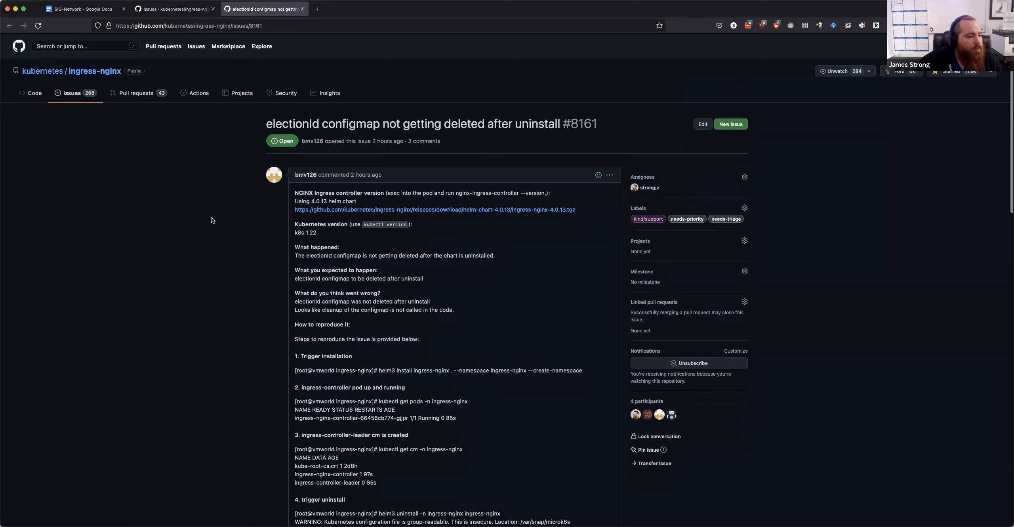
mouse_move(343, 290)
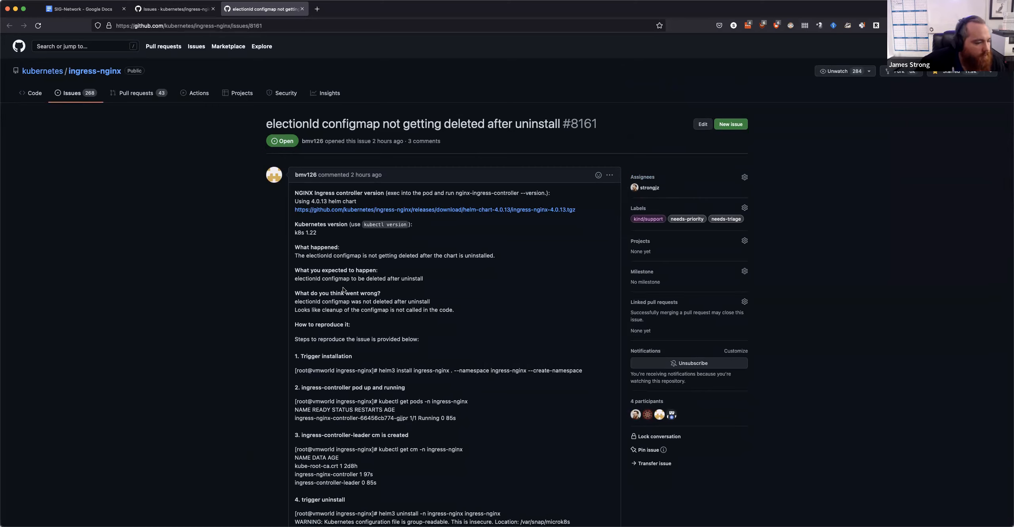
mouse_move(382, 113)
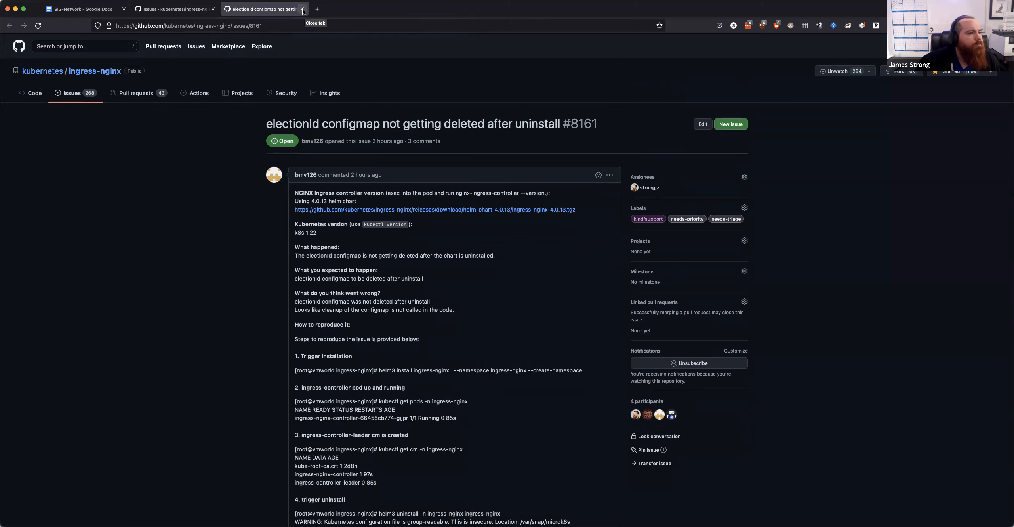
Close the #8161 tab and bring up issue #8160 in a new tab.
left_click(302, 9)
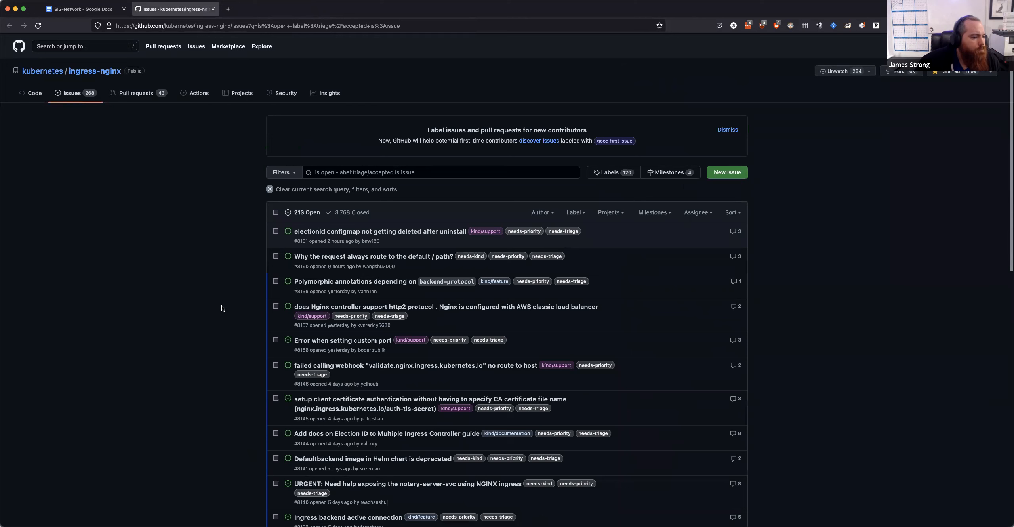
right_click(373, 256)
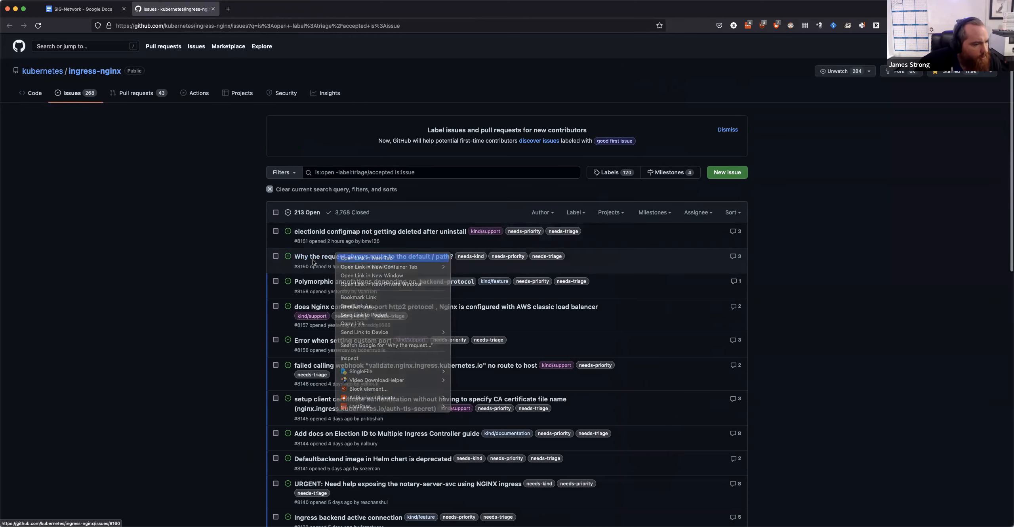
left_click(379, 266)
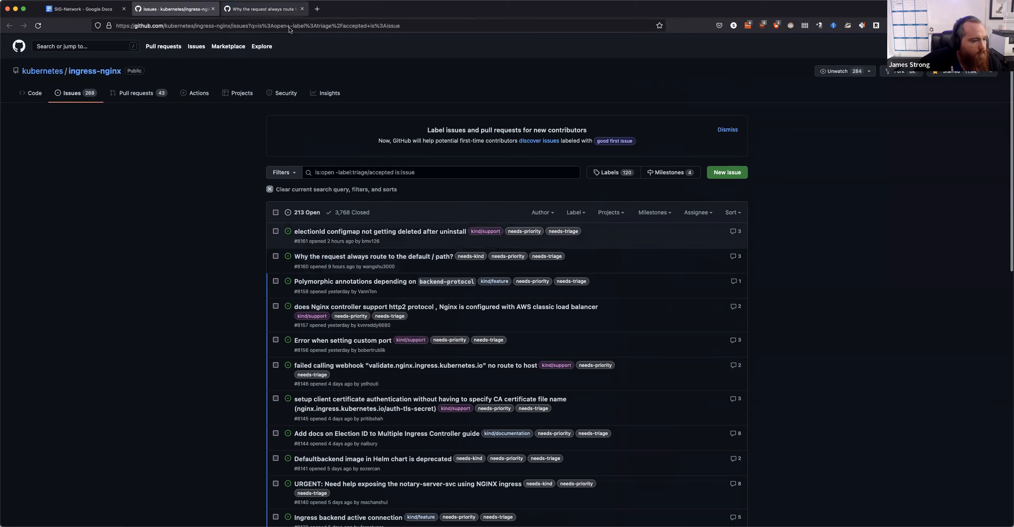
left_click(373, 256)
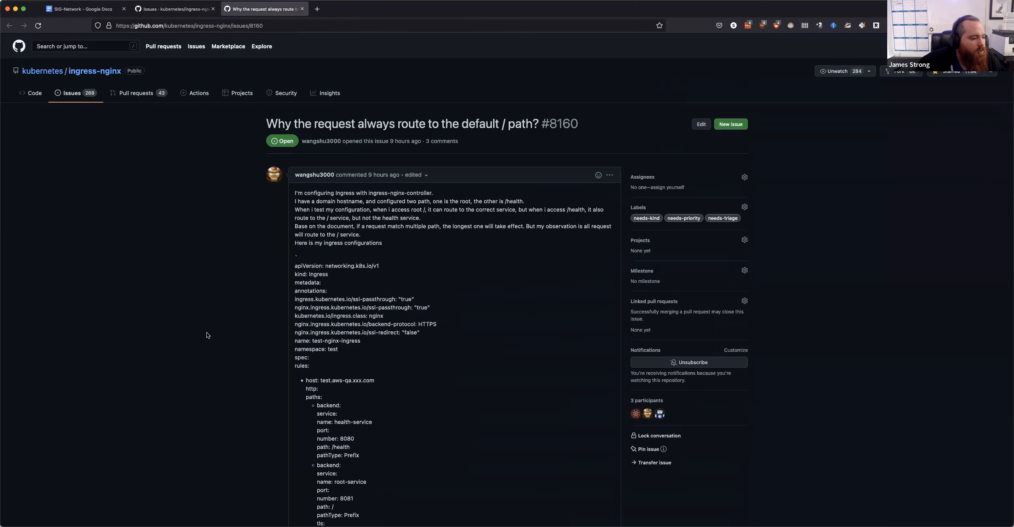
Read issue #8160's configuration and the two maintainer replies.
scroll("down", 3)
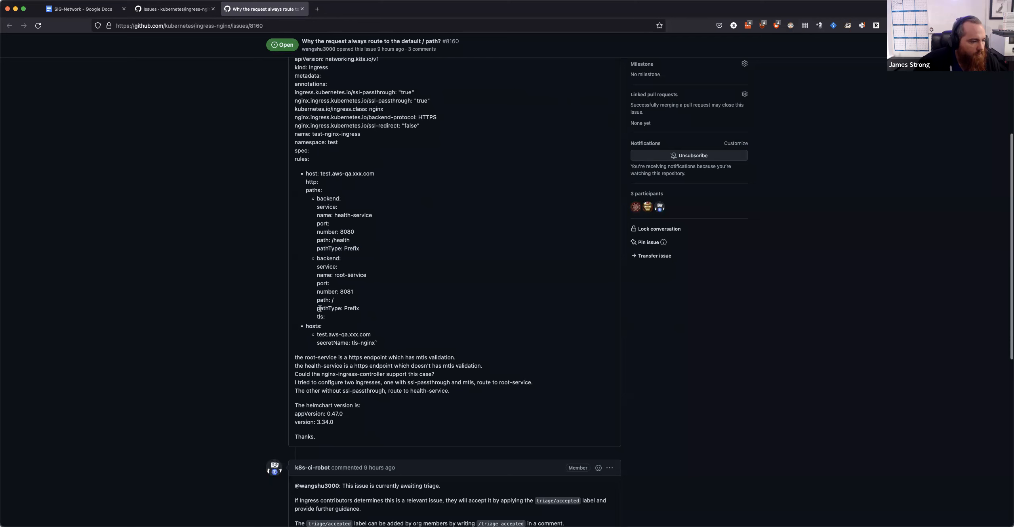
scroll("down", 3)
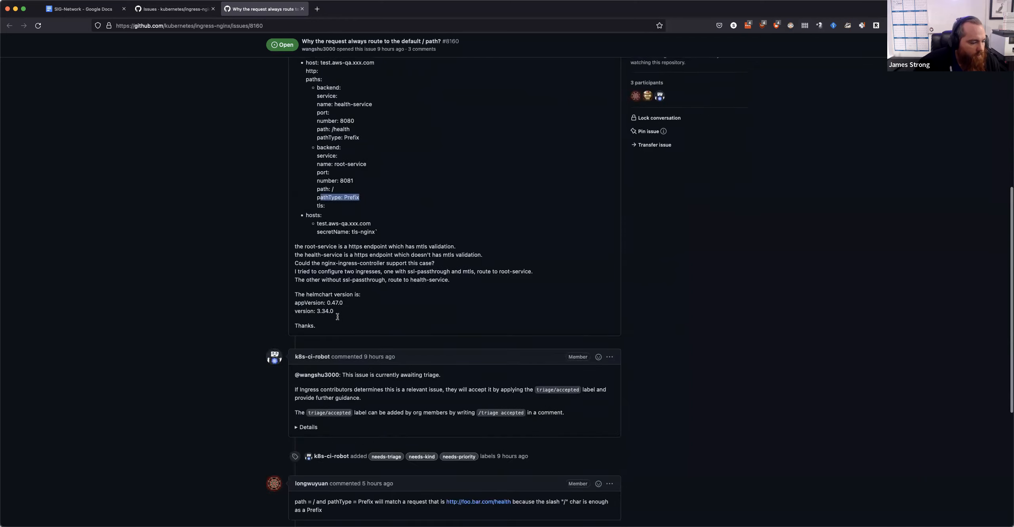
scroll("down", 3)
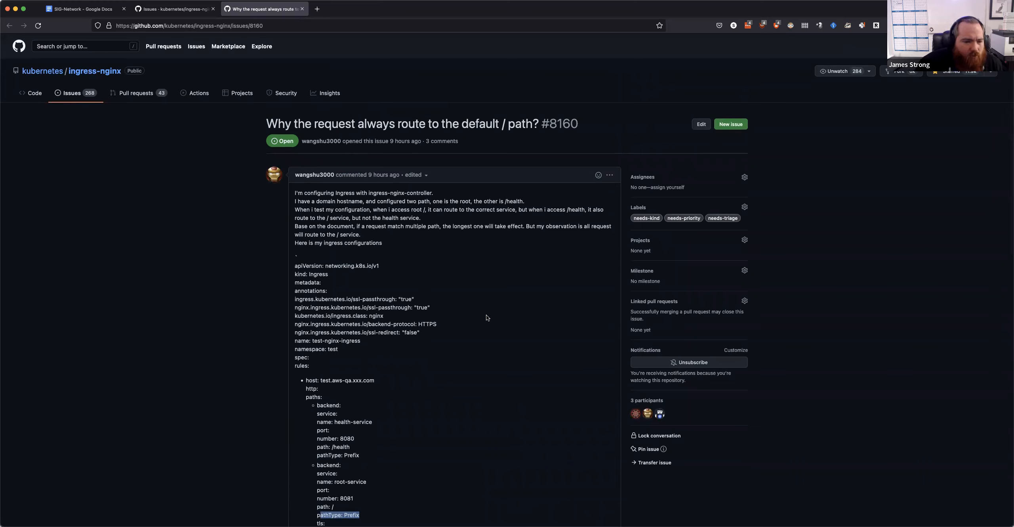
mouse_move(451, 373)
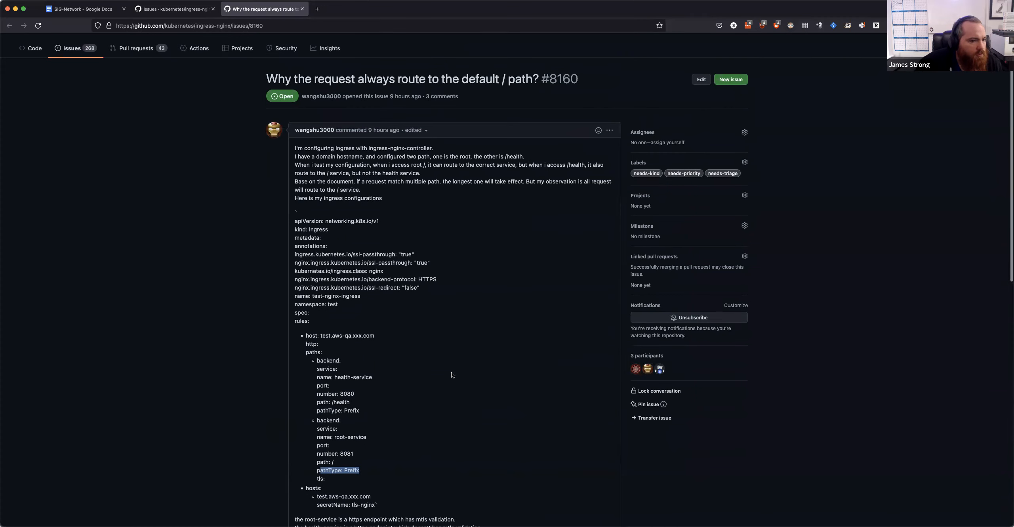
scroll("down", 3)
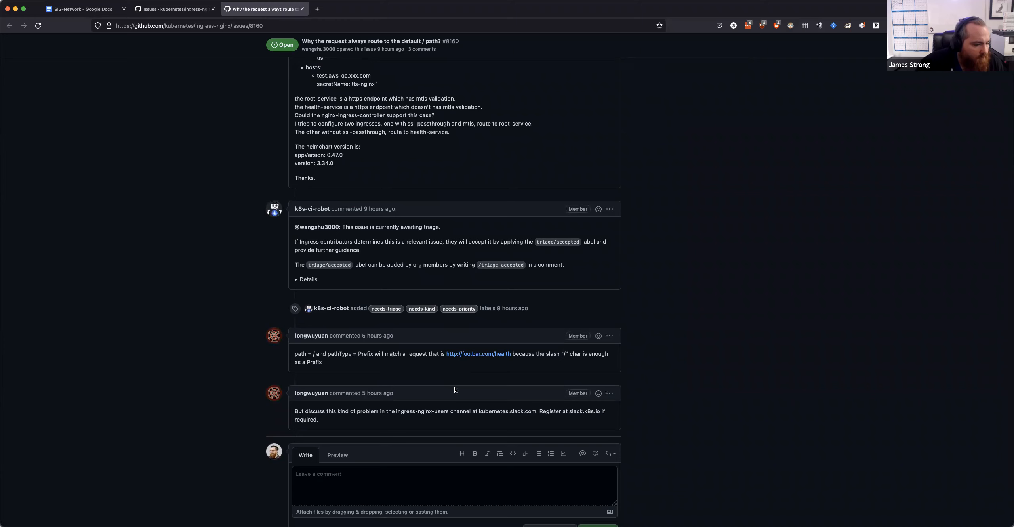
mouse_move(433, 408)
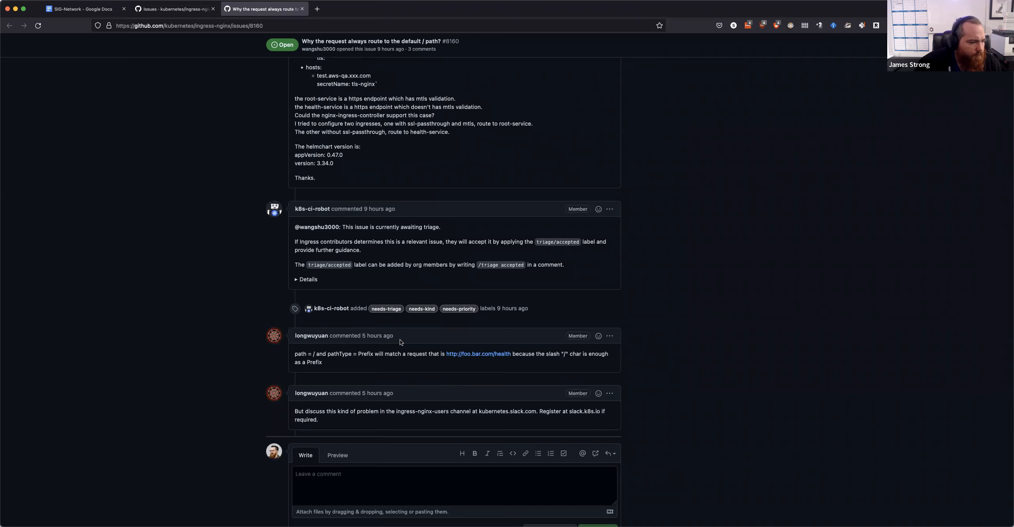
scroll("down", 3)
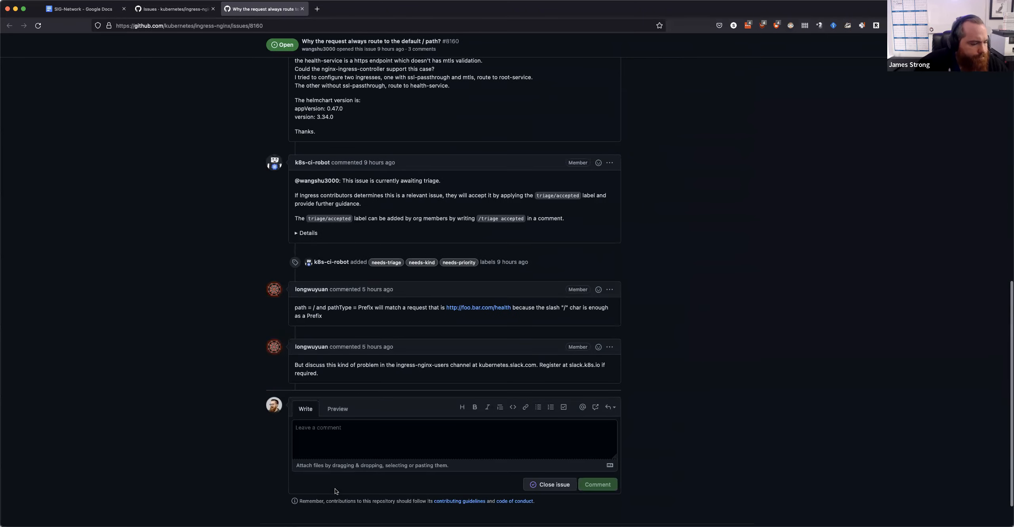
type("/s")
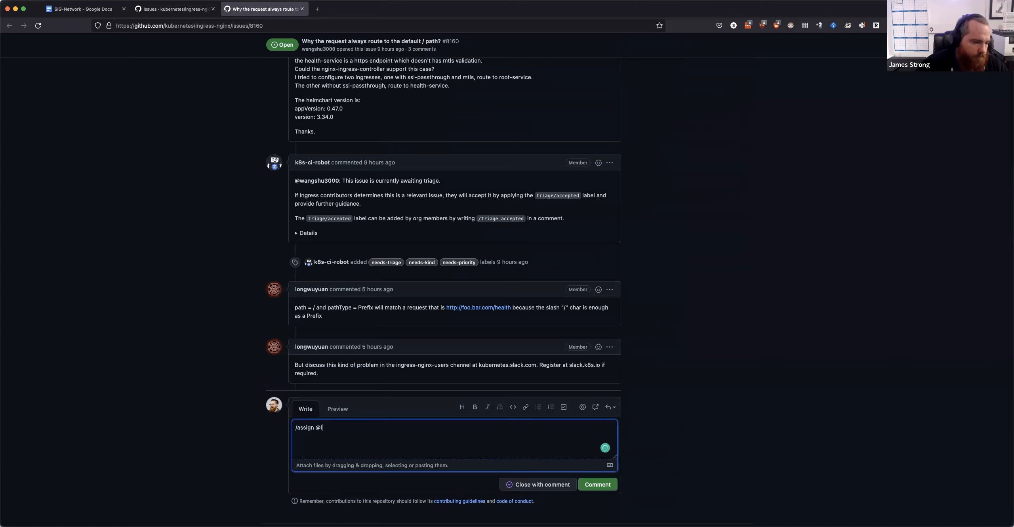
type("ongwuyuan")
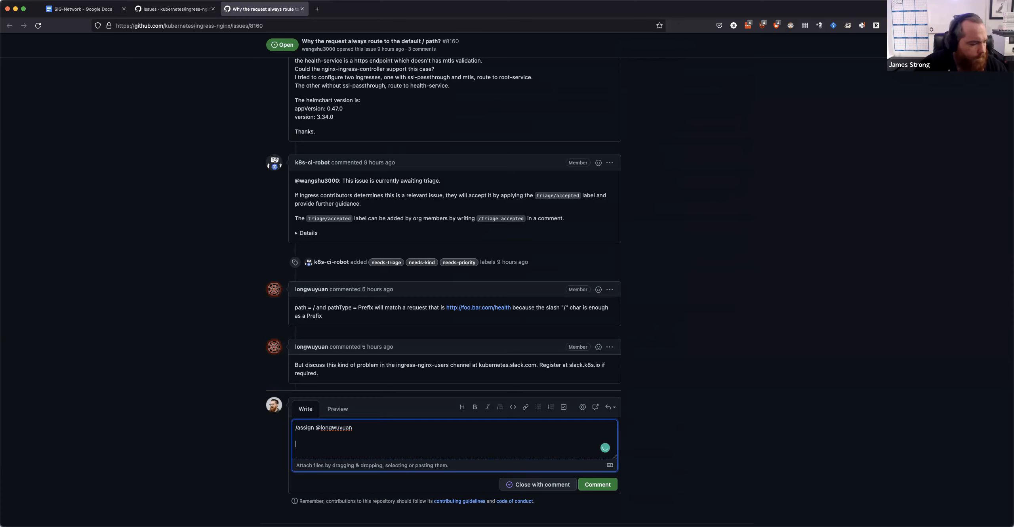
type("/kind")
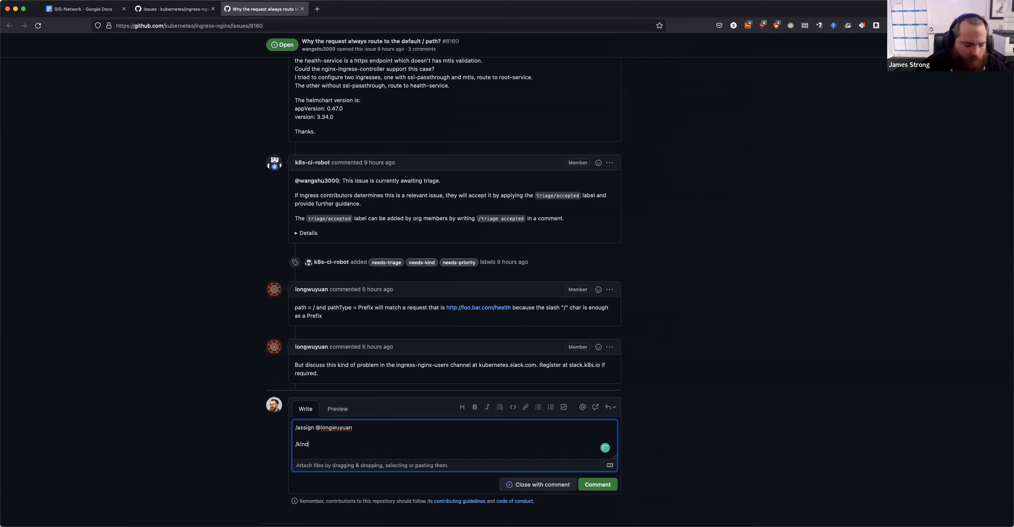
type("support")
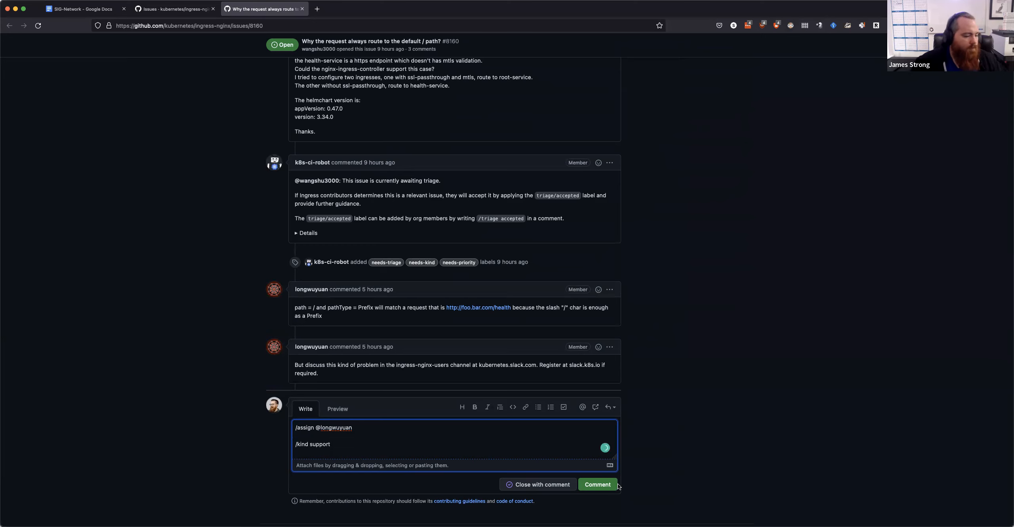
left_click(596, 484)
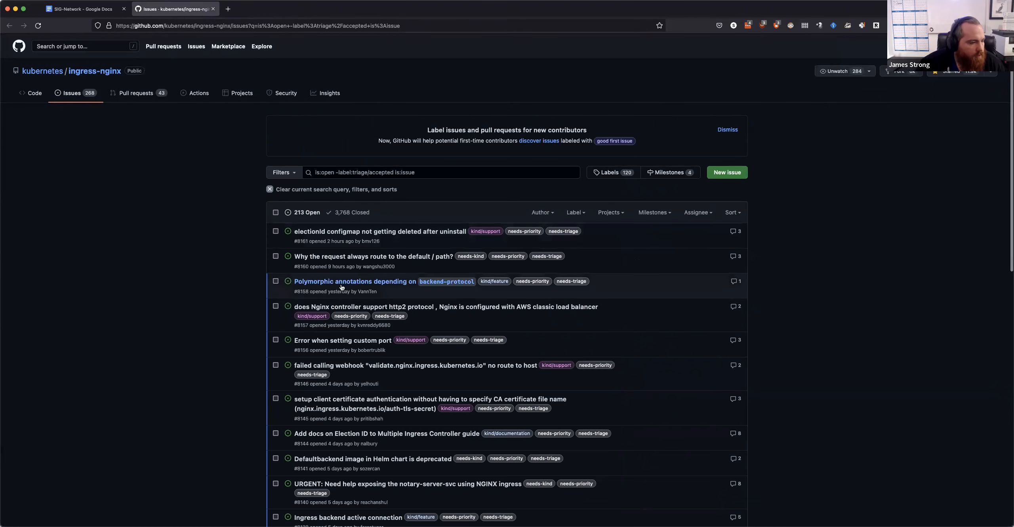
mouse_move(354, 281)
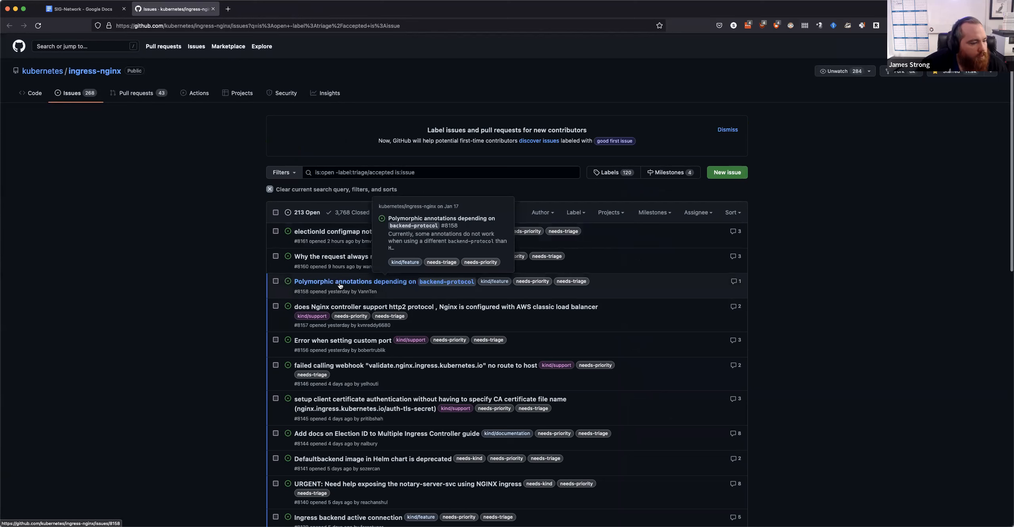
right_click(354, 281)
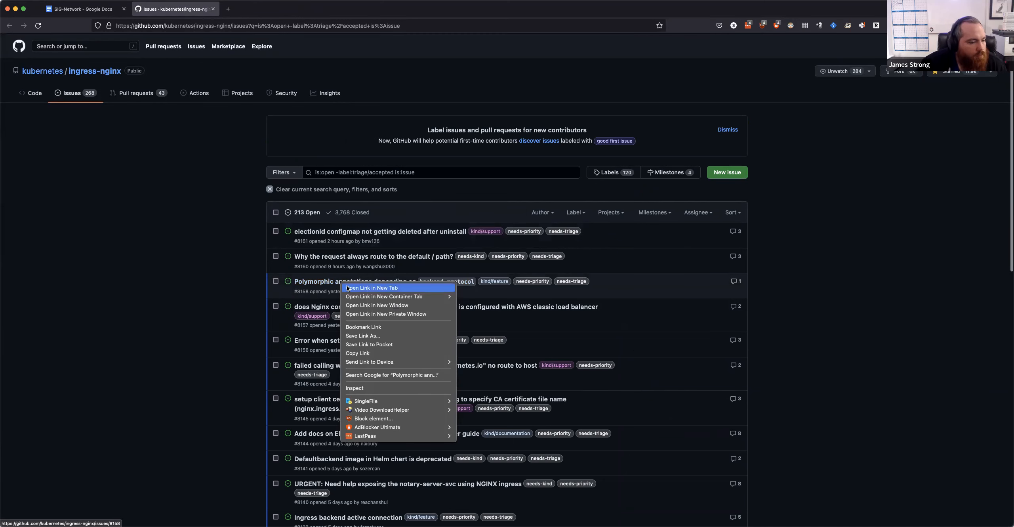
left_click(372, 287)
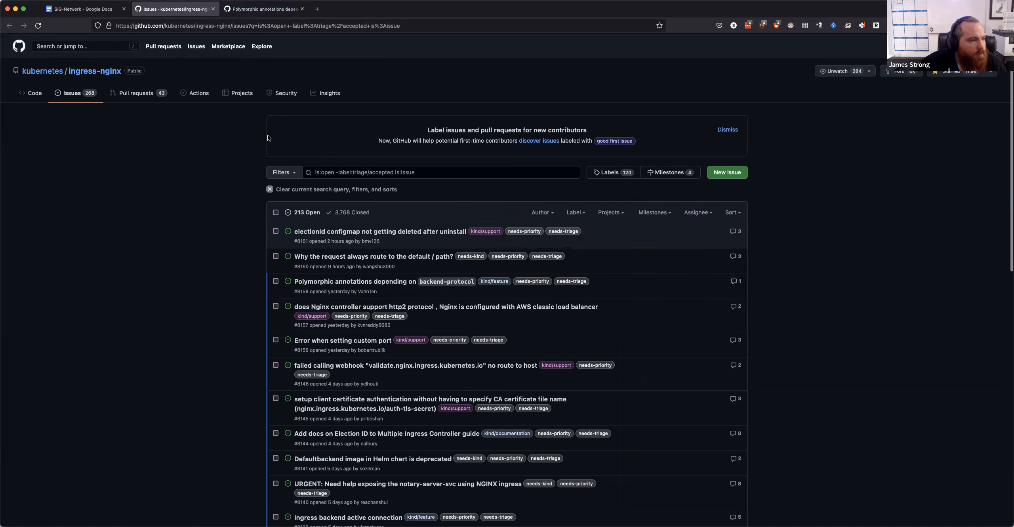
left_click(354, 280)
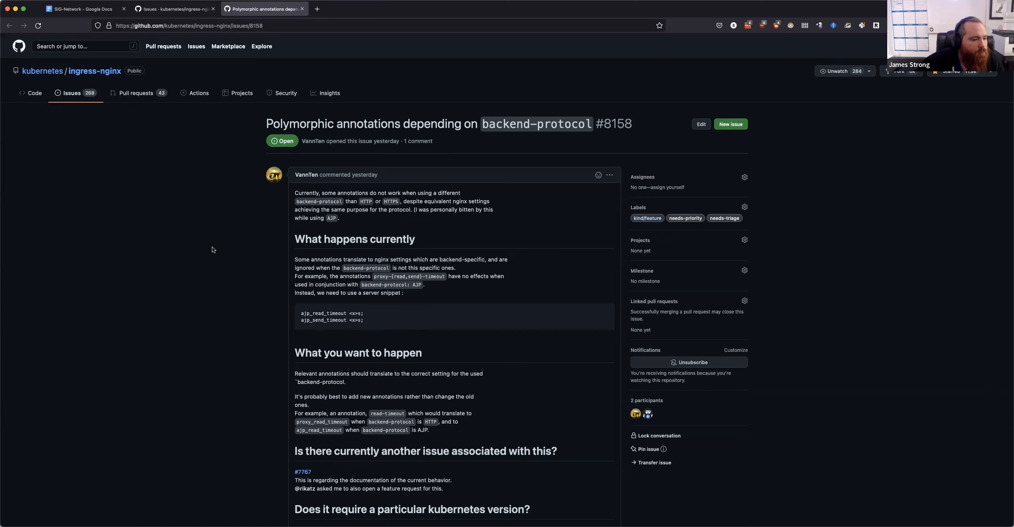
scroll("down", 3)
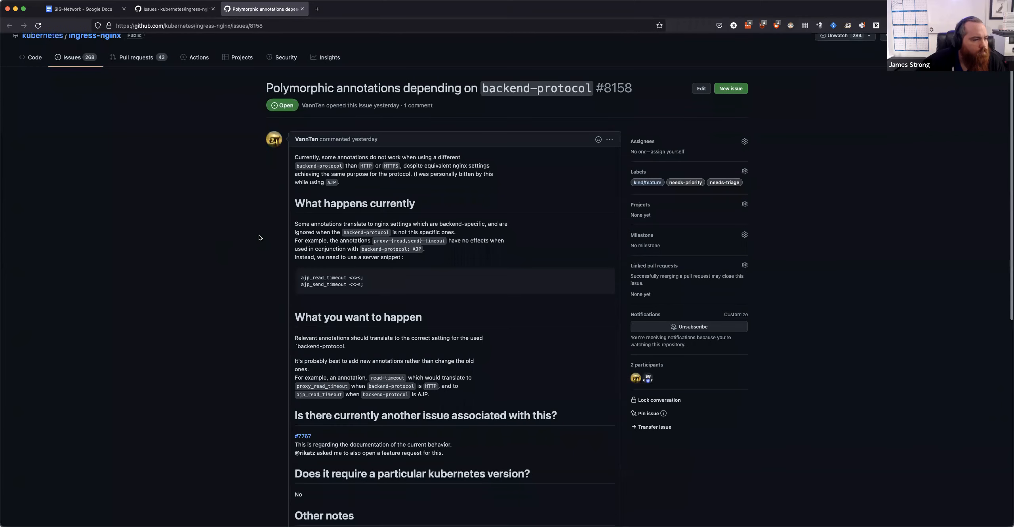
scroll("down", 3)
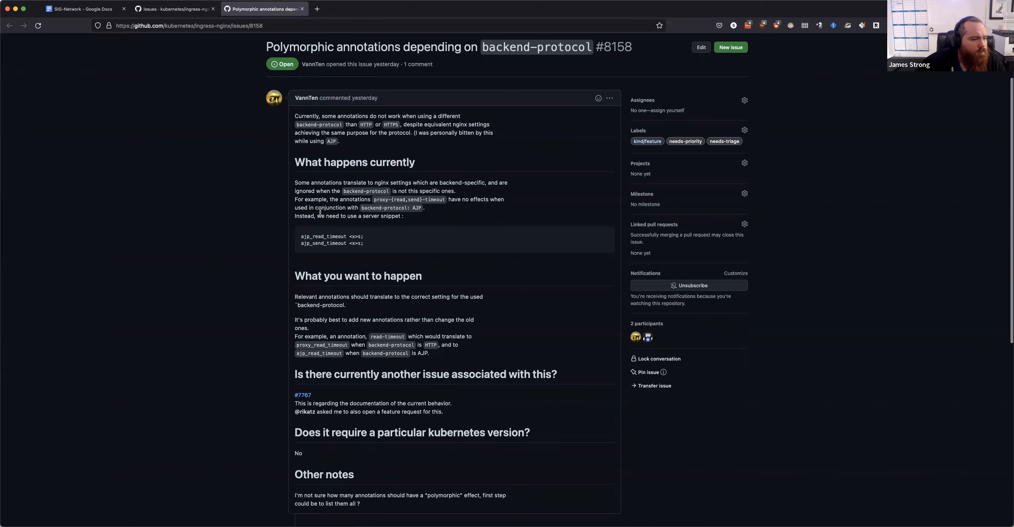
scroll("down", 3)
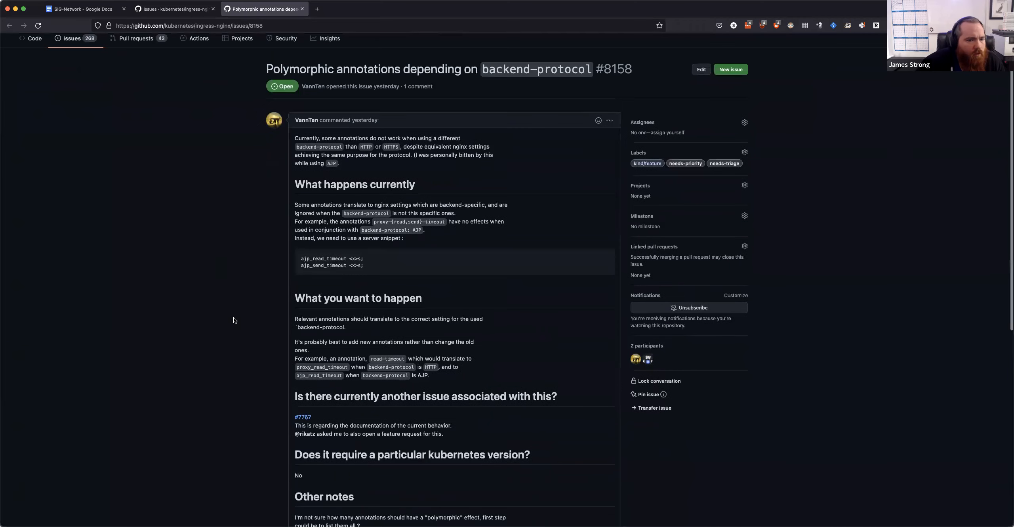
scroll("down", 3)
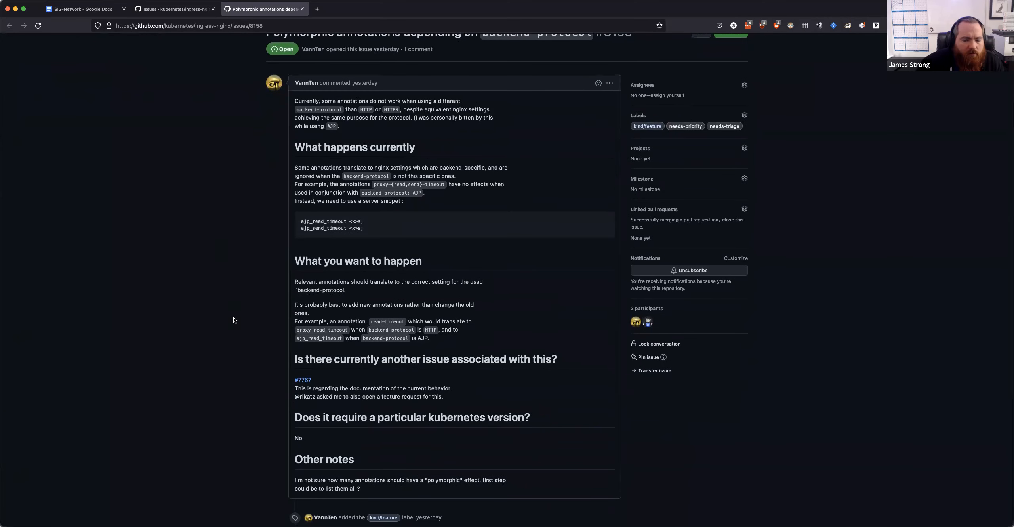
mouse_move(228, 271)
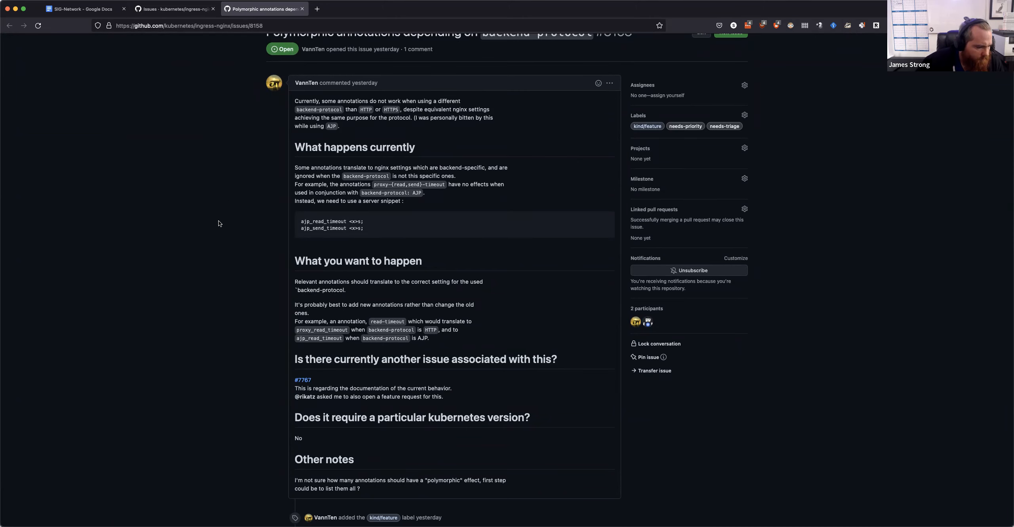
scroll("up", 3)
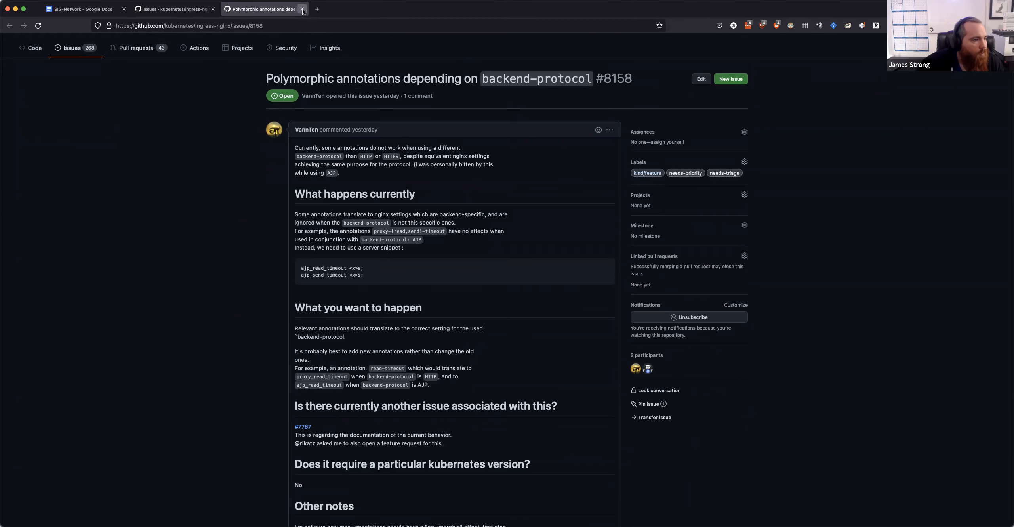
Close the #8158 tab and bring up issue #8141 on the deprecated Defaultbackend image.
left_click(301, 8)
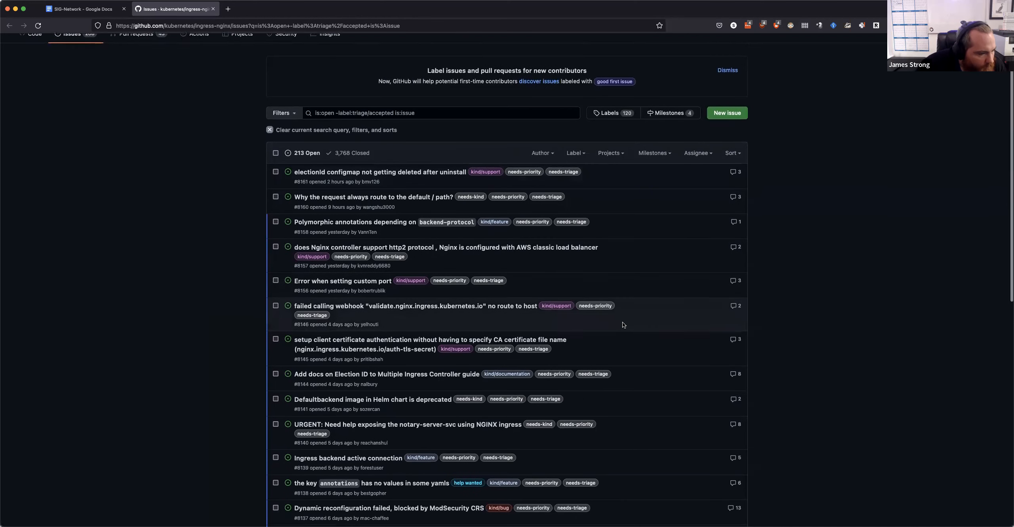
scroll("down", 3)
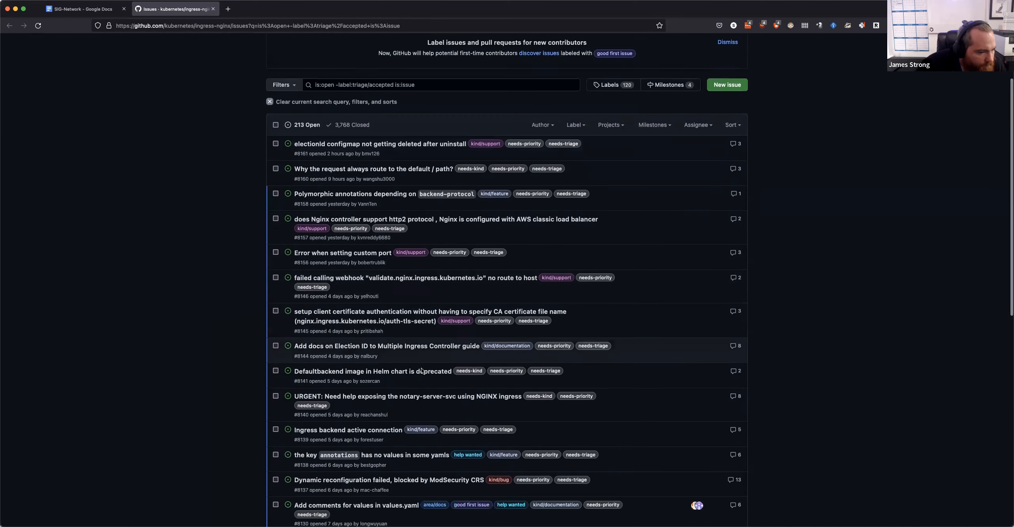
mouse_move(372, 371)
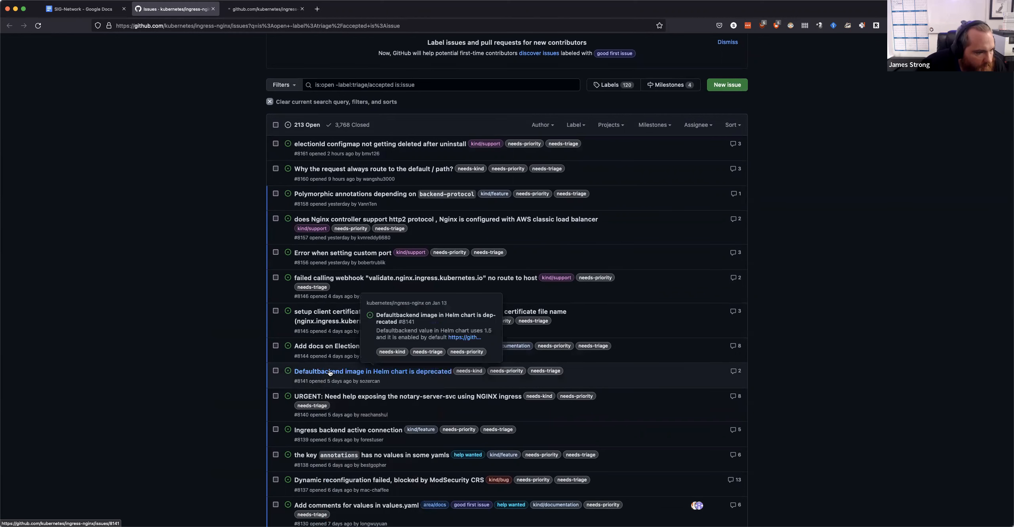
left_click(371, 371)
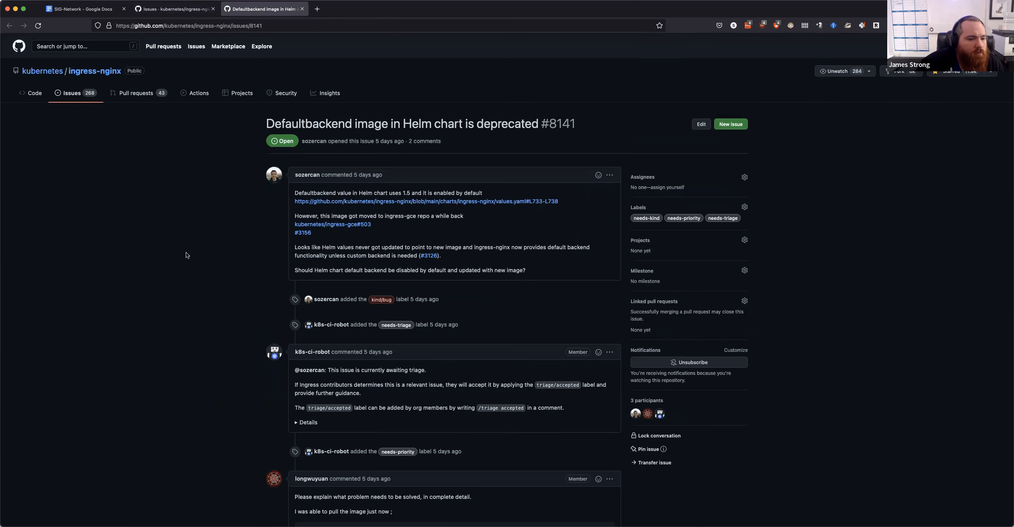
scroll("down", 3)
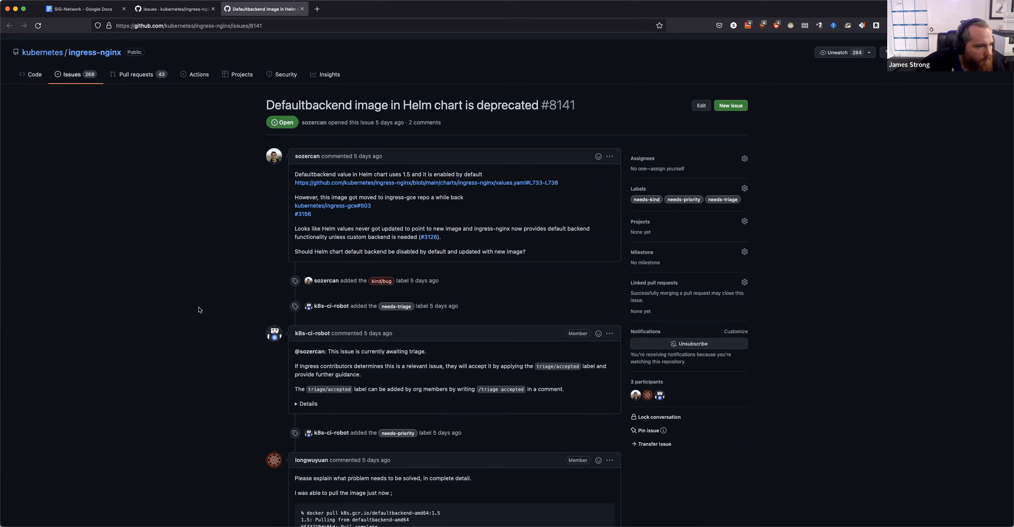
mouse_move(400, 190)
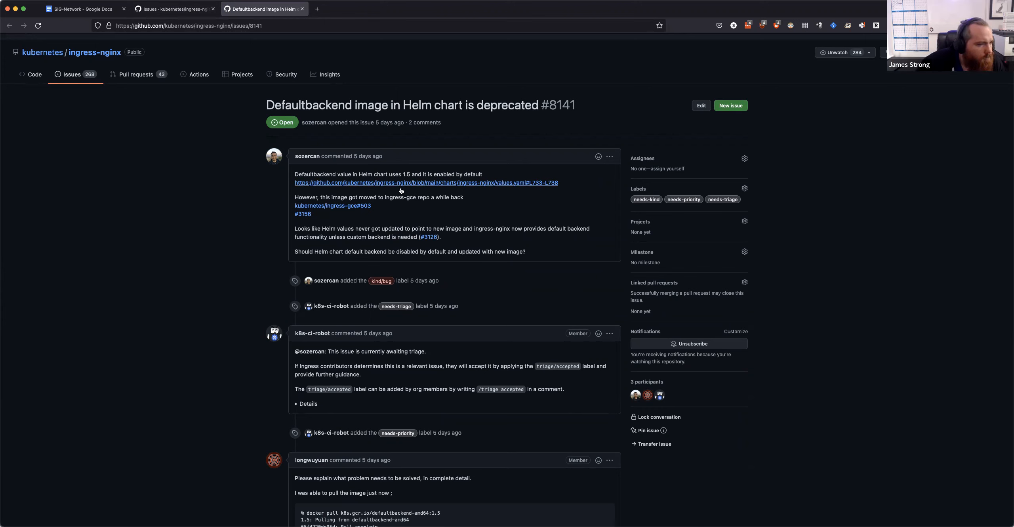
Check values.yaml lines 733–738 showing defaultBackend at image tag 1.5, then return to #8141.
left_click(426, 182)
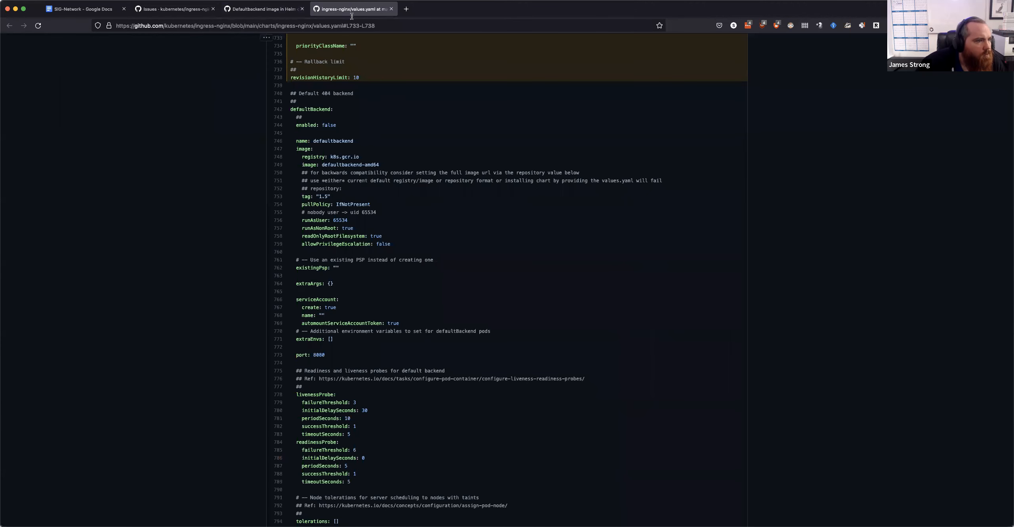
scroll("up", 3)
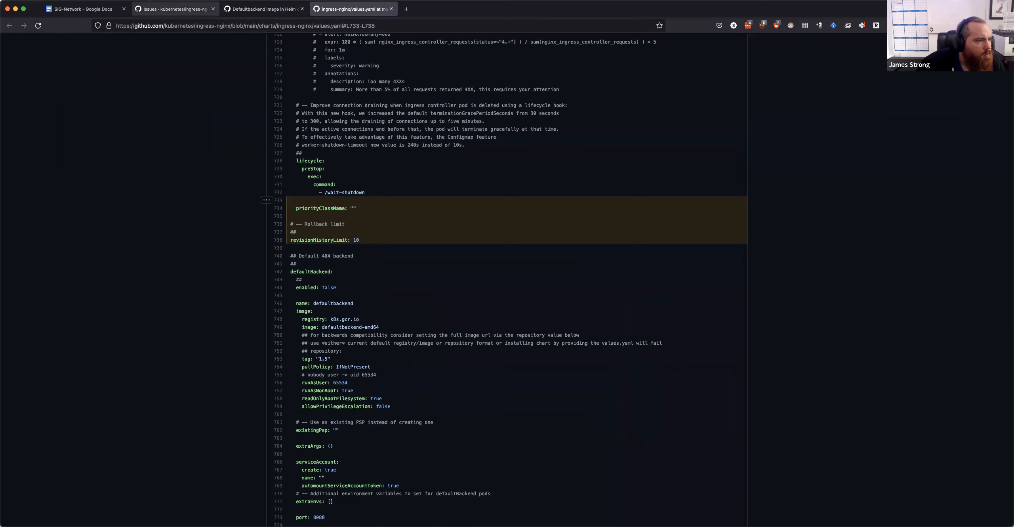
left_click(263, 9)
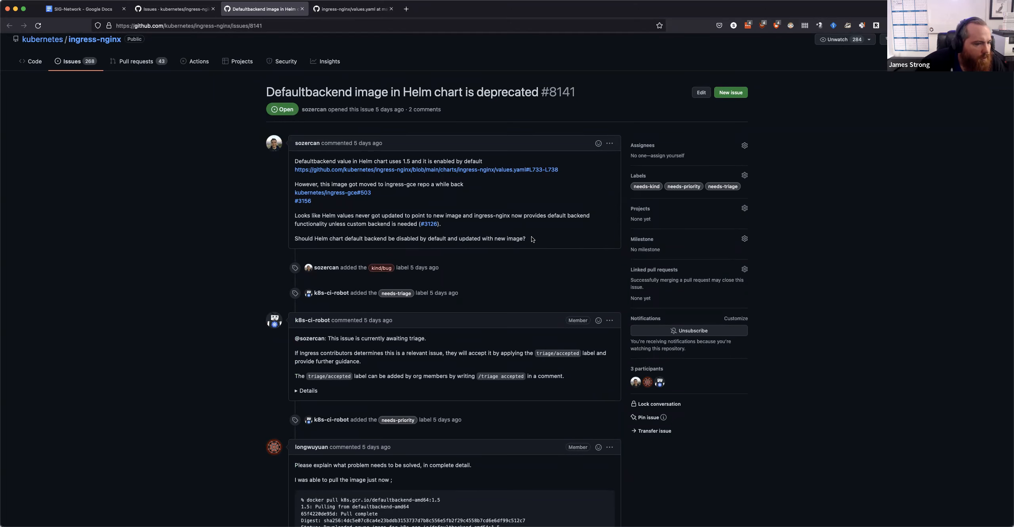
scroll("down", 3)
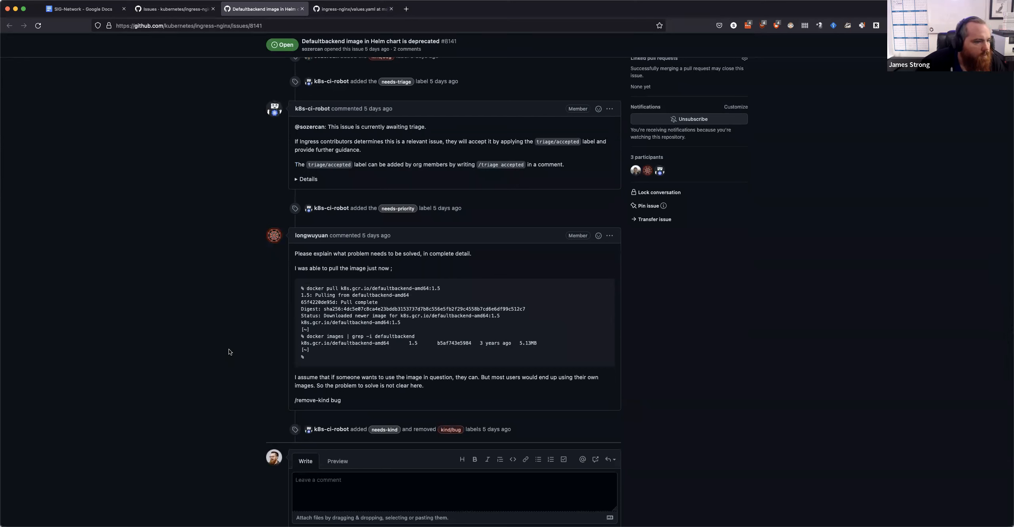
mouse_move(253, 331)
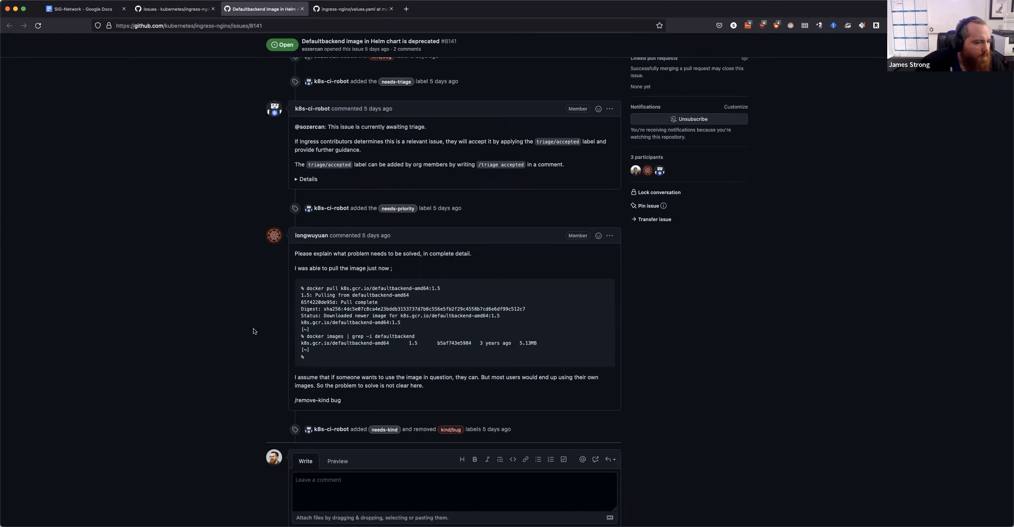
mouse_move(369, 288)
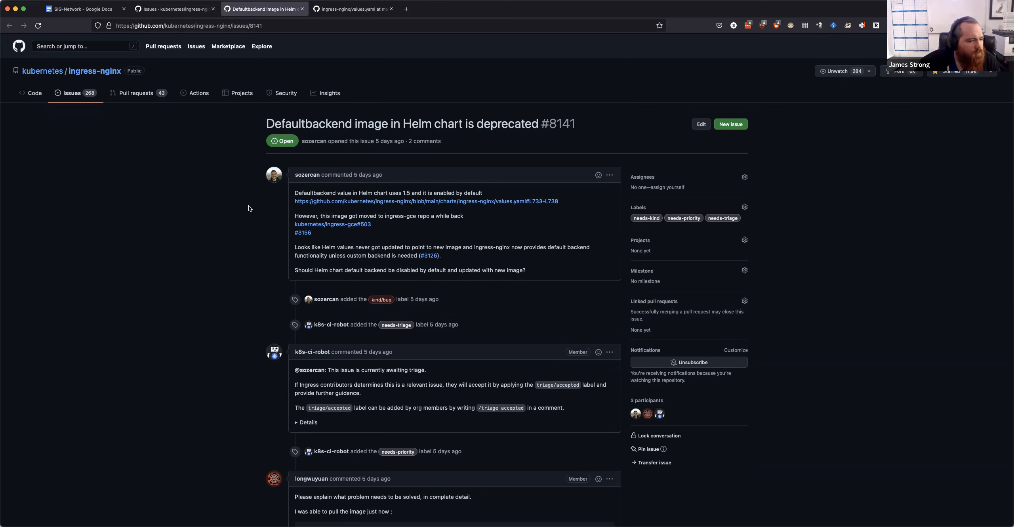
mouse_move(425, 261)
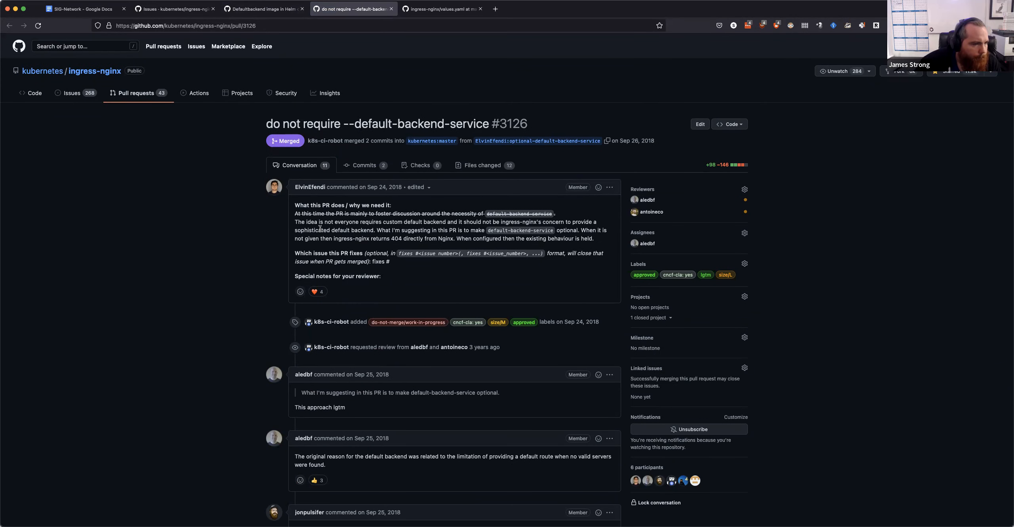
mouse_move(471, 183)
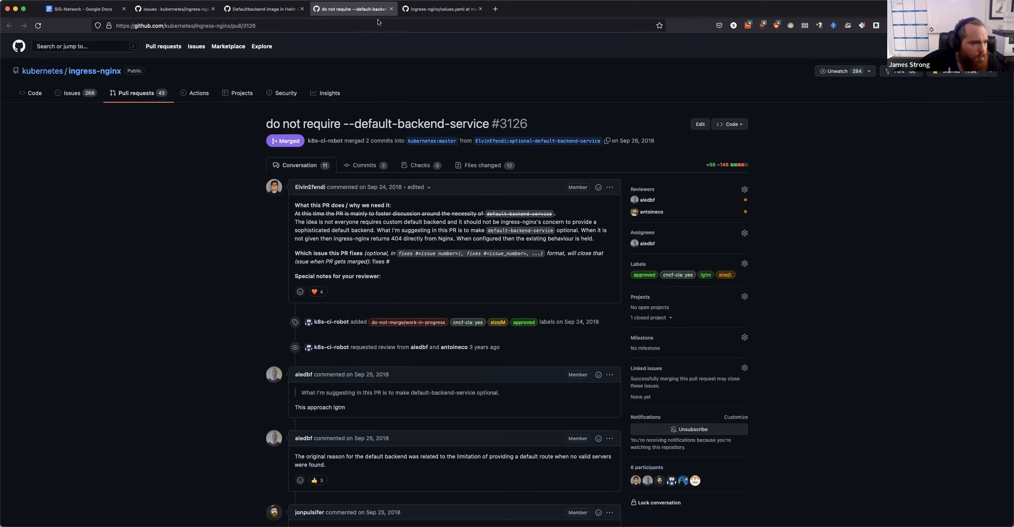
Close PR #3126, re-read values.yaml, and browse up to the ingress-nginx chart folder.
left_click(263, 9)
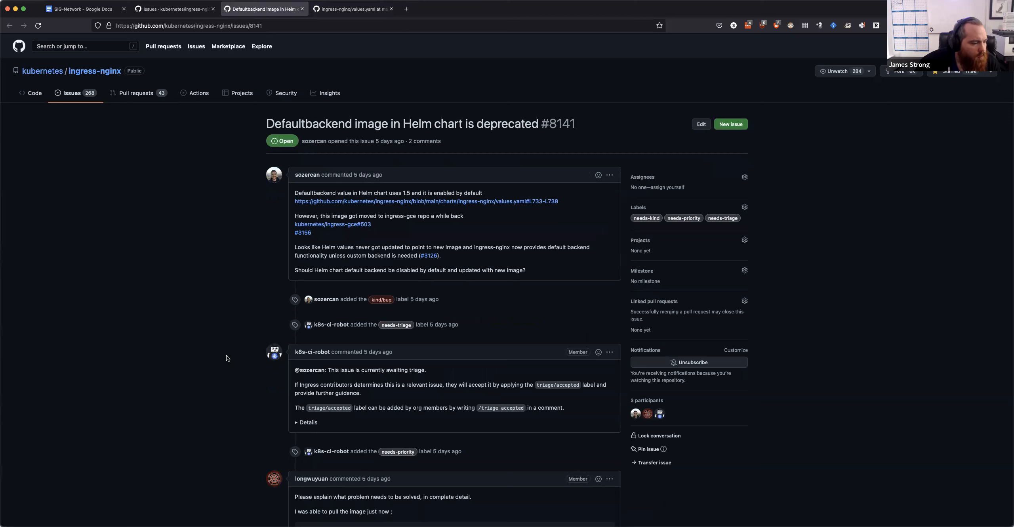
left_click(351, 8)
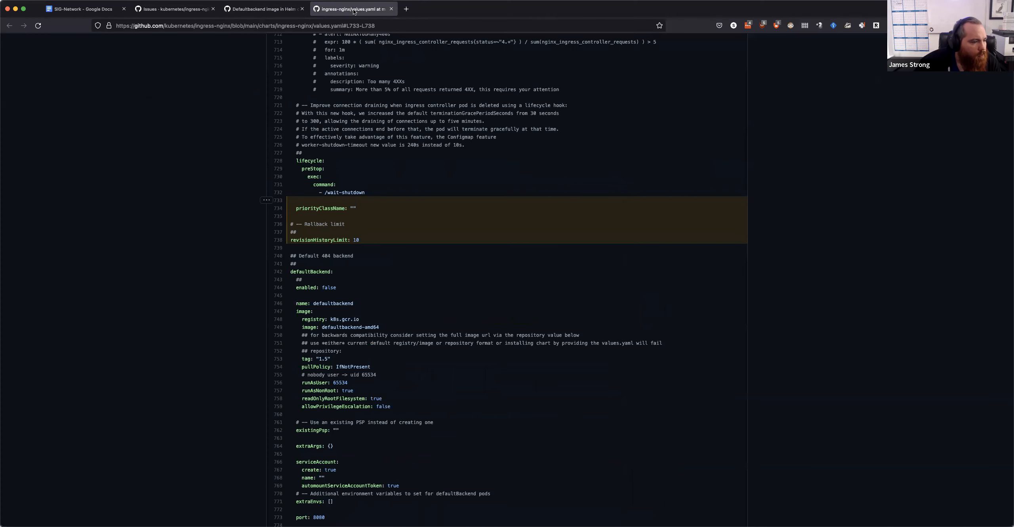
mouse_move(401, 174)
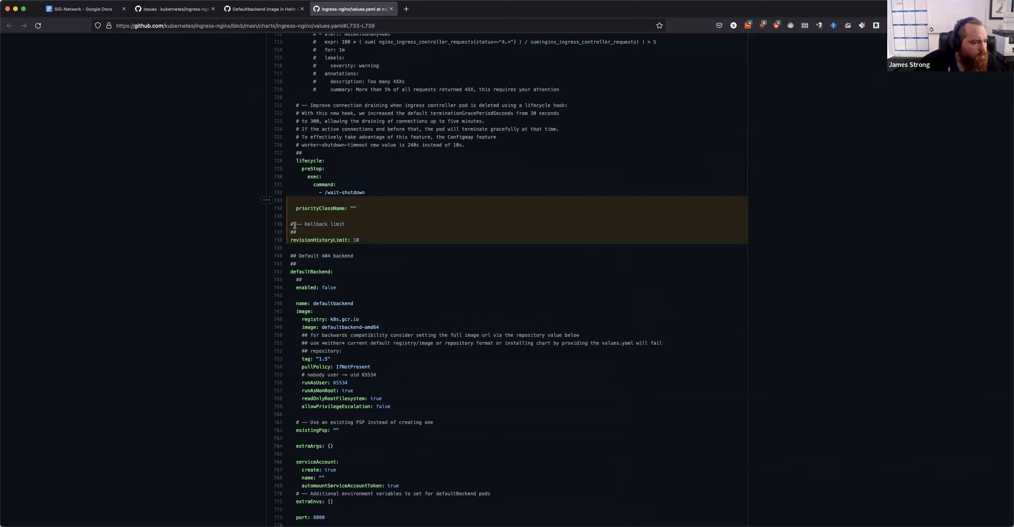
scroll("down", 3)
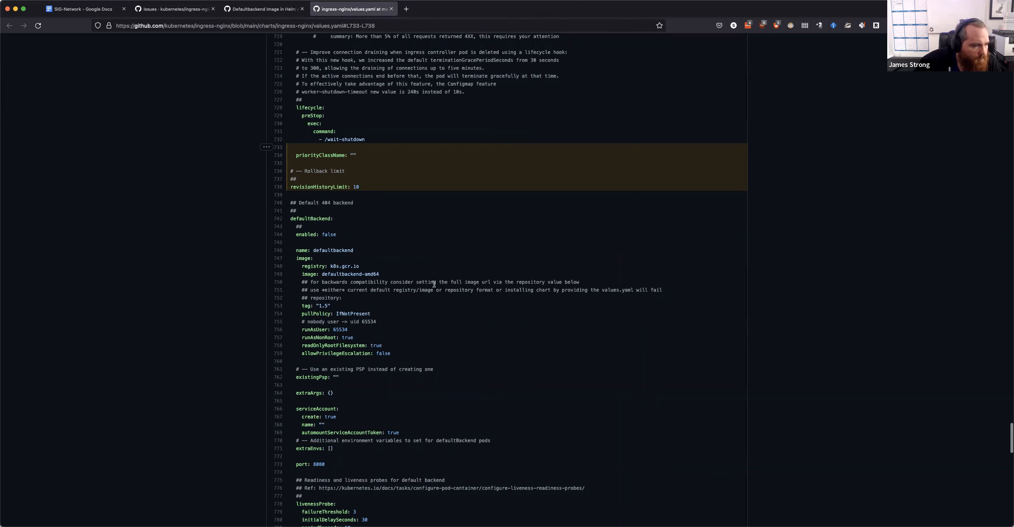
mouse_move(325, 313)
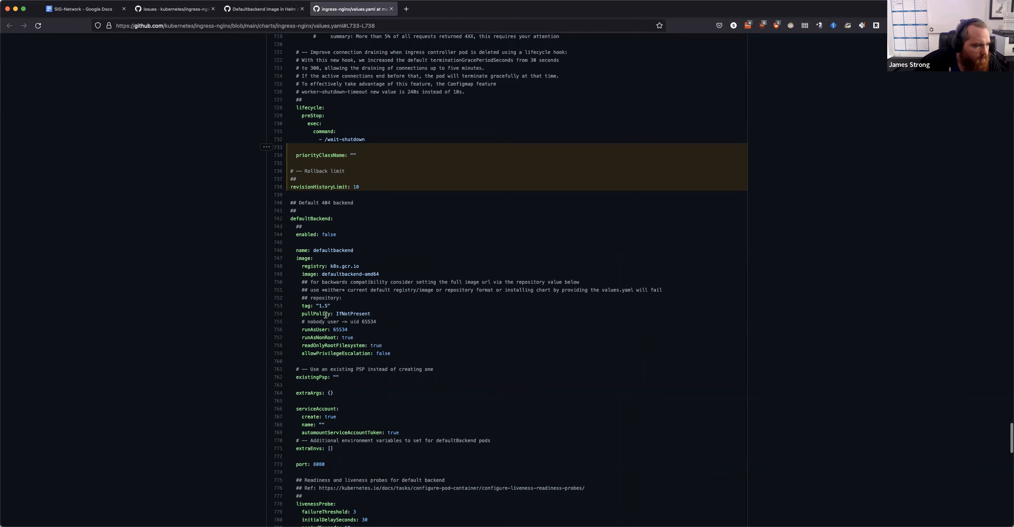
left_click(263, 9)
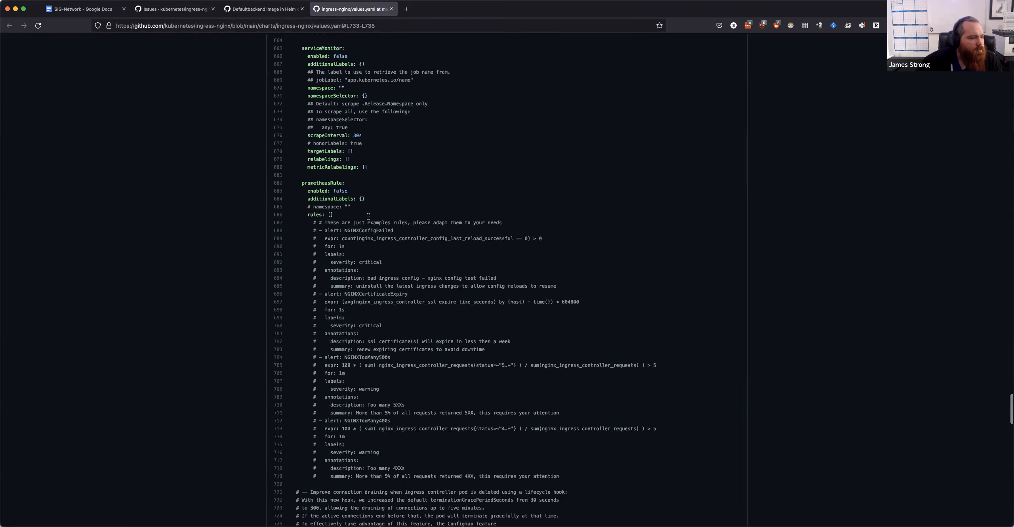
scroll("up", 3)
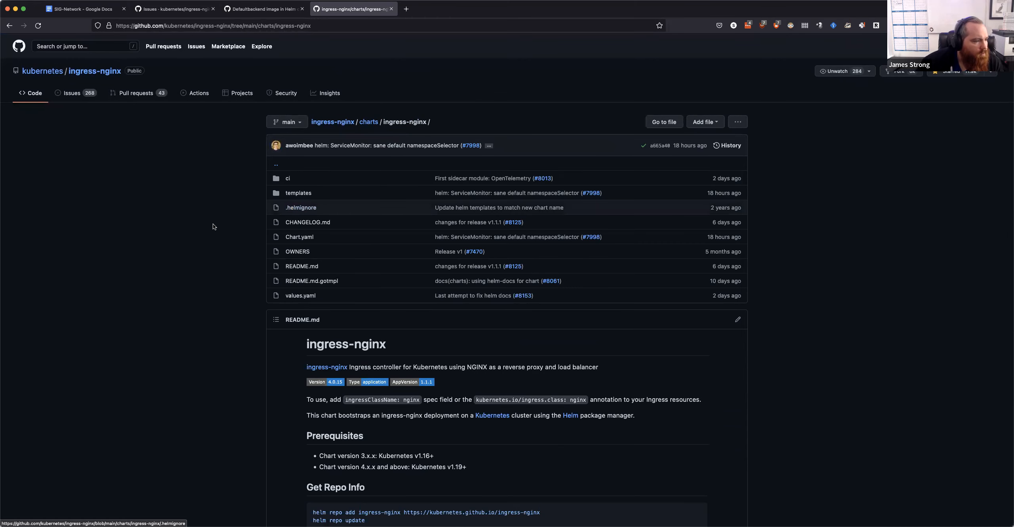
Bring up default-backend-deployment.yaml from the chart's templates folder.
left_click(298, 192)
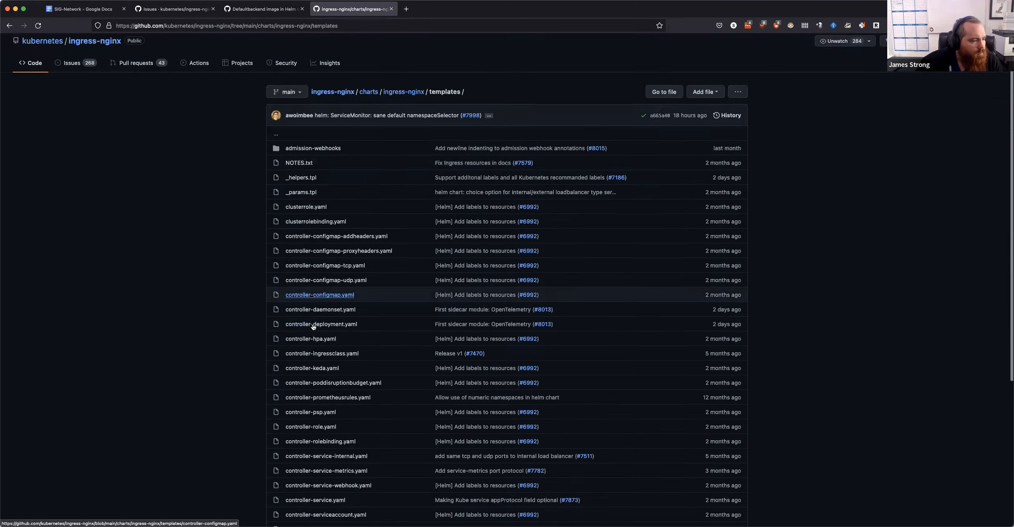
scroll("down", 3)
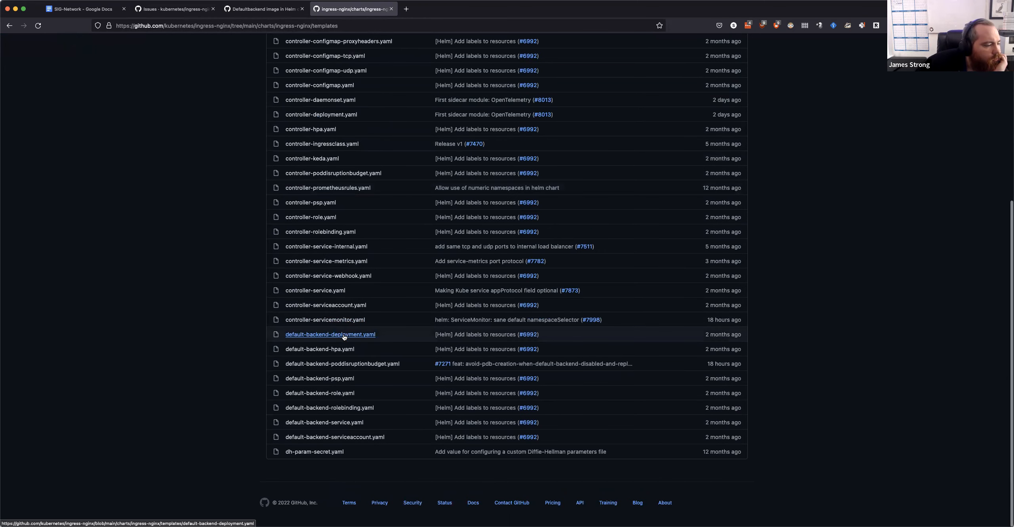
left_click(329, 334)
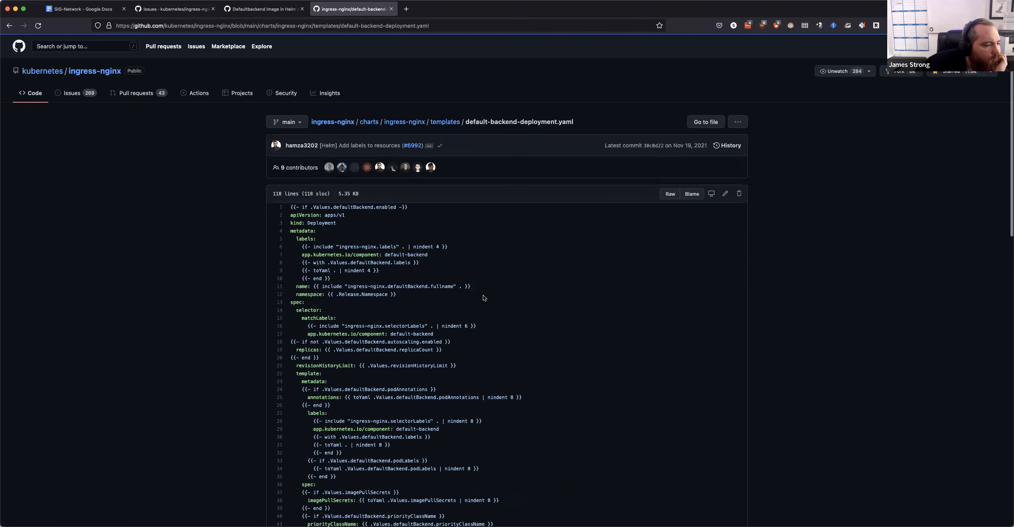
scroll("down", 3)
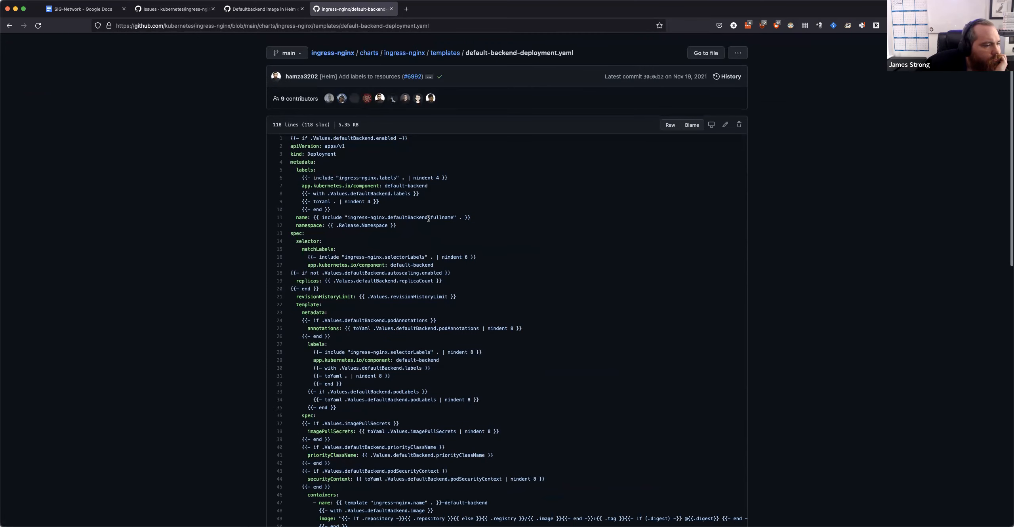
scroll("down", 3)
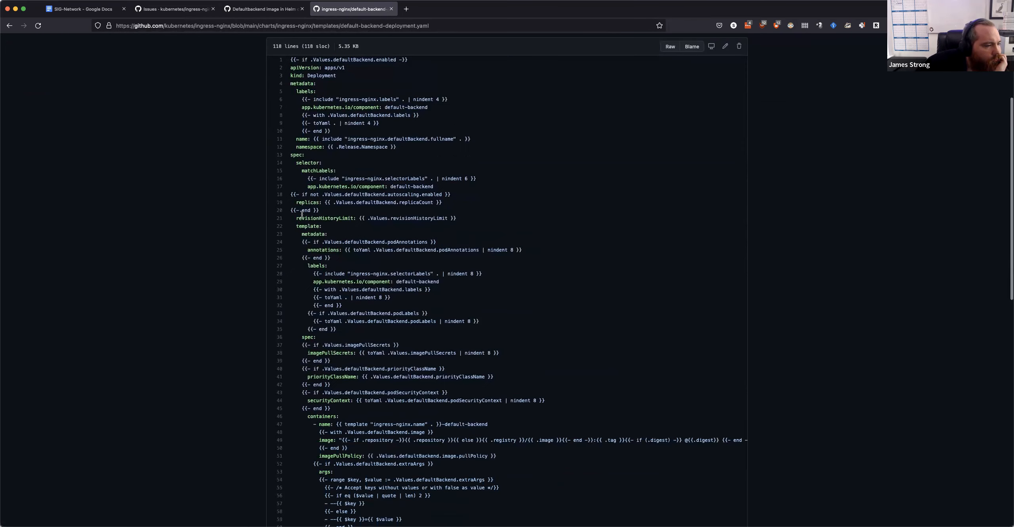
Read through the default backend deployment template and return to issue #8141.
double_click(364, 241)
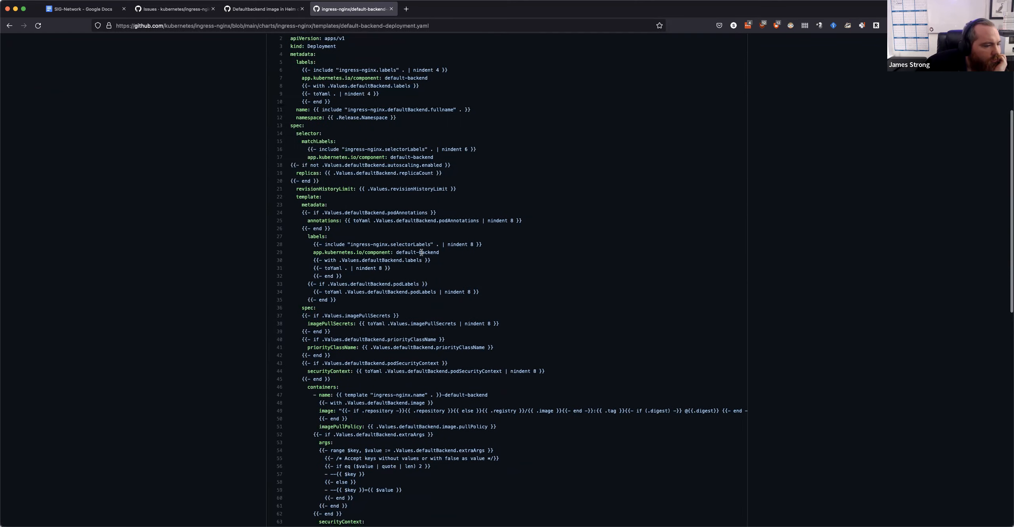
scroll("down", 3)
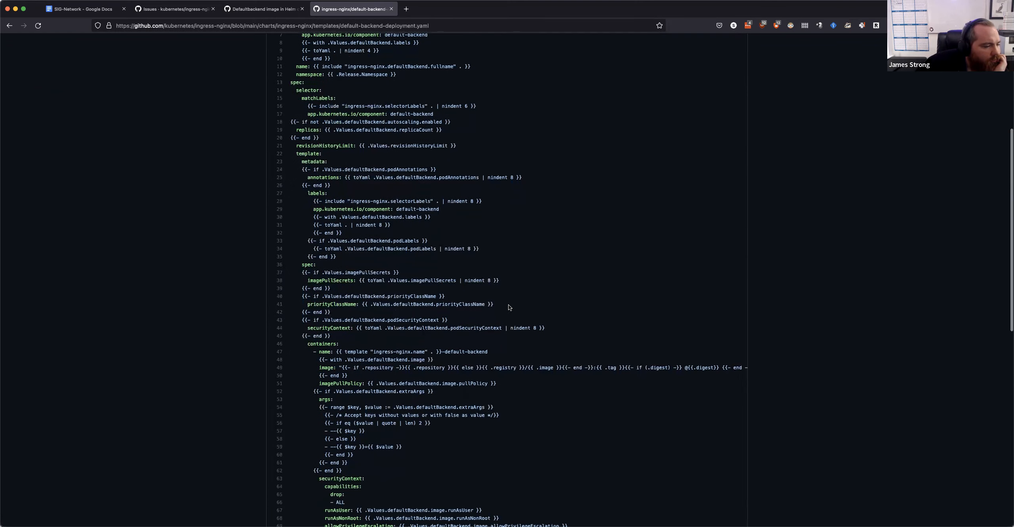
scroll("down", 3)
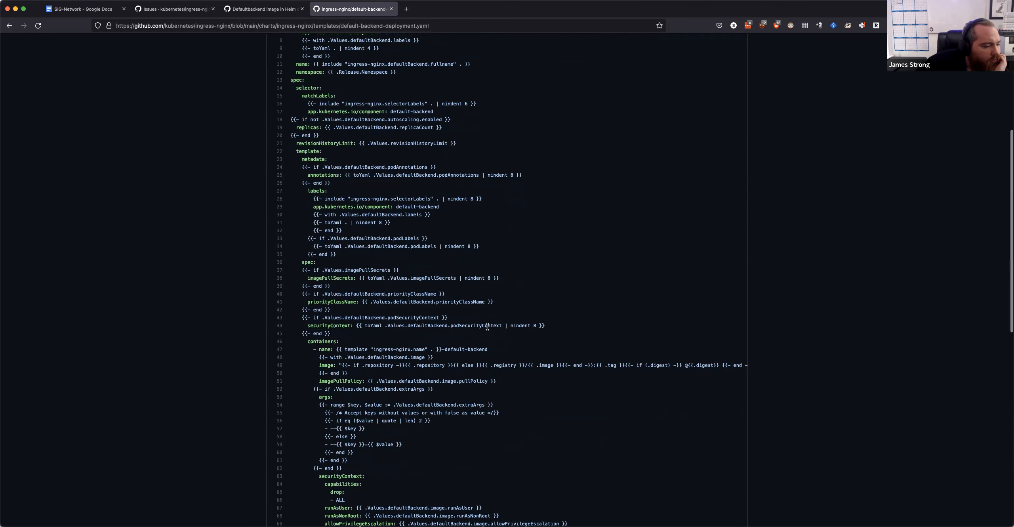
scroll("down", 3)
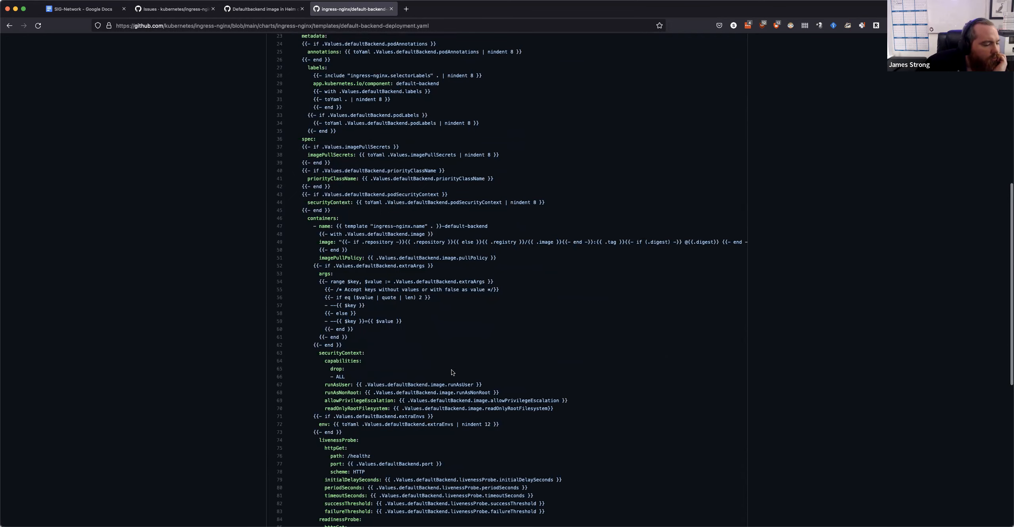
left_click(263, 8)
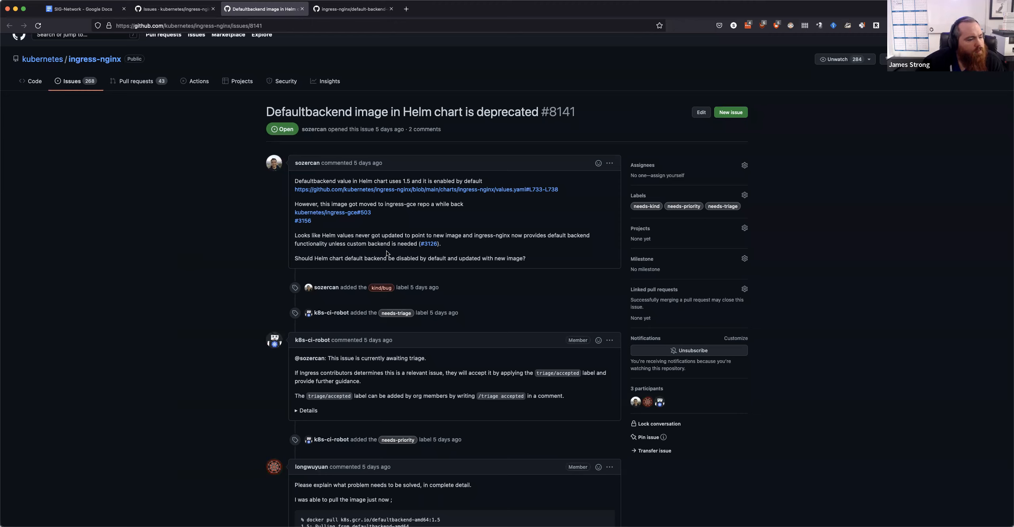
Select image ID b5af743e5984 in the docker output and switch to the chart's values.yaml.
scroll("down", 3)
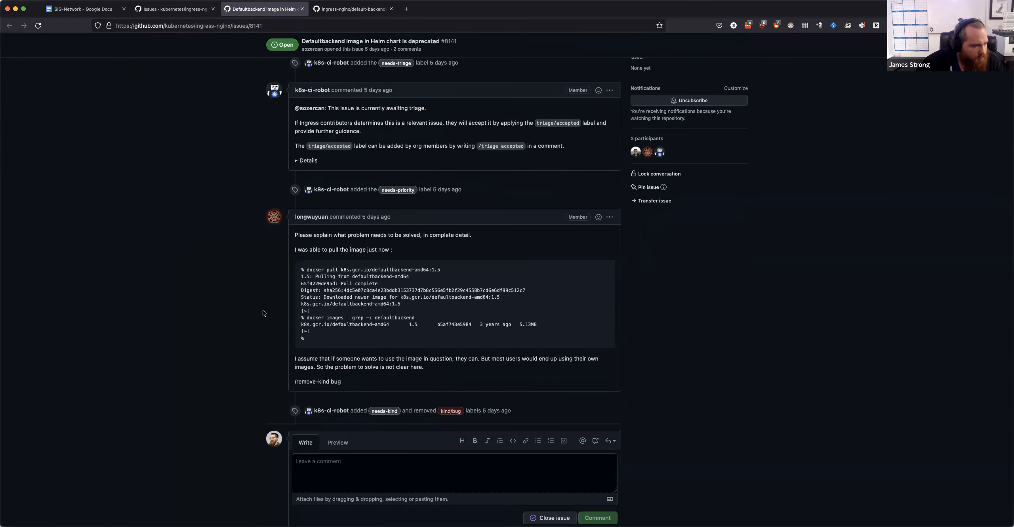
mouse_move(353, 286)
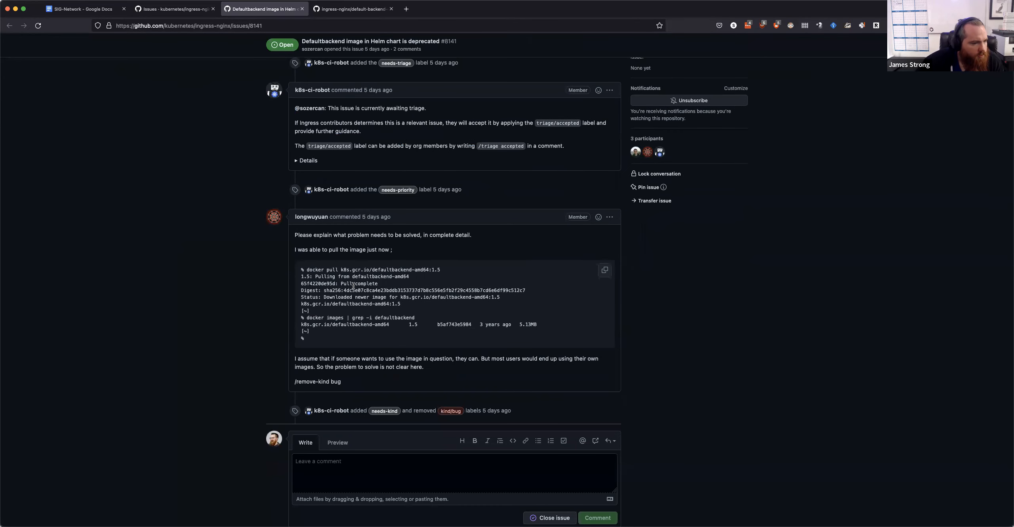
mouse_move(370, 258)
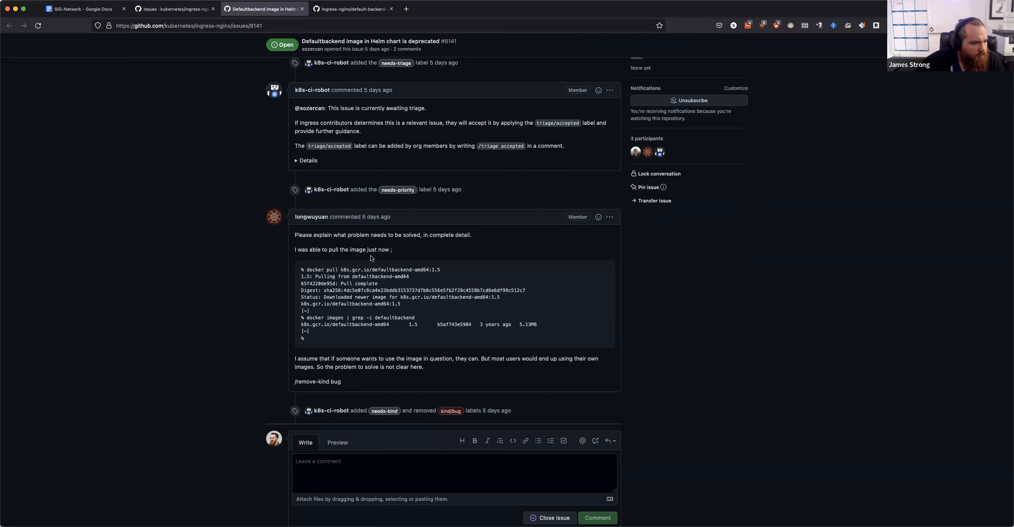
mouse_move(402, 272)
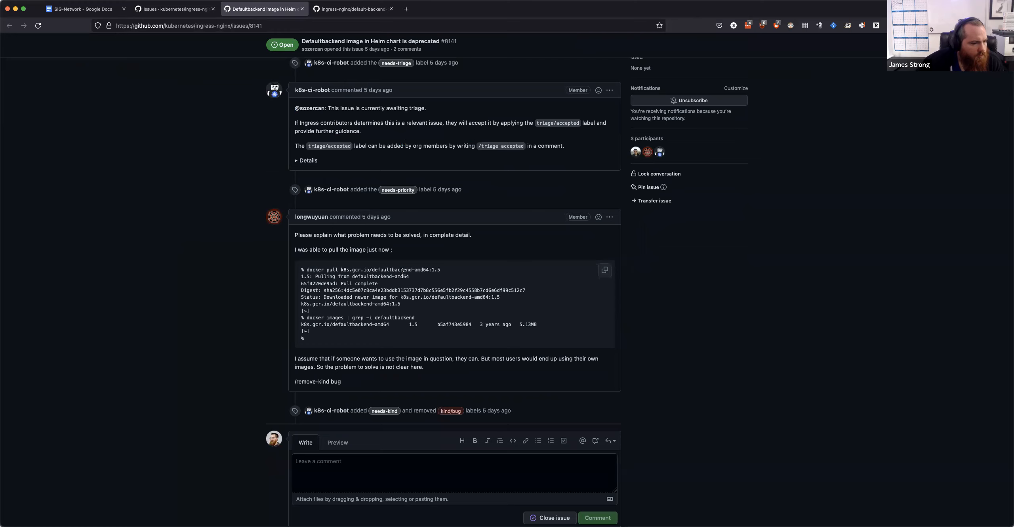
mouse_move(353, 311)
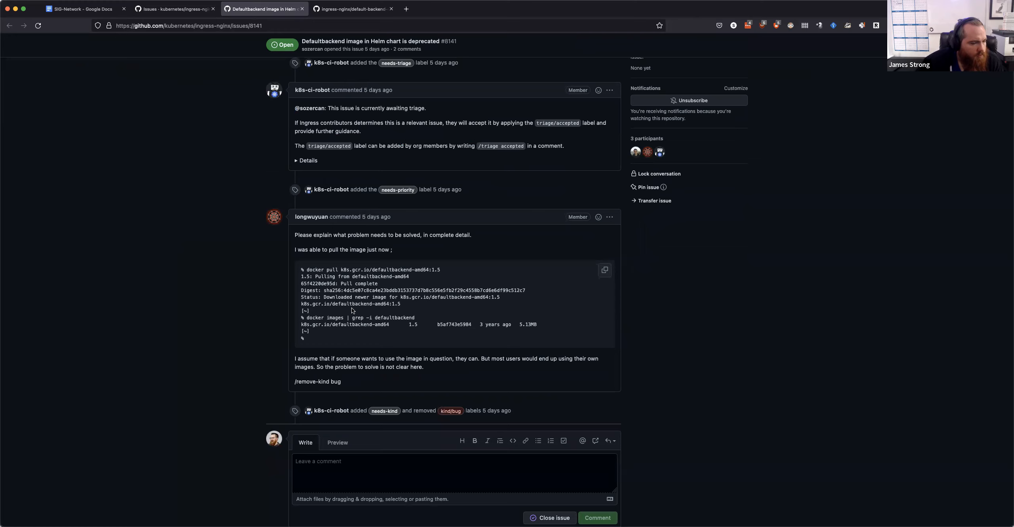
double_click(453, 324)
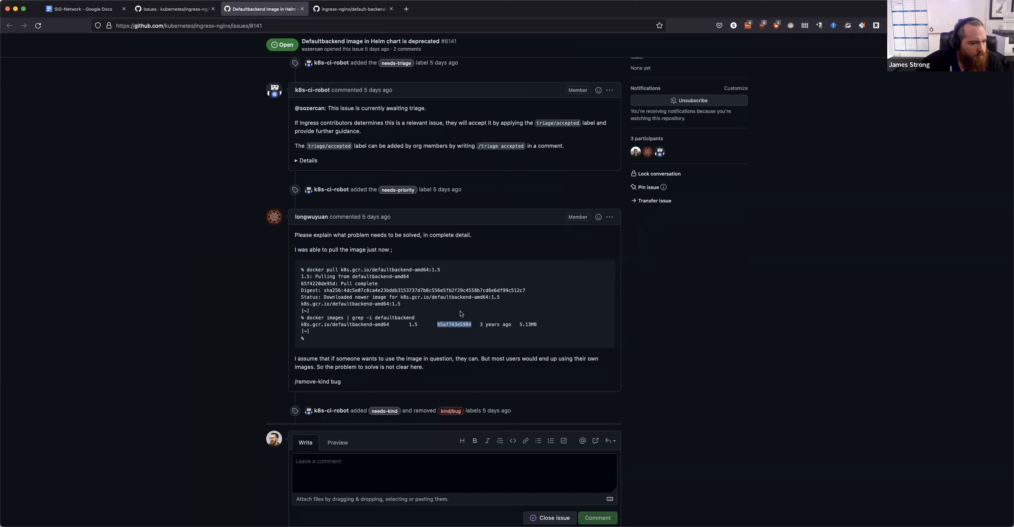
mouse_move(348, 141)
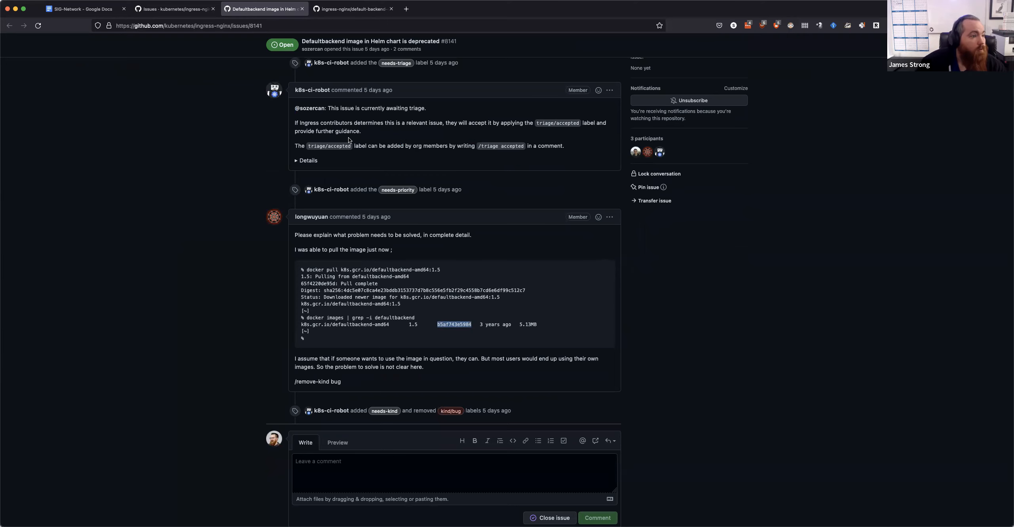
left_click(352, 9)
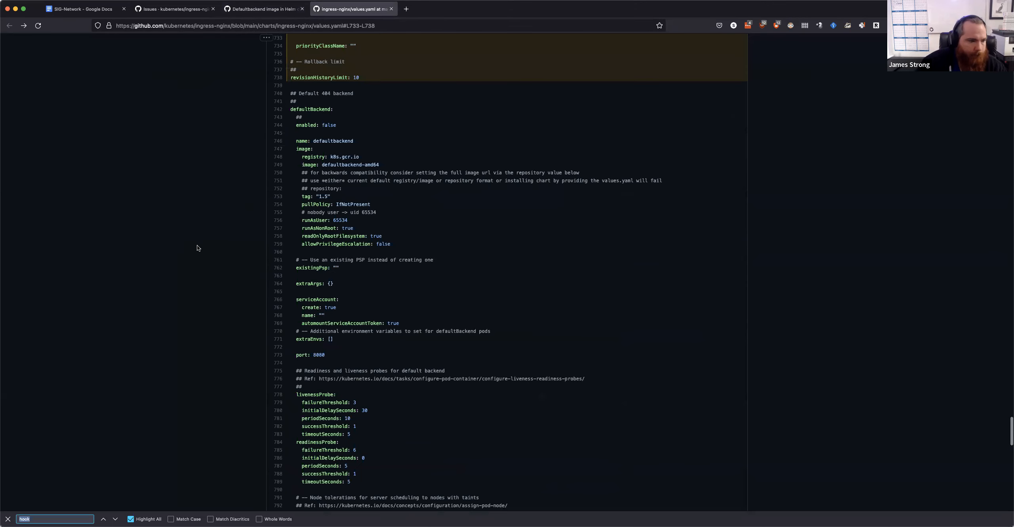
Search values.yaml for image ID b5af743e5984 and find no match.
type("b5af743e5984")
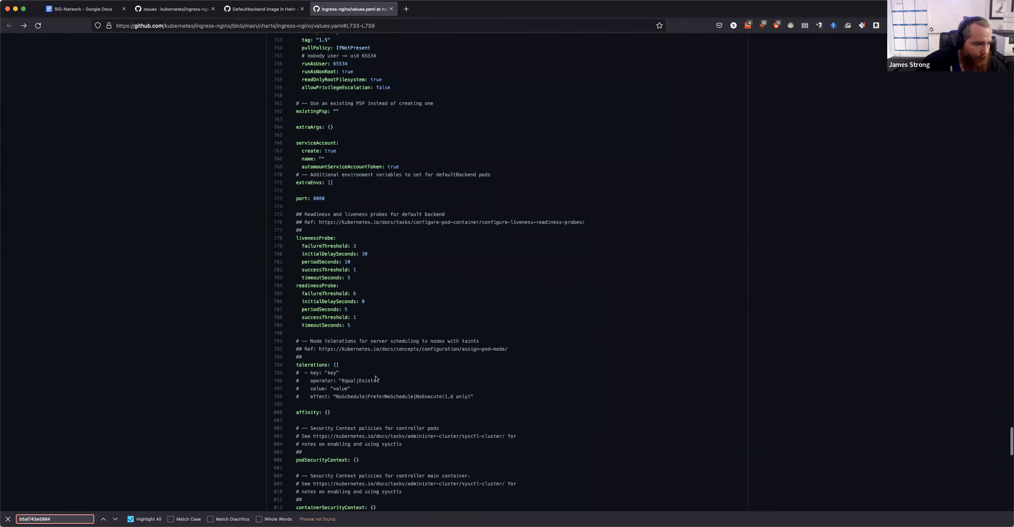
scroll("up", 3)
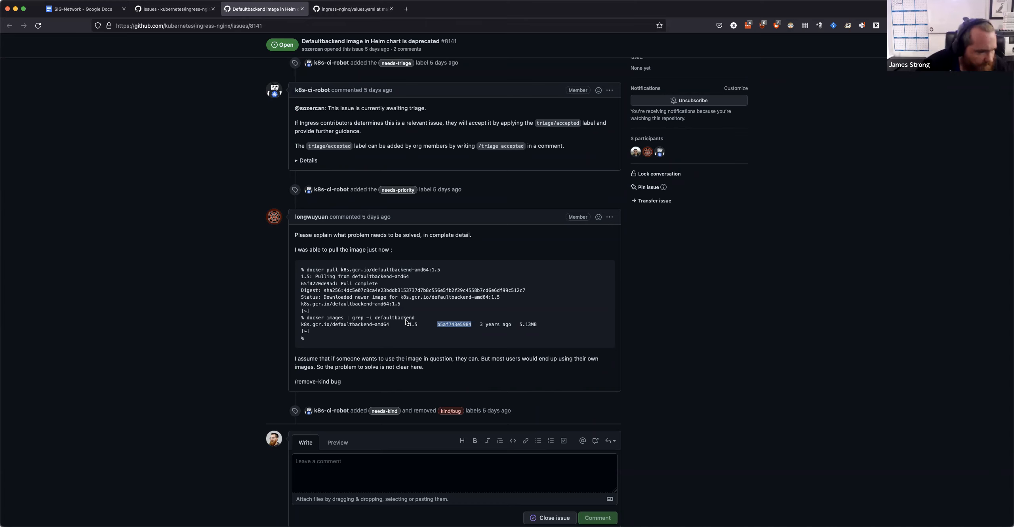
mouse_move(476, 310)
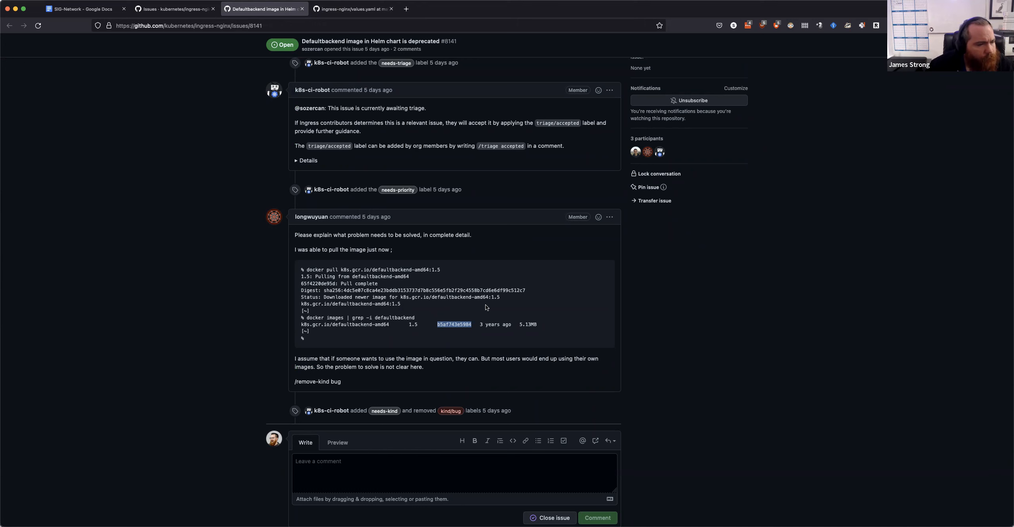
mouse_move(501, 262)
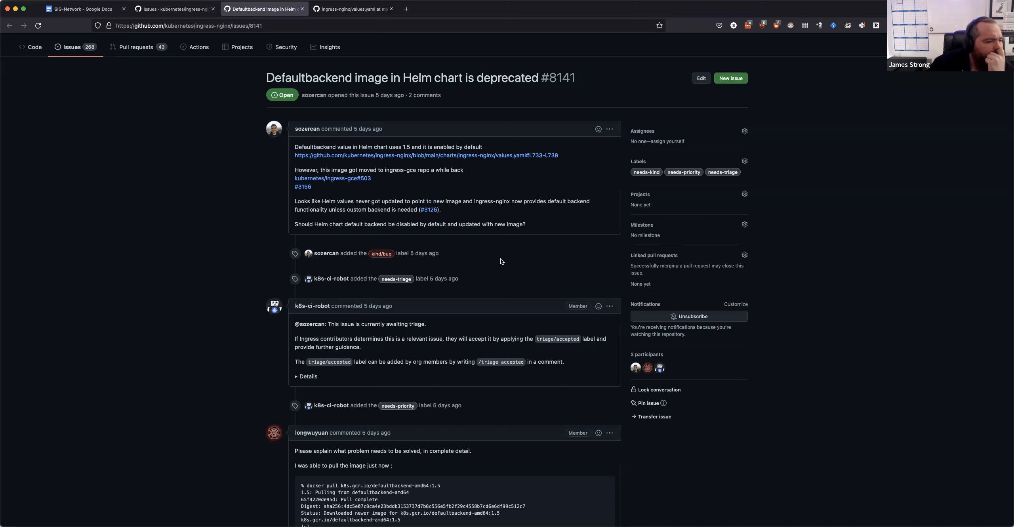
mouse_move(516, 233)
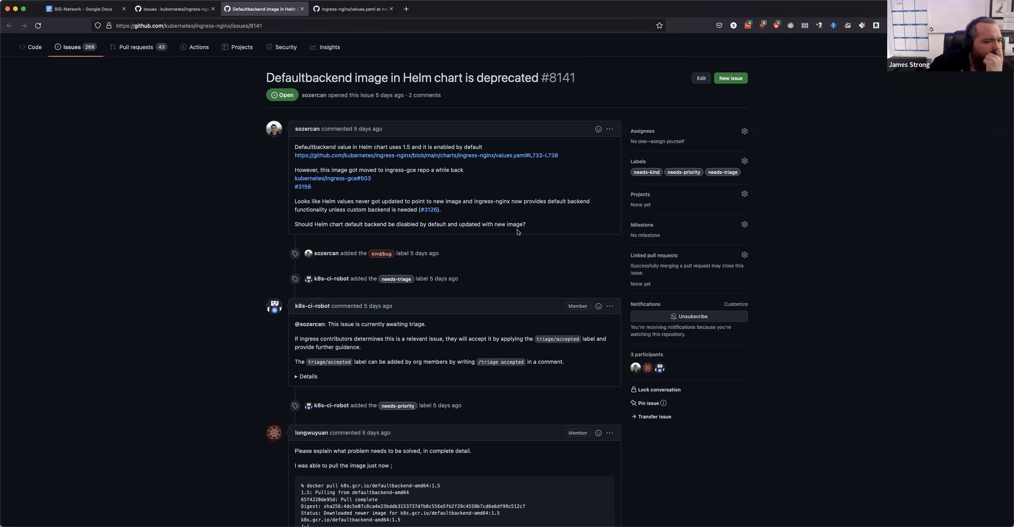
scroll("down", 3)
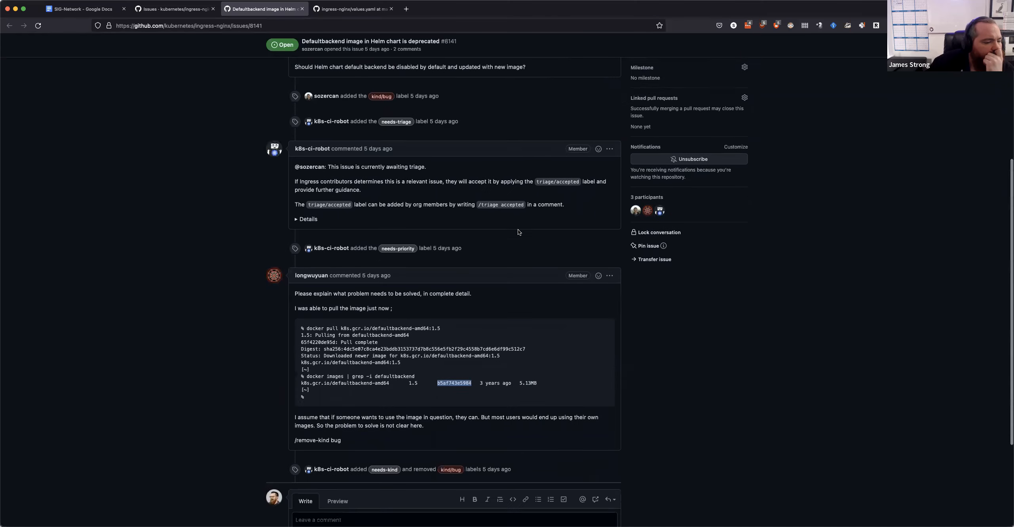
scroll("down", 3)
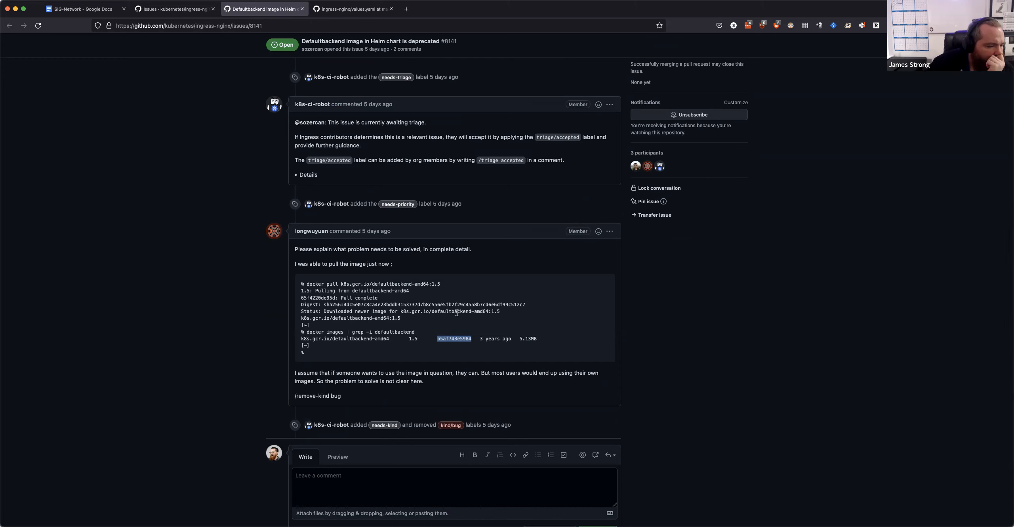
scroll("down", 3)
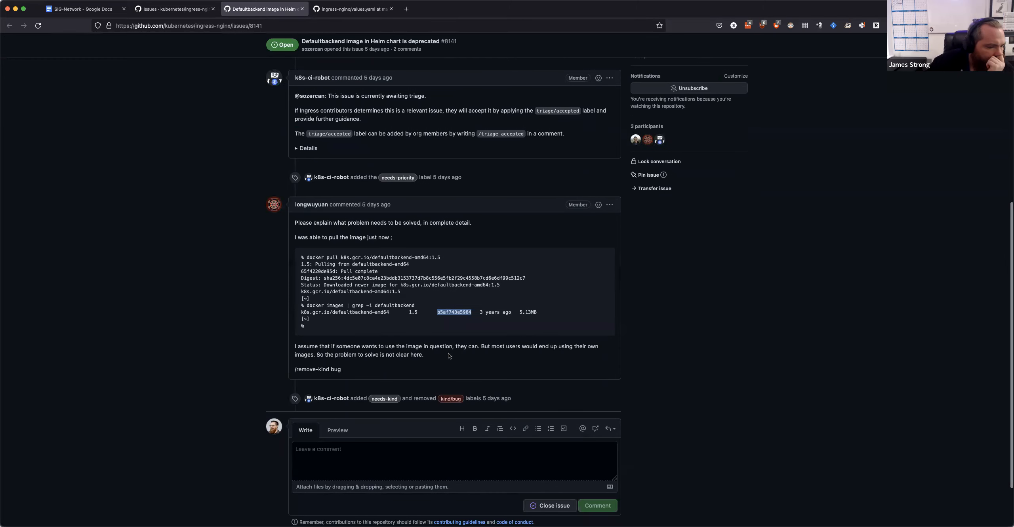
mouse_move(288, 356)
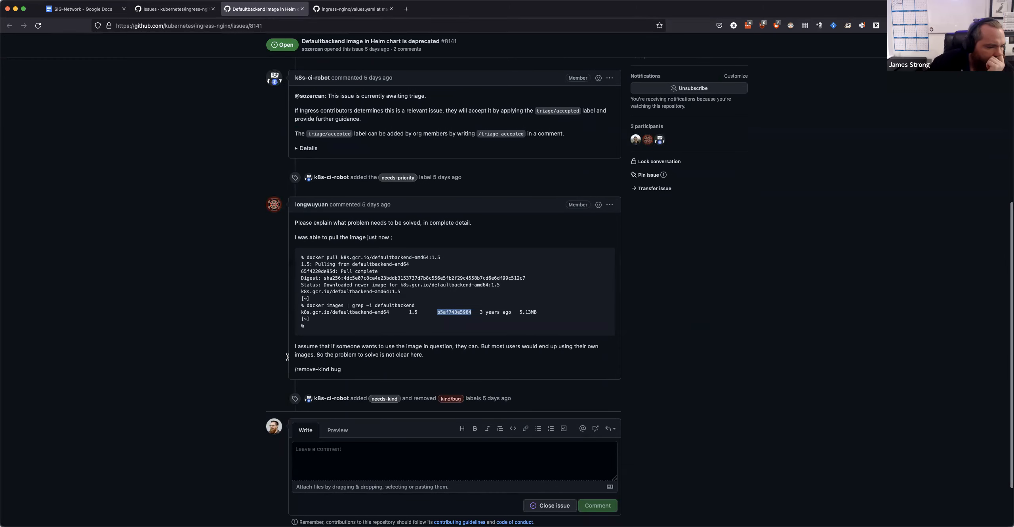
mouse_move(419, 362)
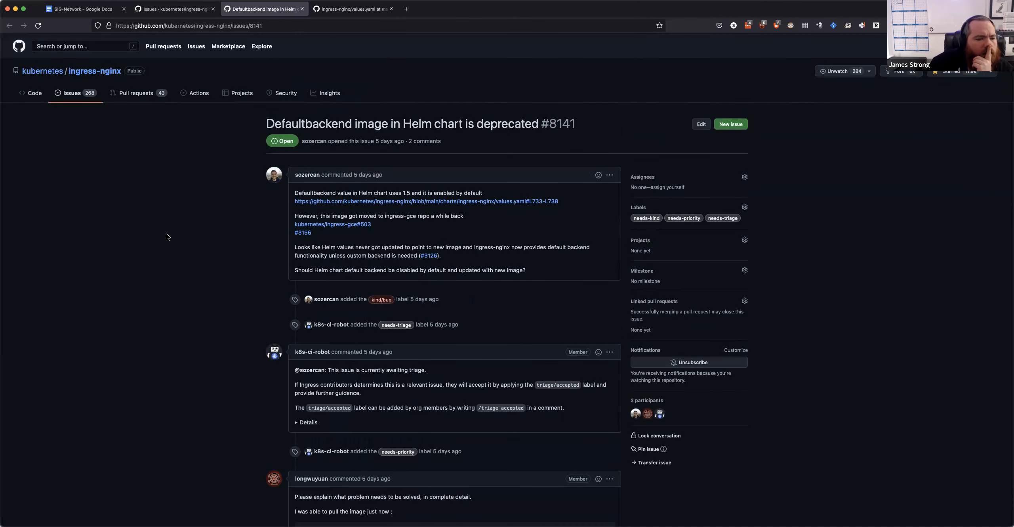
Close the chart's values file and assign issue #8141 to longwuyuan via /assign.
scroll("down", 3)
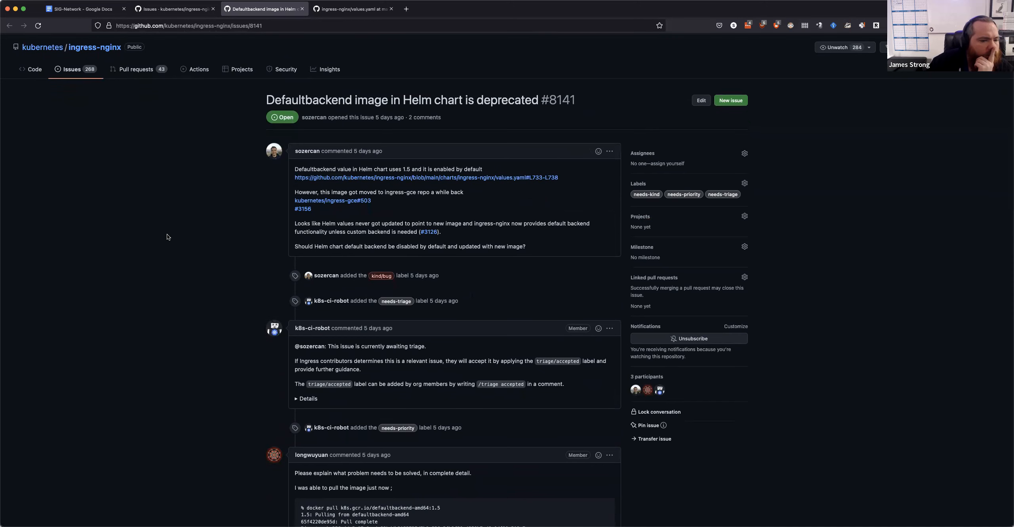
scroll("down", 3)
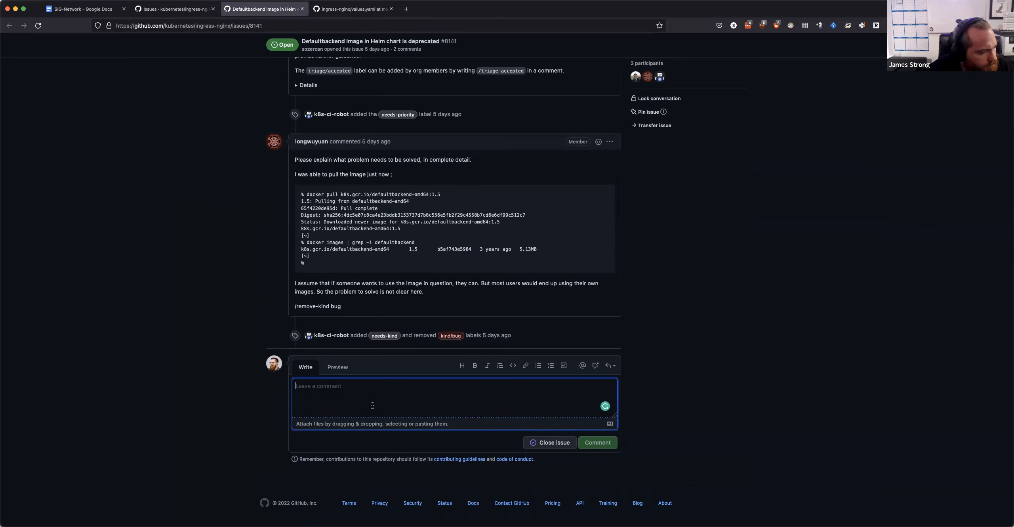
left_click(352, 8)
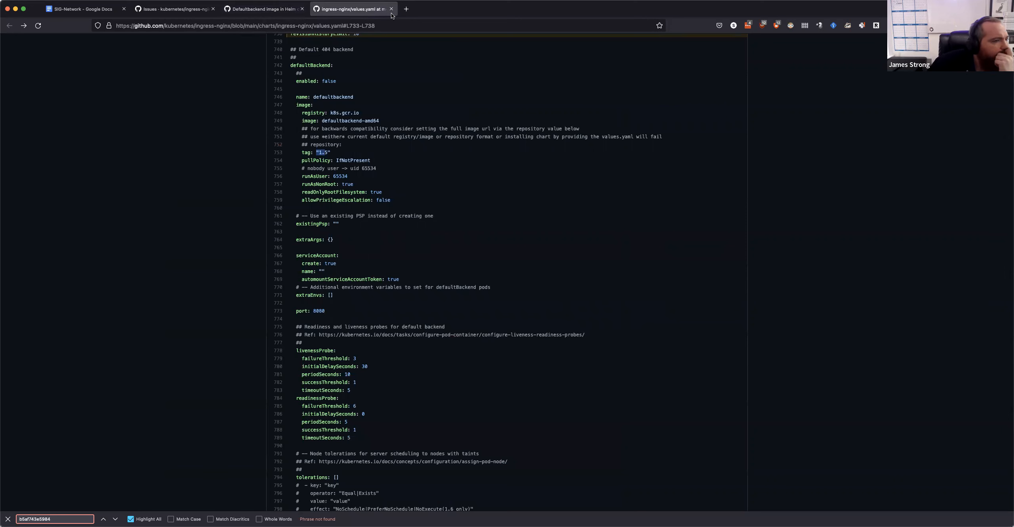
left_click(390, 9)
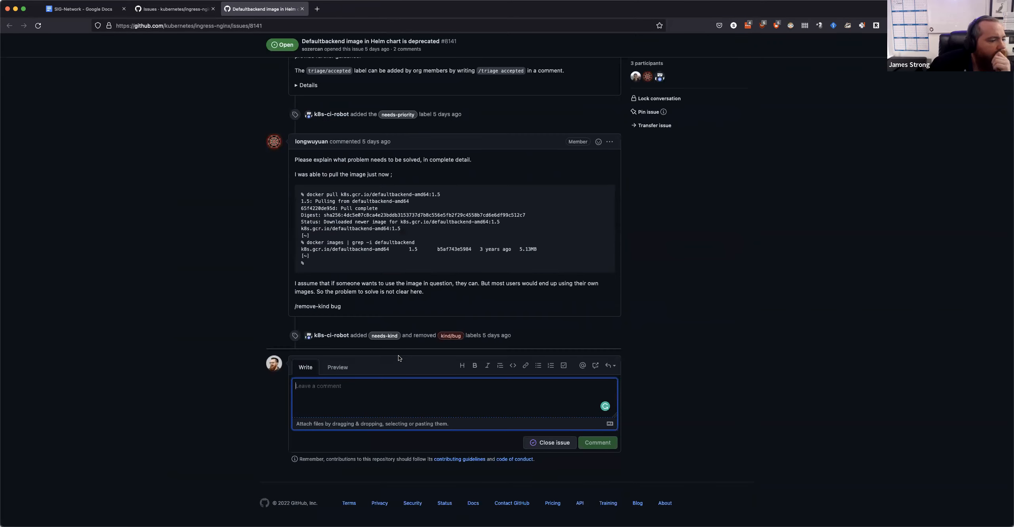
type("/assign @")
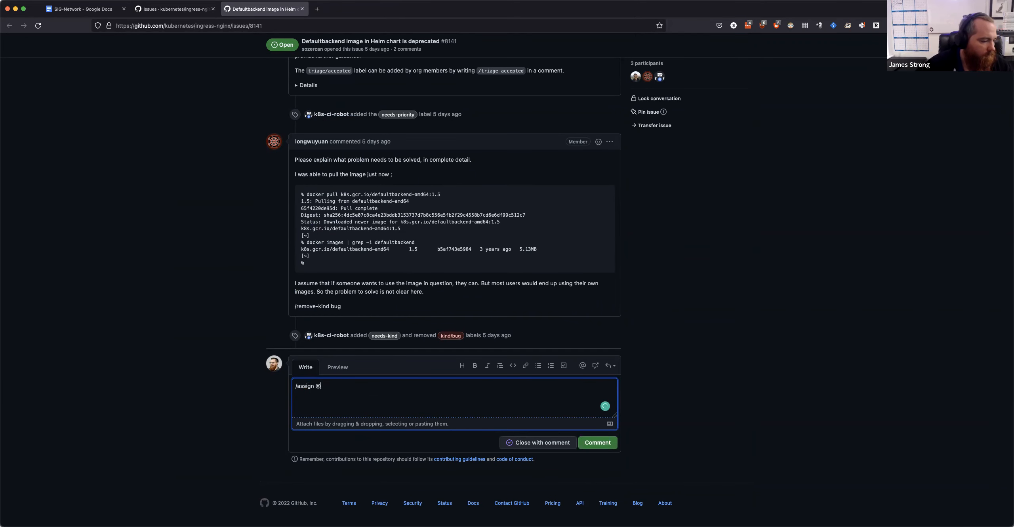
type("longwuyuan")
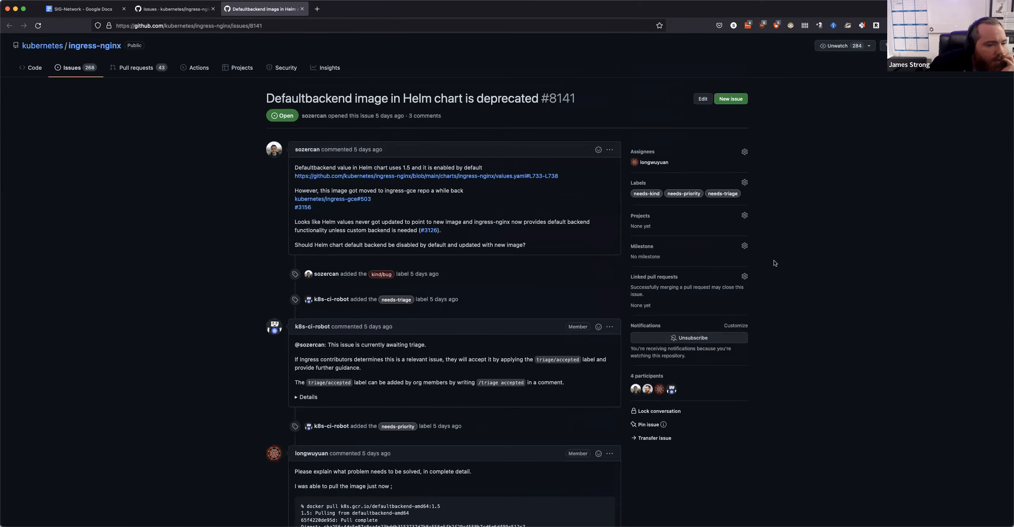
Post the comment 'I would think we should use the sha either way IMO.' on #8141.
scroll("down", 3)
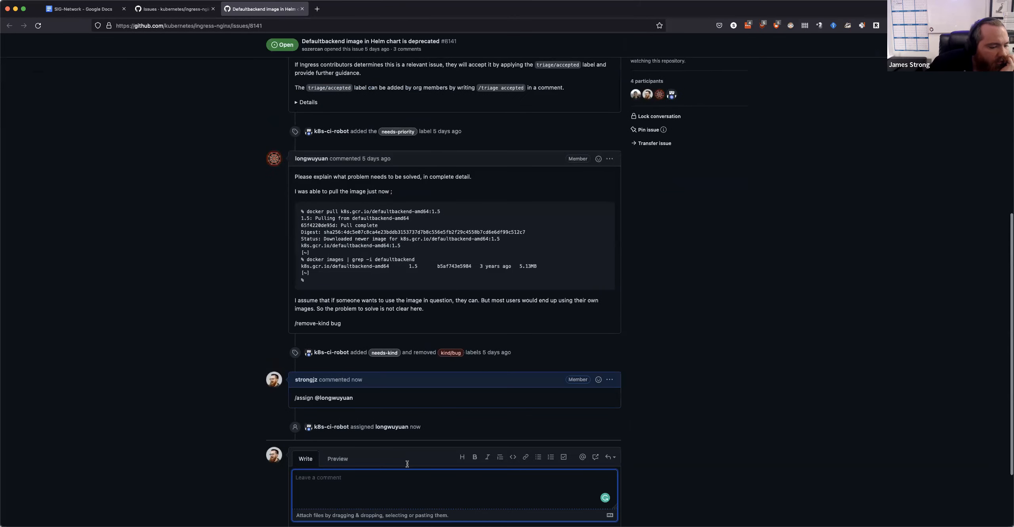
type("IU")
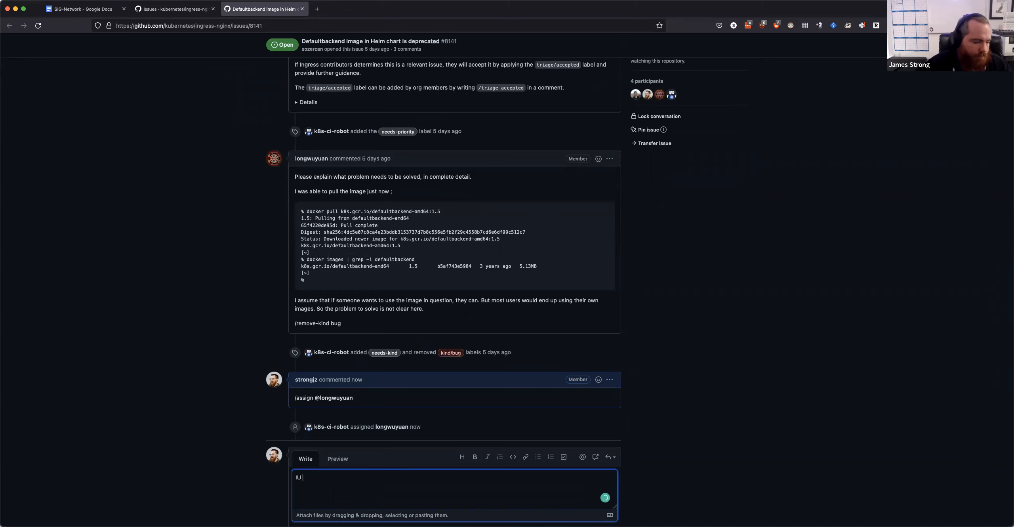
type("I would t")
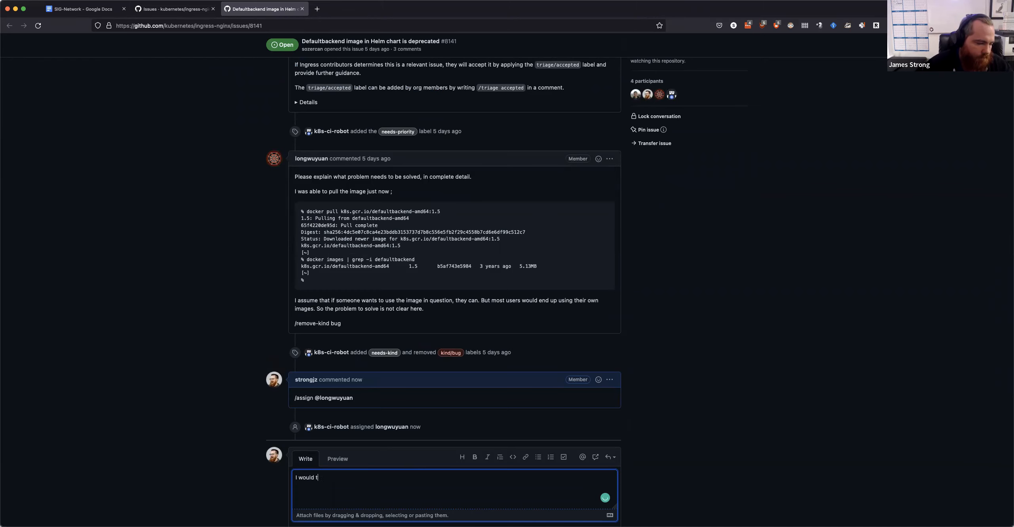
type("hink we")
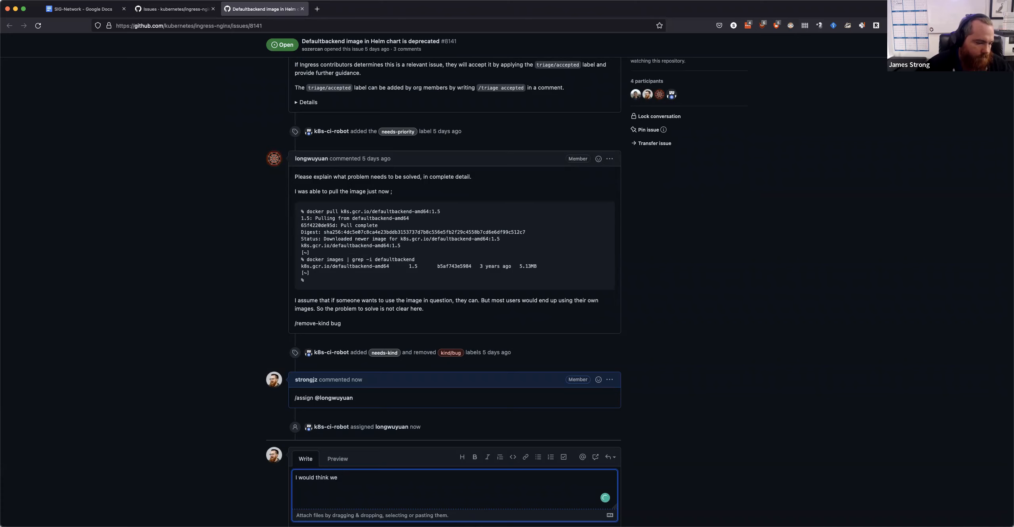
type("should use the")
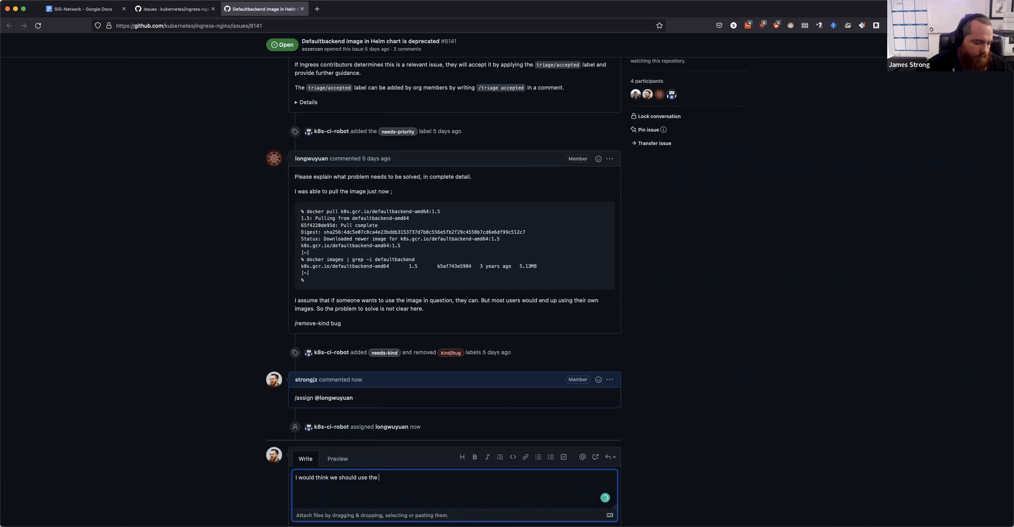
type("sha either way, instead of the tag i")
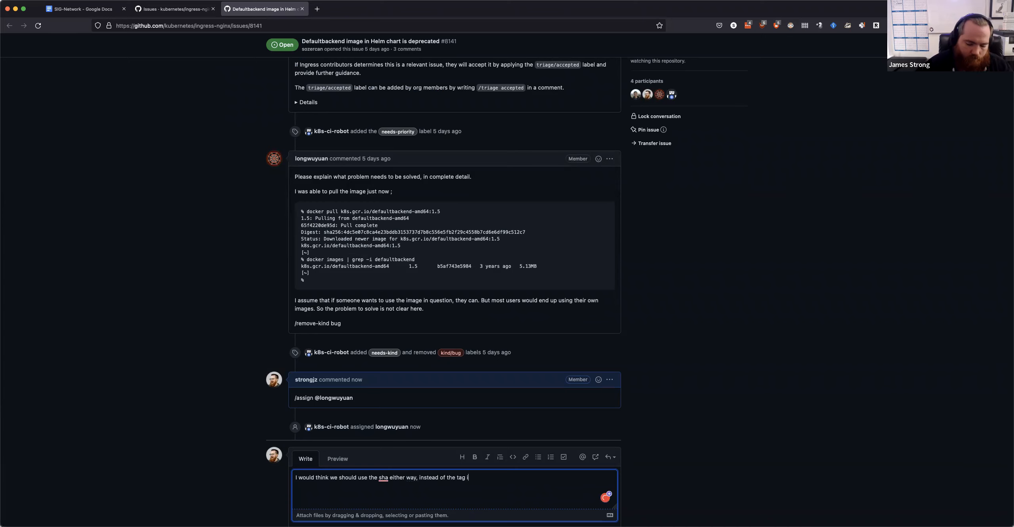
type("IMO.")
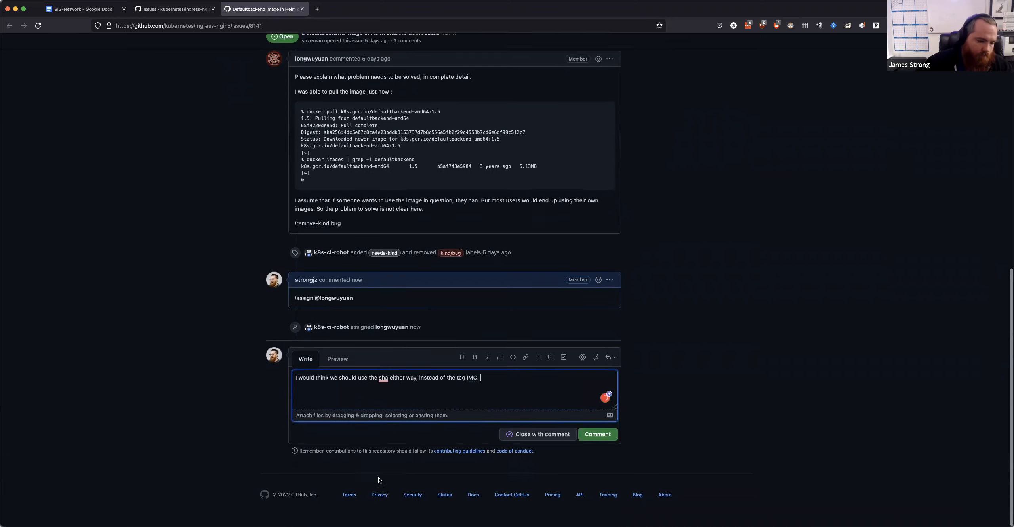
left_click(596, 434)
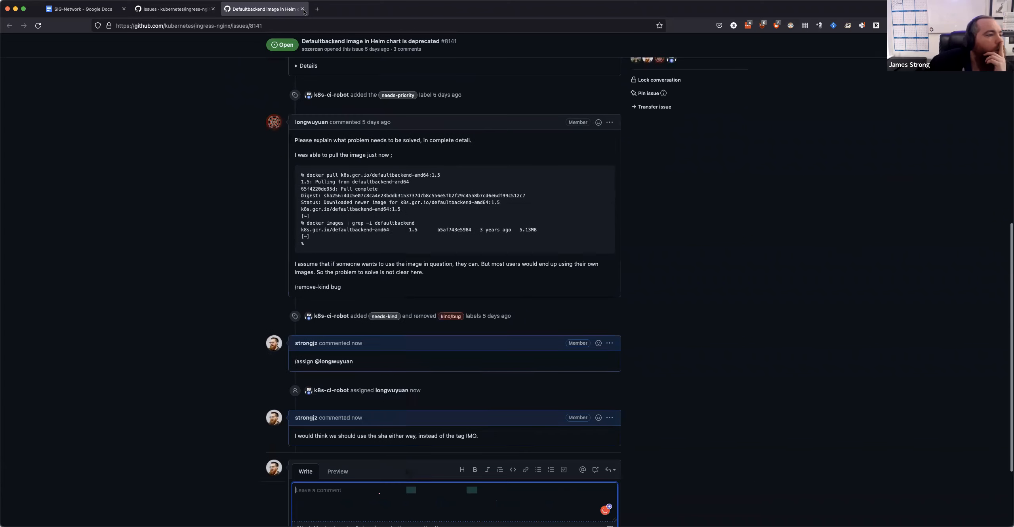
Open issue #8157 from the untriaged list and read it down to the comment box.
left_click(284, 9)
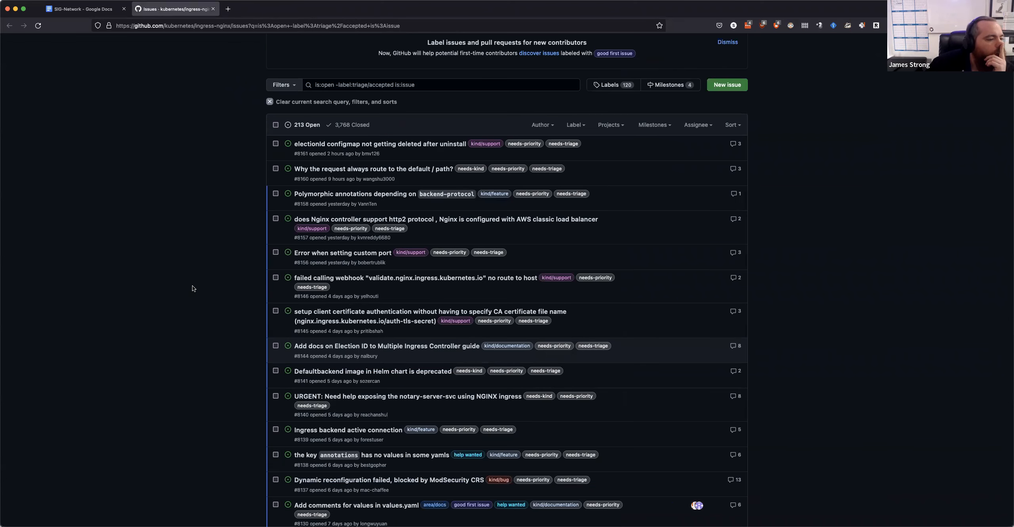
mouse_move(505, 224)
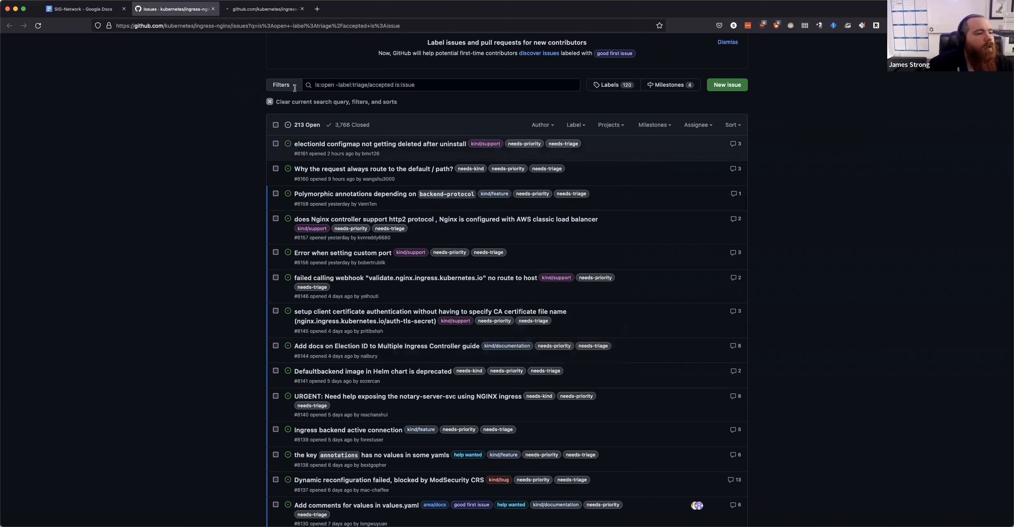
left_click(445, 218)
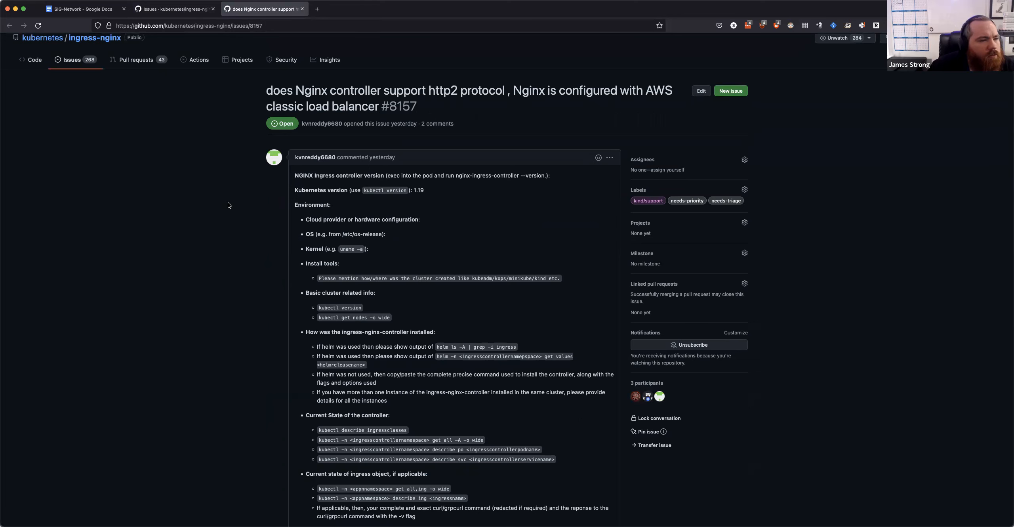
scroll("down", 3)
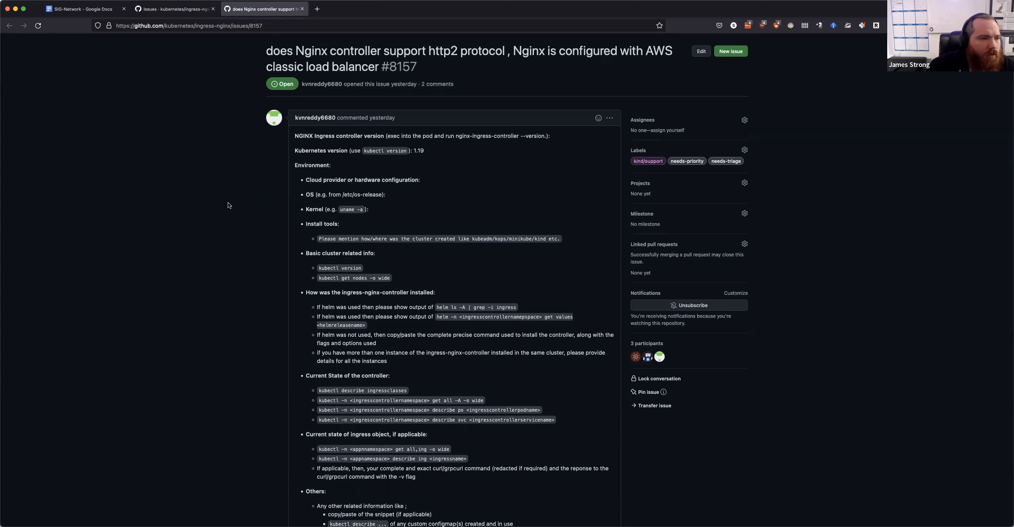
scroll("down", 3)
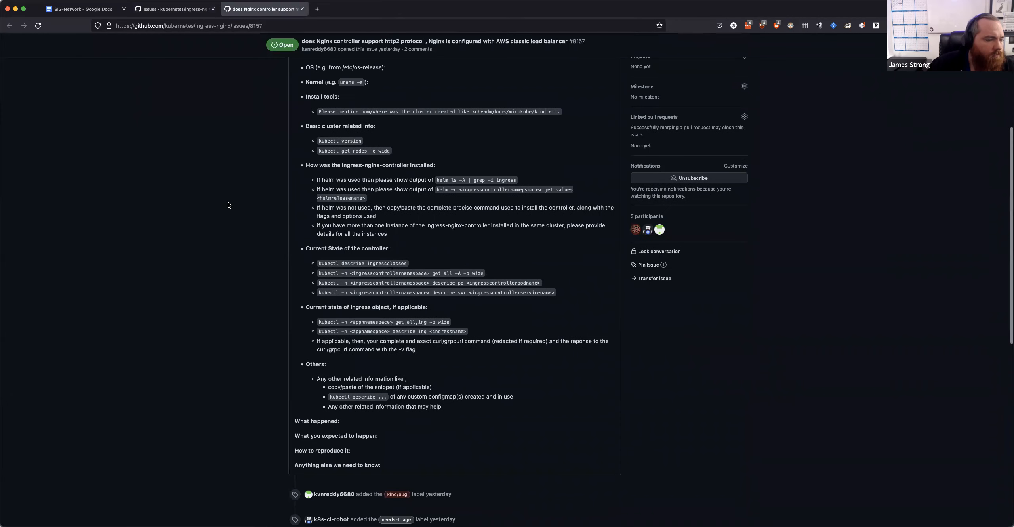
scroll("down", 3)
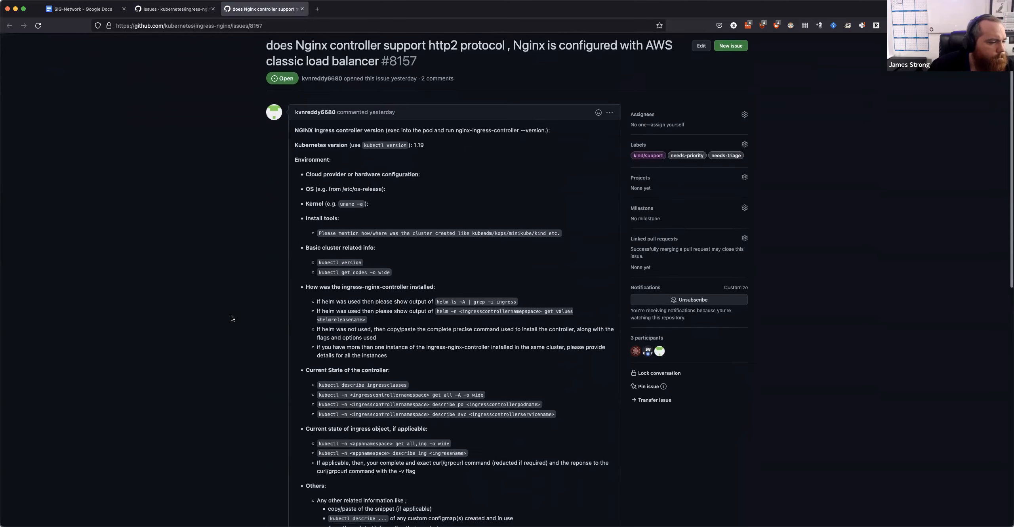
scroll("down", 3)
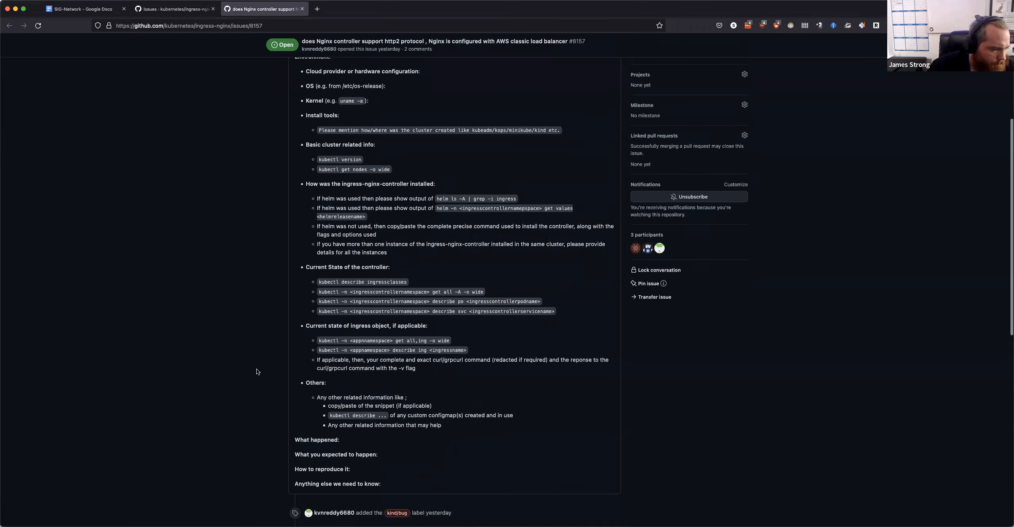
scroll("down", 3)
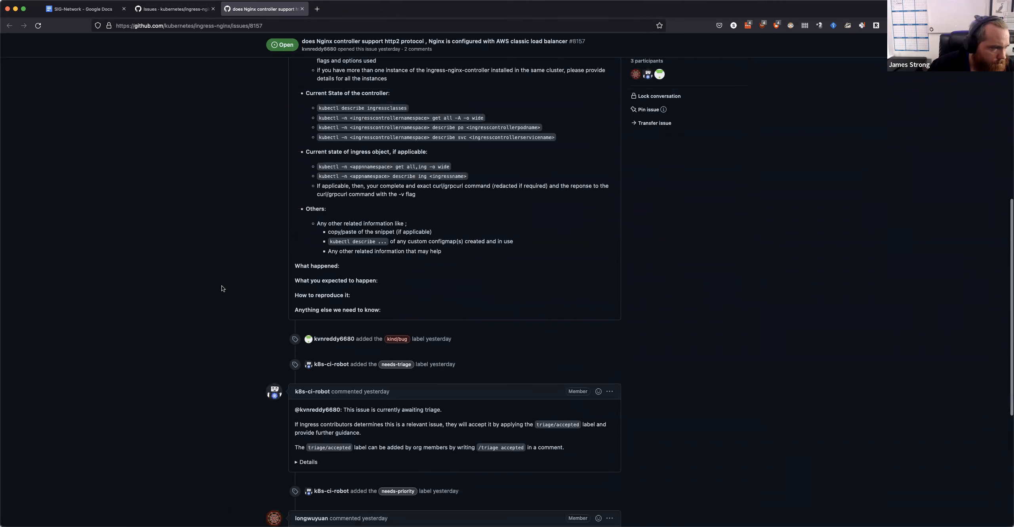
scroll("down", 3)
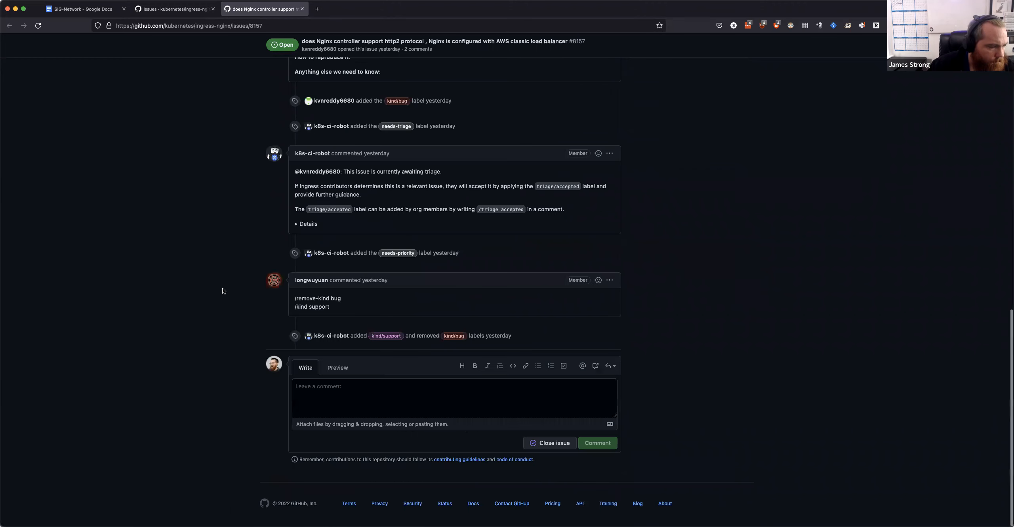
left_click(452, 398)
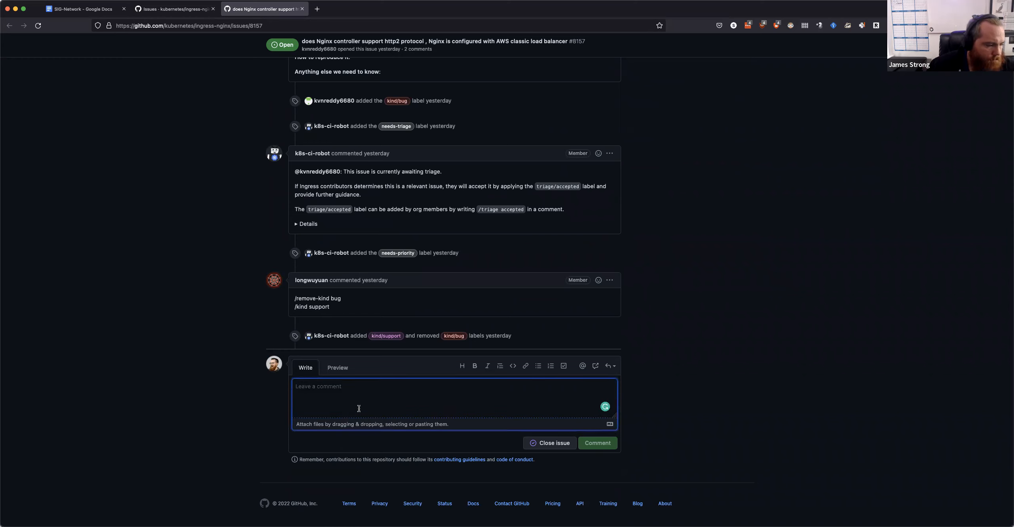
type("Discussing with @")
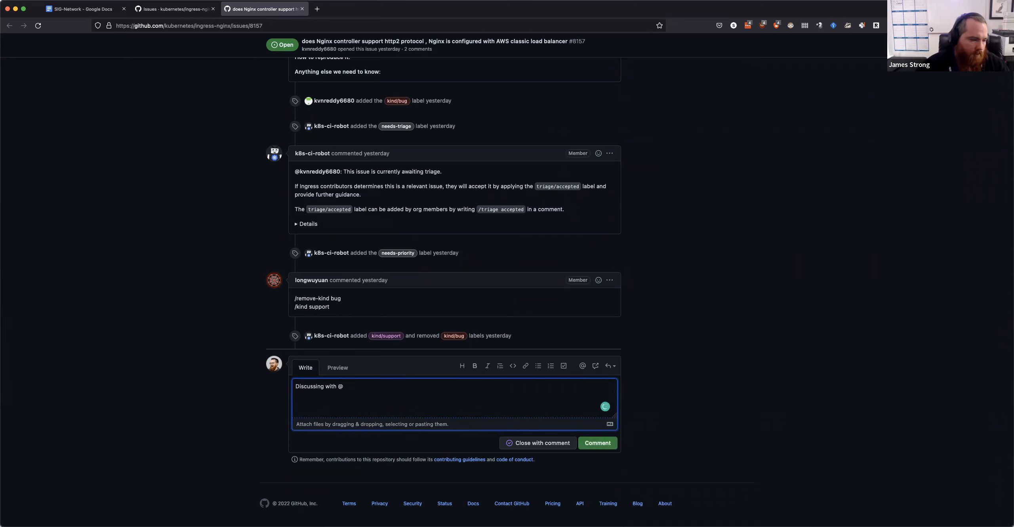
type("the")
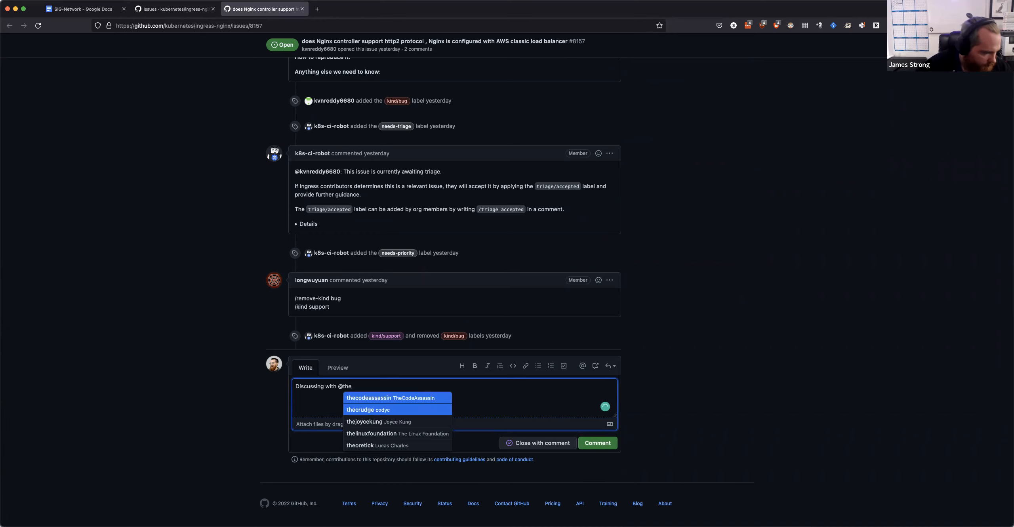
type("un")
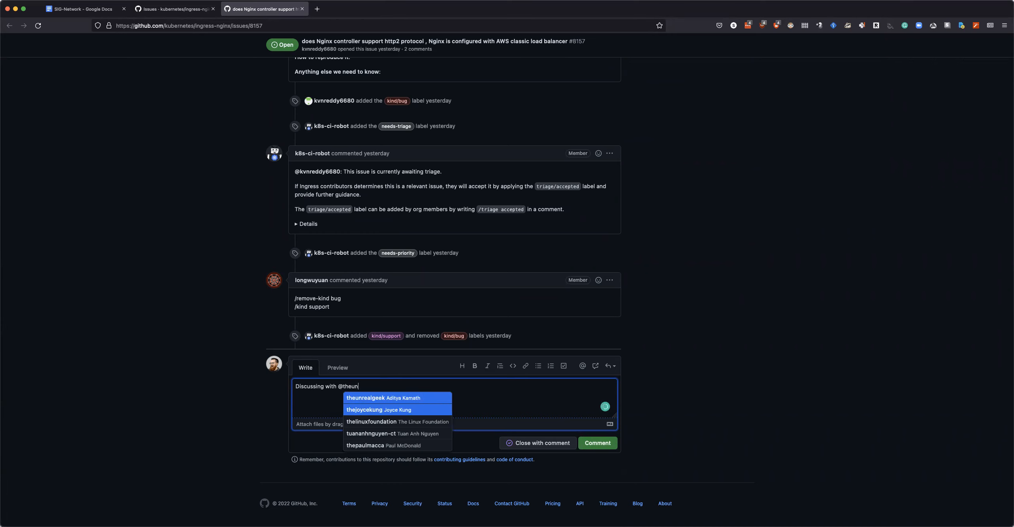
left_click(383, 398)
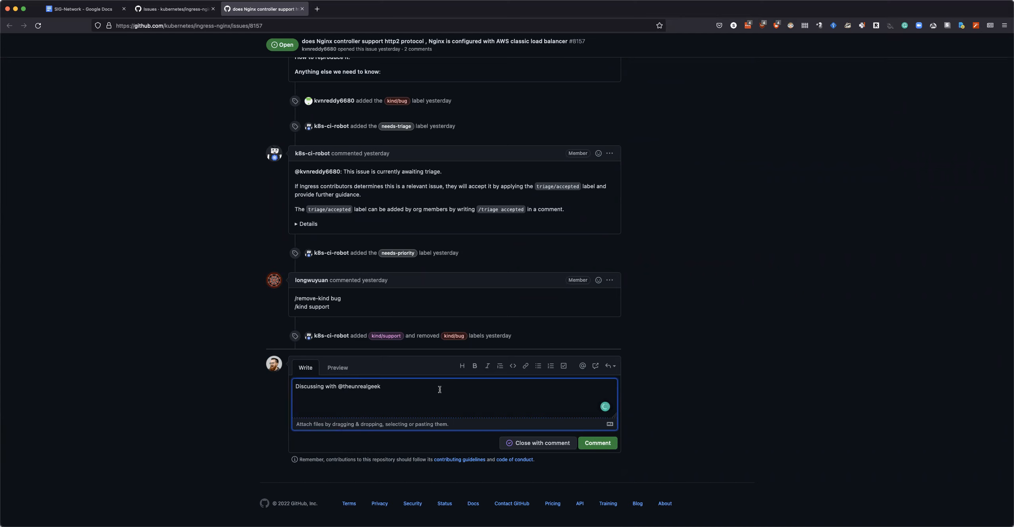
type("during community meeting, the classical")
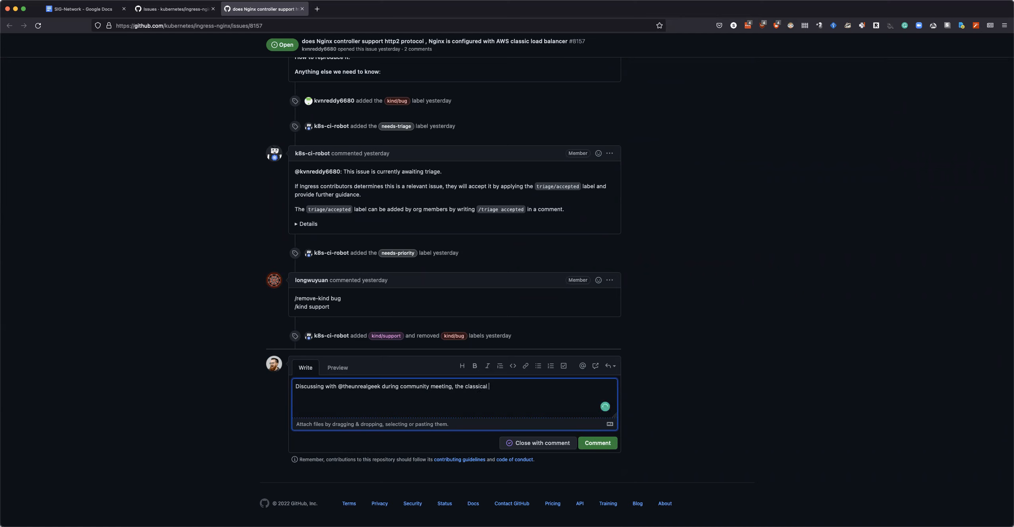
type("LB does not")
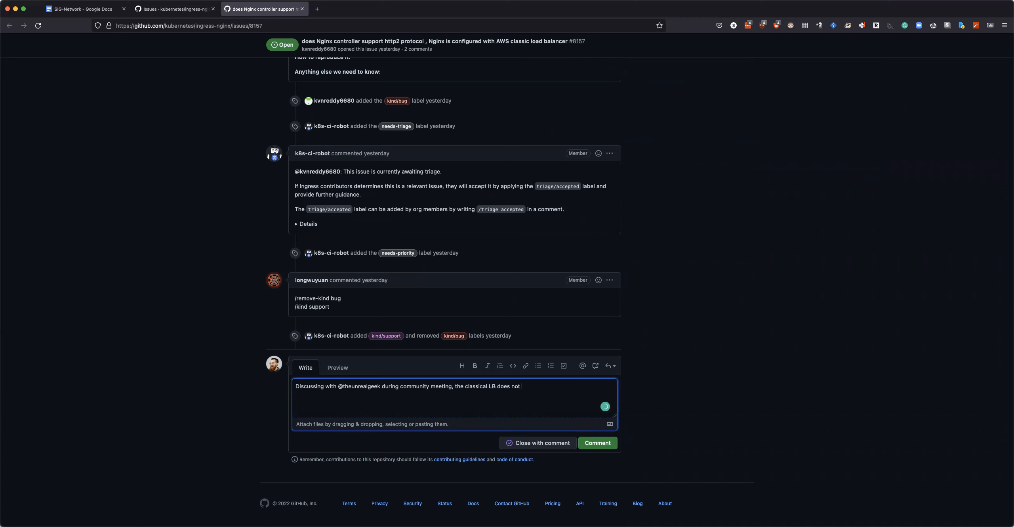
type("support http2.")
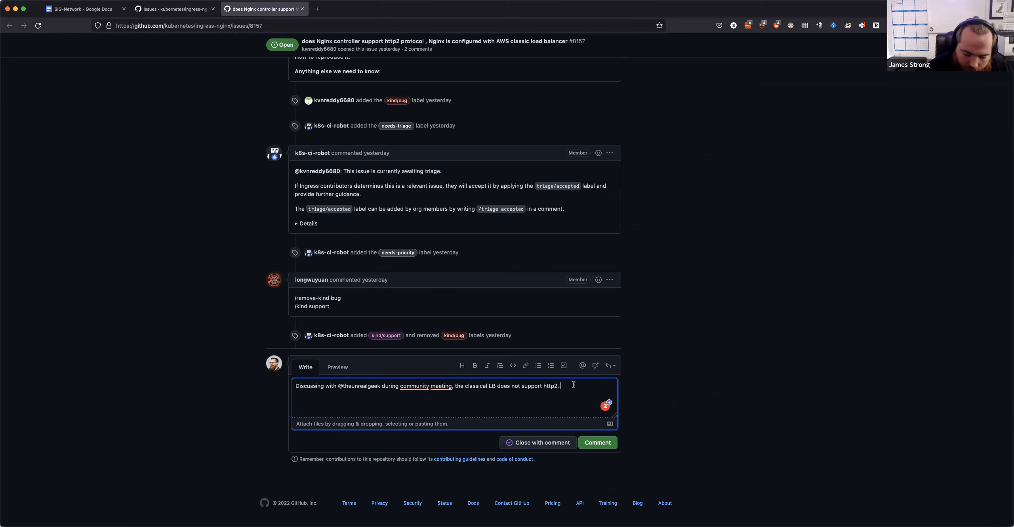
Suggest testing with ALB/NLB, add /close and post the reply to close #8157.
type("Please test with ALB")
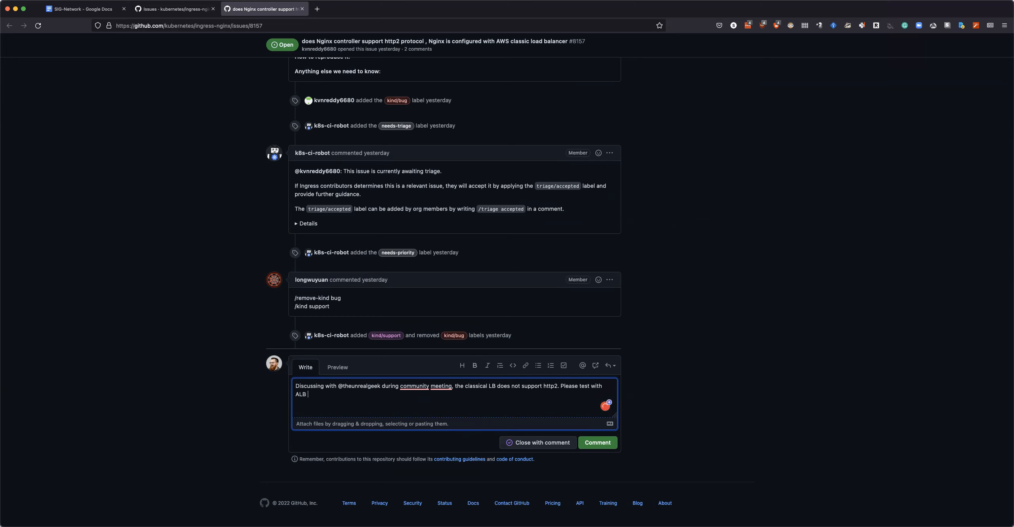
type("If there are na")
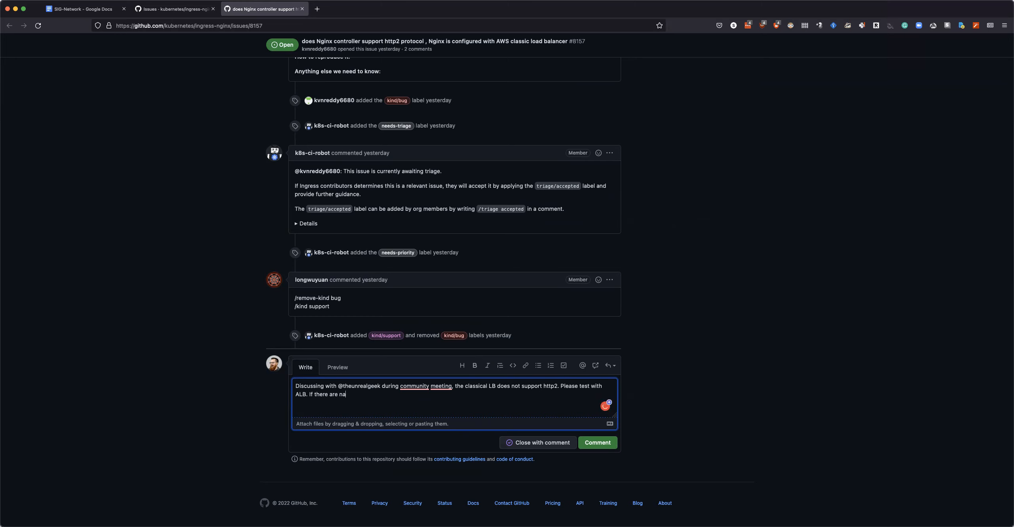
type("any further issues please feel to reopen")
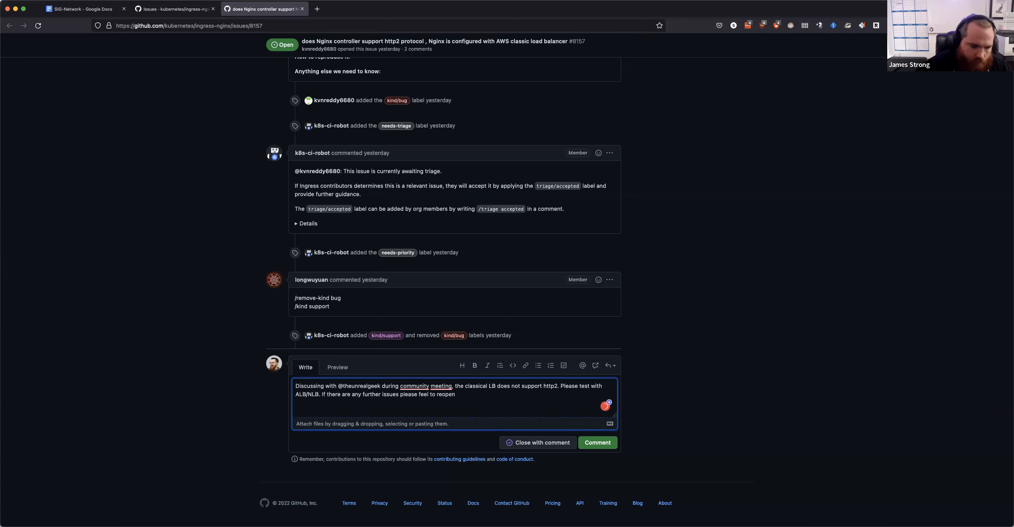
type("/close")
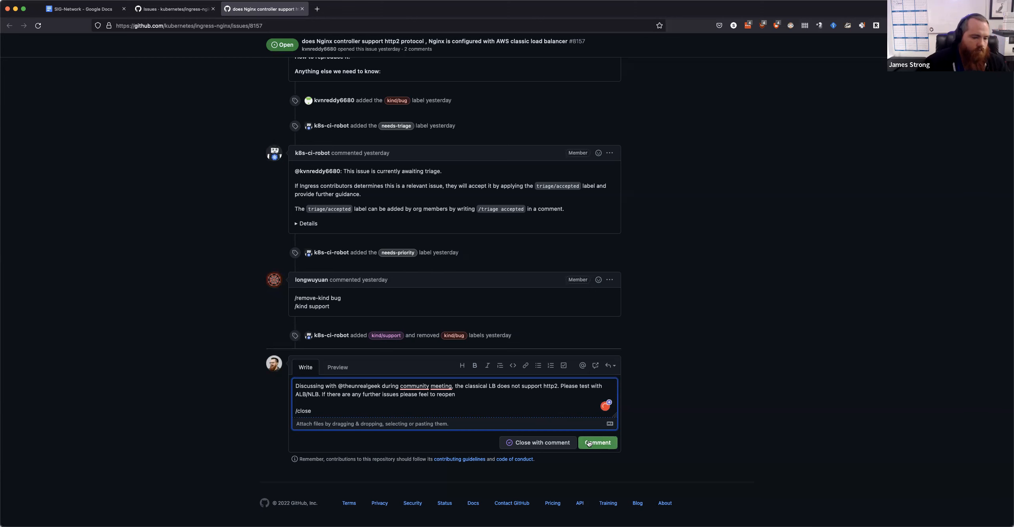
left_click(596, 442)
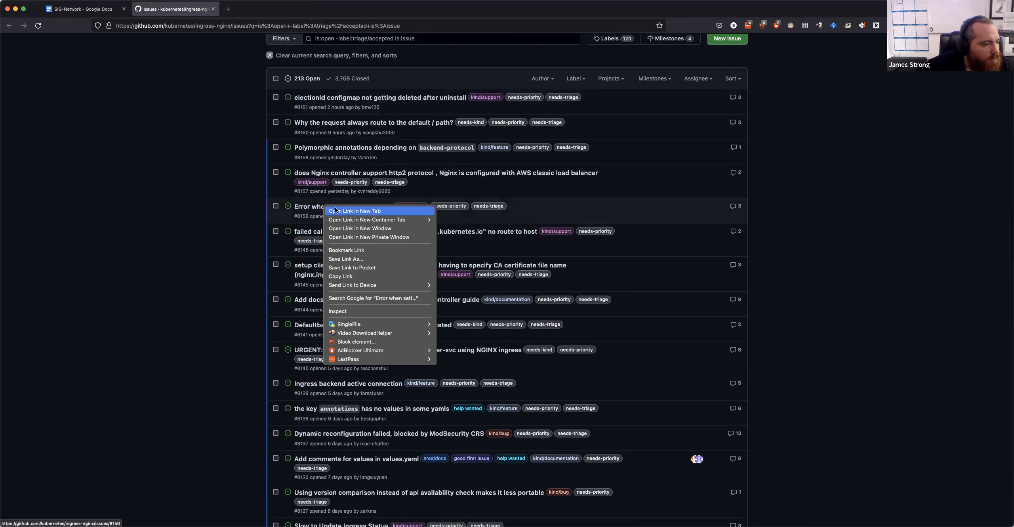
left_click(354, 212)
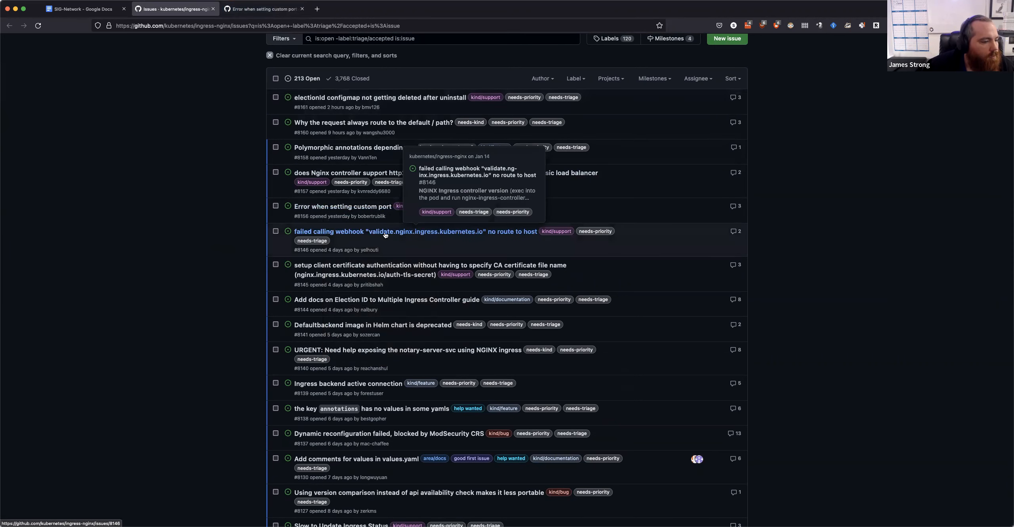
mouse_move(481, 233)
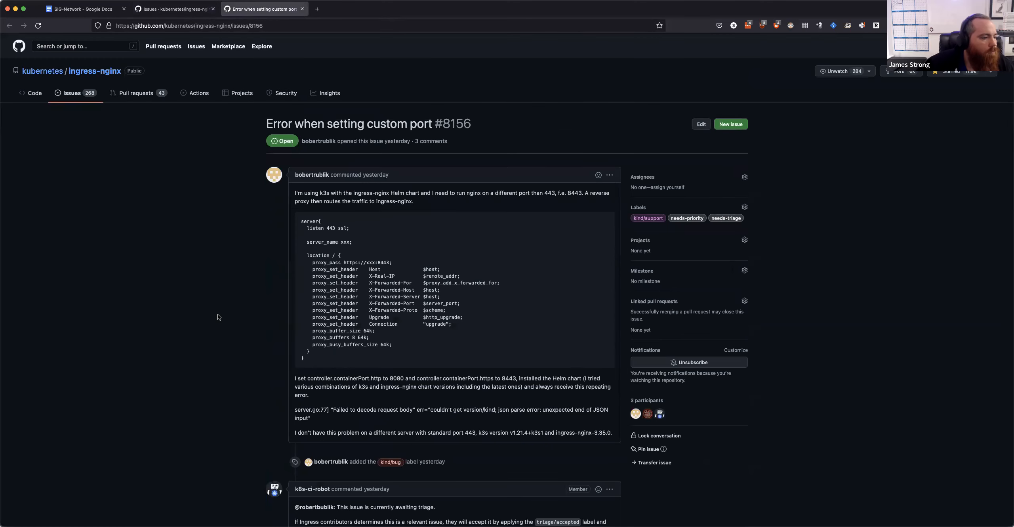
scroll("down", 3)
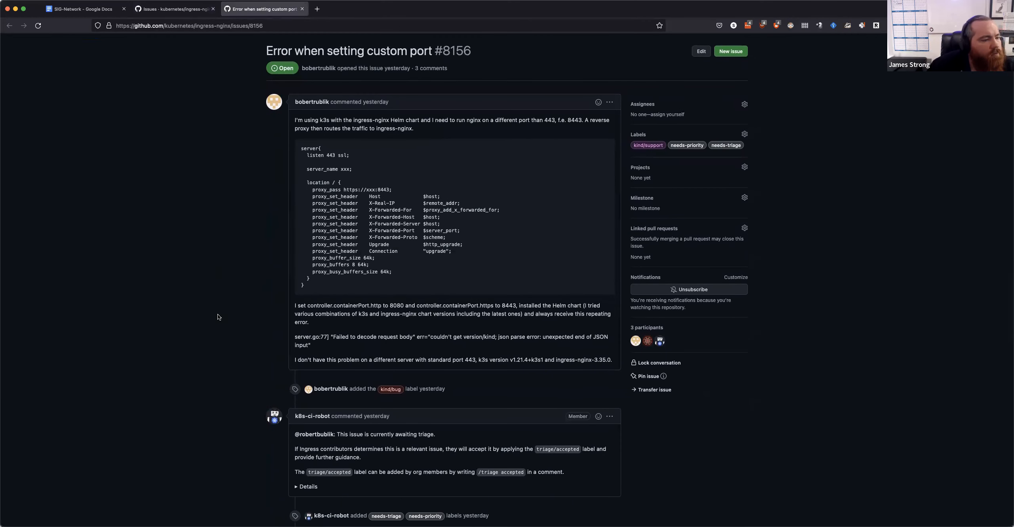
mouse_move(572, 181)
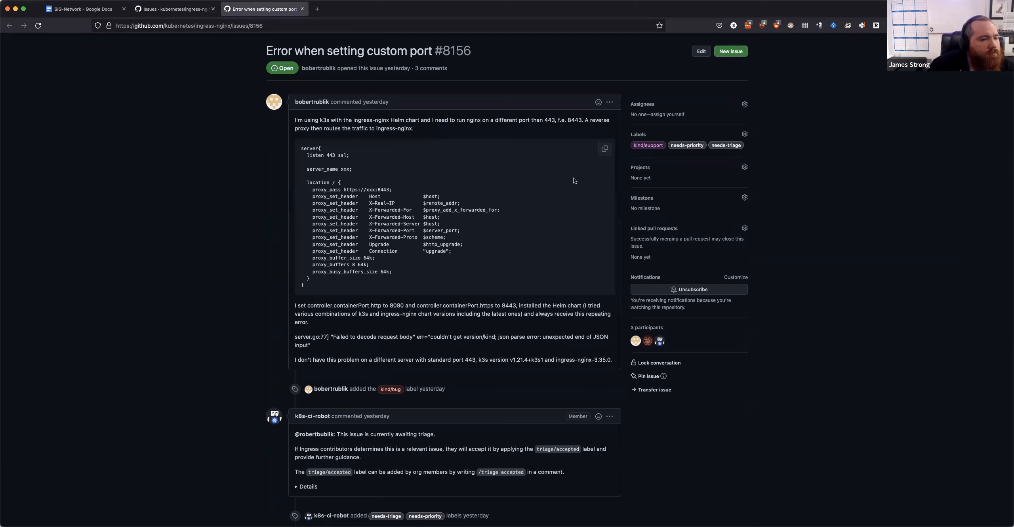
mouse_move(545, 169)
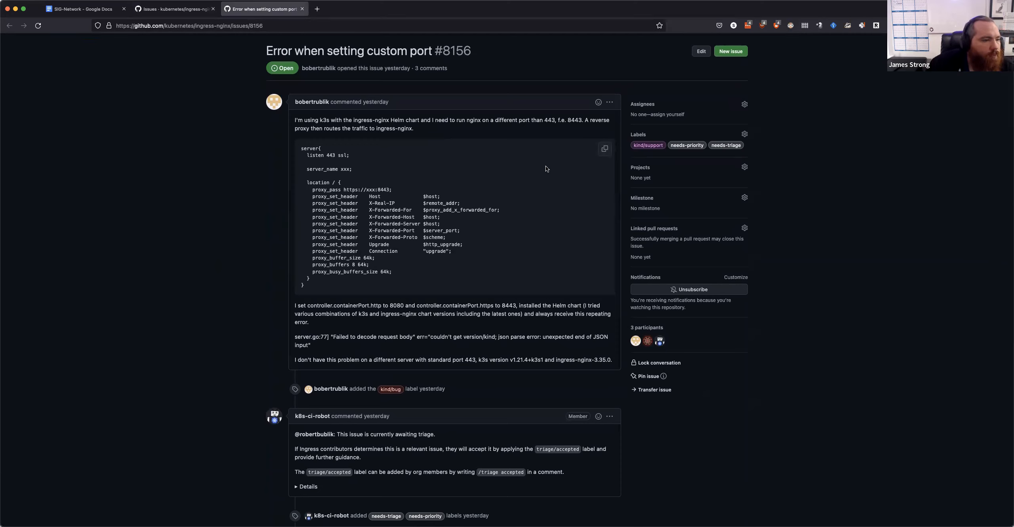
mouse_move(221, 349)
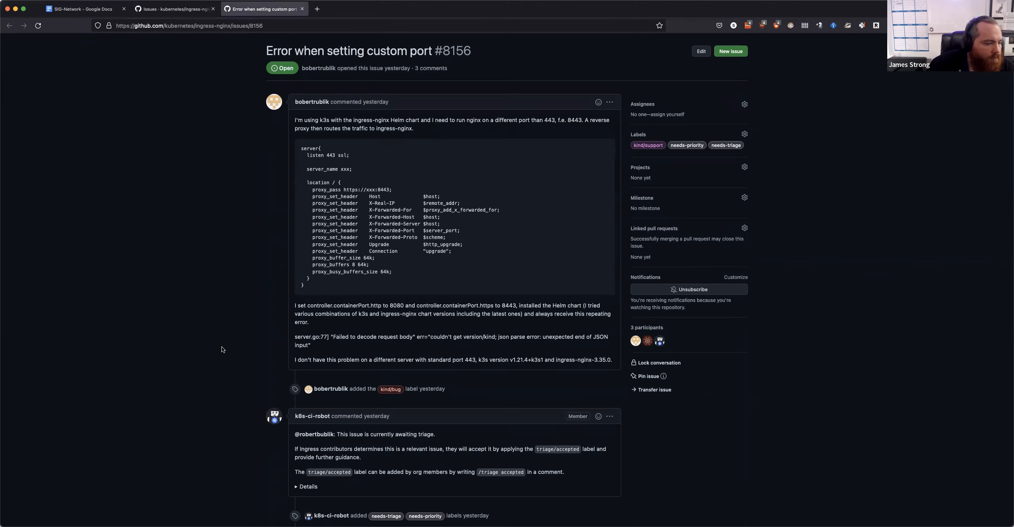
scroll("down", 3)
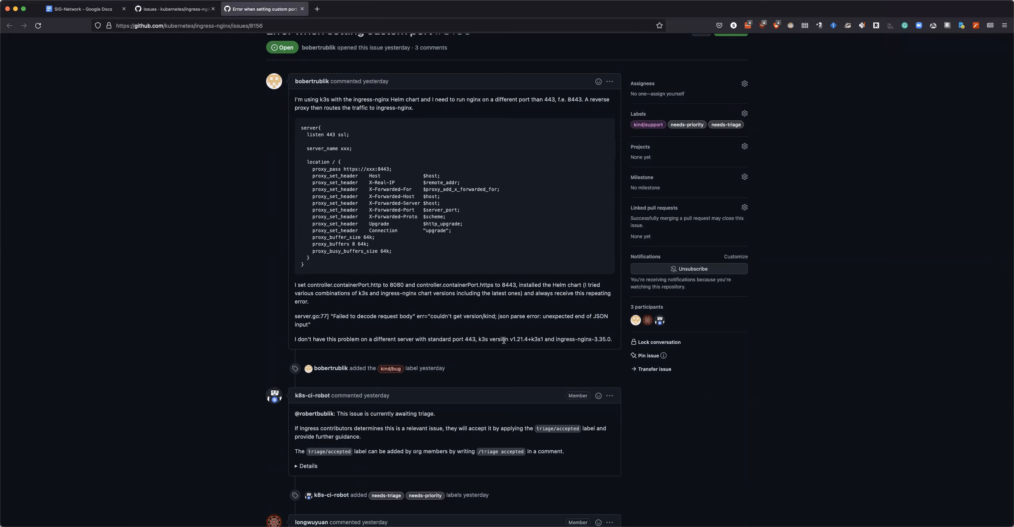
double_click(521, 339)
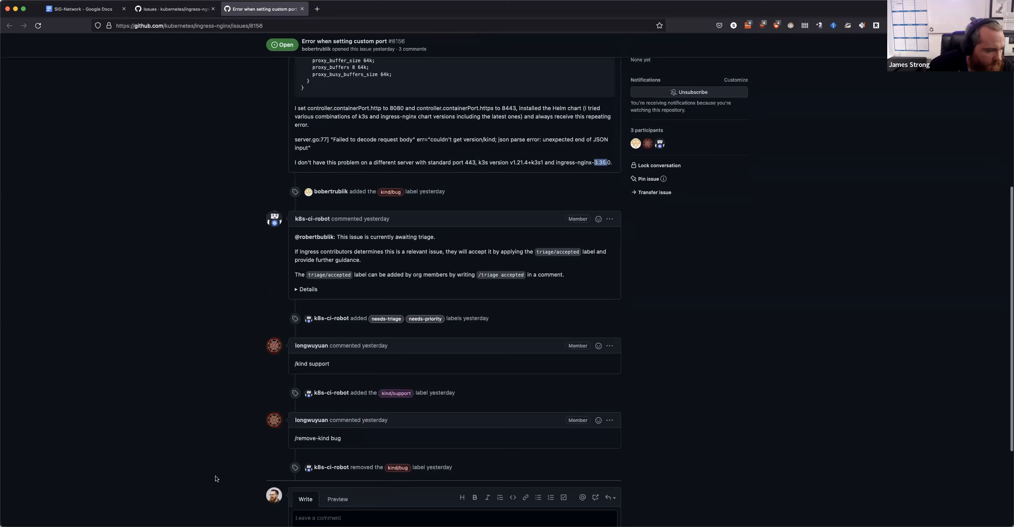
scroll("up", 3)
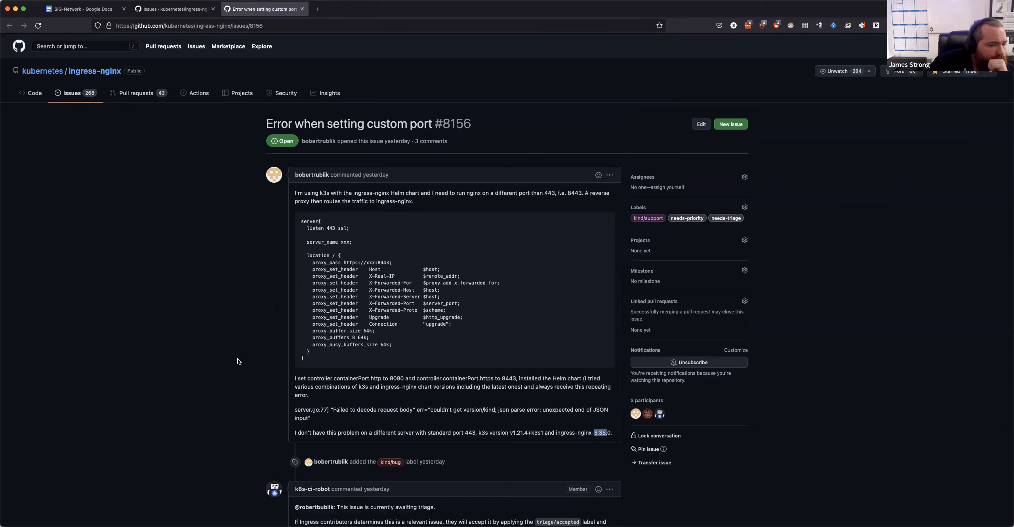
scroll("down", 3)
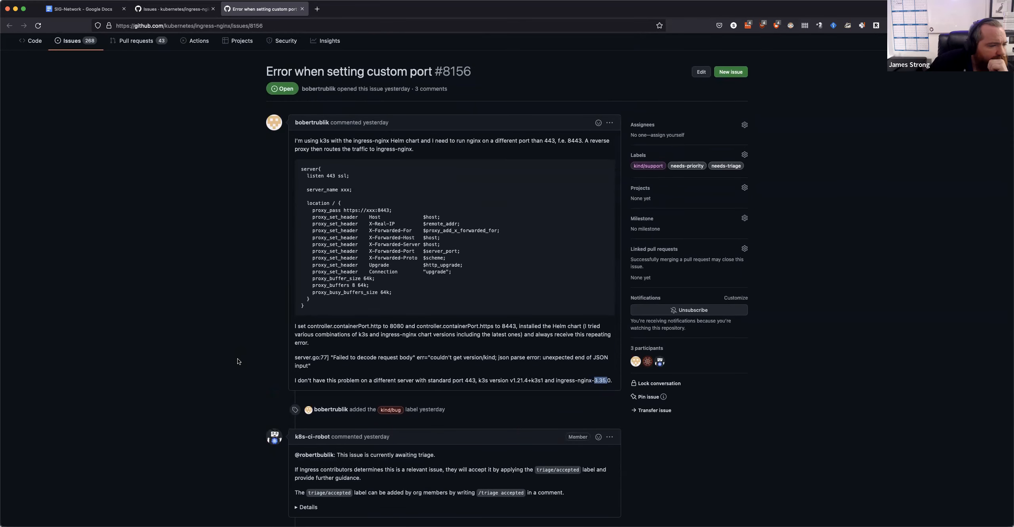
scroll("down", 3)
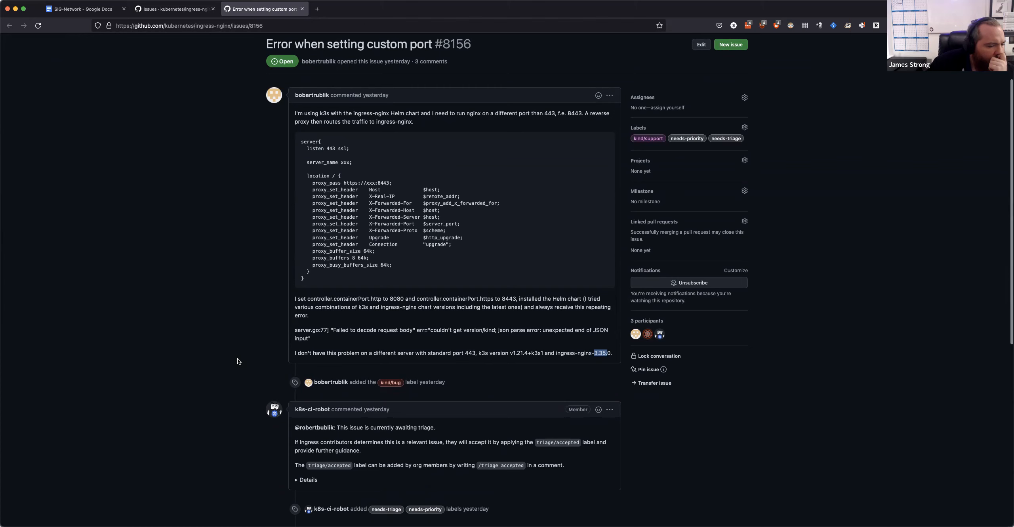
mouse_move(363, 202)
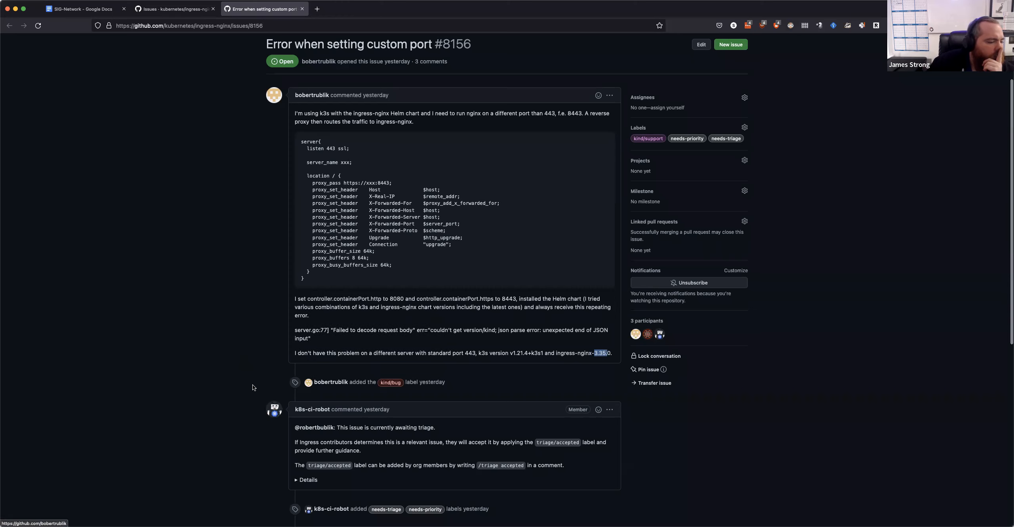
mouse_move(234, 461)
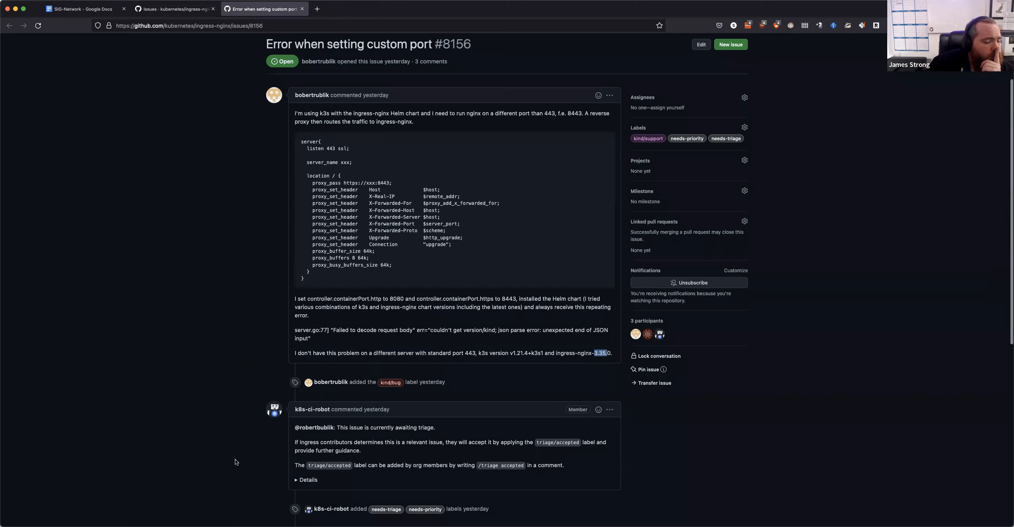
scroll("down", 3)
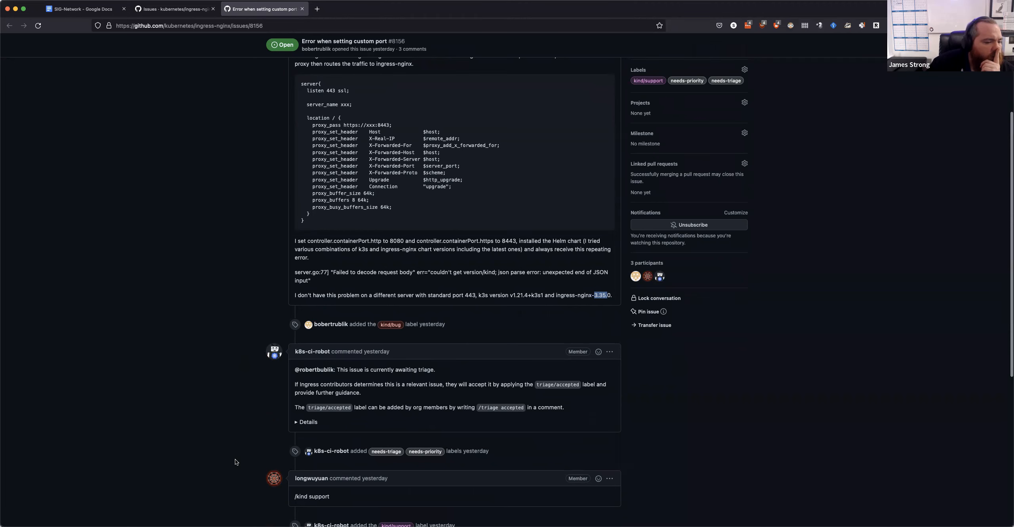
scroll("down", 3)
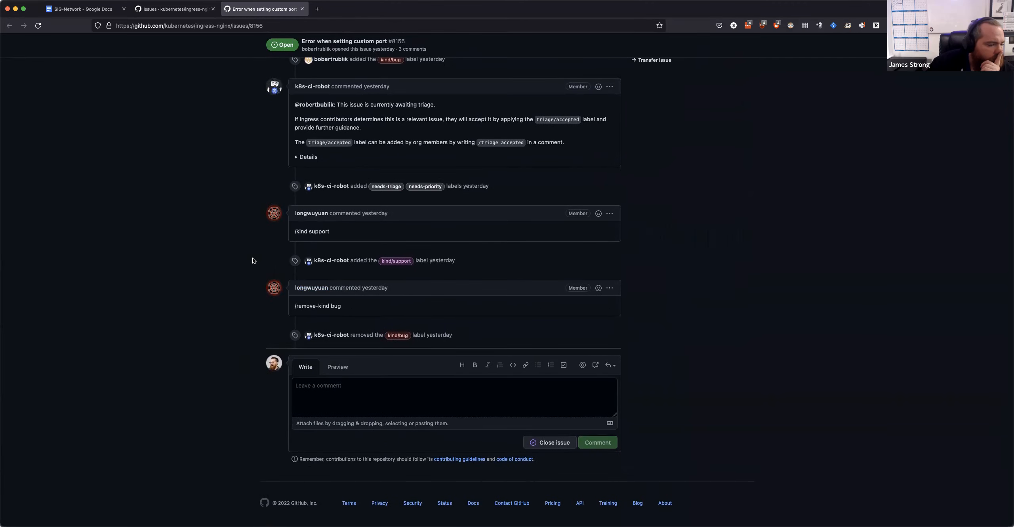
mouse_move(255, 244)
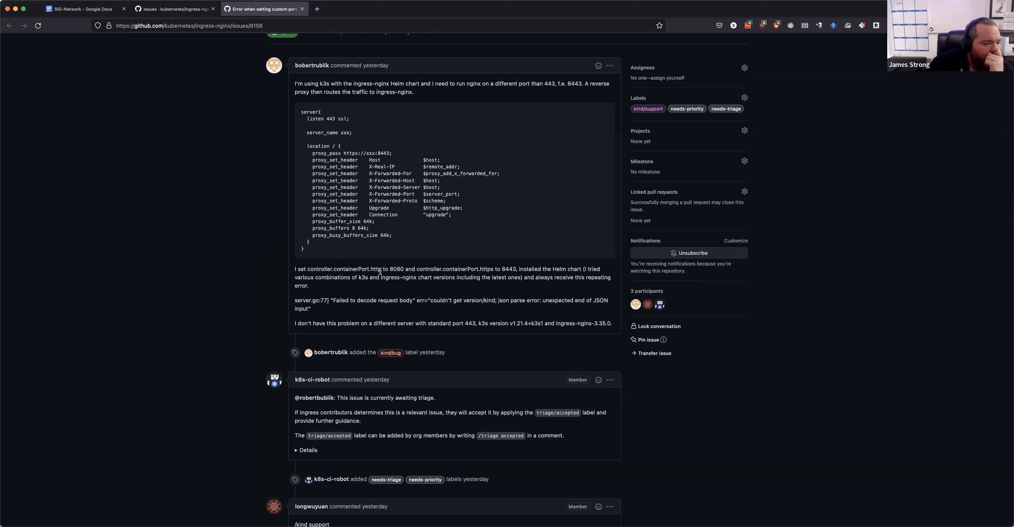
scroll("down", 3)
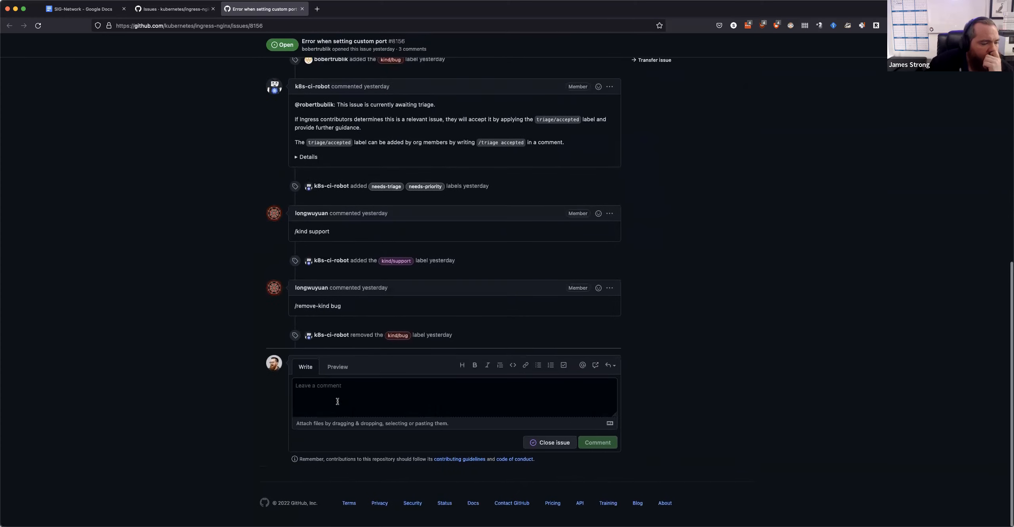
Draft /help-wanted and /good-first-issue commands in the #8156 comment box.
type("/")
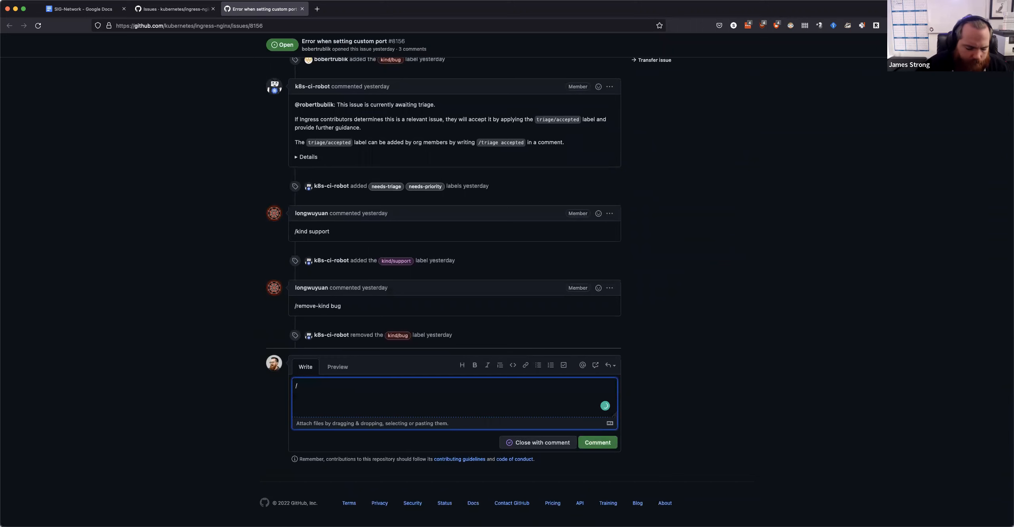
type("help-wanted")
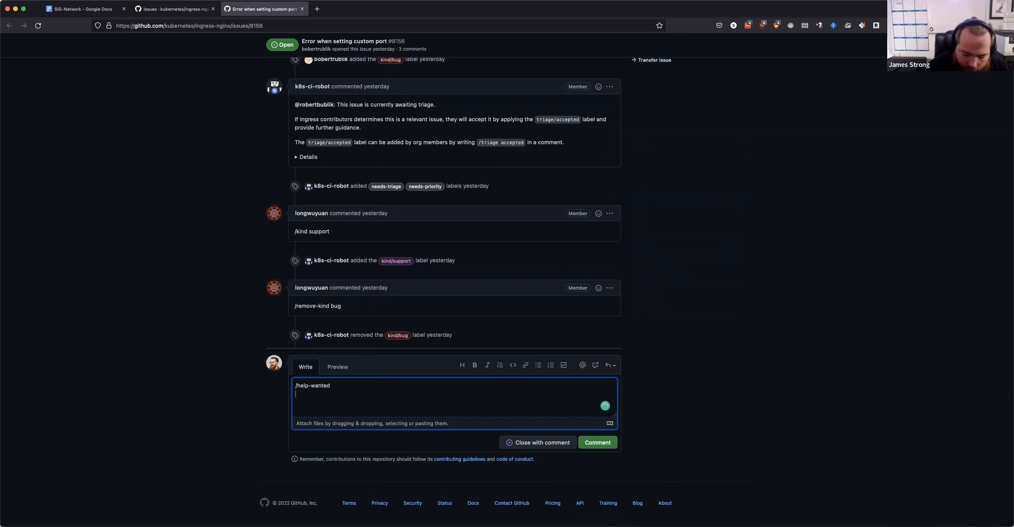
type("/good-")
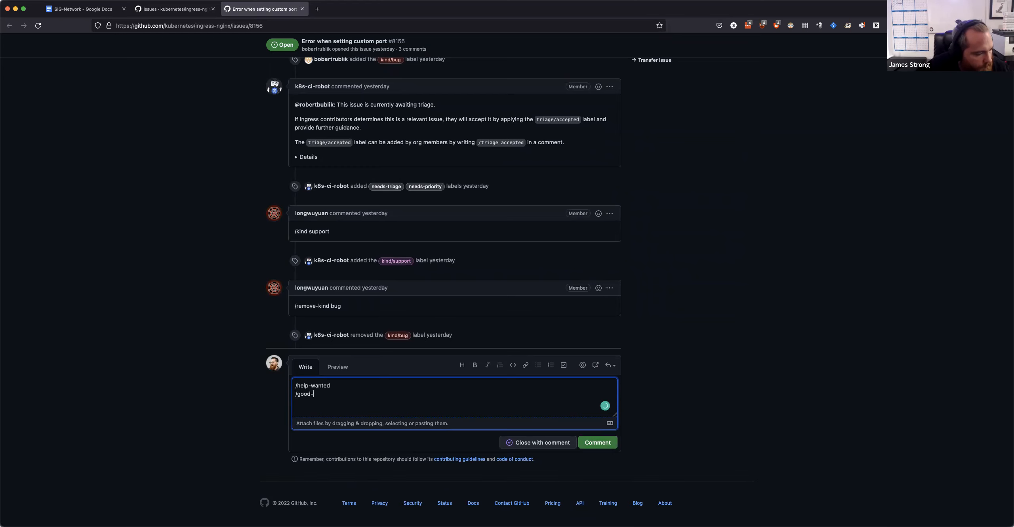
type("first-")
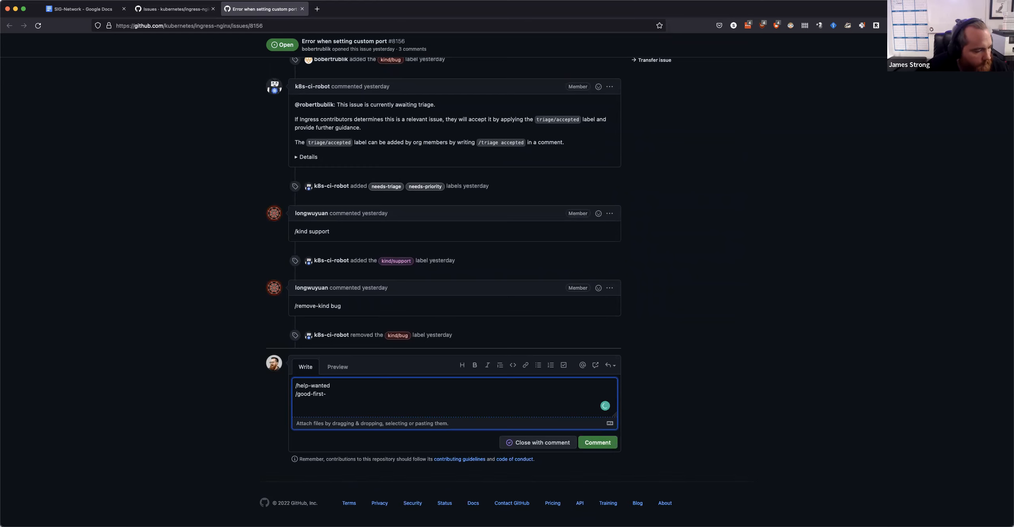
type("is")
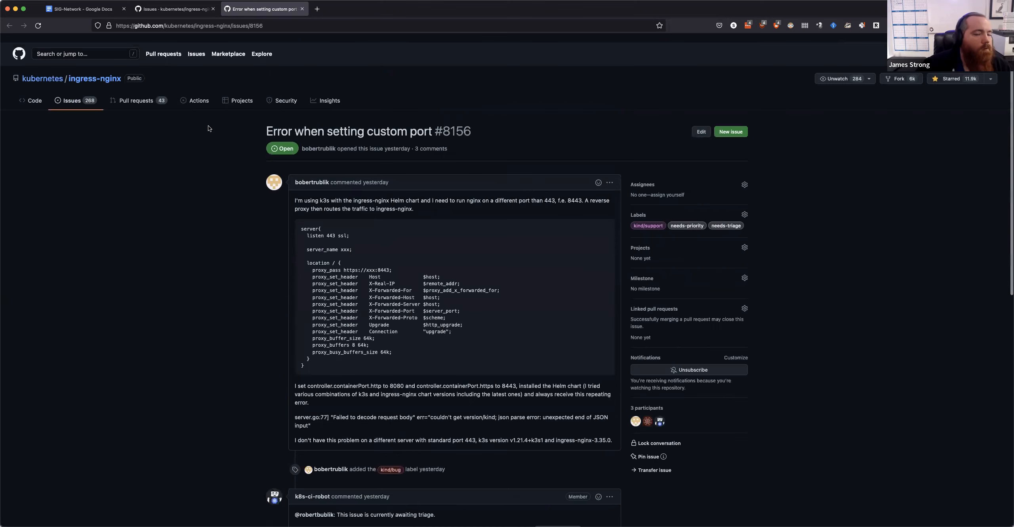
scroll("down", 3)
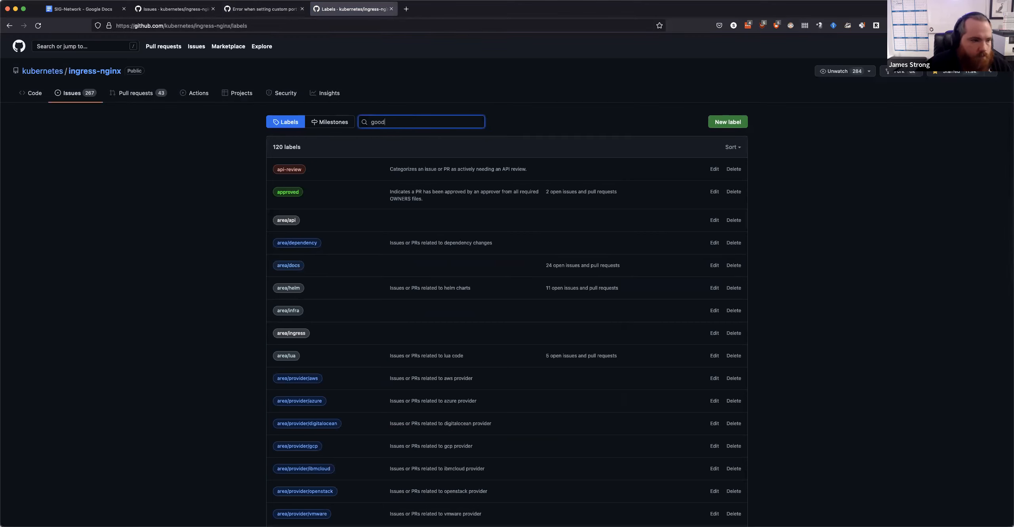
Run the 'good' label search, list good-first-issue issues and open #8130 in a new tab.
key("Enter")
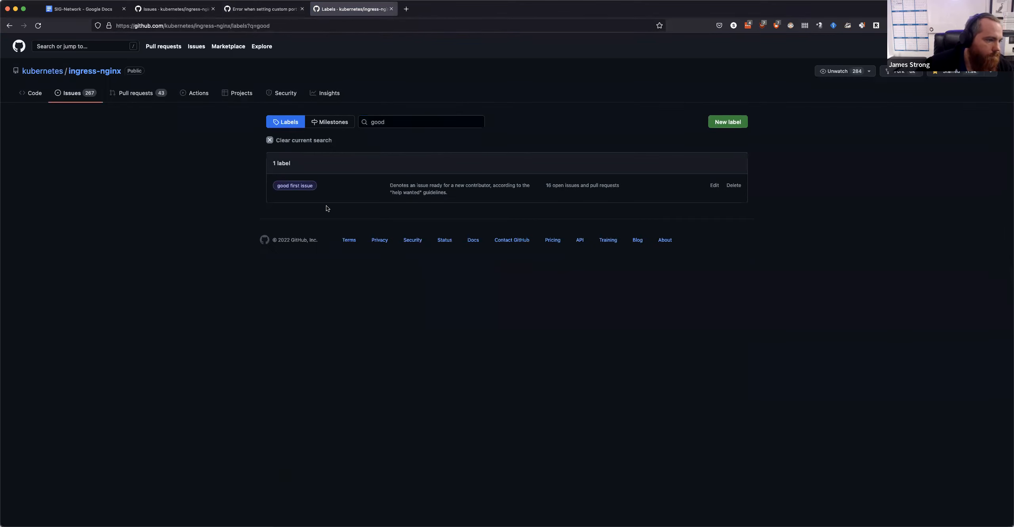
left_click(294, 185)
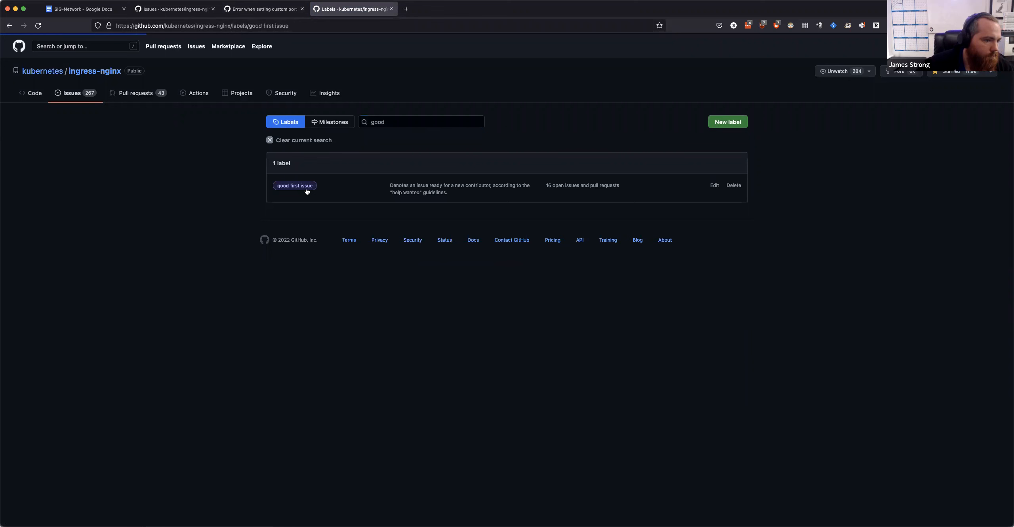
right_click(367, 230)
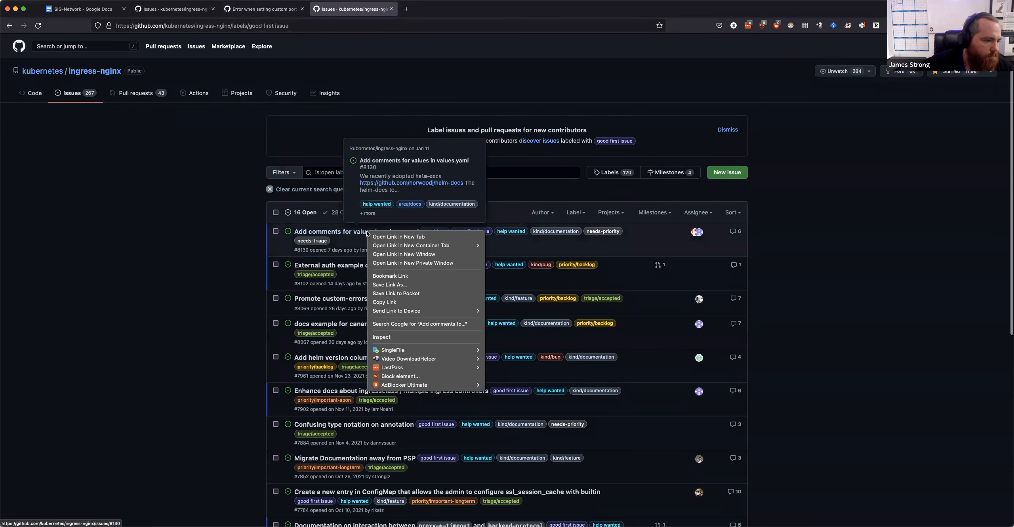
left_click(399, 237)
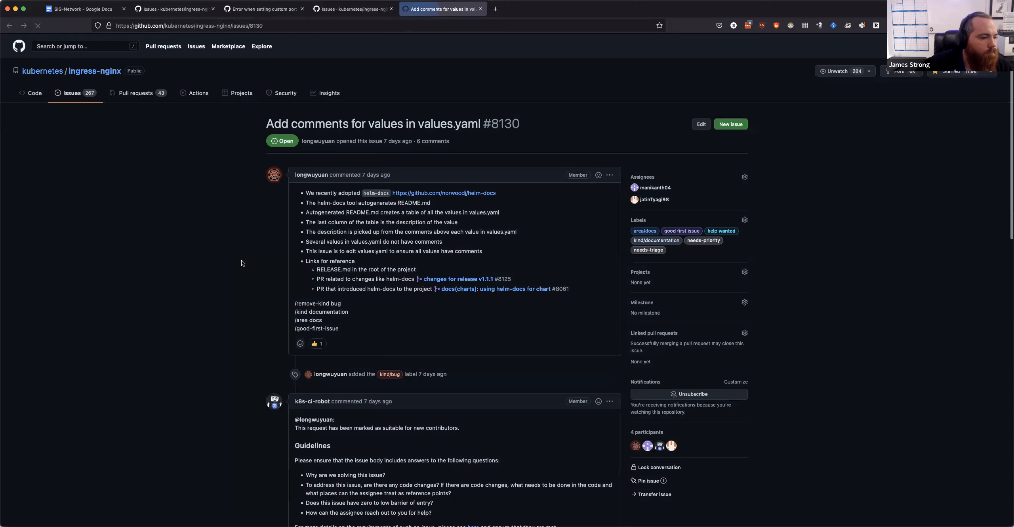
scroll("down", 3)
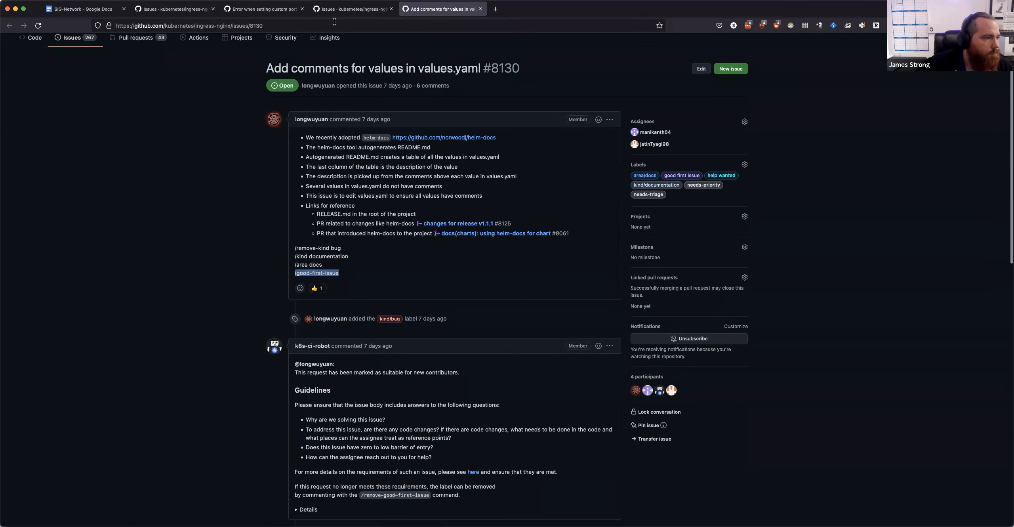
Check the help-wanted issues list and #8138, then post the label comment on #8156.
left_click(264, 9)
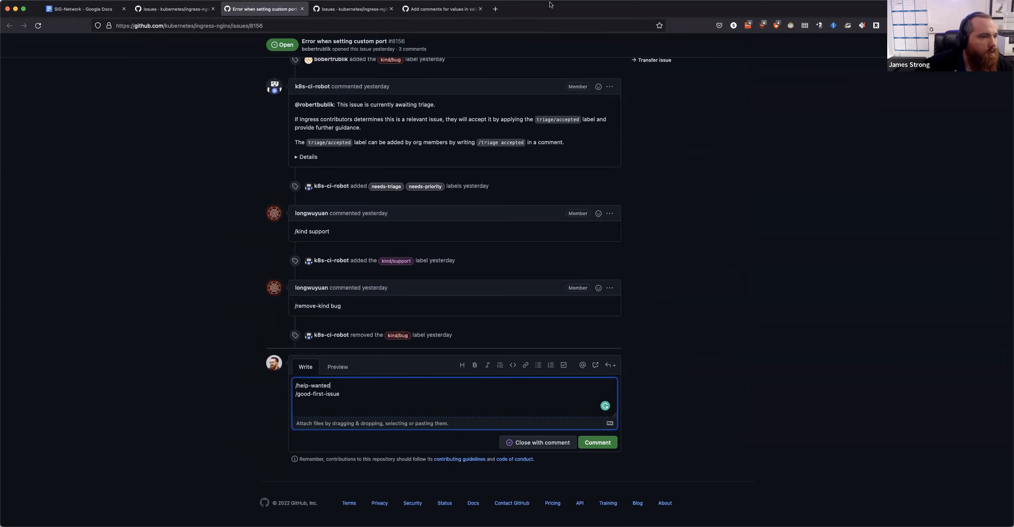
left_click(442, 9)
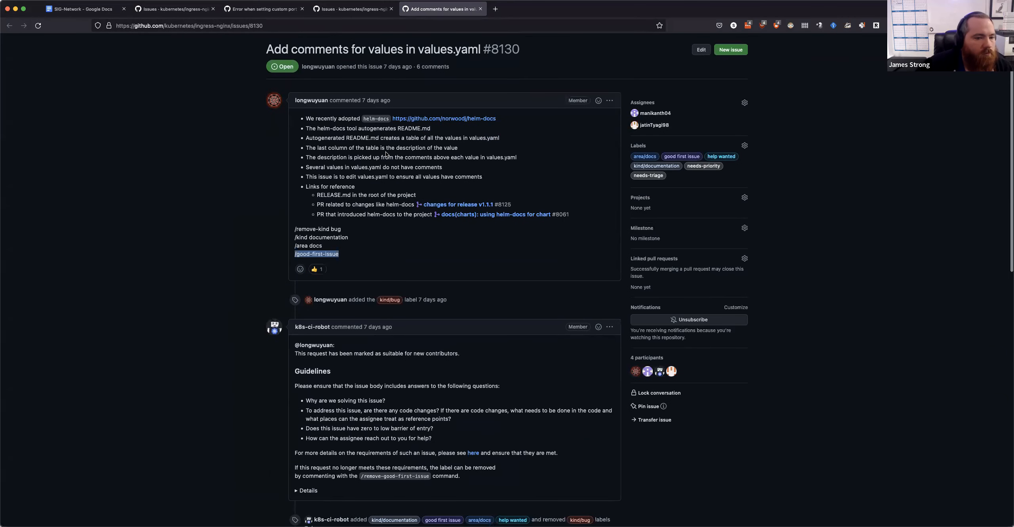
left_click(720, 156)
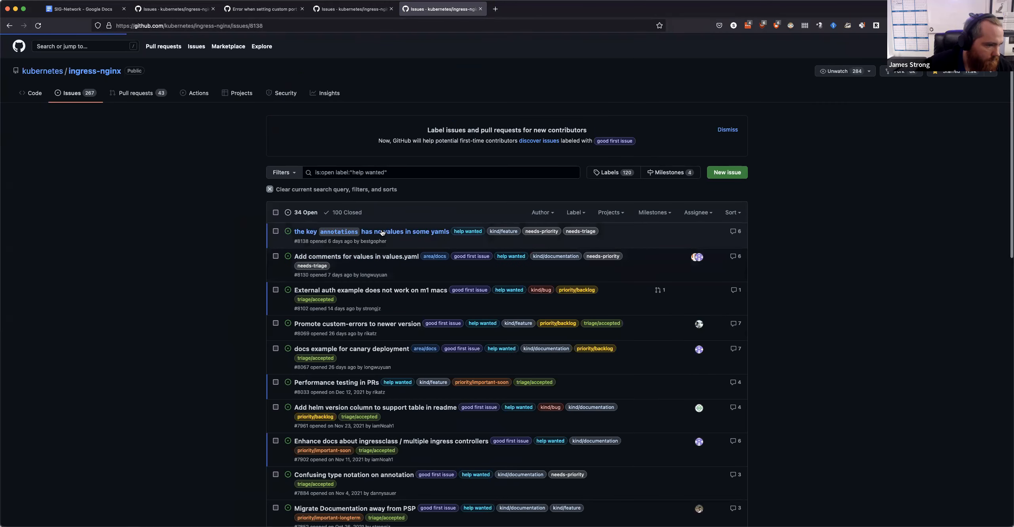
left_click(367, 231)
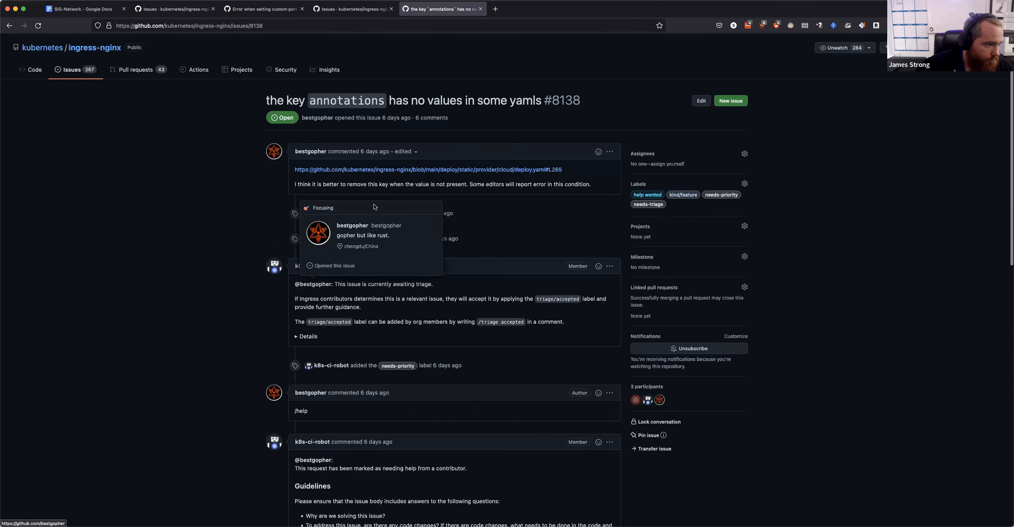
mouse_move(472, 13)
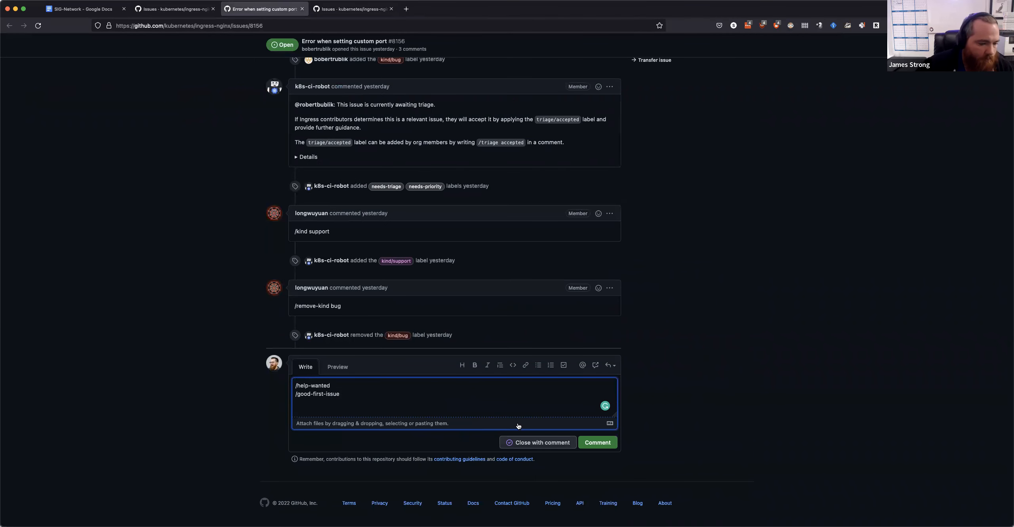
left_click(596, 442)
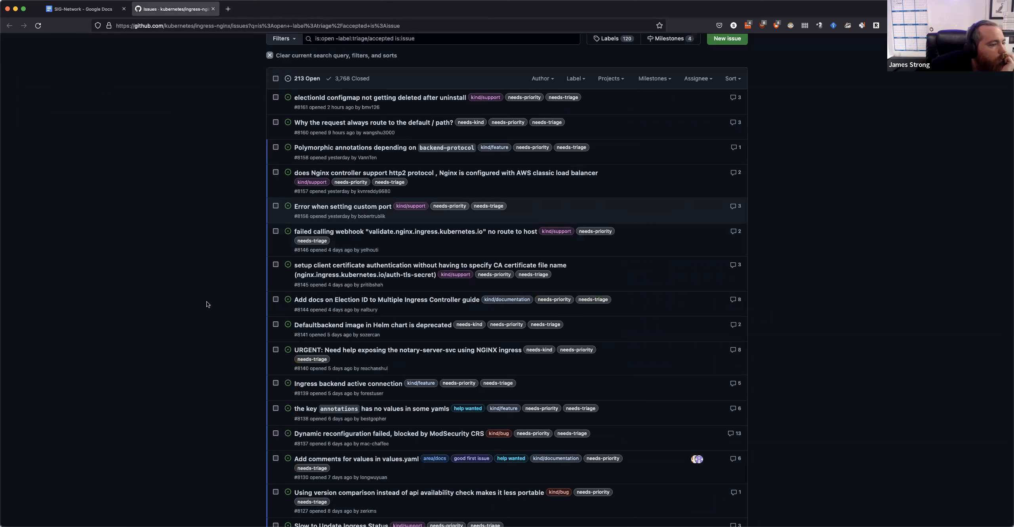
right_click(385, 231)
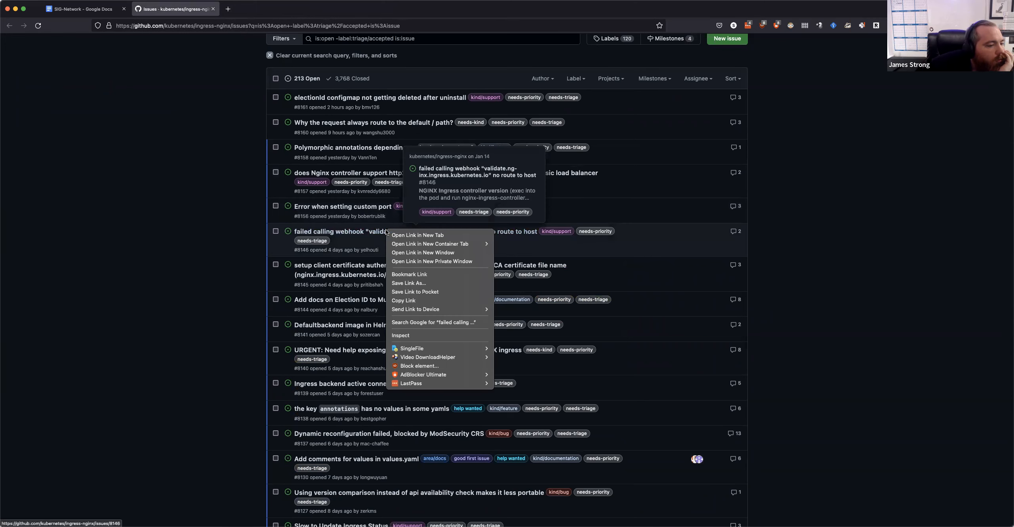
left_click(418, 234)
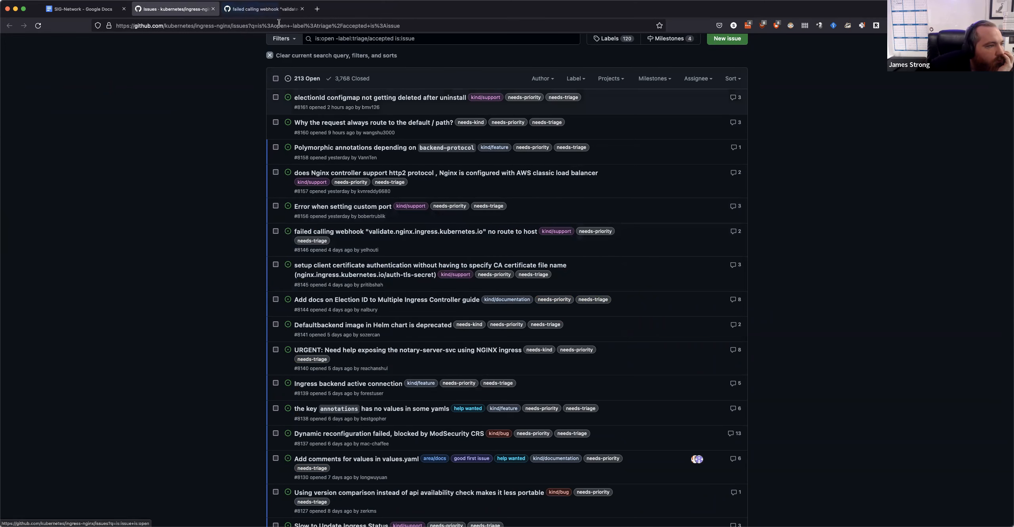
left_click(414, 231)
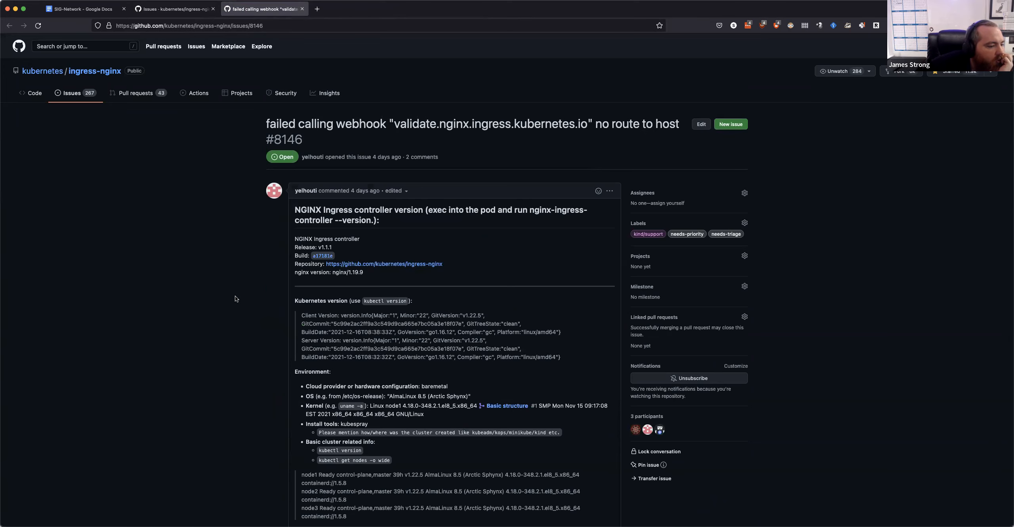
scroll("down", 3)
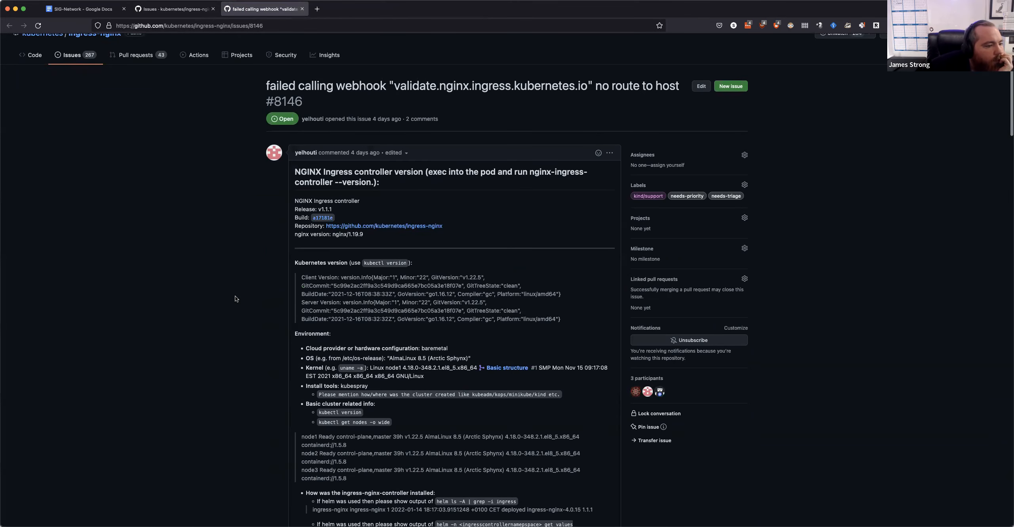
scroll("down", 3)
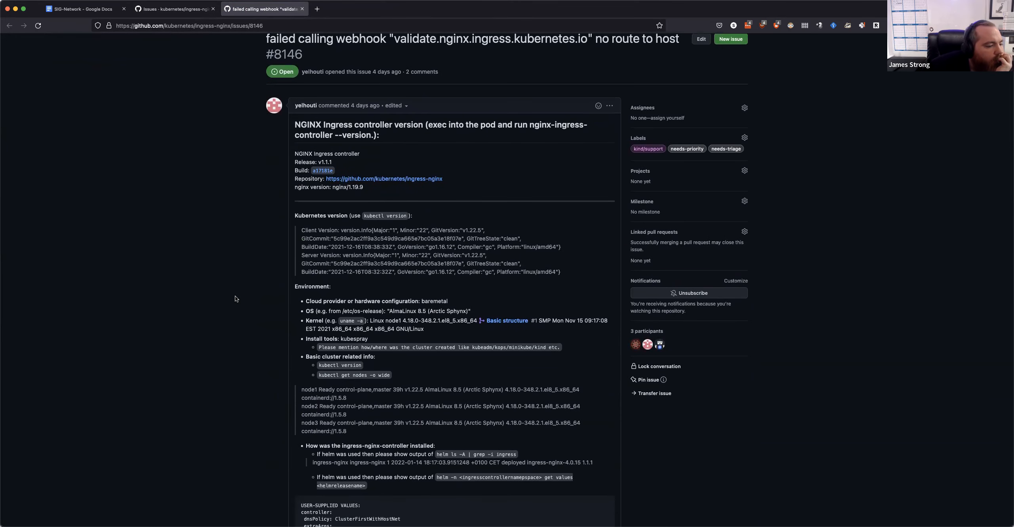
scroll("down", 3)
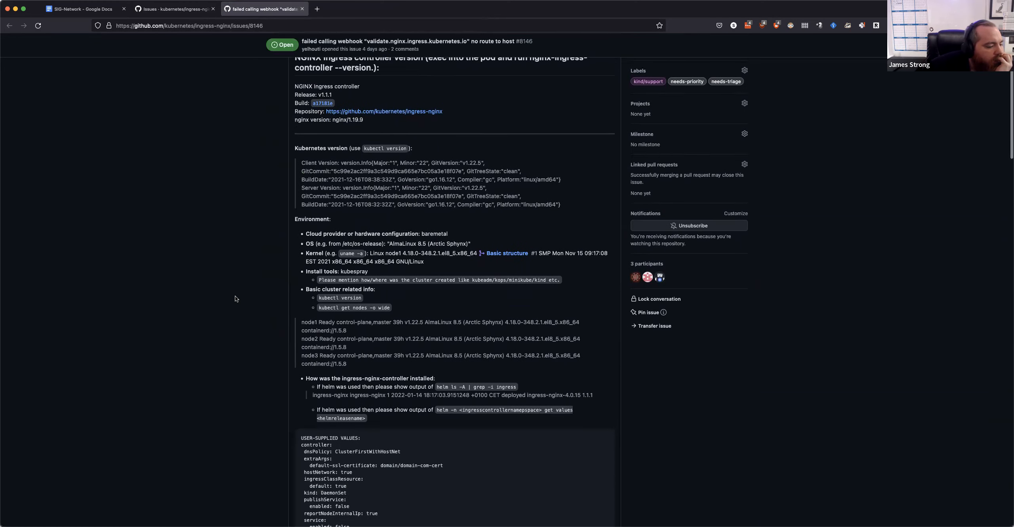
scroll("down", 3)
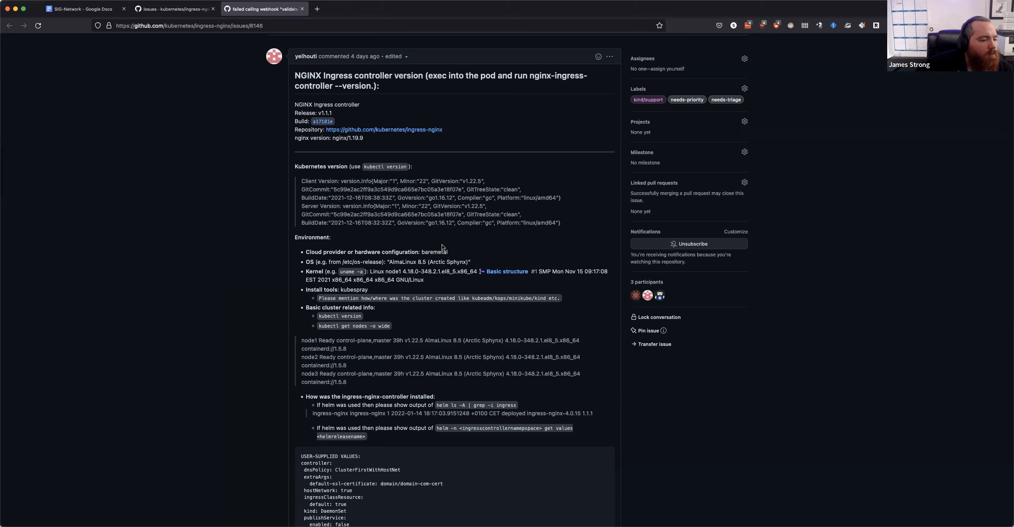
double_click(434, 252)
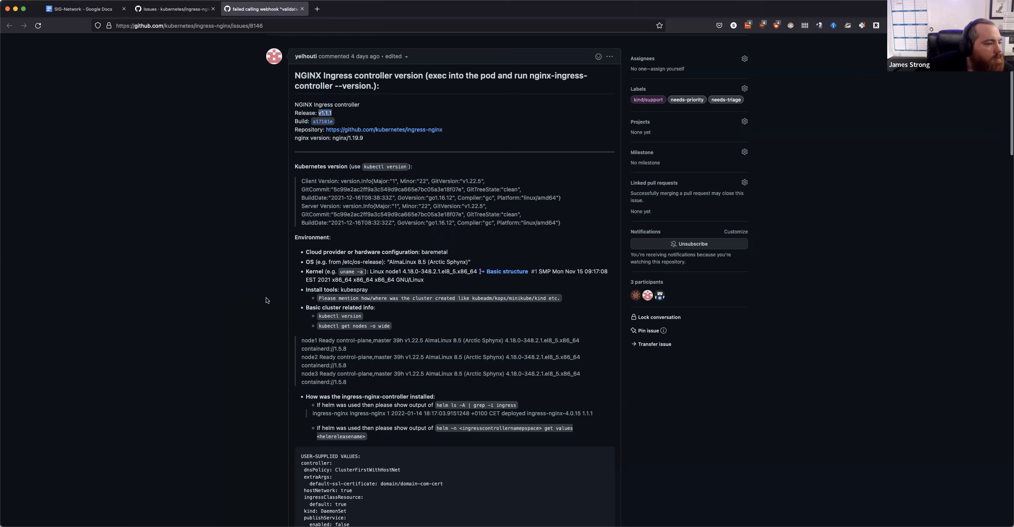
scroll("down", 3)
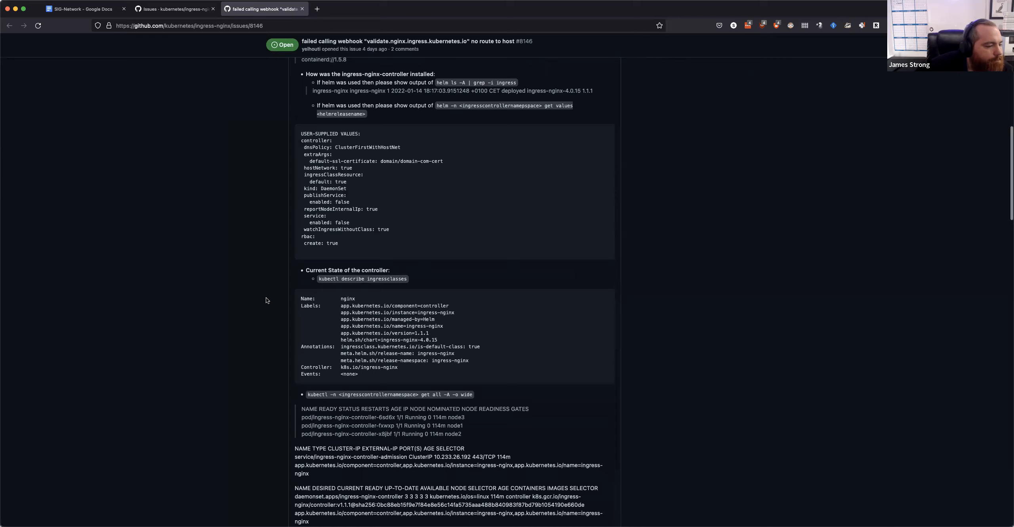
scroll("down", 3)
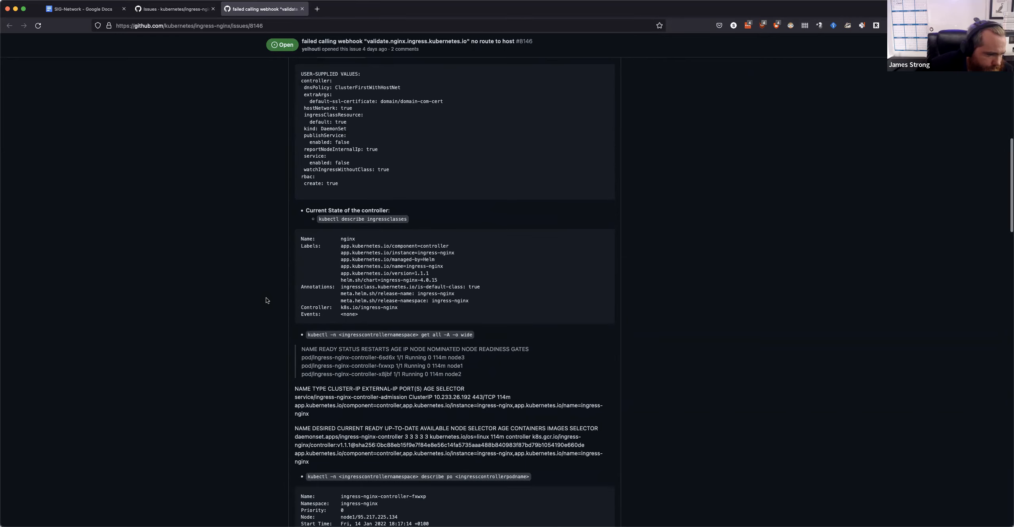
mouse_move(267, 381)
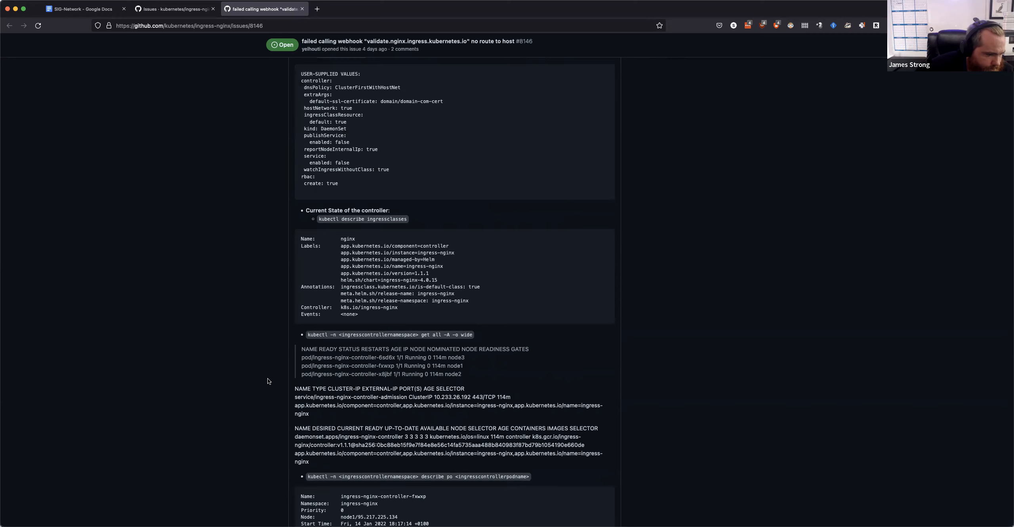
scroll("down", 3)
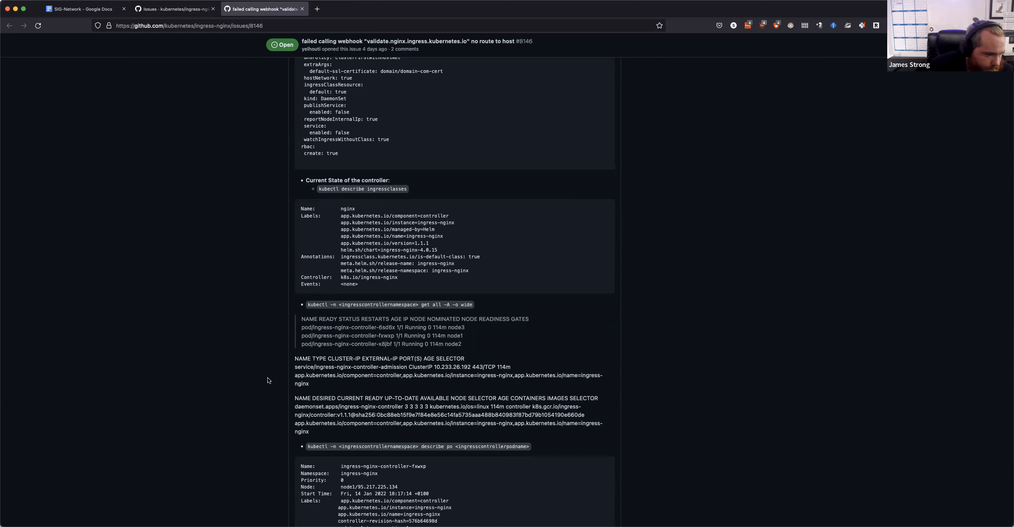
scroll("down", 3)
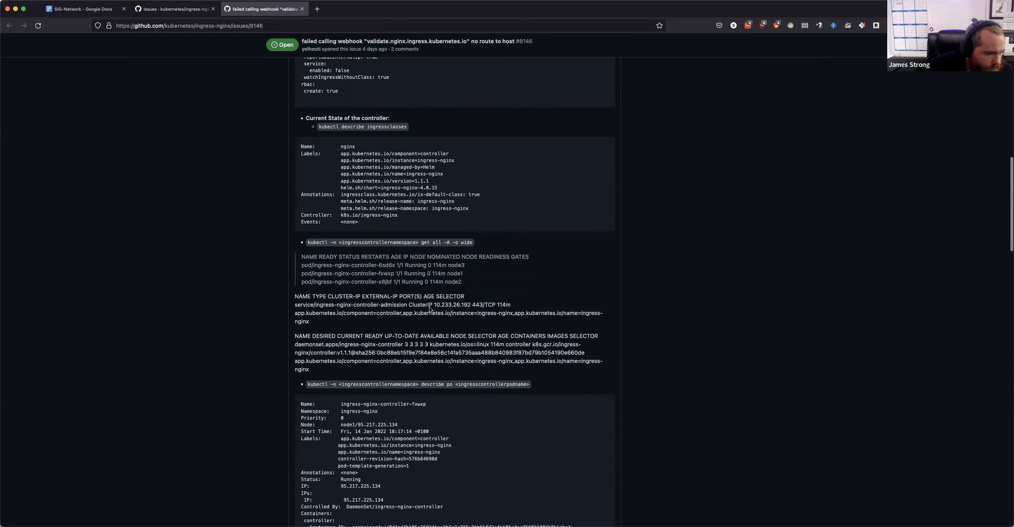
scroll("down", 3)
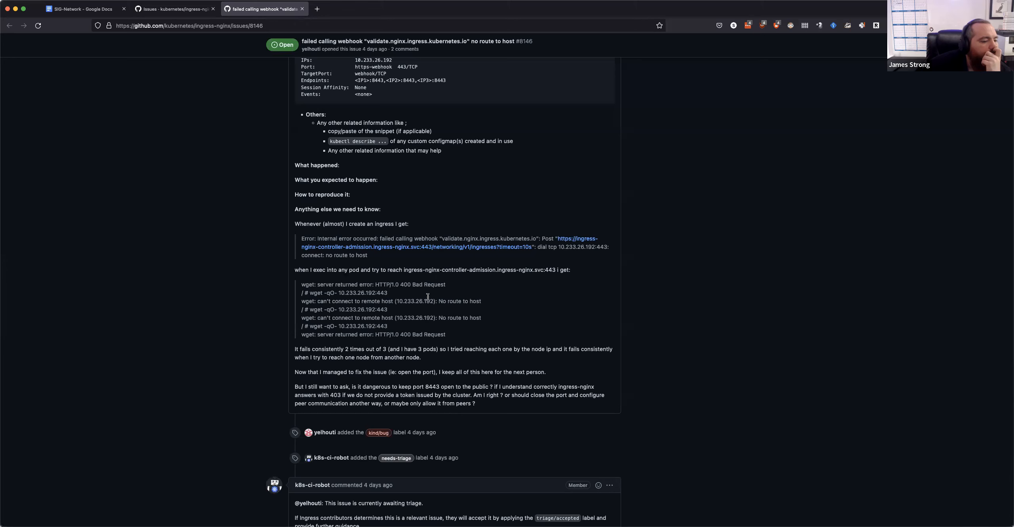
mouse_move(463, 320)
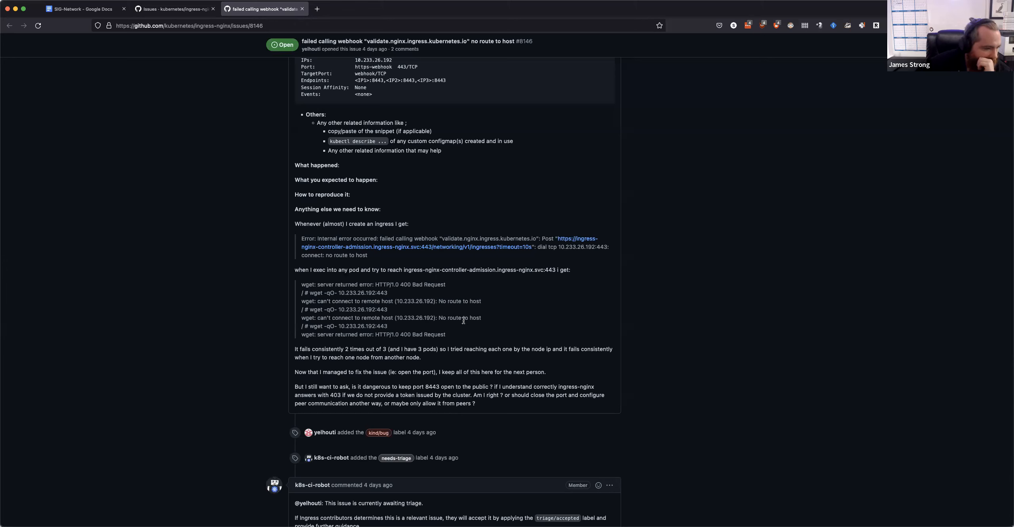
mouse_move(475, 335)
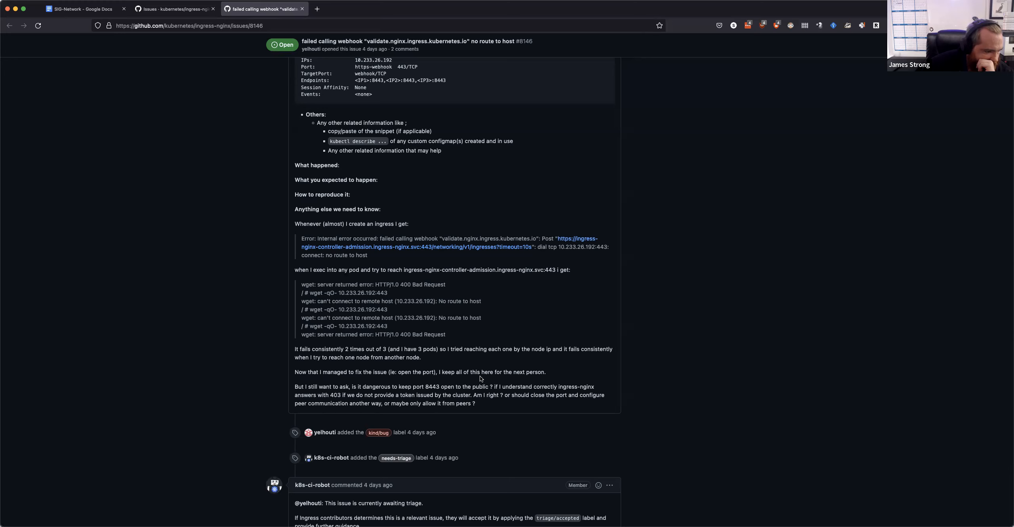
mouse_move(551, 376)
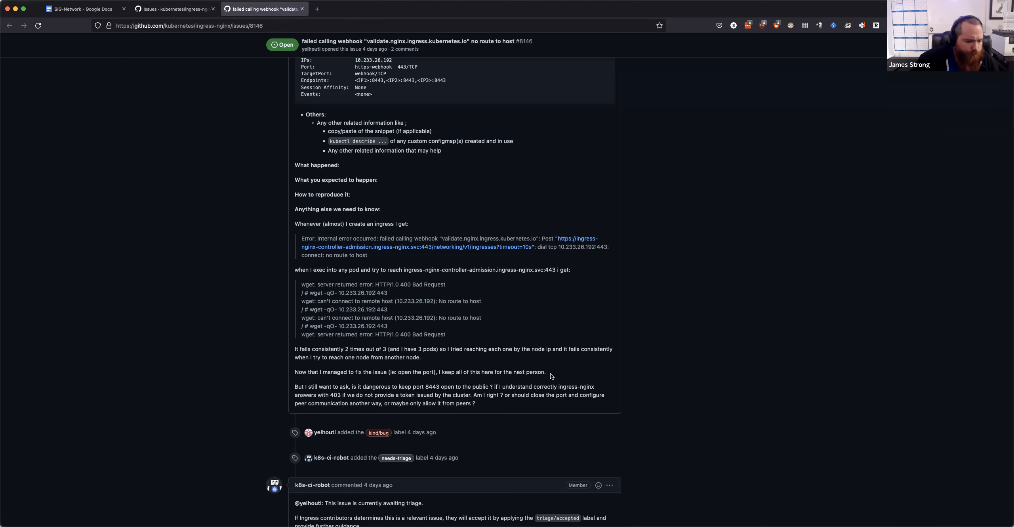
scroll("down", 3)
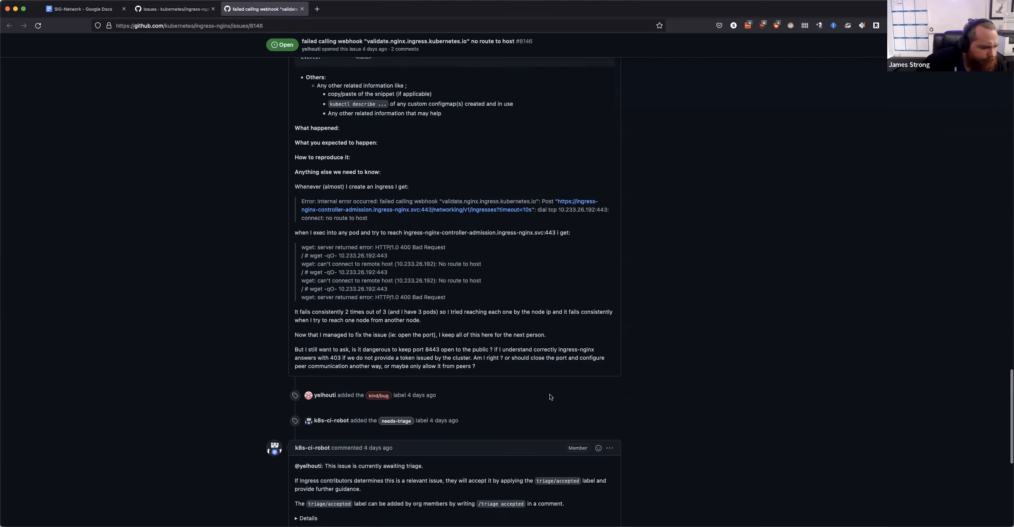
Scroll through the rest of issue #8146 to read longwuyuan's netstat request.
scroll("down", 3)
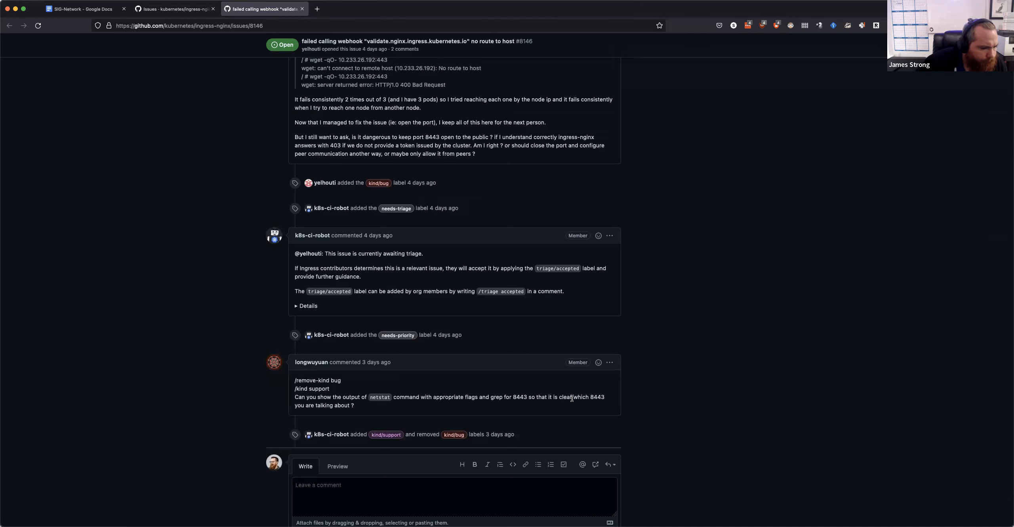
mouse_move(696, 333)
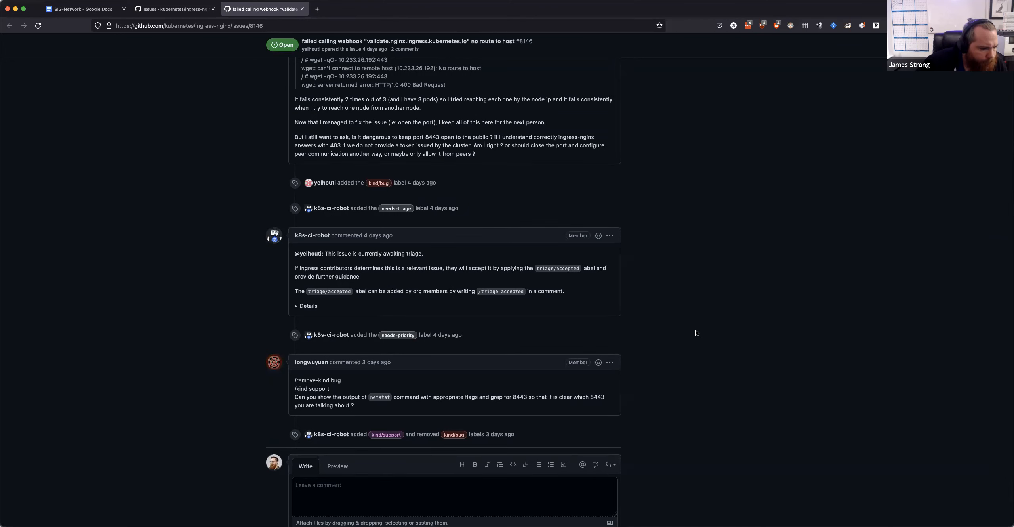
scroll("up", 3)
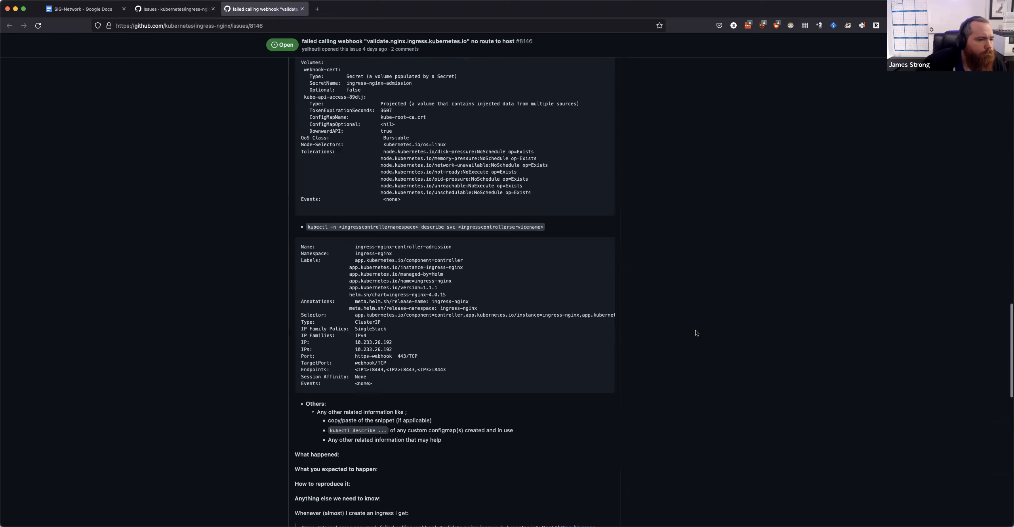
scroll("down", 3)
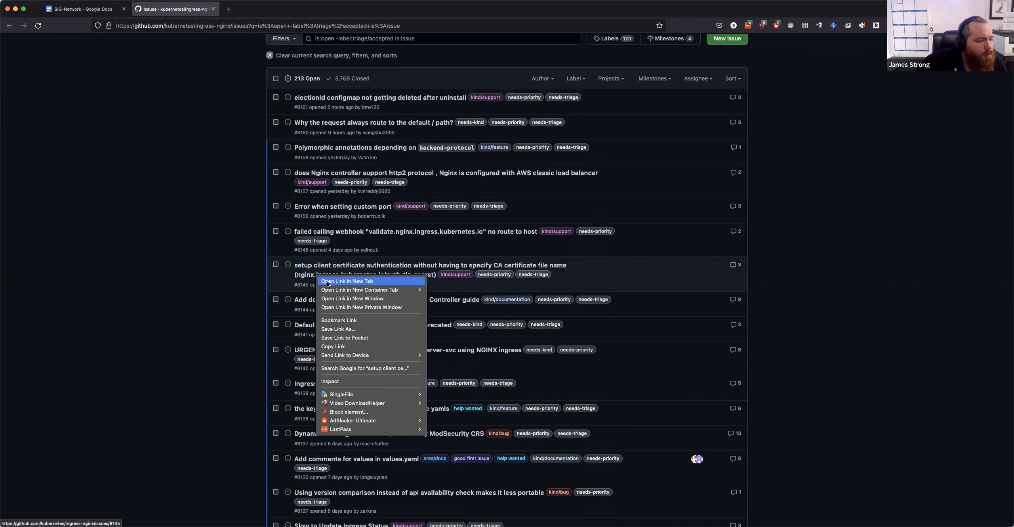
Open issue #8145 in a new tab and read its report and theunrealgeek's workaround reply.
left_click(347, 282)
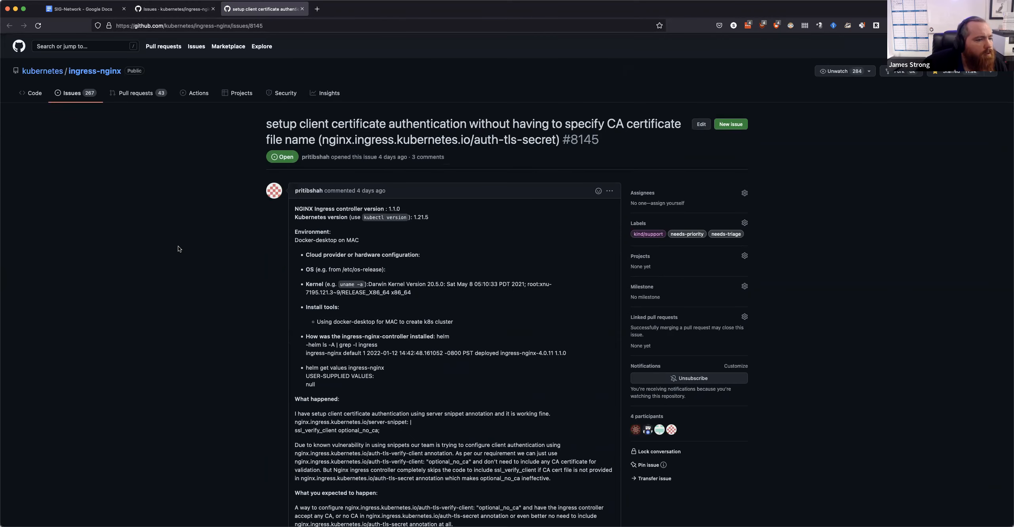
scroll("down", 3)
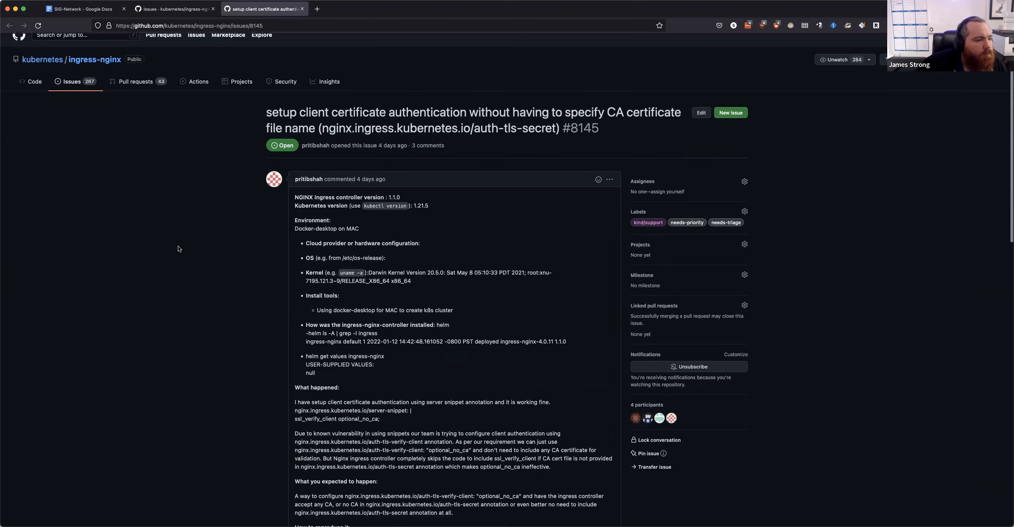
scroll("down", 3)
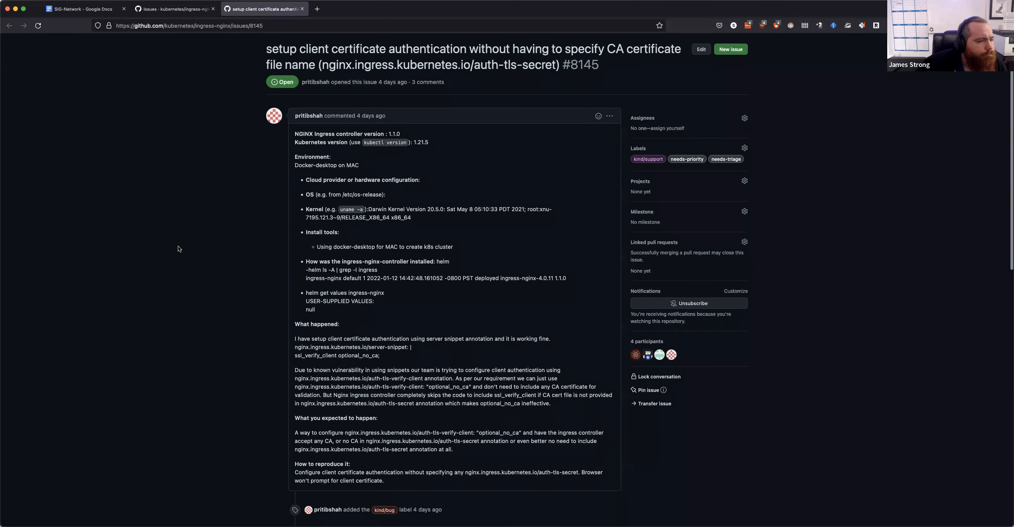
mouse_move(278, 244)
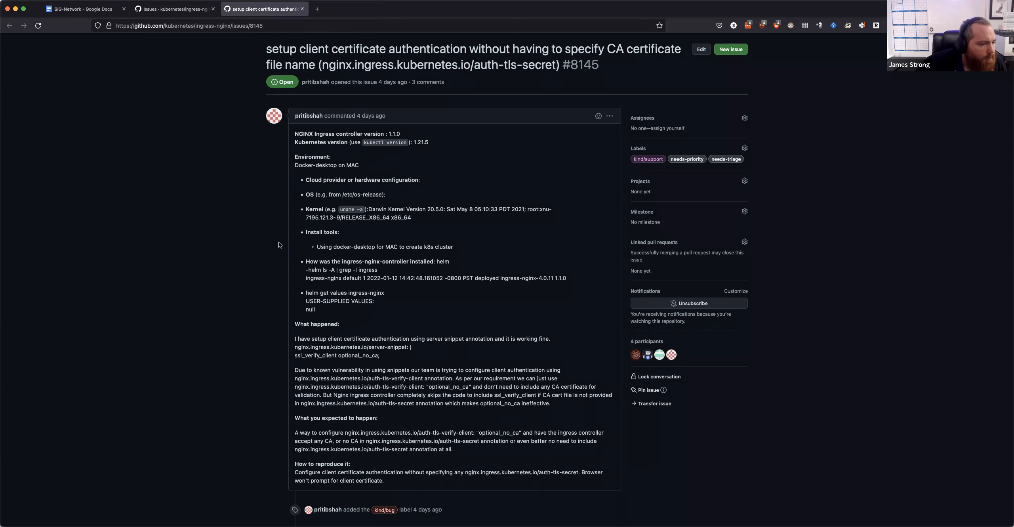
scroll("down", 3)
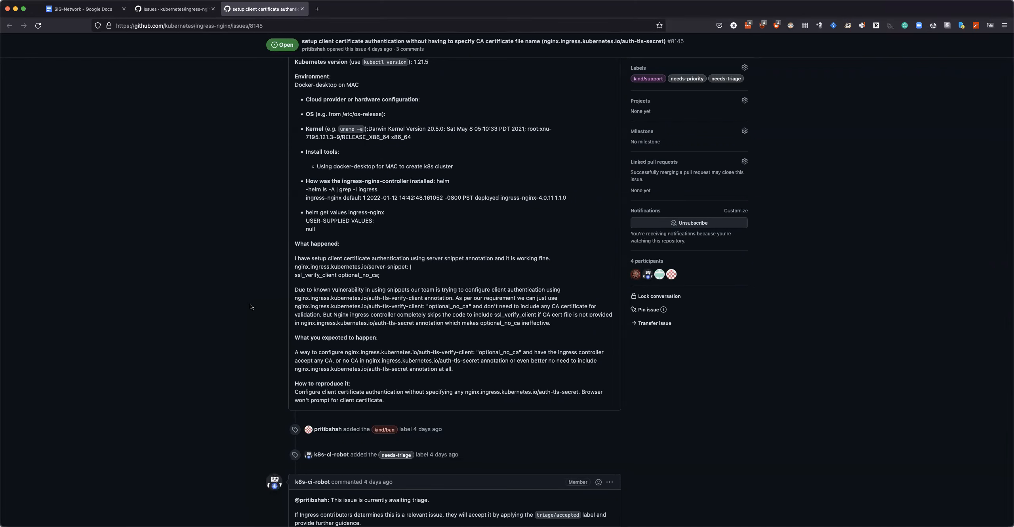
scroll("down", 3)
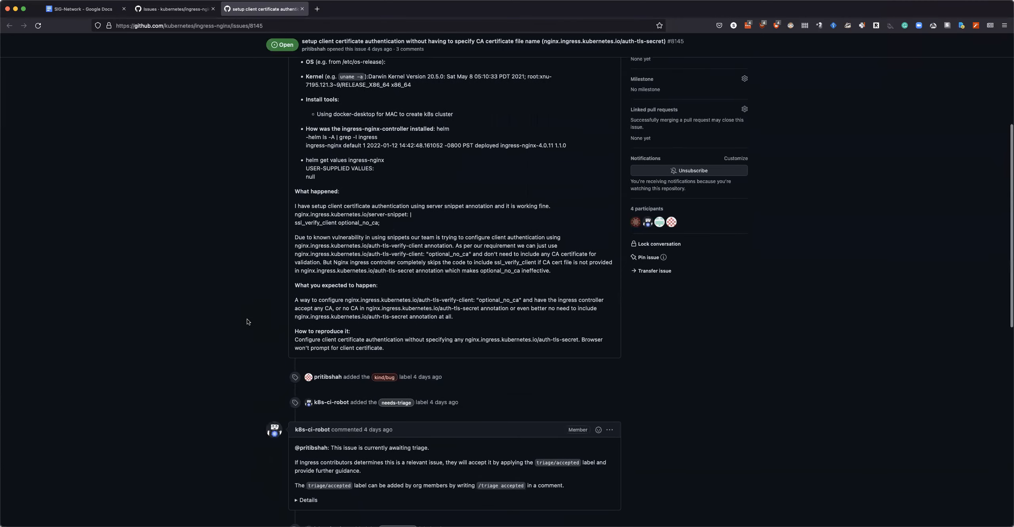
scroll("down", 3)
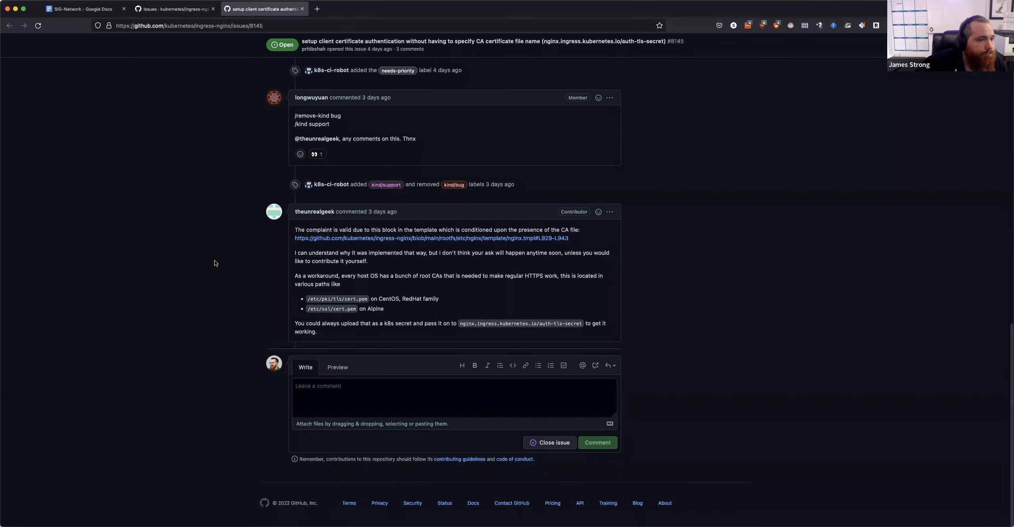
scroll("up", 3)
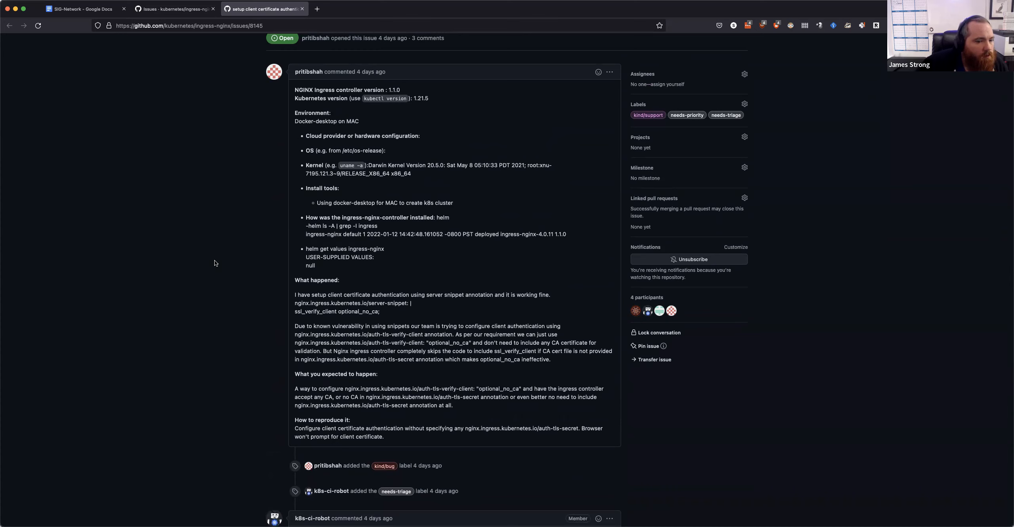
scroll("down", 3)
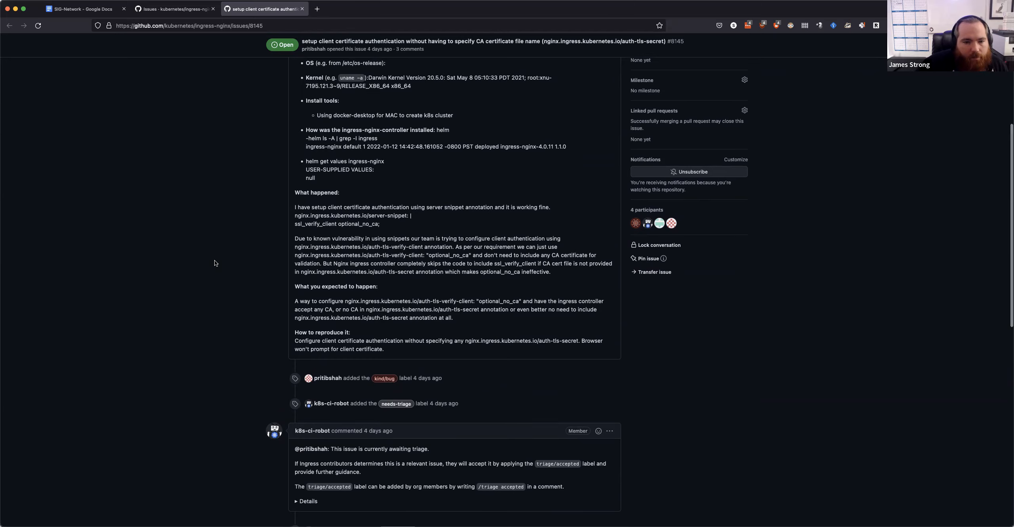
scroll("down", 3)
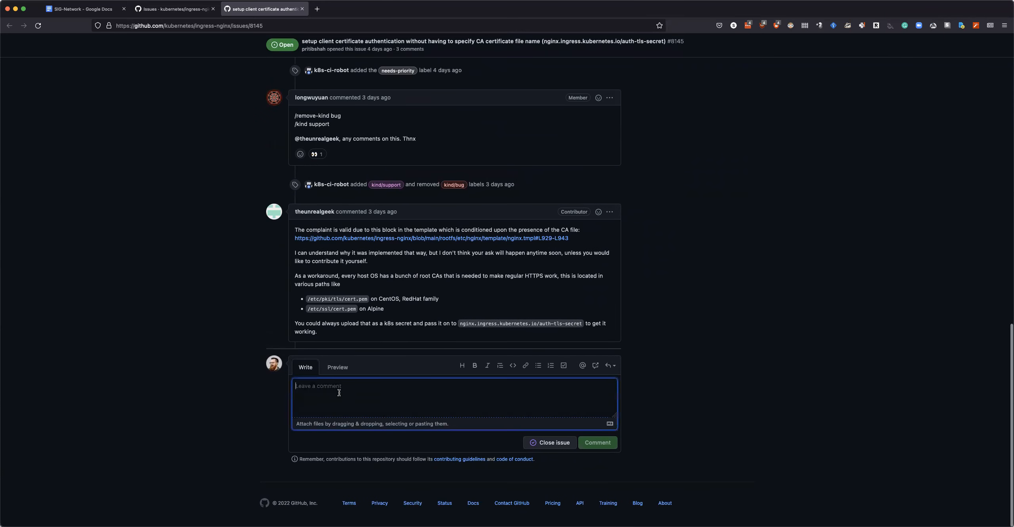
type("/assign")
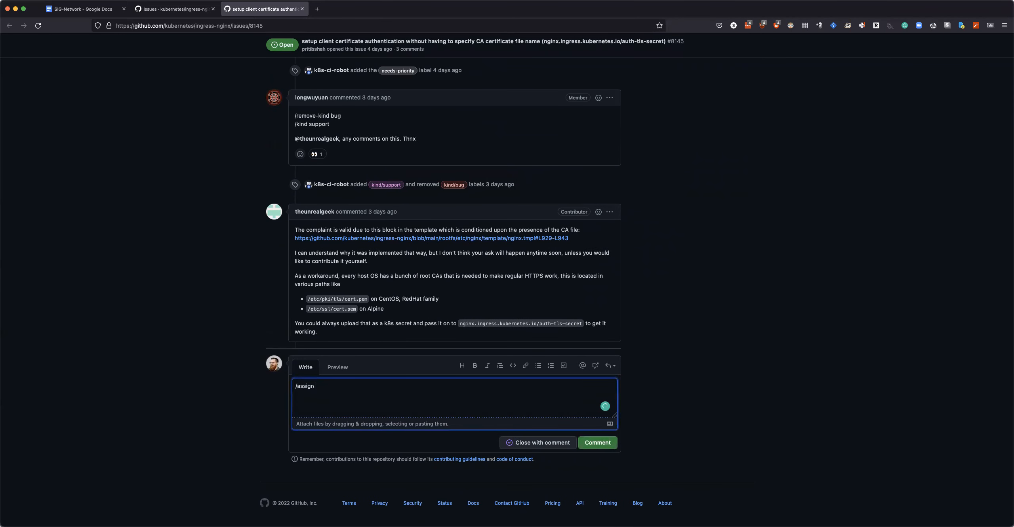
type("@theunrealgeek")
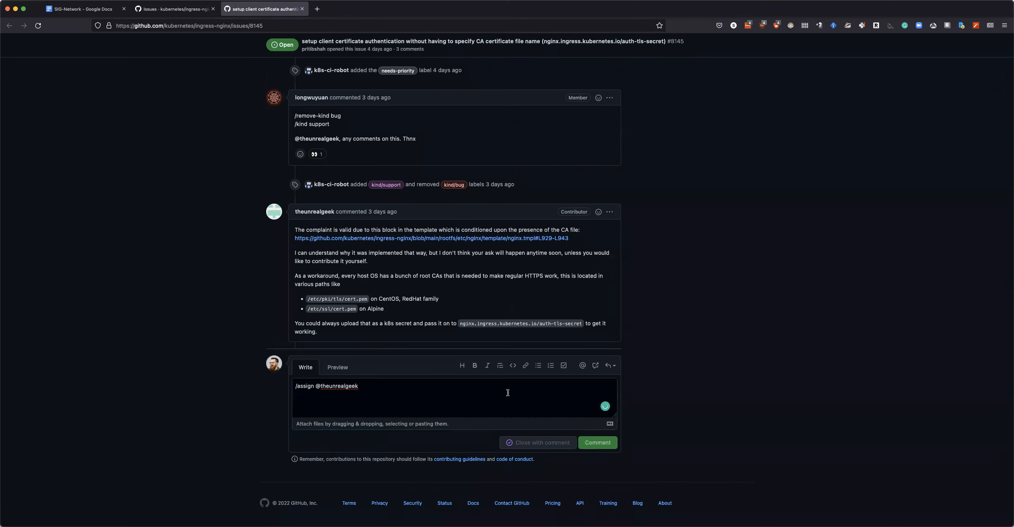
left_click(597, 443)
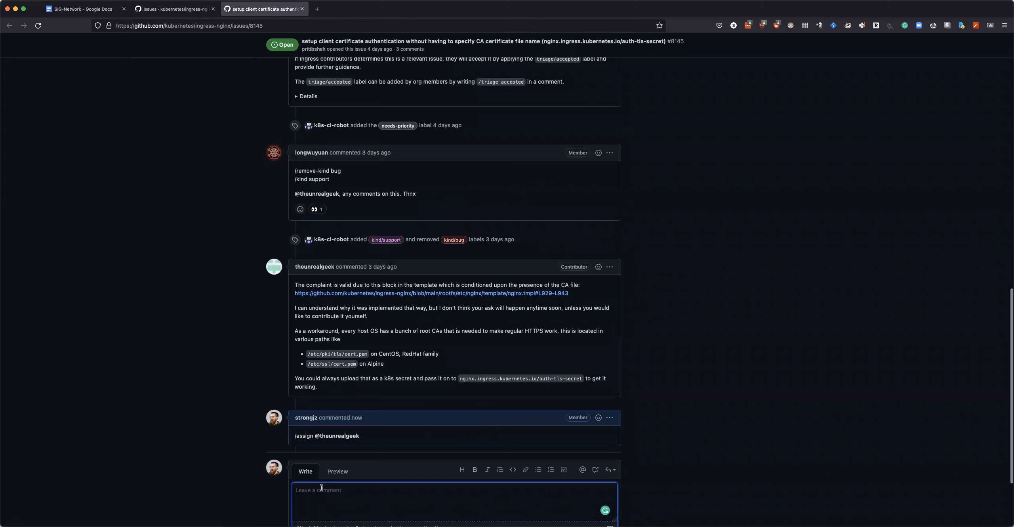
Draft a '/triage needs-more-infor' command in the #8145 comment box.
type("/triage needs-")
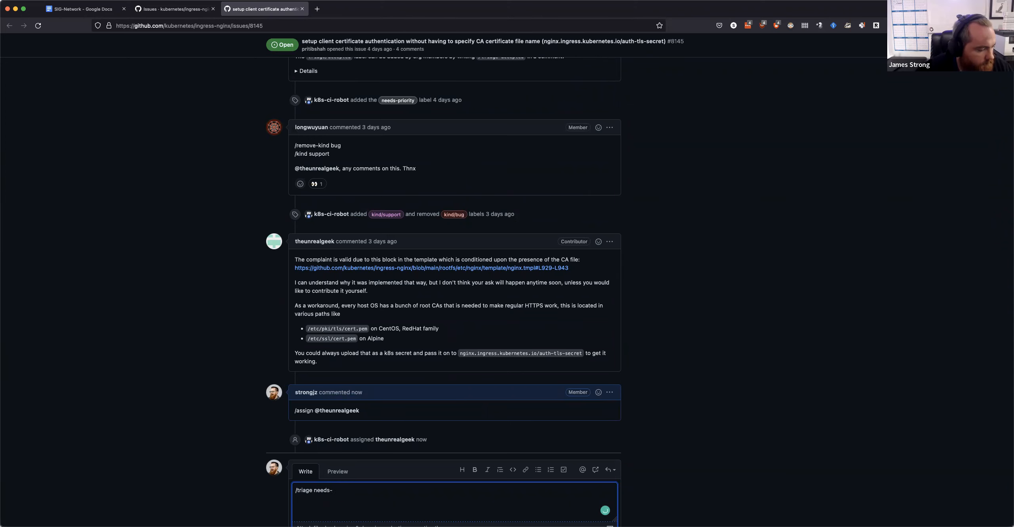
type("more-")
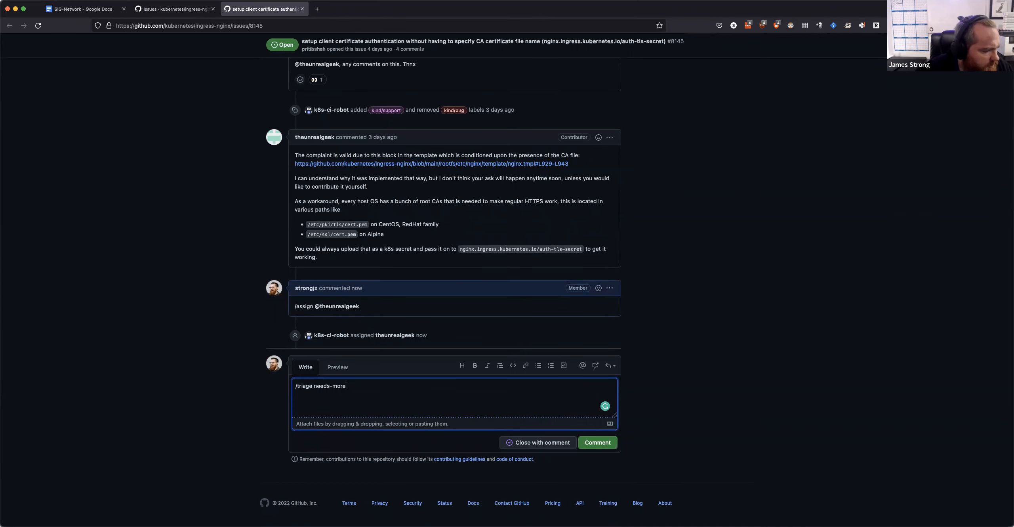
type("-infor")
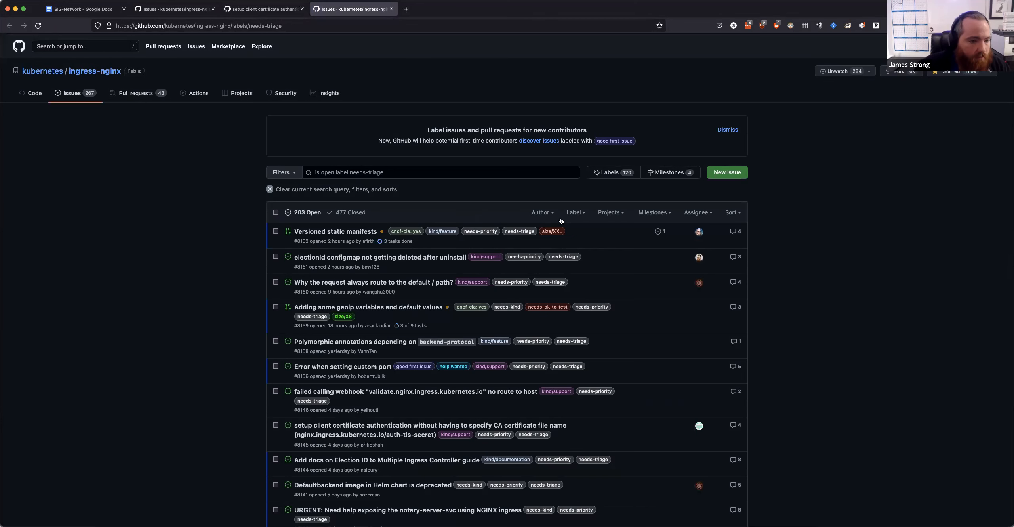
Search the repository's labels list for 'needs' after dropping the trailing hyphen.
left_click(613, 172)
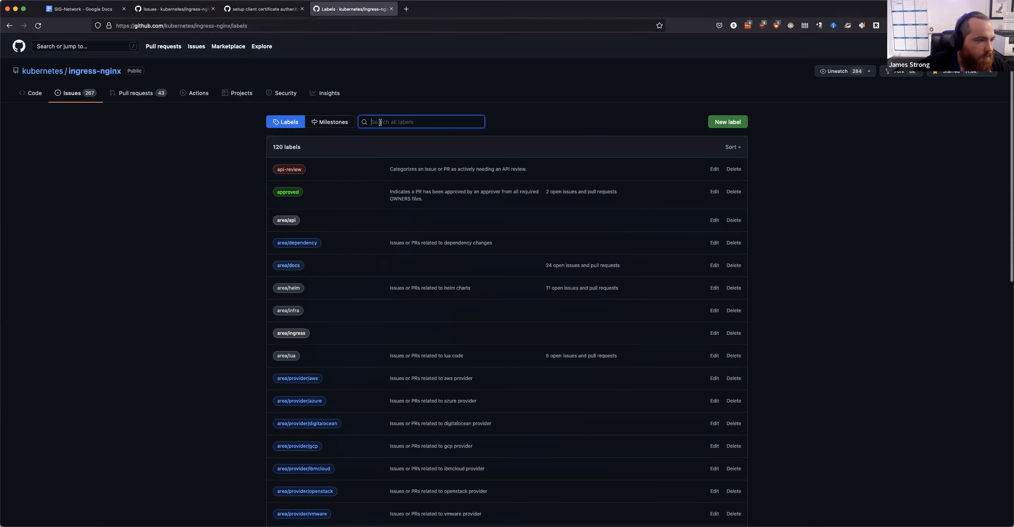
type("needs-")
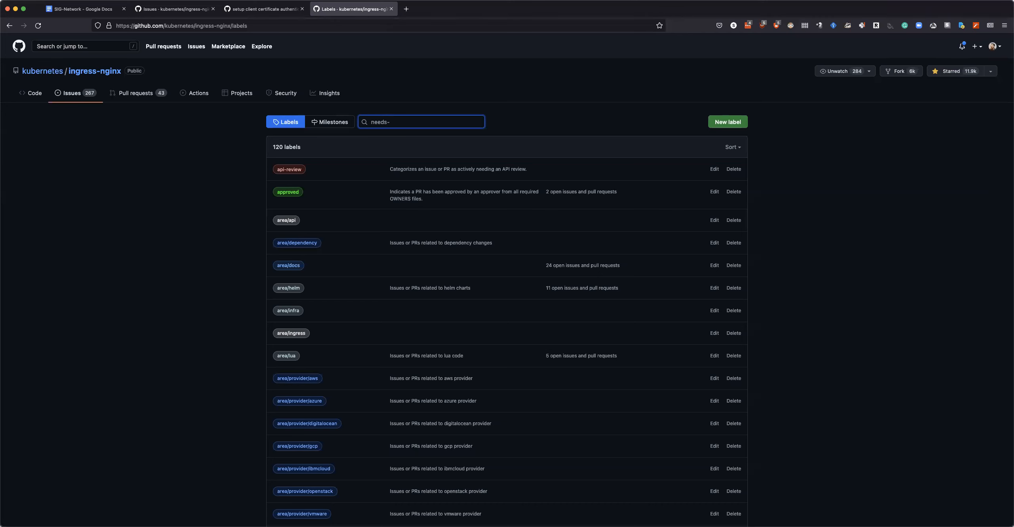
key("Backspace")
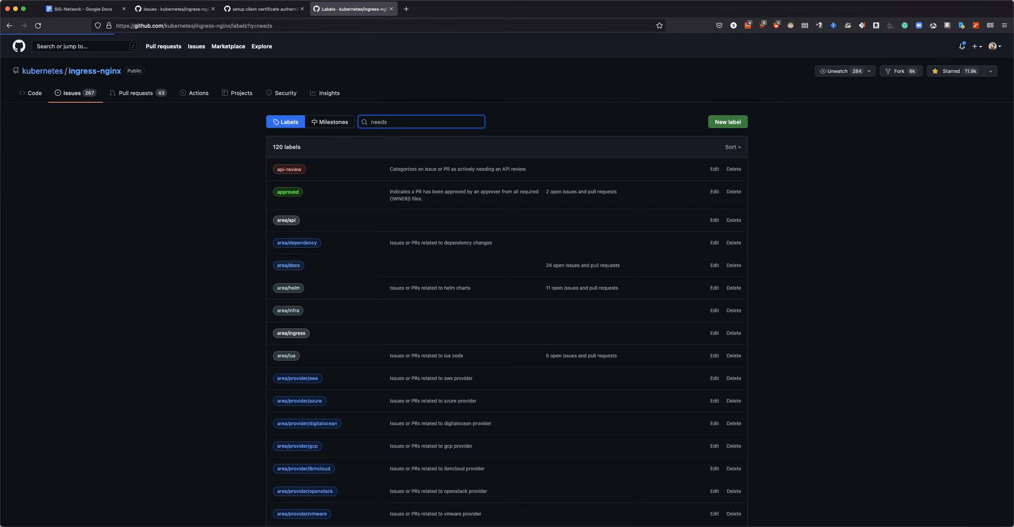
key("Enter")
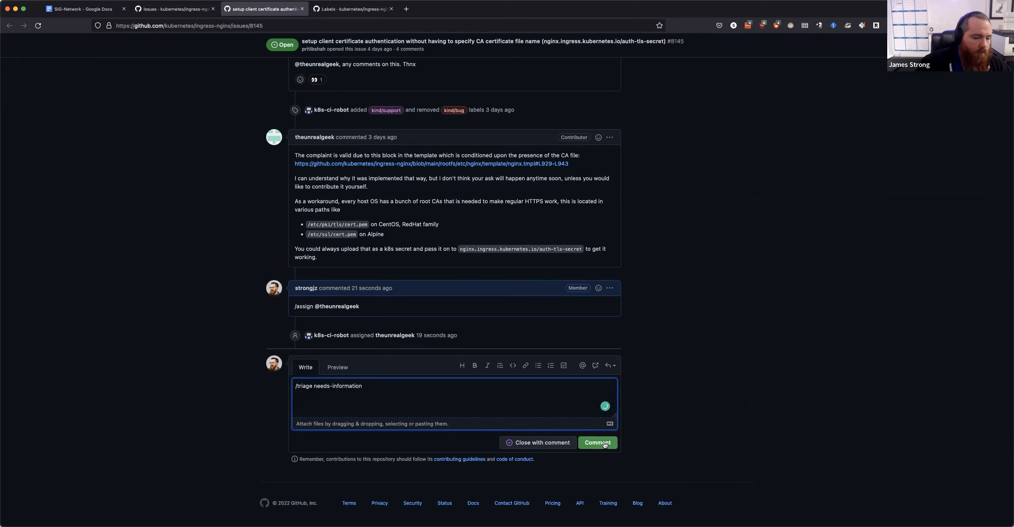
Post the '/triage needs-information' comment on issue #8145.
left_click(597, 442)
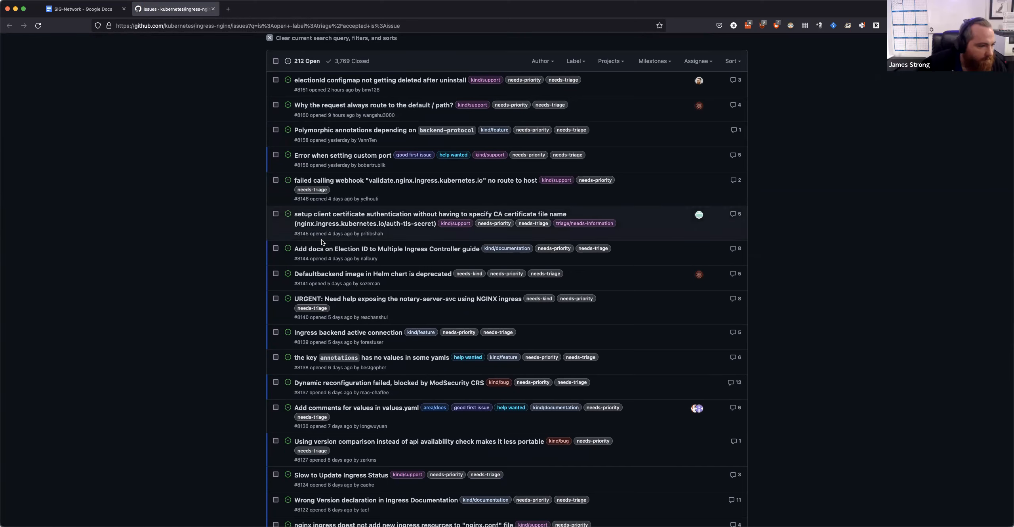
Open the 'Add docs on Election ID to Multiple Ingress Controller guide' issue in a new tab.
right_click(385, 248)
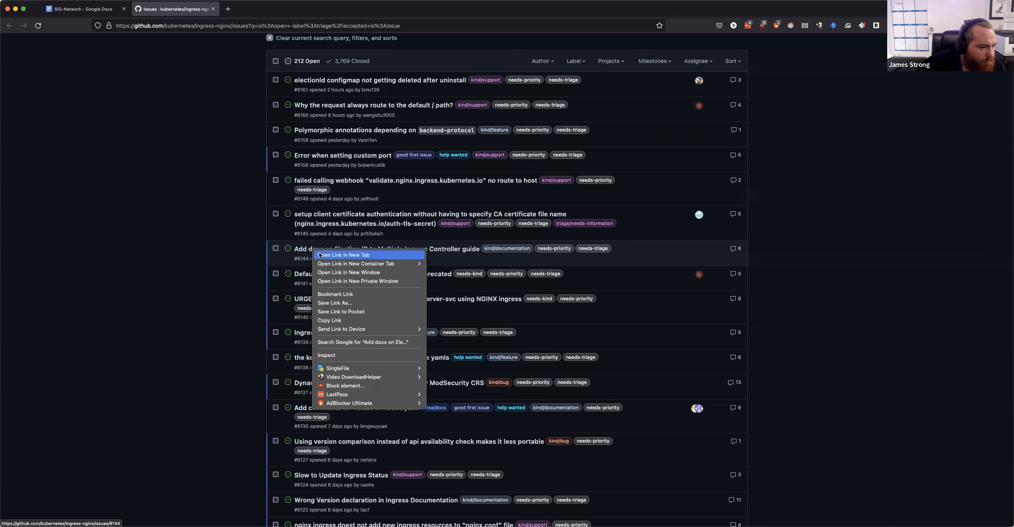
left_click(345, 254)
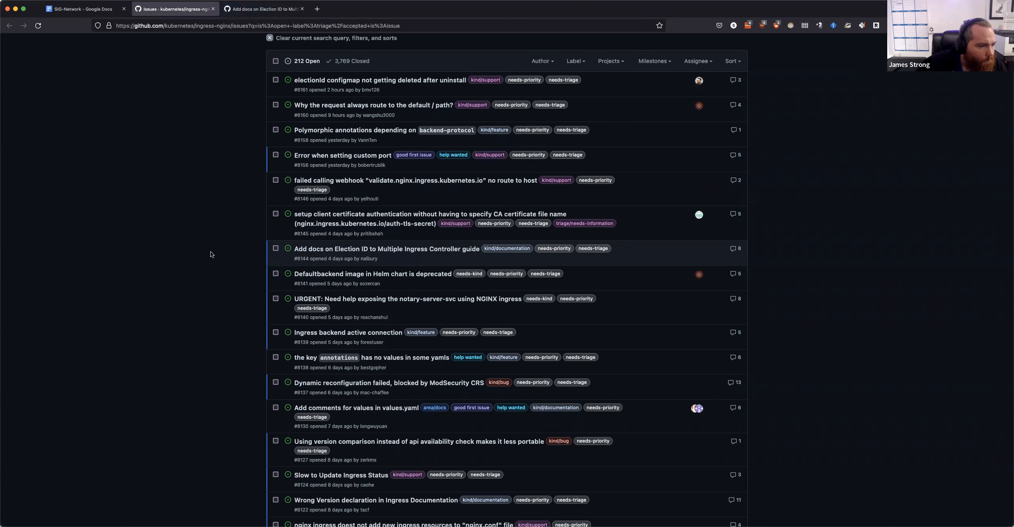
mouse_move(371, 273)
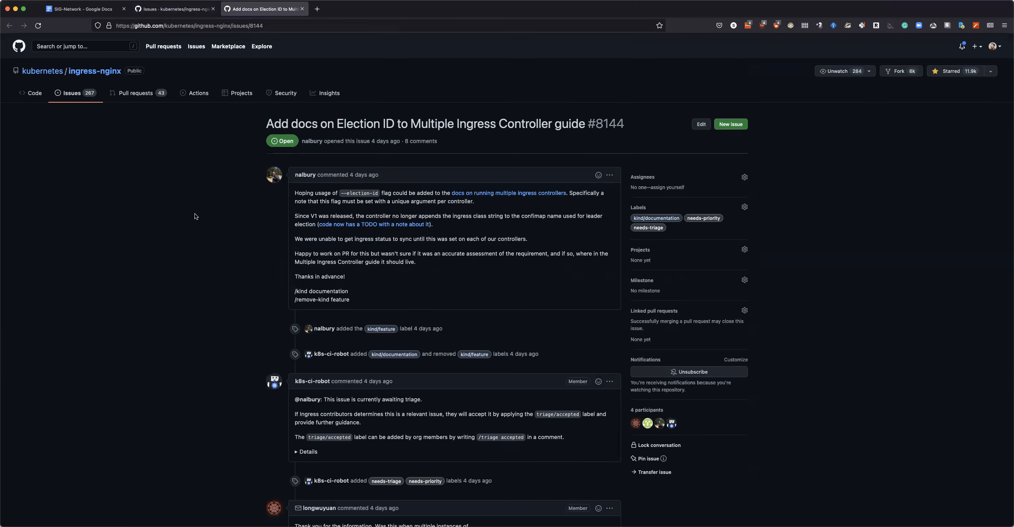
scroll("down", 3)
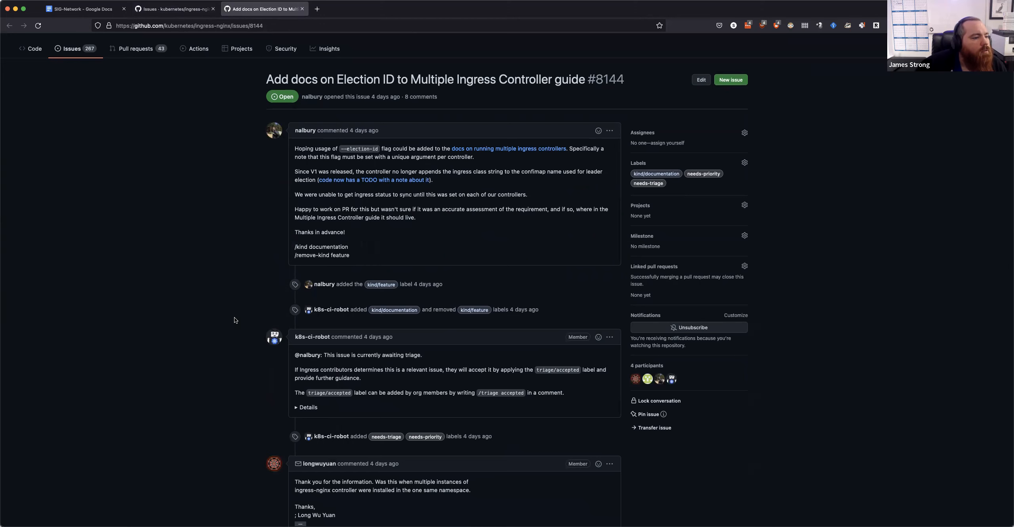
scroll("down", 3)
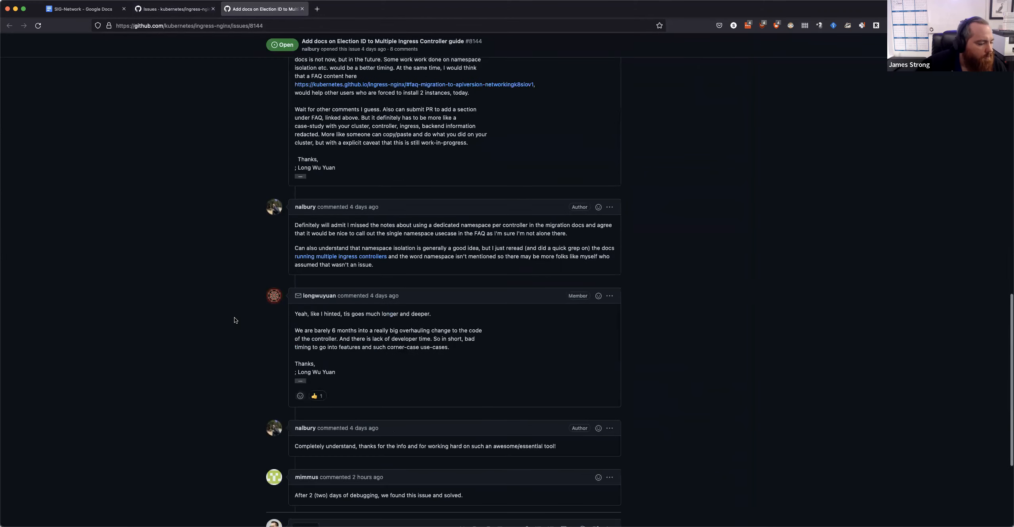
scroll("down", 3)
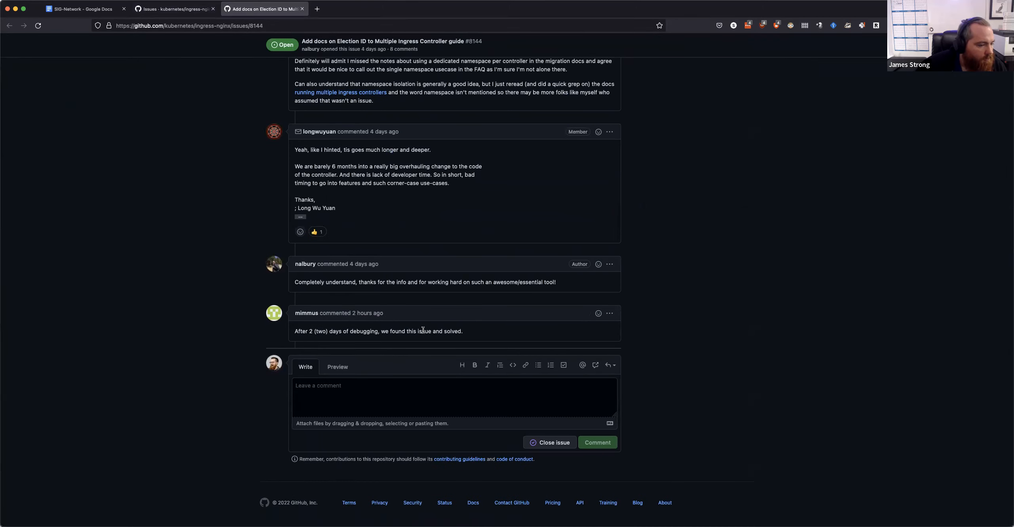
mouse_move(562, 237)
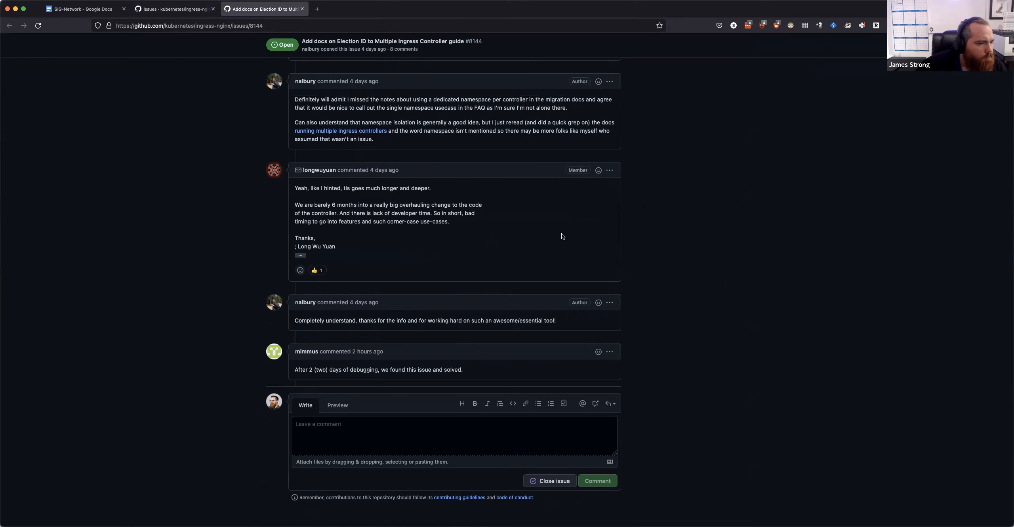
scroll("up", 3)
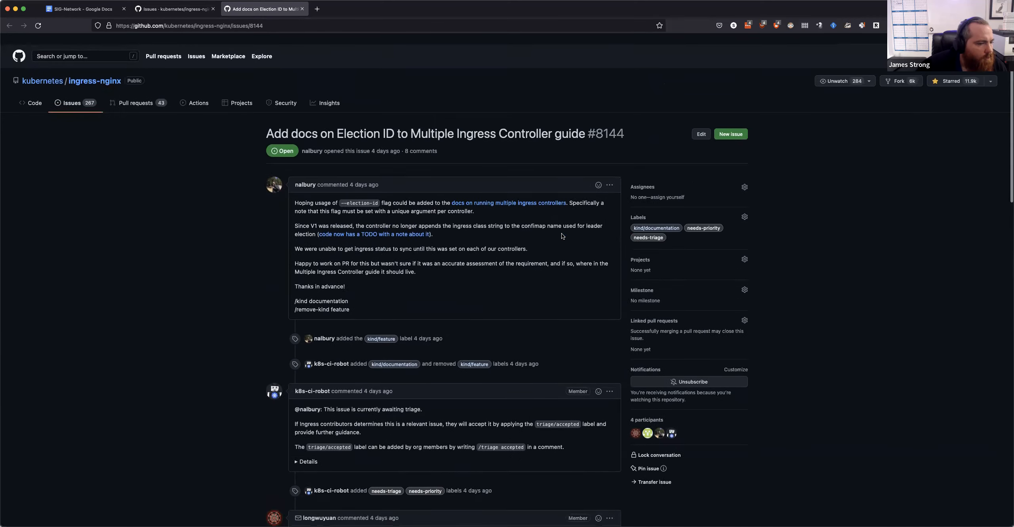
scroll("down", 3)
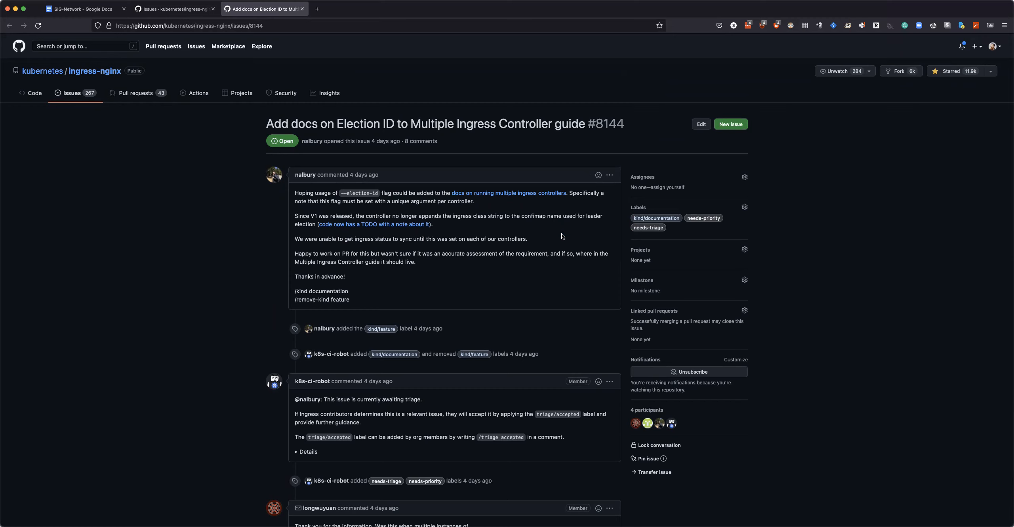
mouse_move(314, 253)
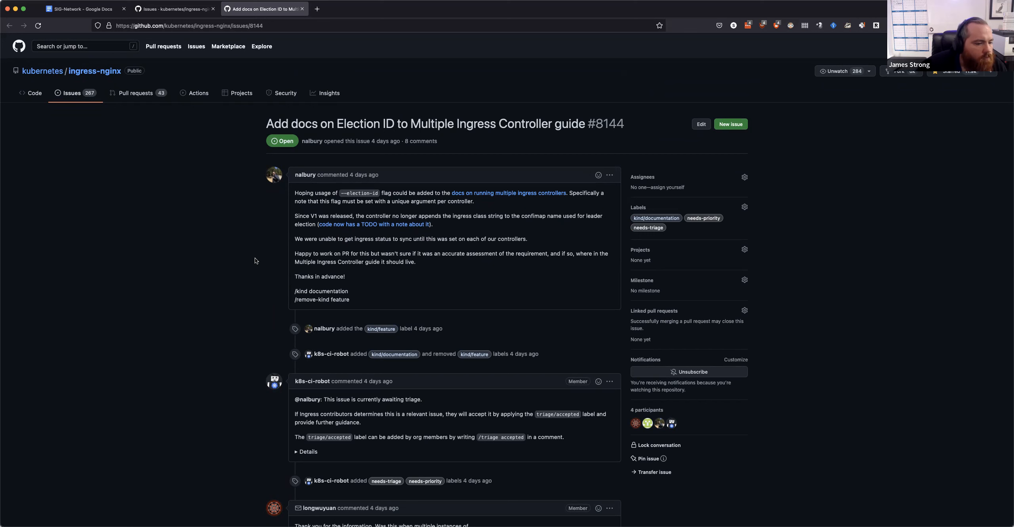
scroll("down", 3)
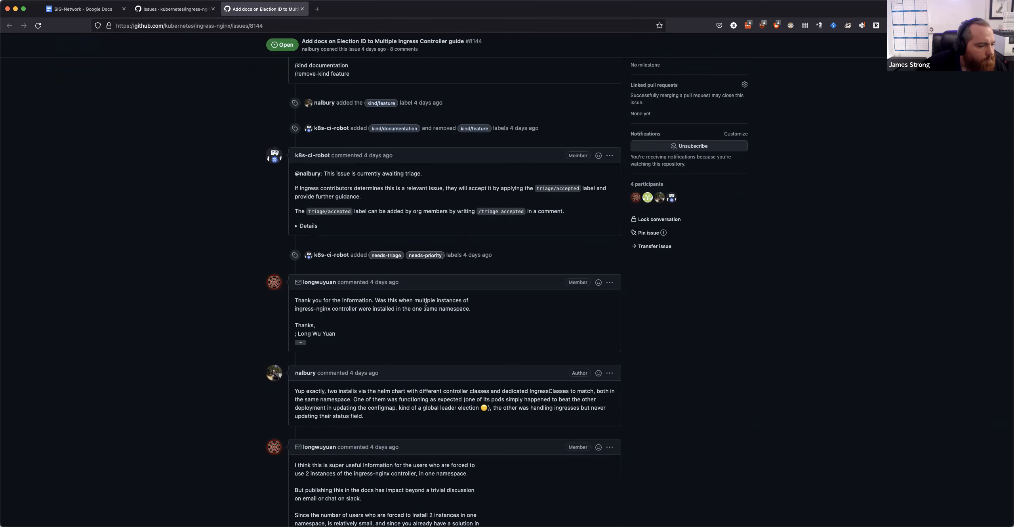
scroll("down", 3)
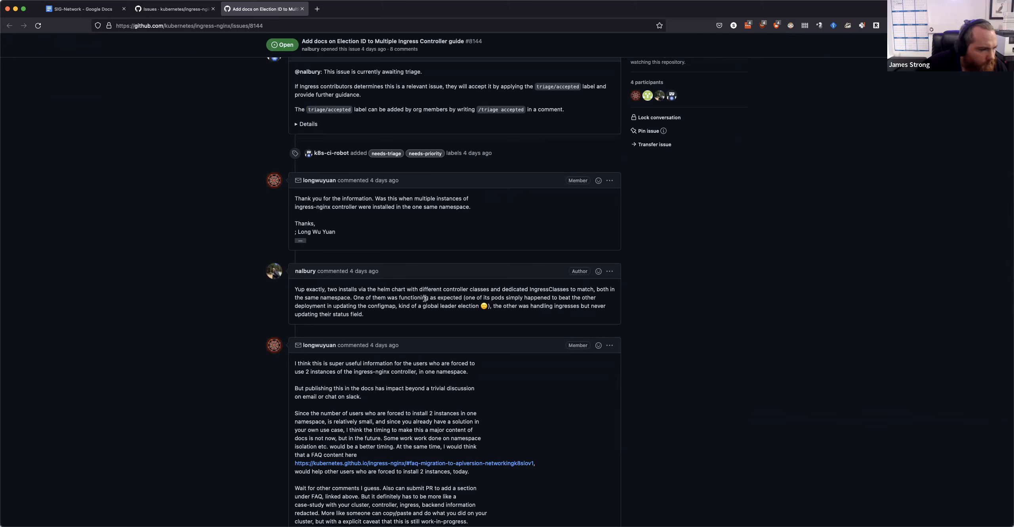
mouse_move(560, 313)
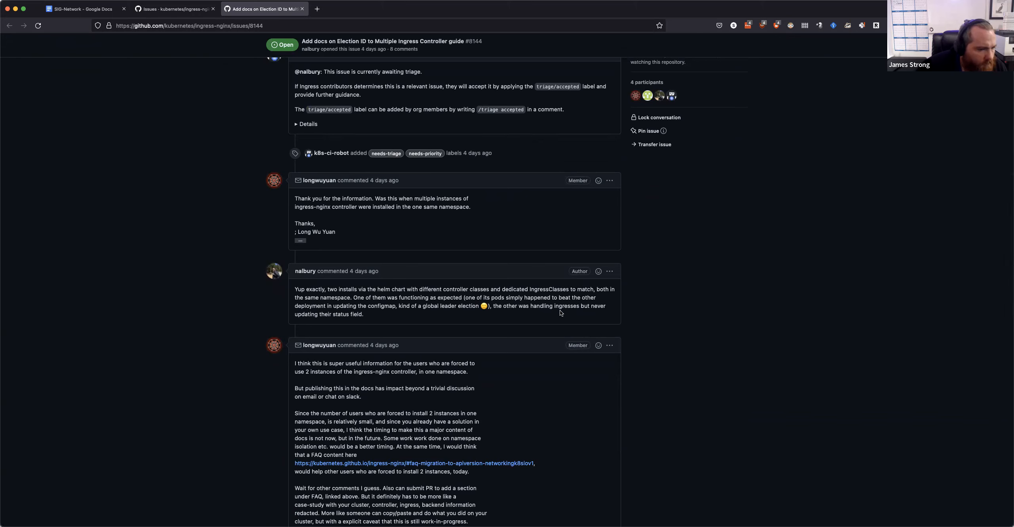
scroll("down", 3)
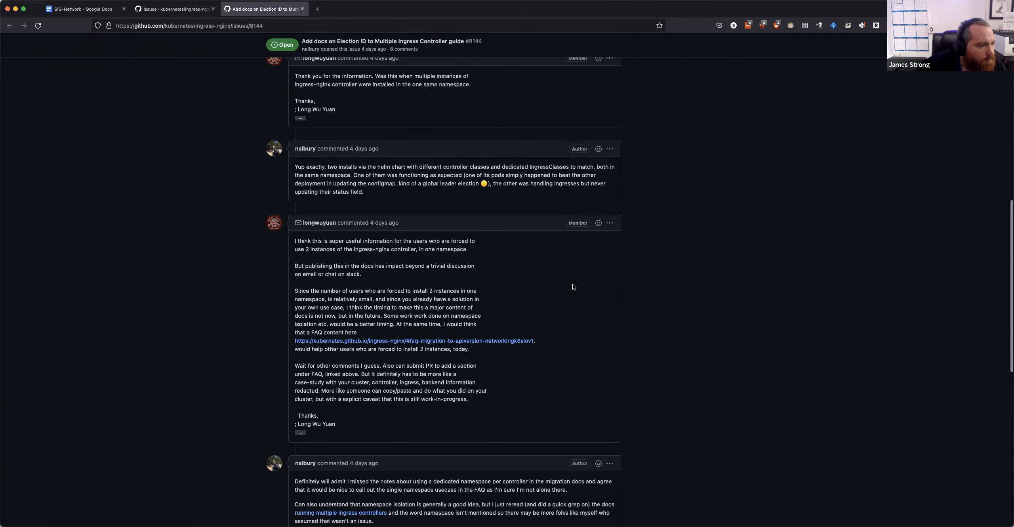
scroll("down", 3)
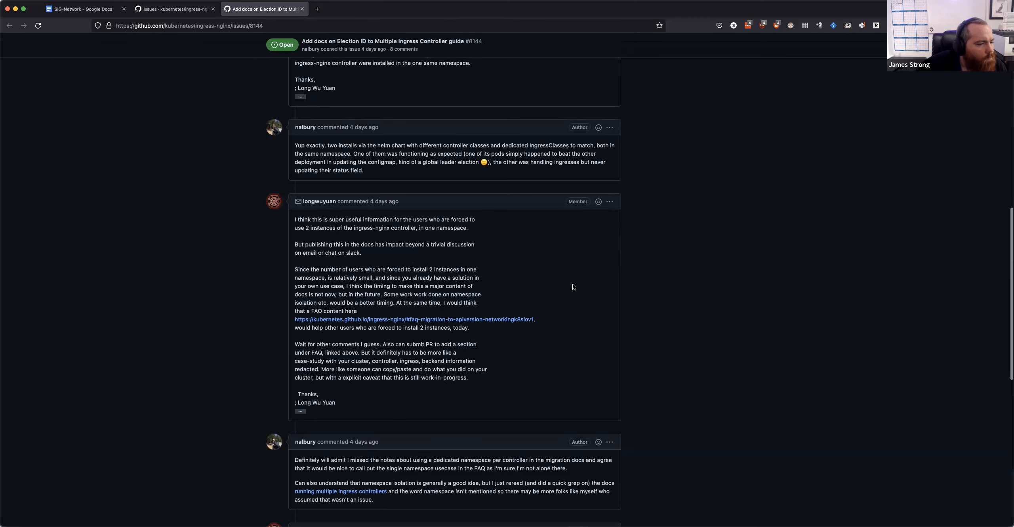
scroll("down", 3)
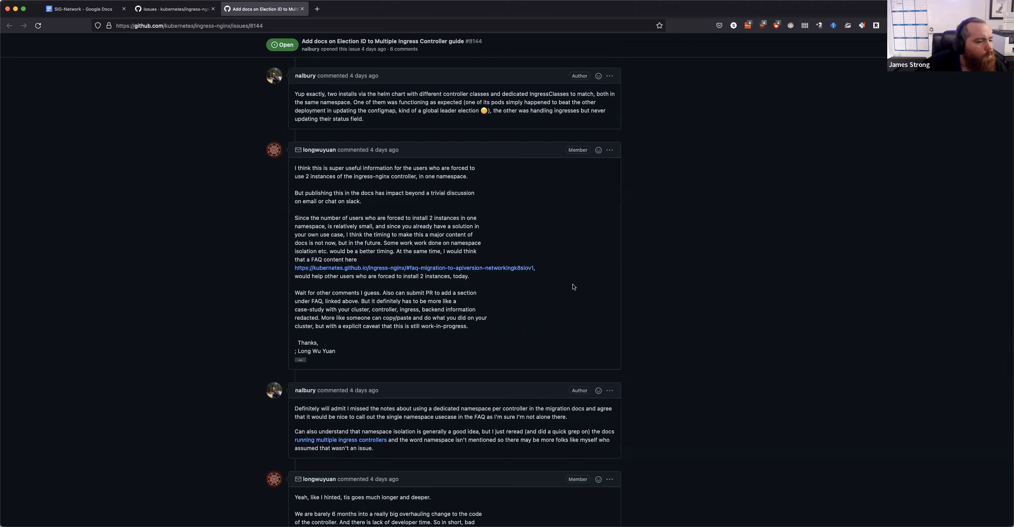
scroll("down", 3)
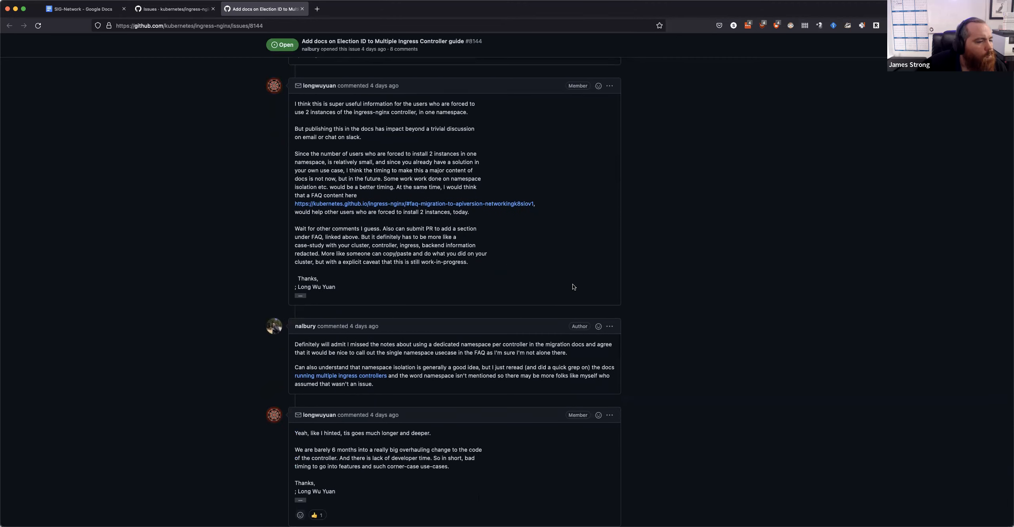
scroll("down", 3)
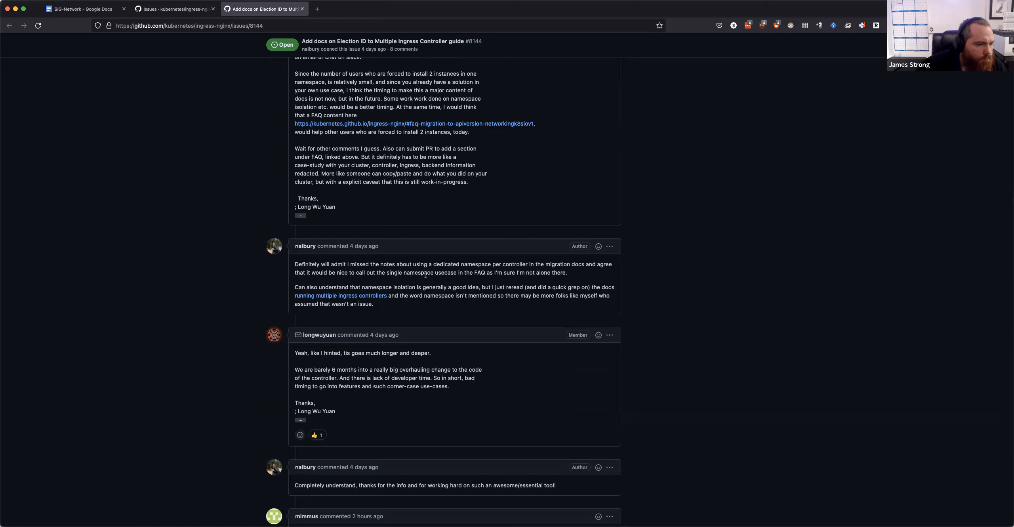
mouse_move(391, 291)
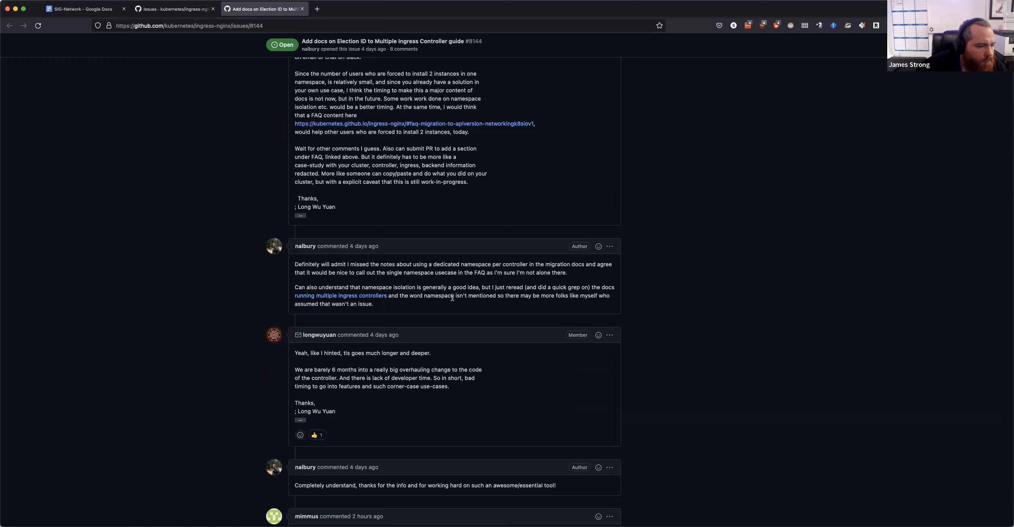
scroll("down", 3)
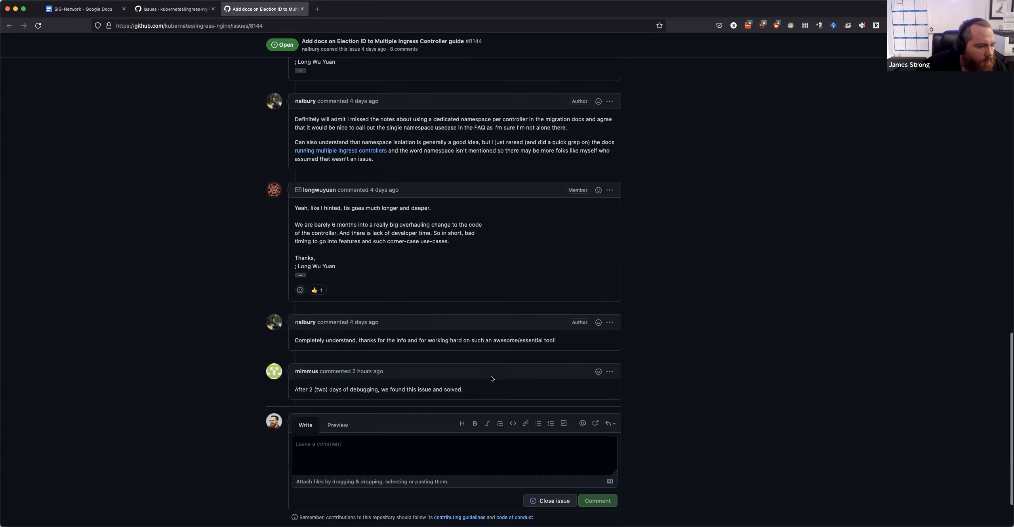
mouse_move(514, 353)
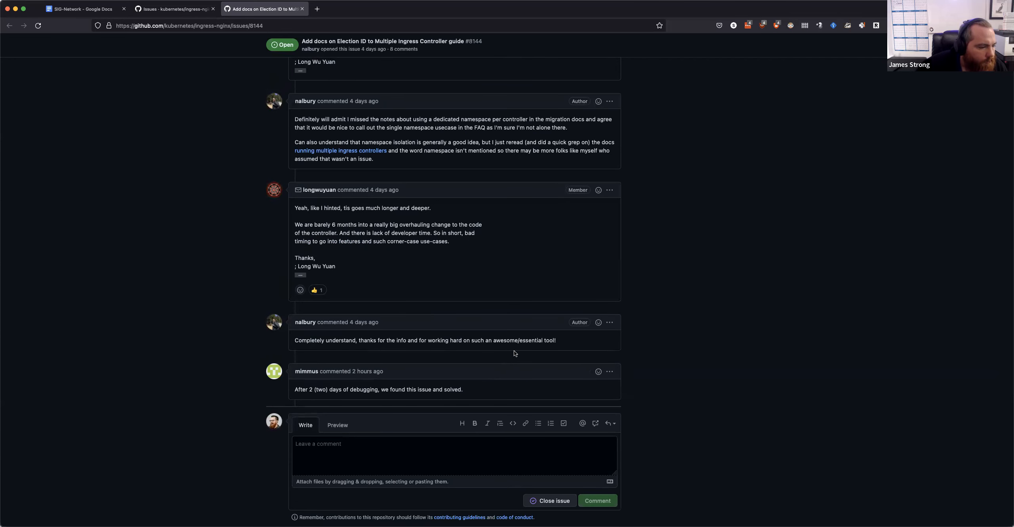
mouse_move(523, 347)
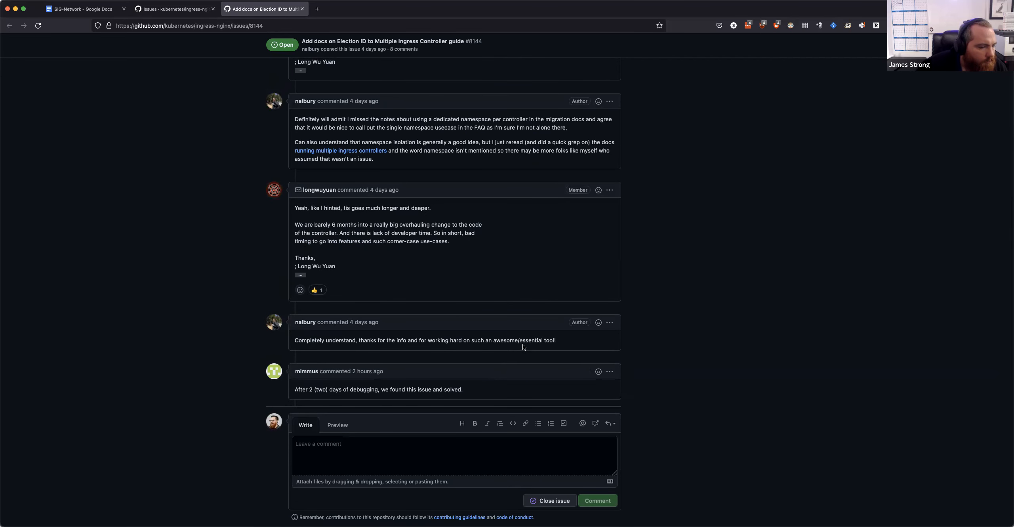
mouse_move(463, 379)
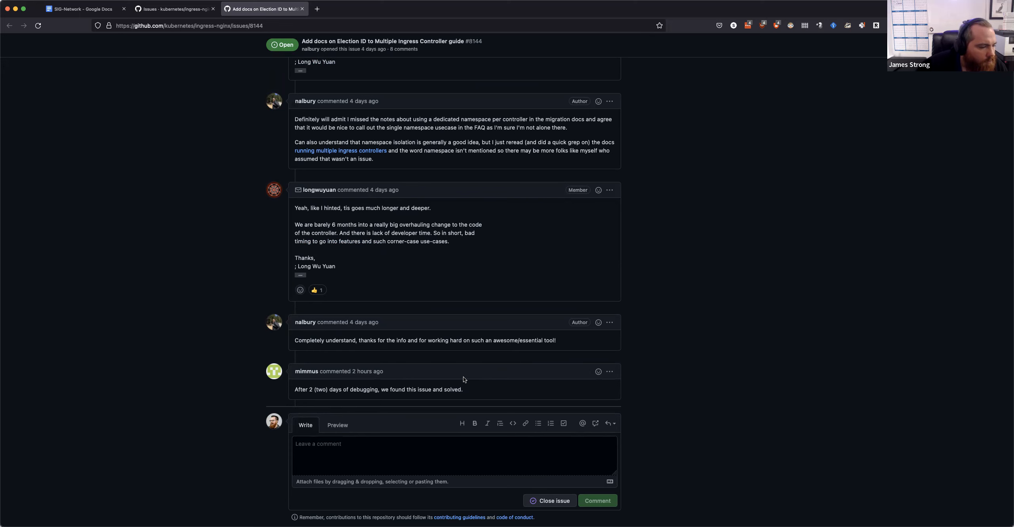
mouse_move(488, 380)
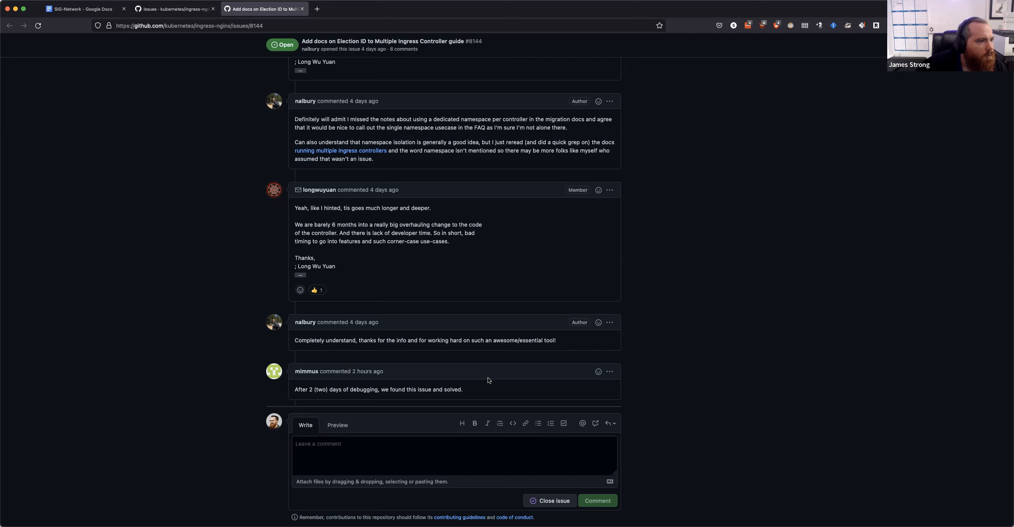
mouse_move(475, 160)
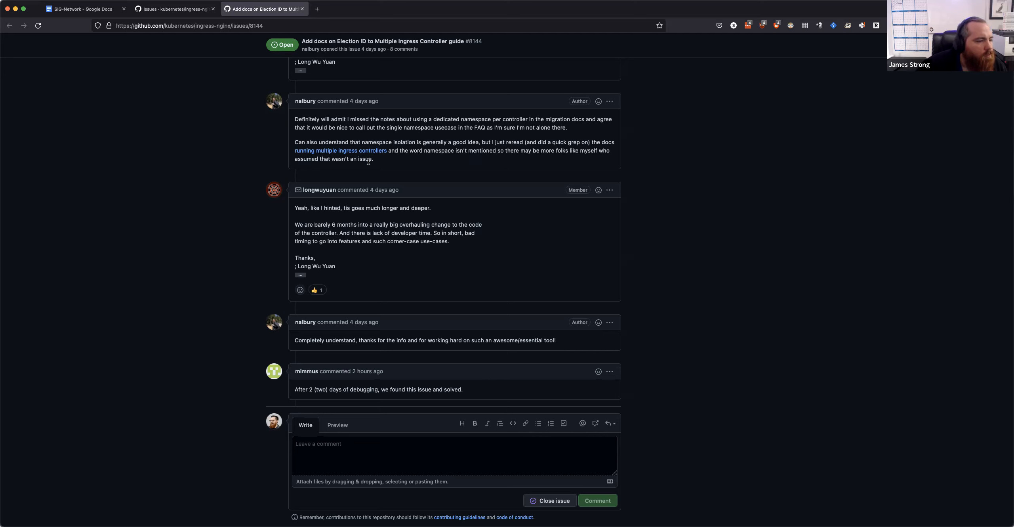
mouse_move(306, 213)
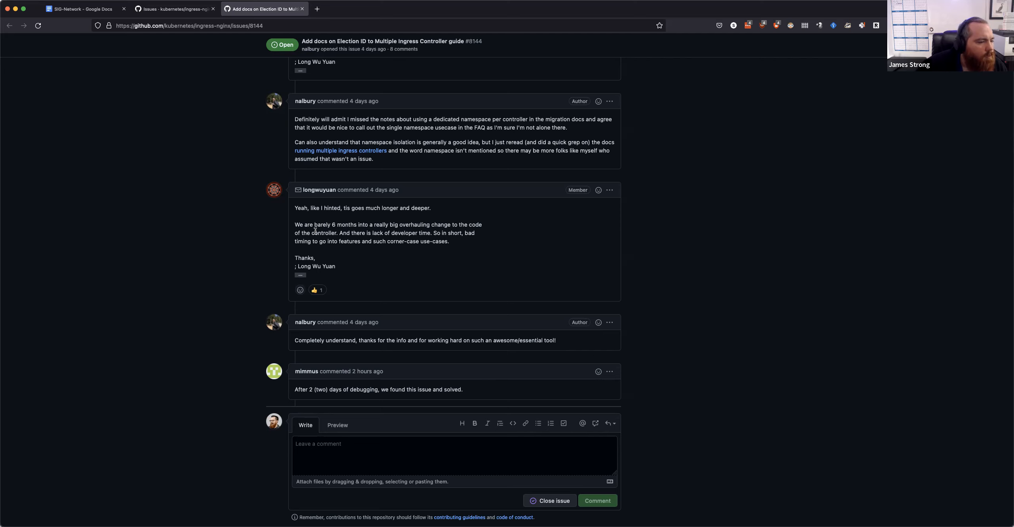
mouse_move(337, 237)
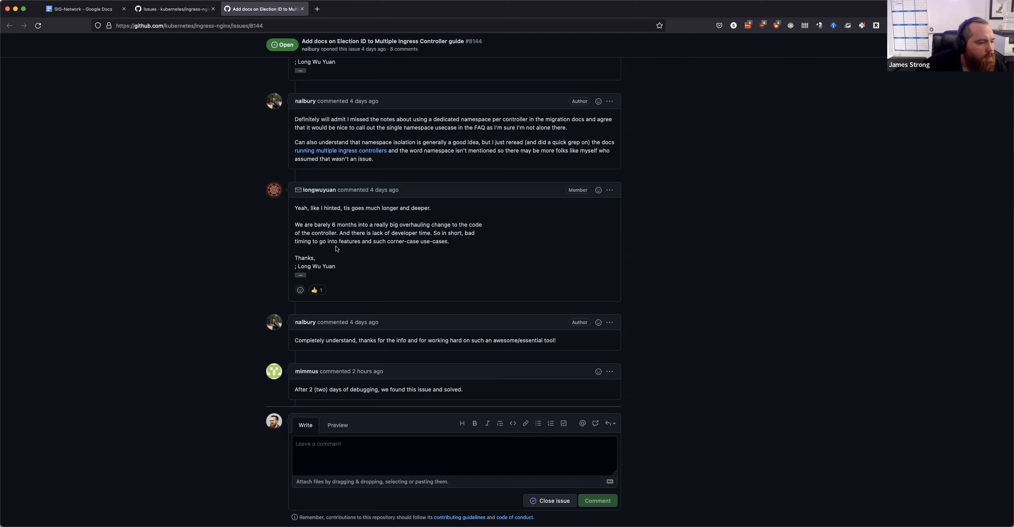
mouse_move(483, 287)
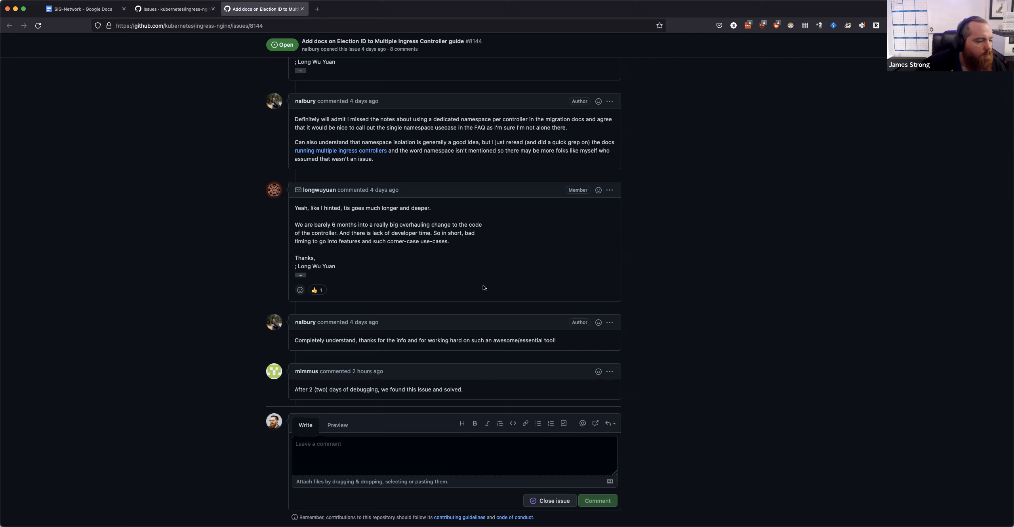
scroll("down", 3)
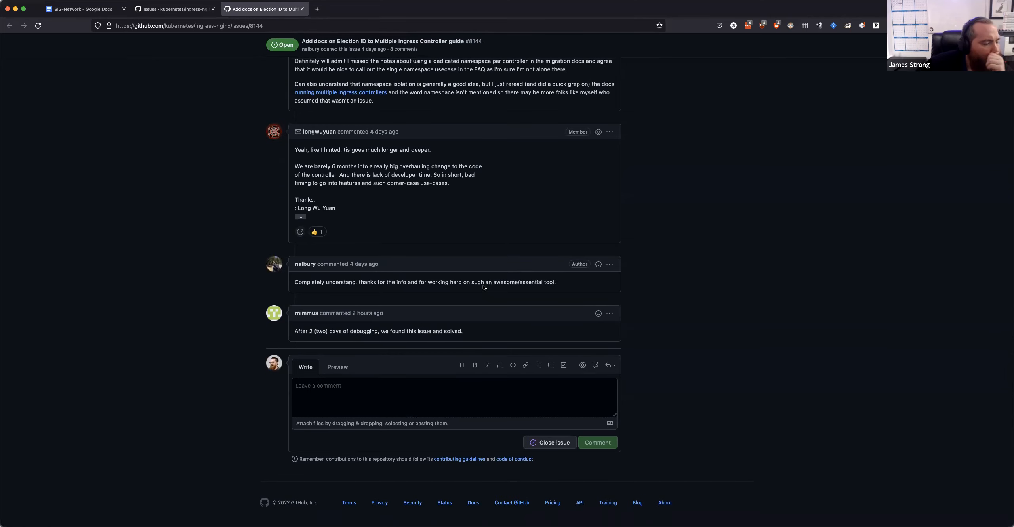
mouse_move(382, 337)
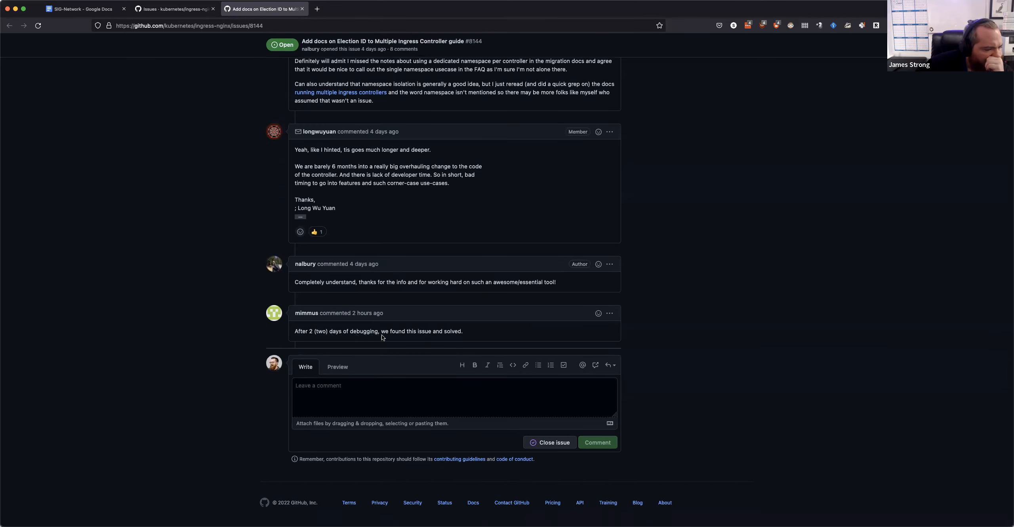
mouse_move(454, 329)
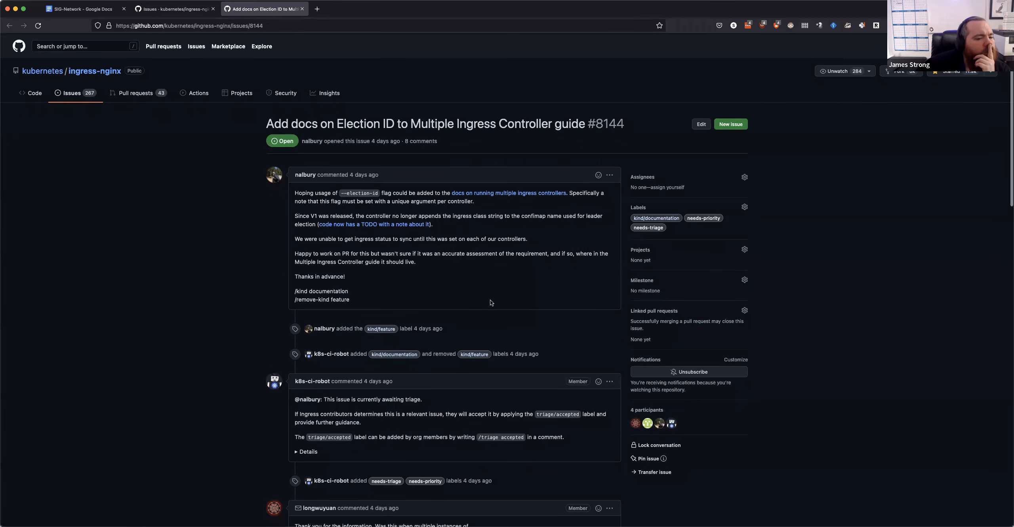
mouse_move(523, 273)
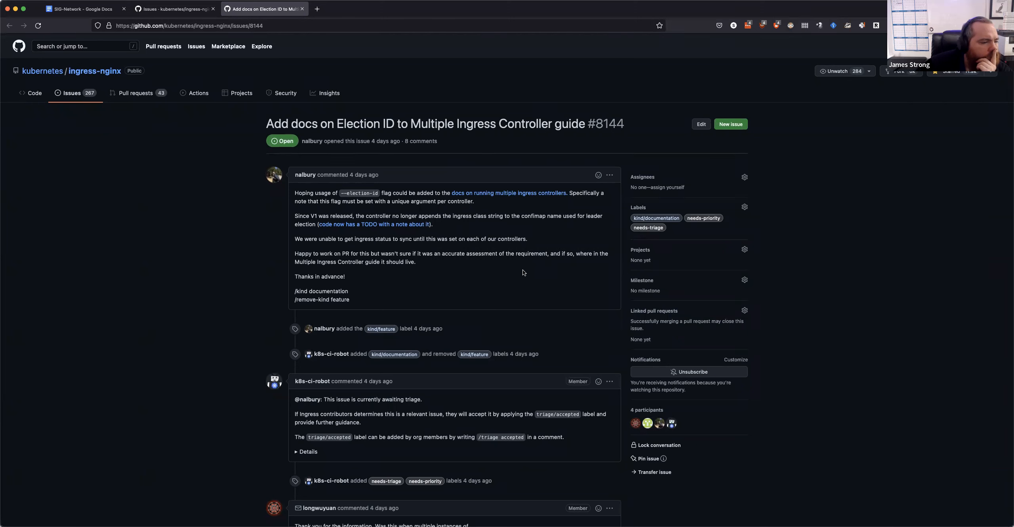
mouse_move(514, 198)
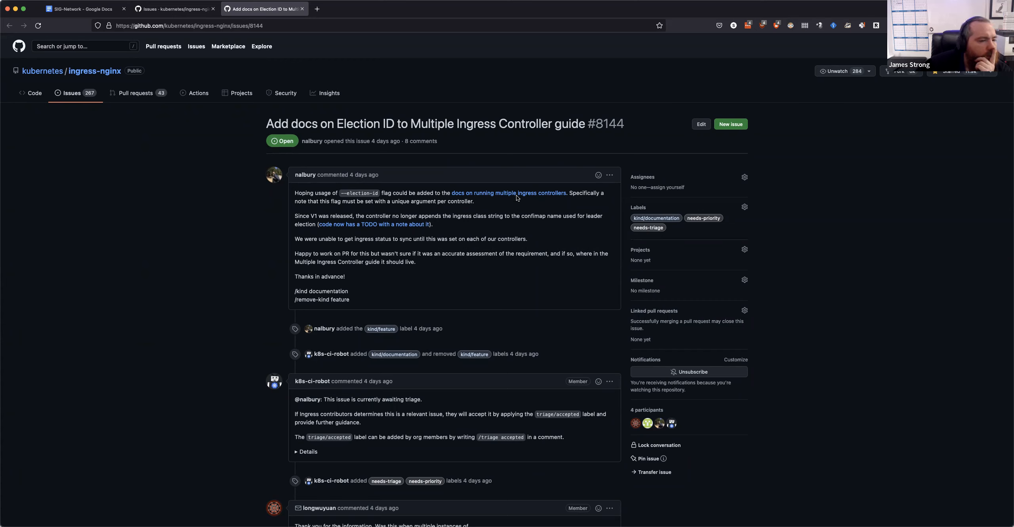
mouse_move(386, 214)
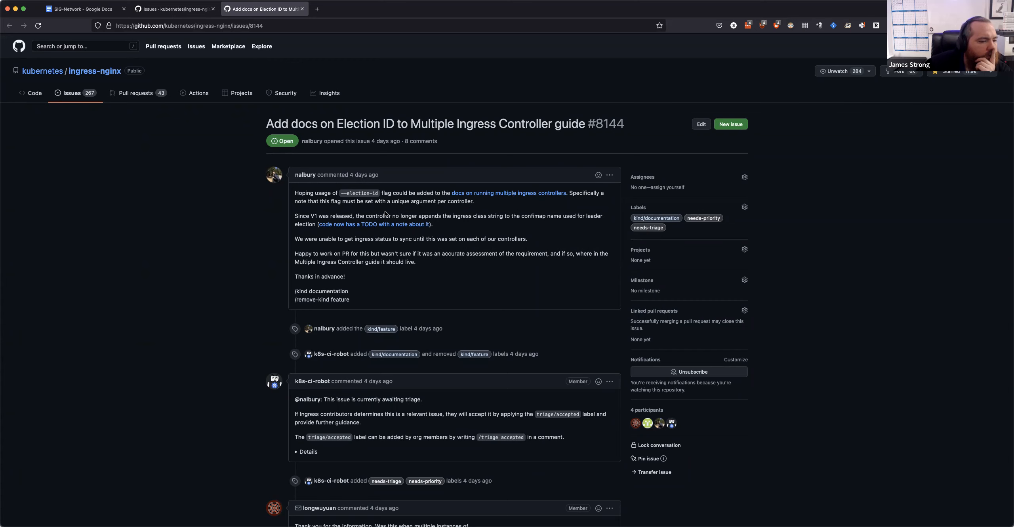
mouse_move(568, 237)
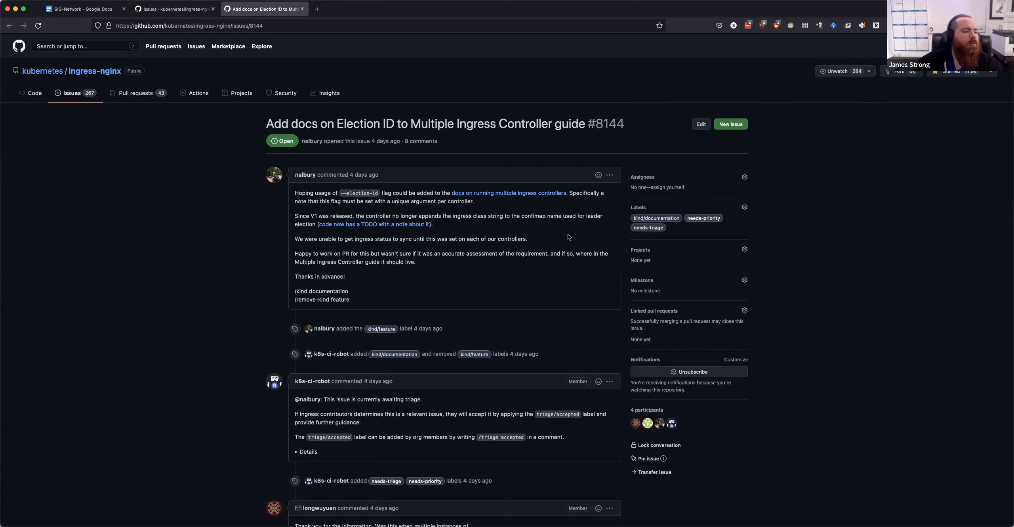
mouse_move(559, 357)
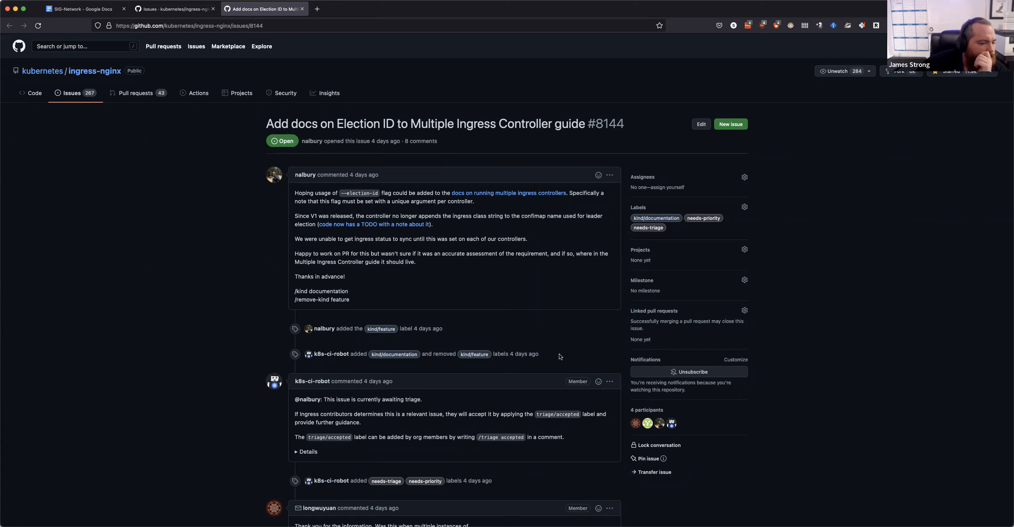
scroll("down", 3)
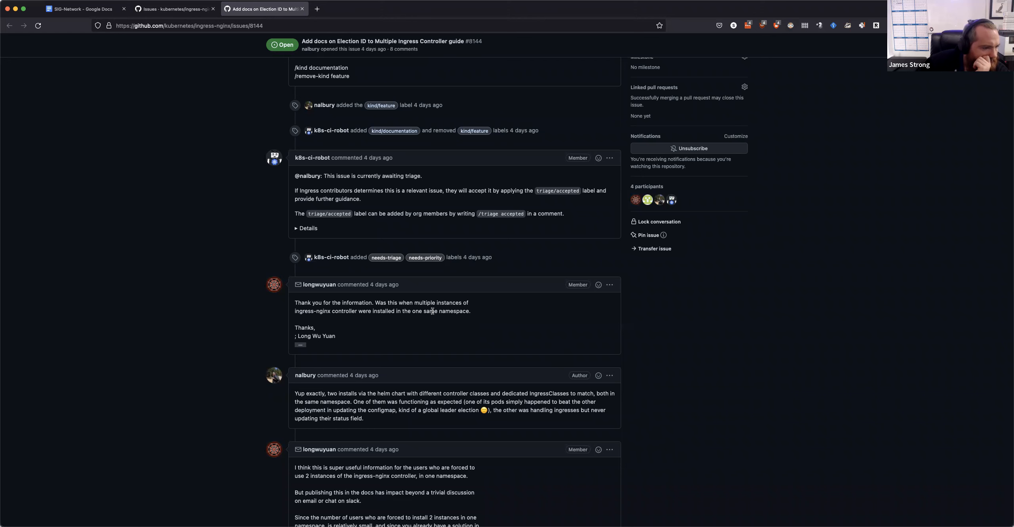
scroll("down", 3)
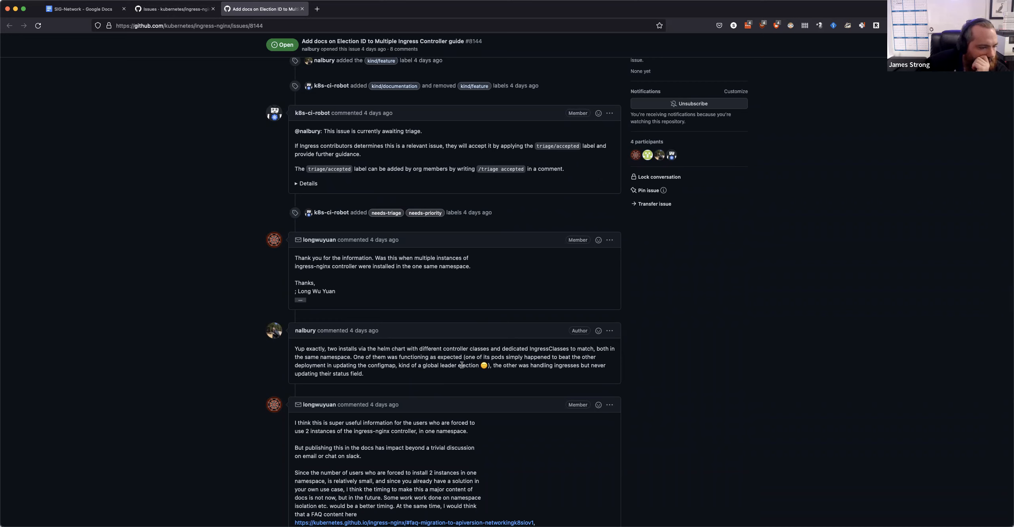
mouse_move(336, 381)
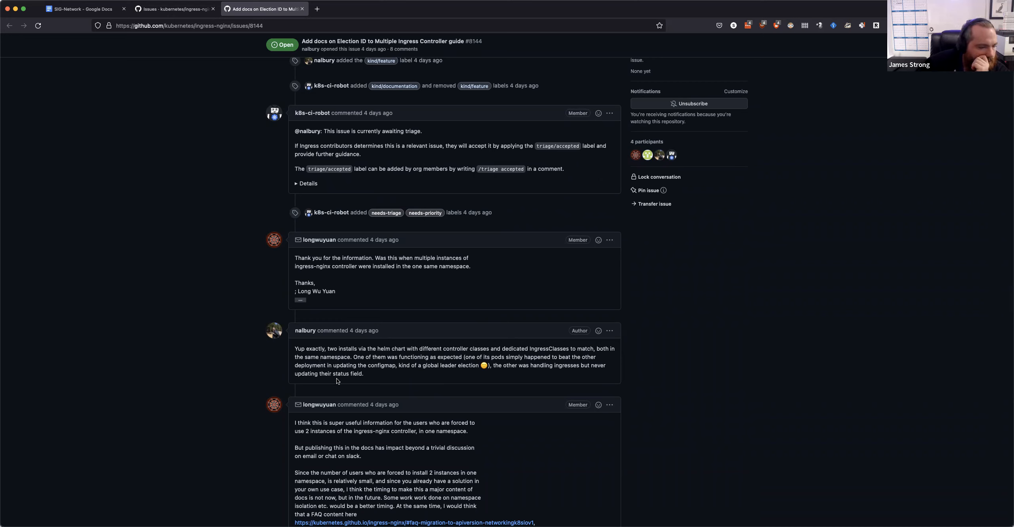
scroll("down", 3)
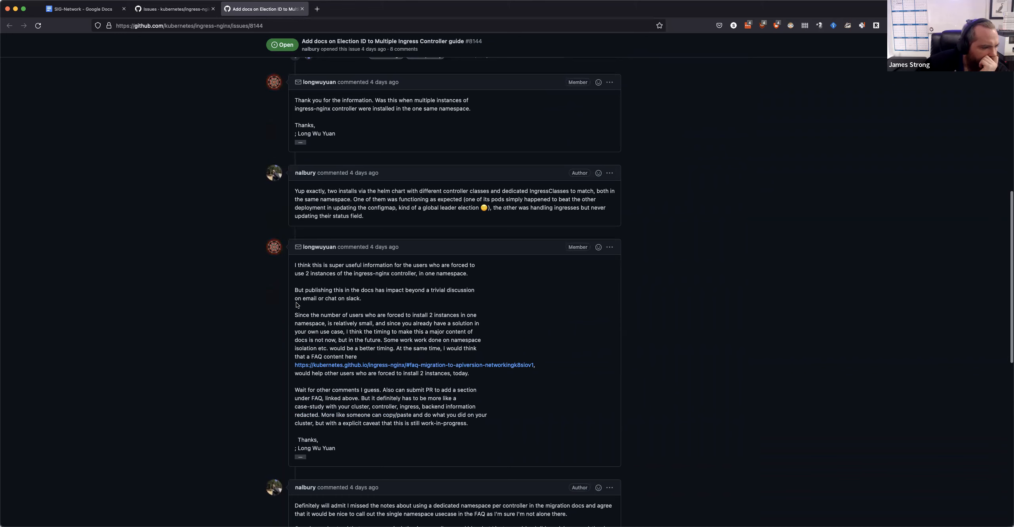
mouse_move(349, 305)
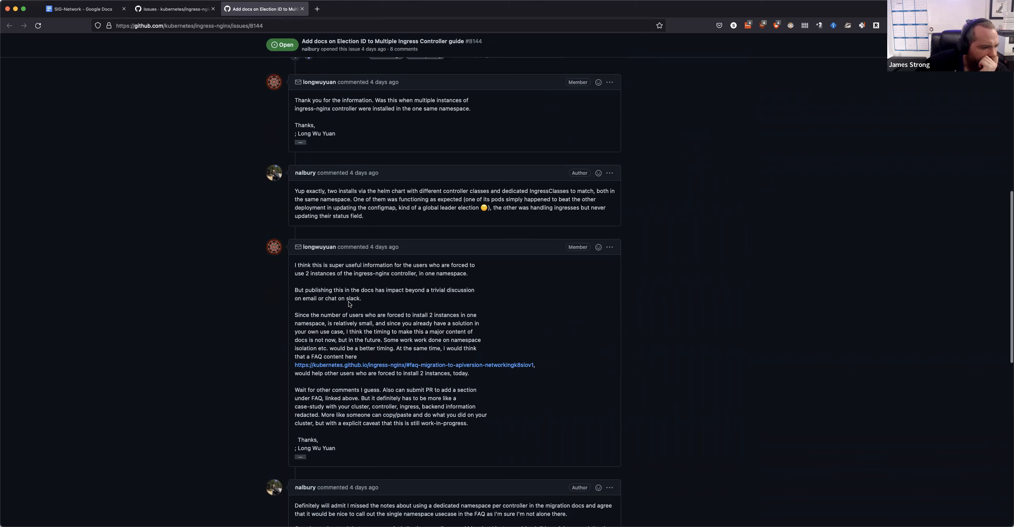
scroll("down", 3)
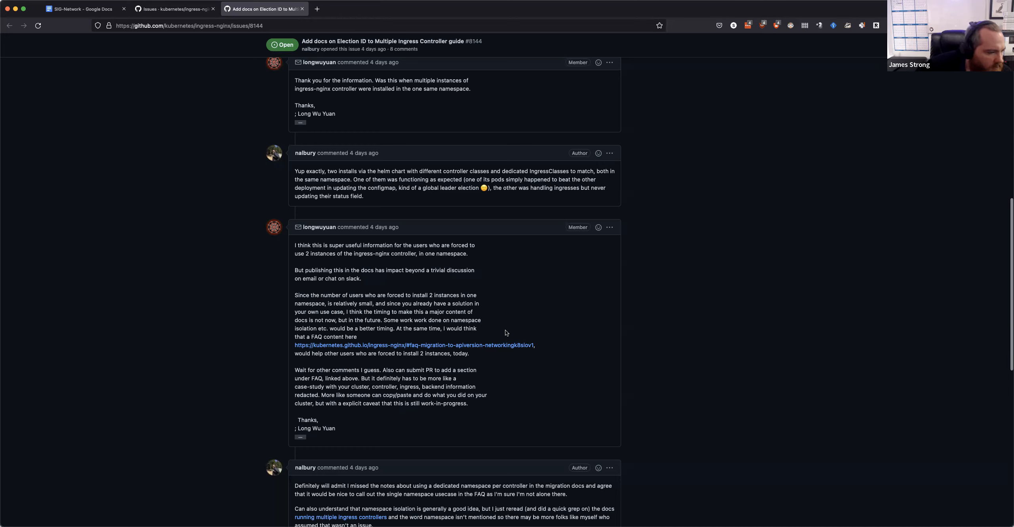
scroll("down", 3)
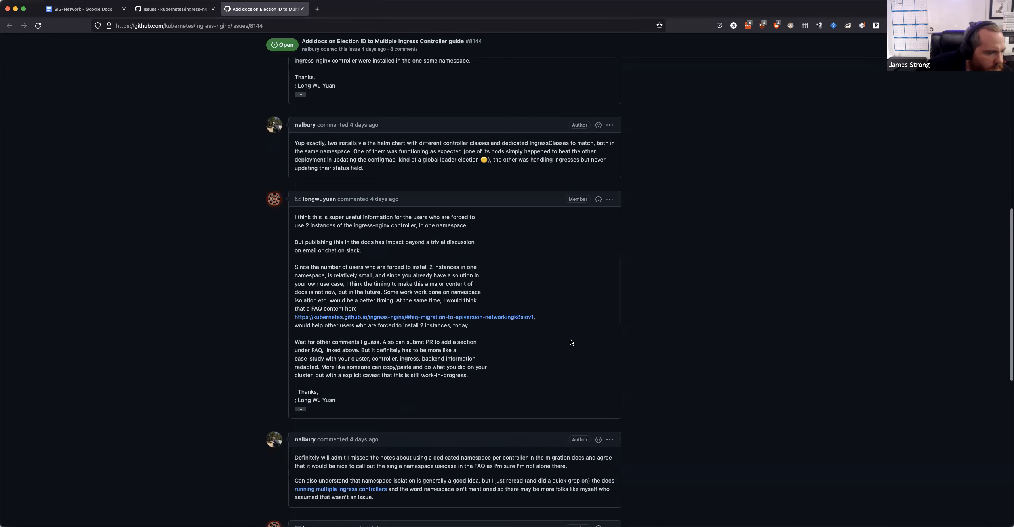
scroll("down", 3)
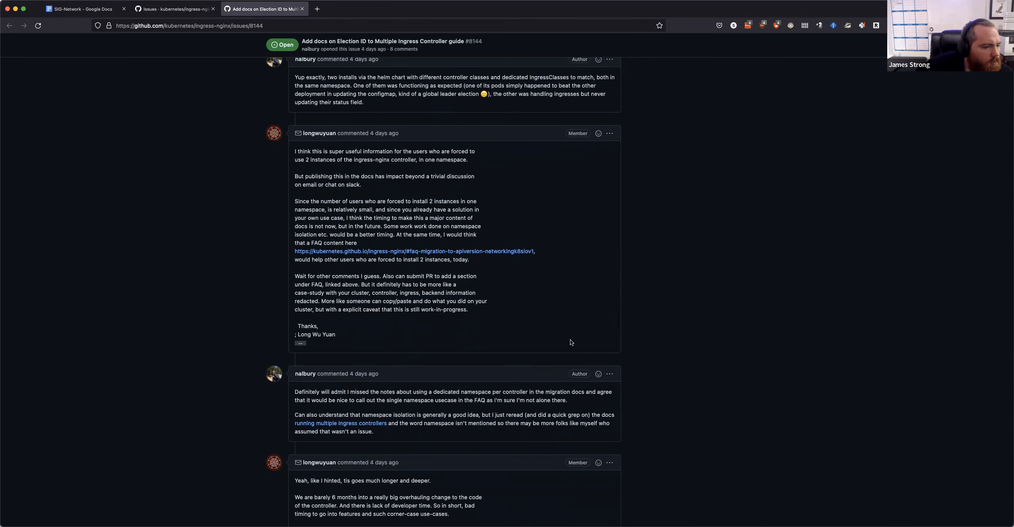
scroll("down", 3)
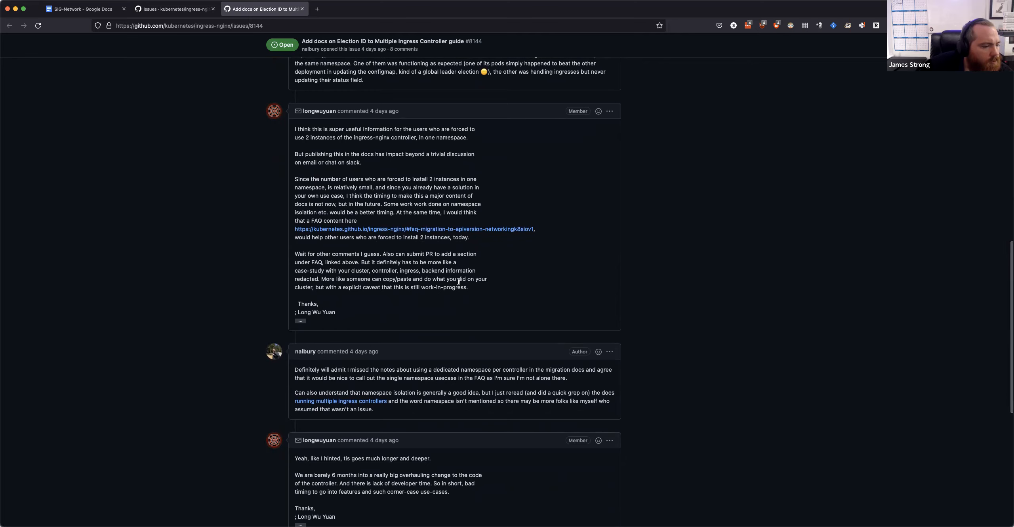
scroll("down", 3)
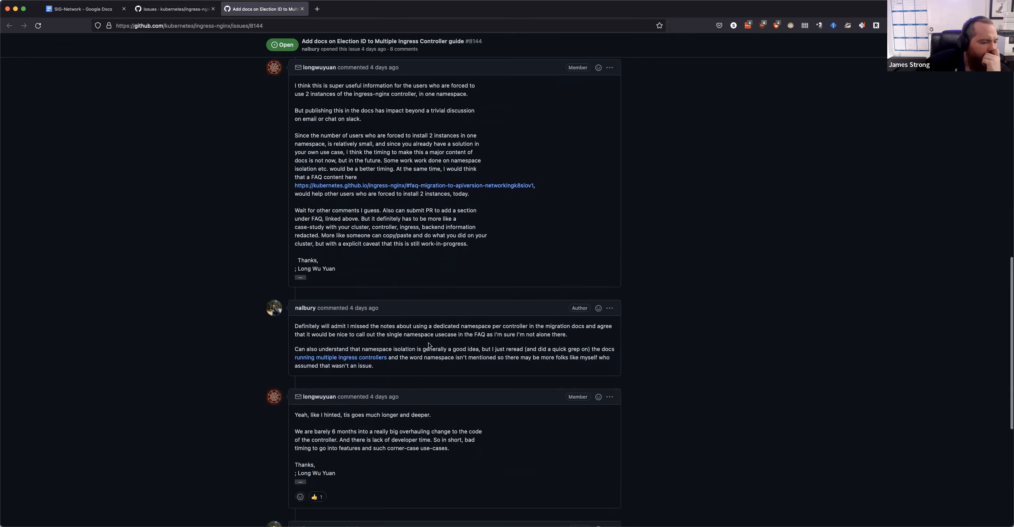
mouse_move(516, 332)
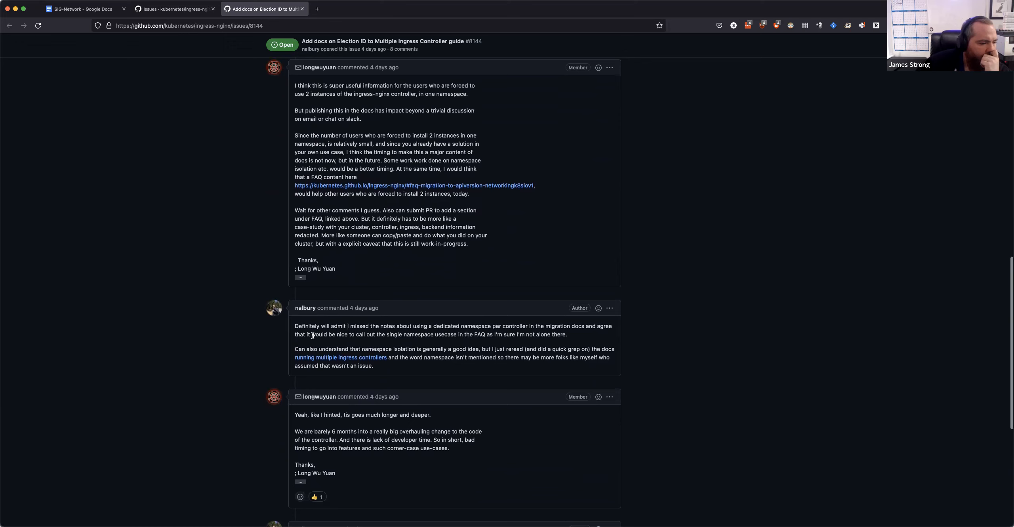
mouse_move(569, 339)
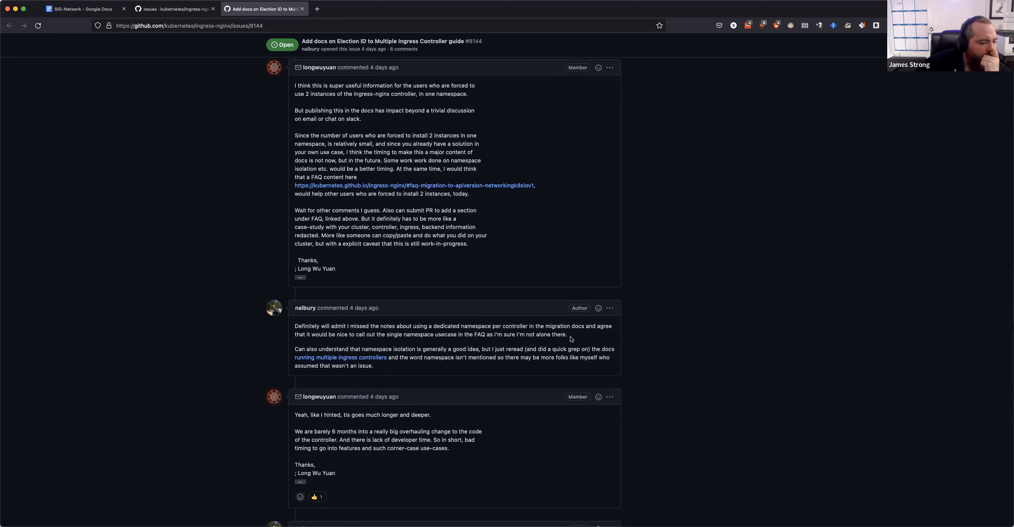
scroll("down", 3)
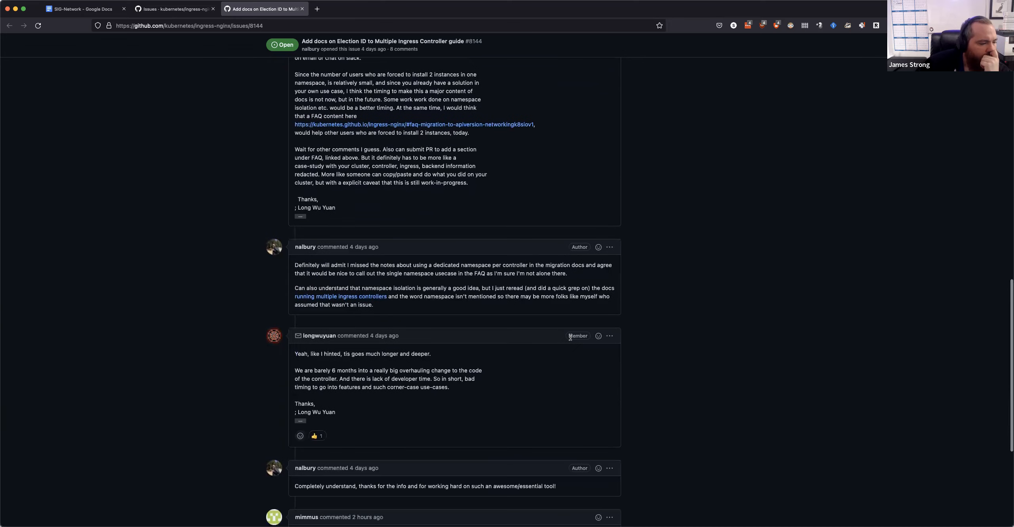
scroll("down", 3)
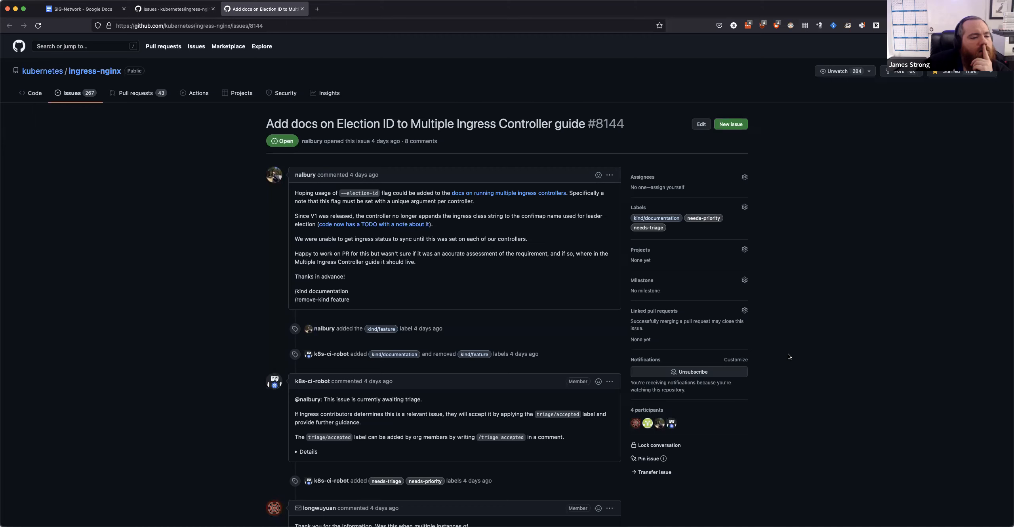
scroll("down", 3)
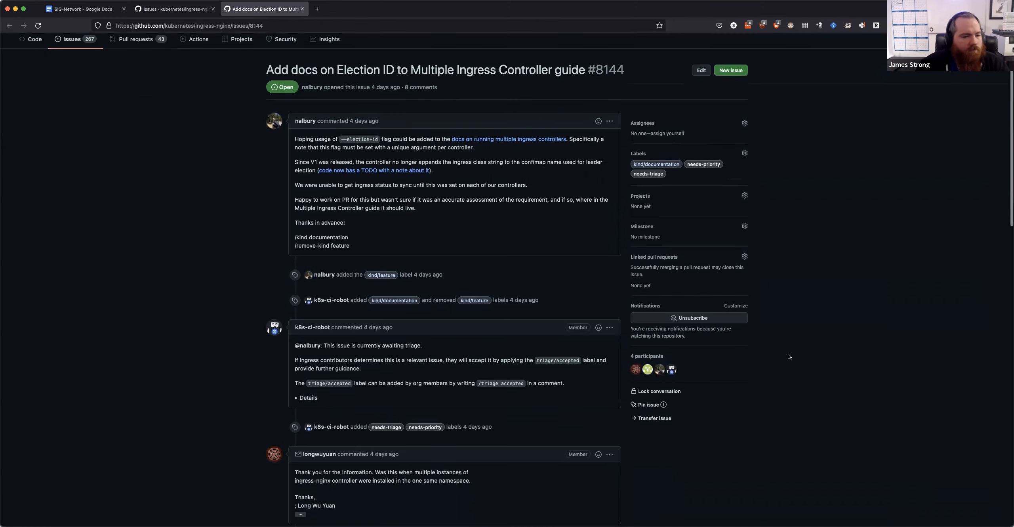
scroll("down", 3)
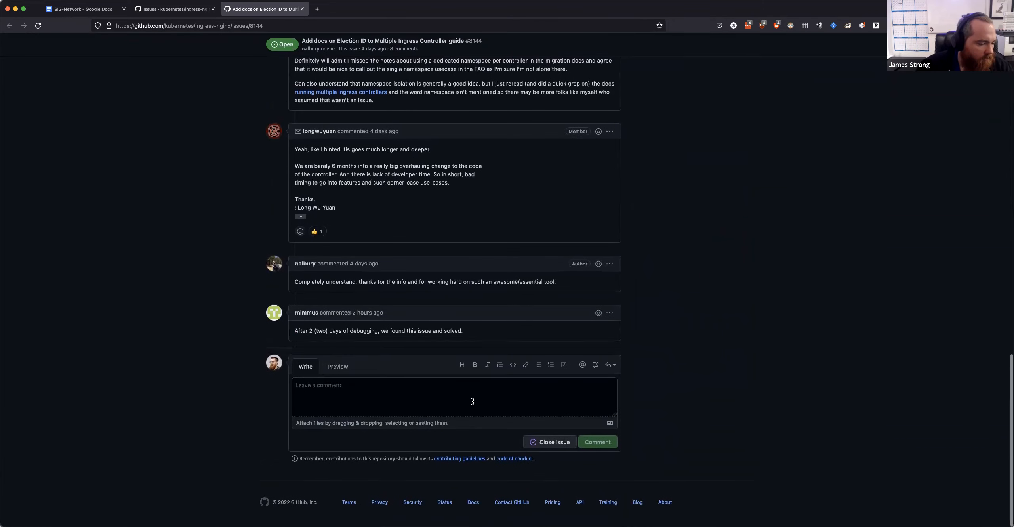
Draft 'This is a good first issue to help clarify the point.' on issue #8144 with a /good-first-issue command.
type("/triage accept")
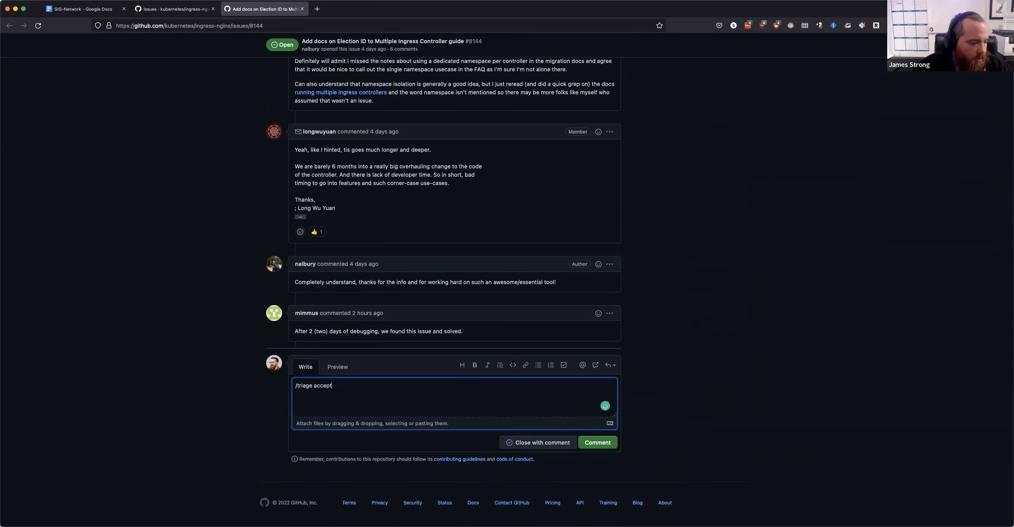
type("ed")
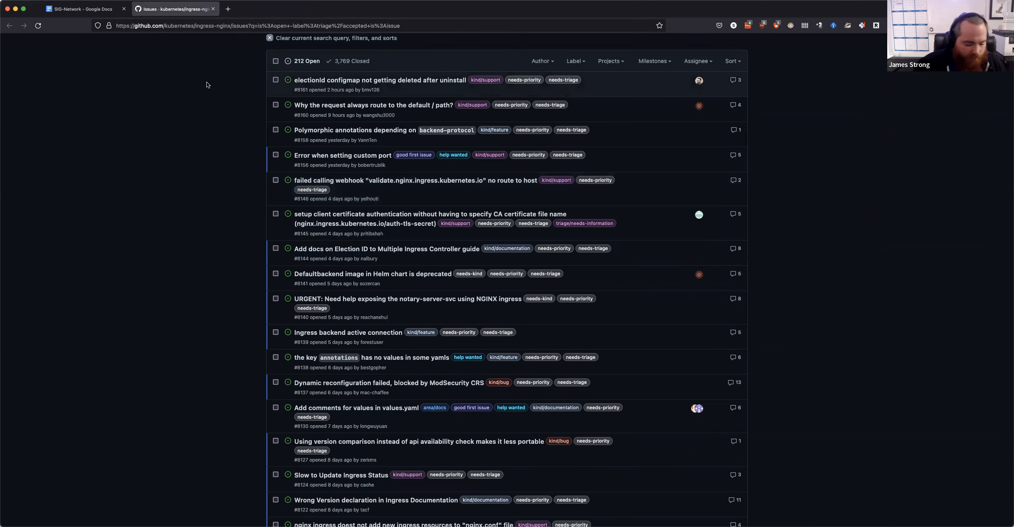
left_click(385, 248)
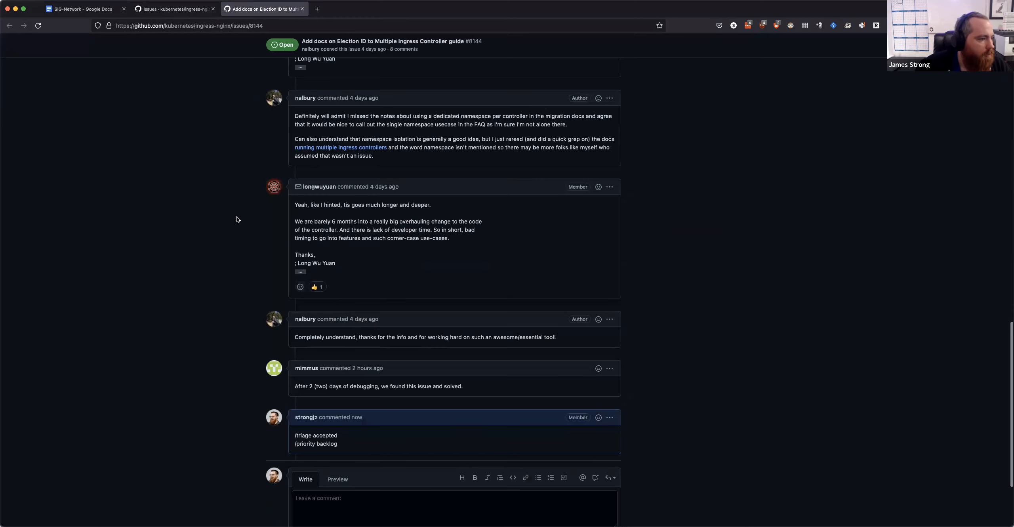
type("T")
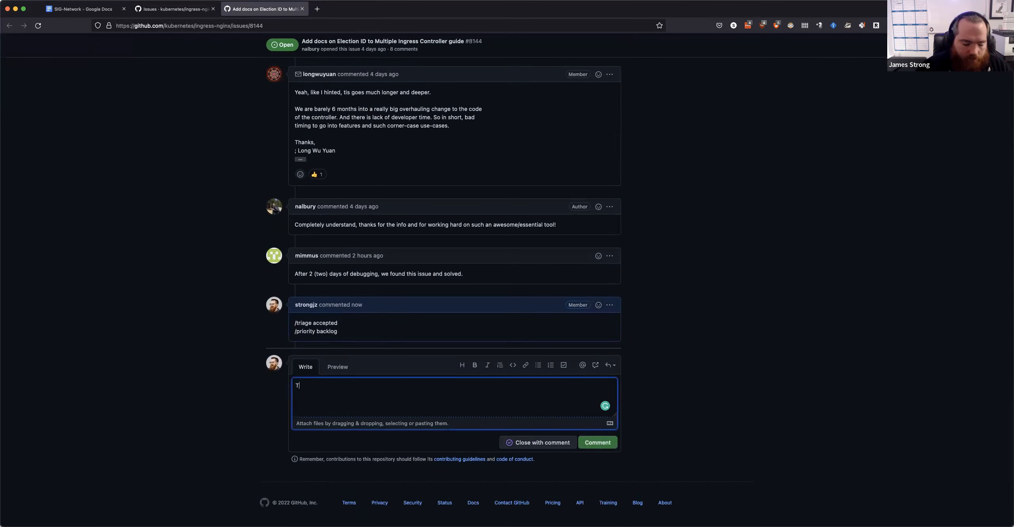
type("his is a good first issue to h")
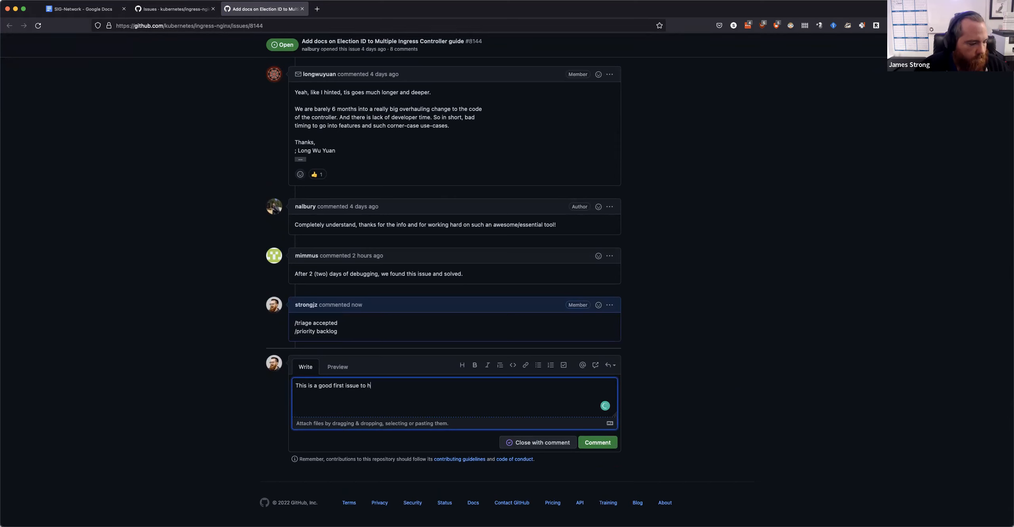
type("elp clarif")
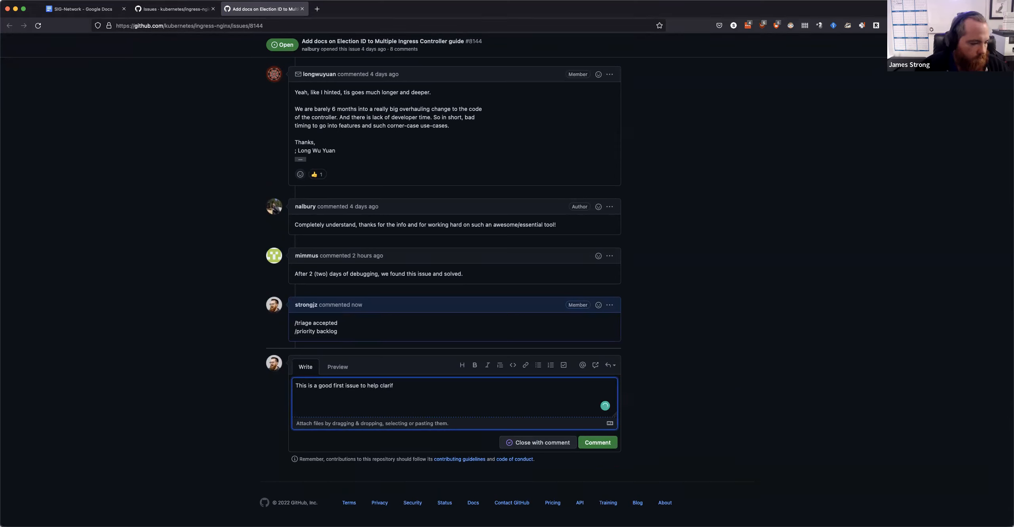
type("y the poin")
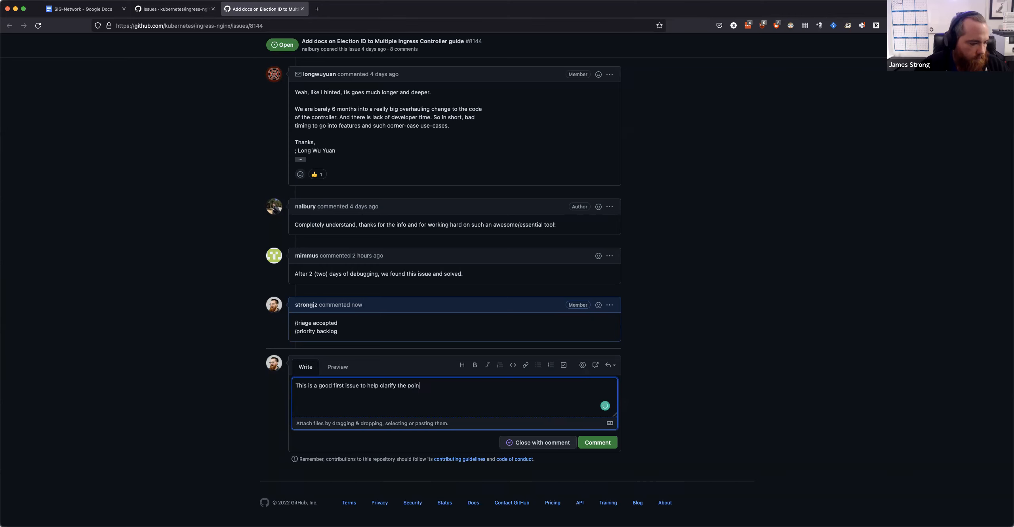
type("t.")
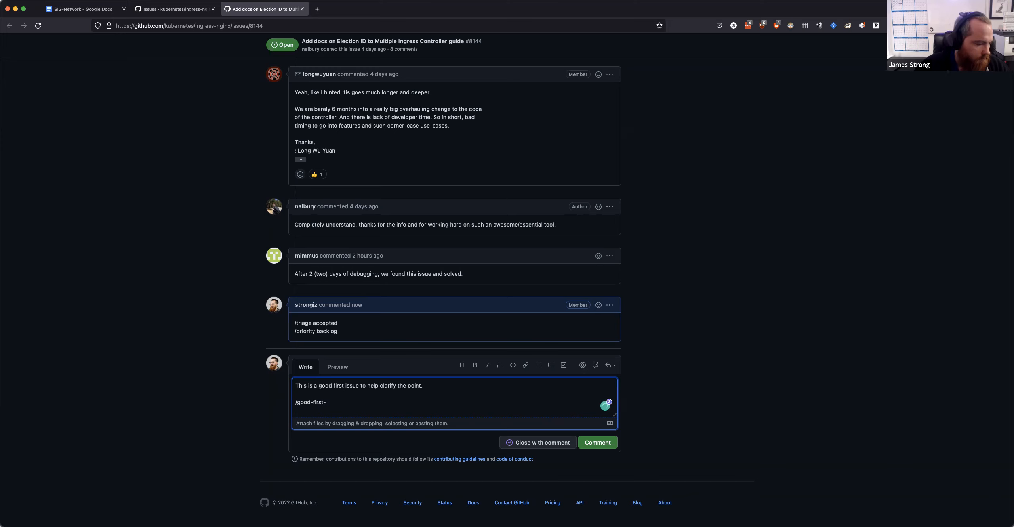
type("iss")
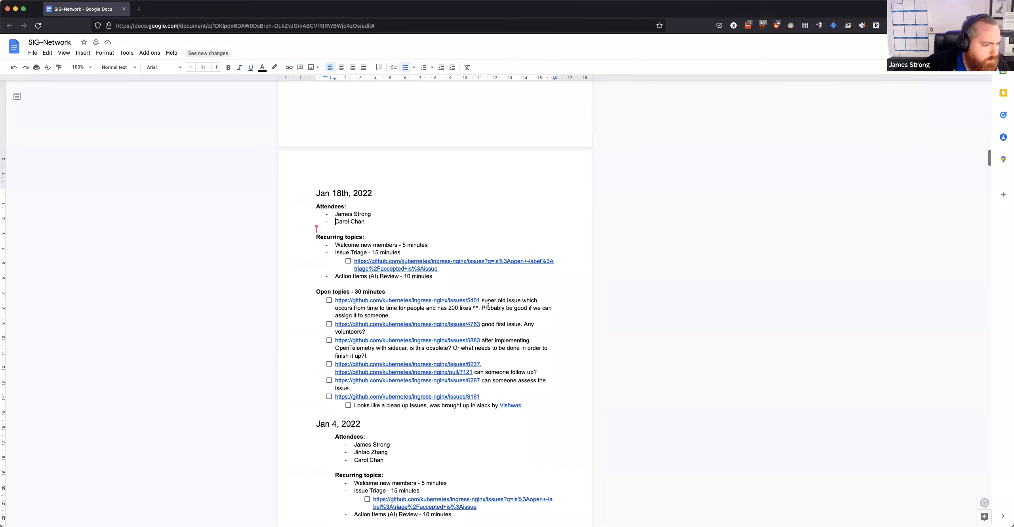
Open the issues/5401 link from the Jan 18th open topics in a new tab.
scroll("down", 3)
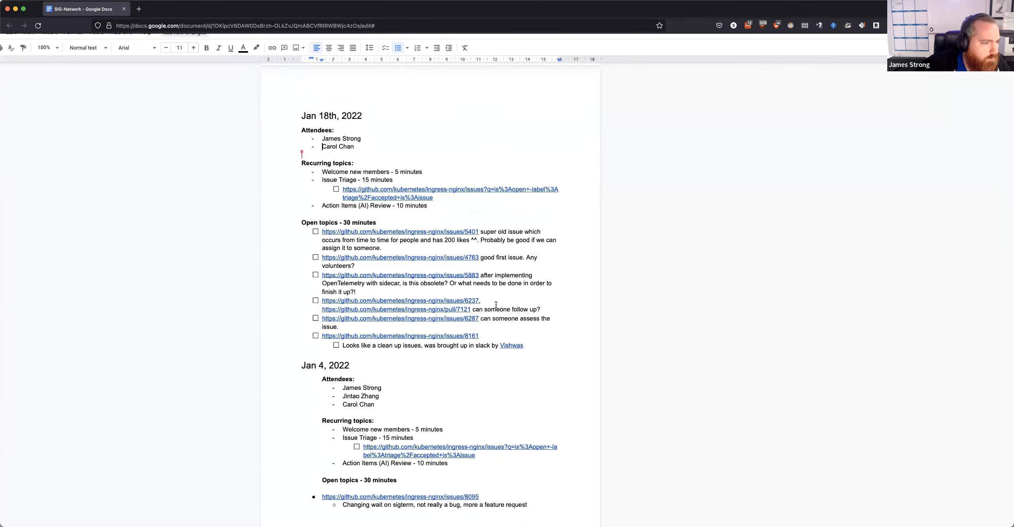
scroll("down", 3)
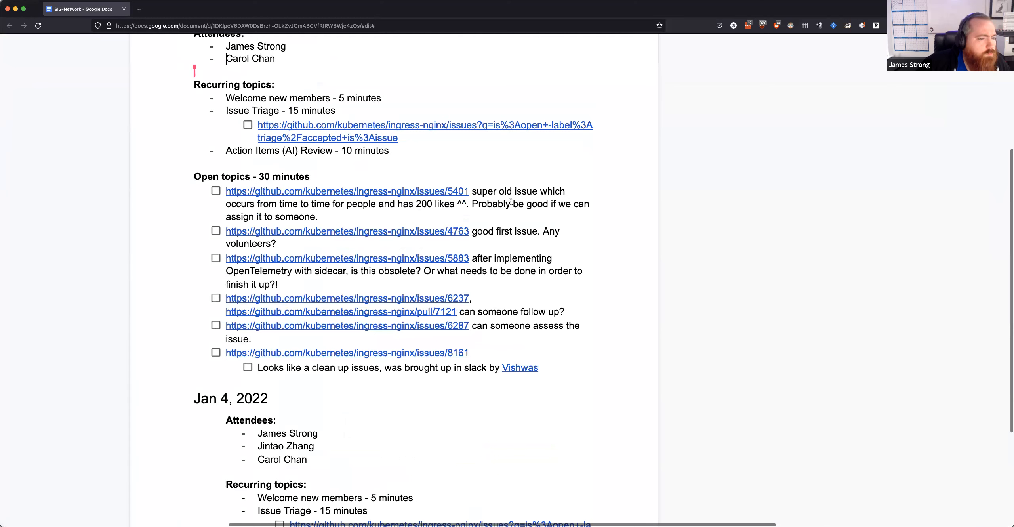
mouse_move(459, 215)
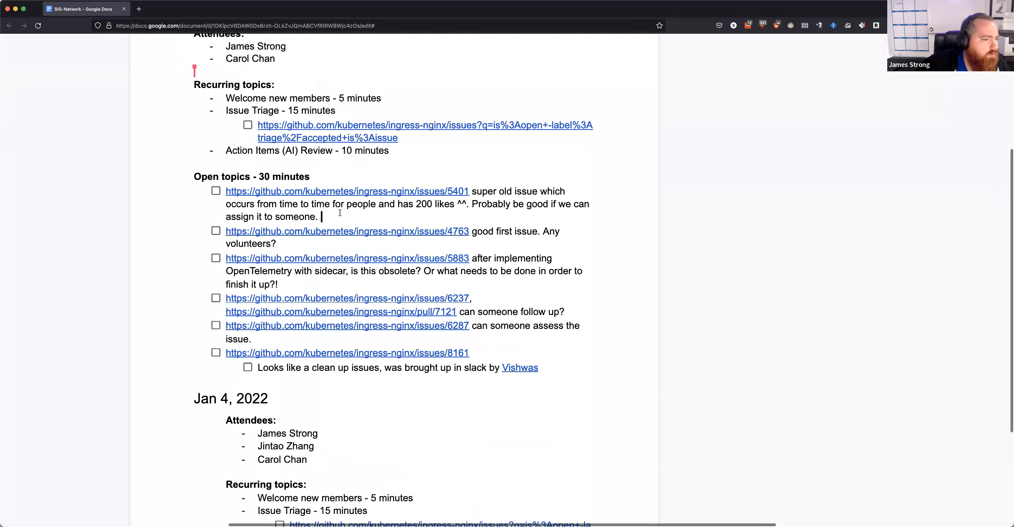
right_click(347, 191)
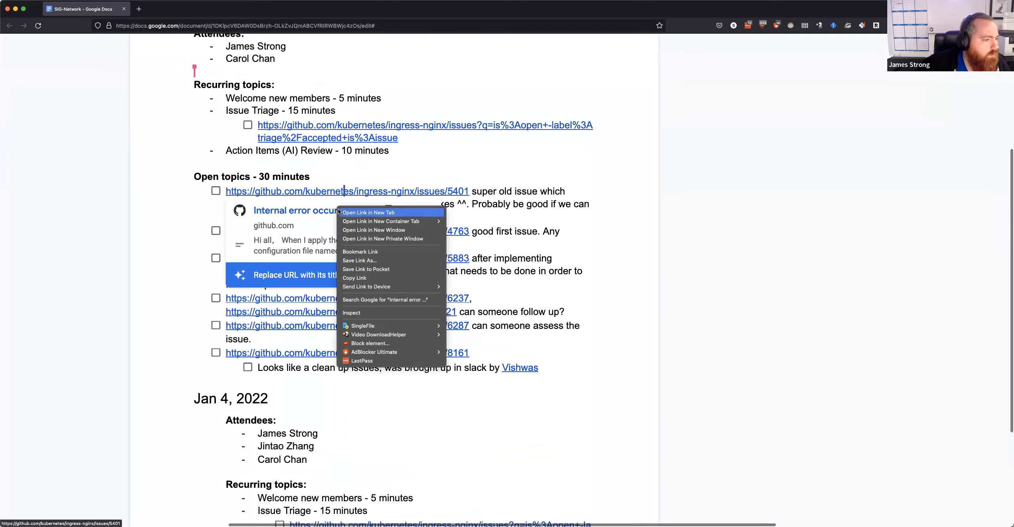
left_click(367, 213)
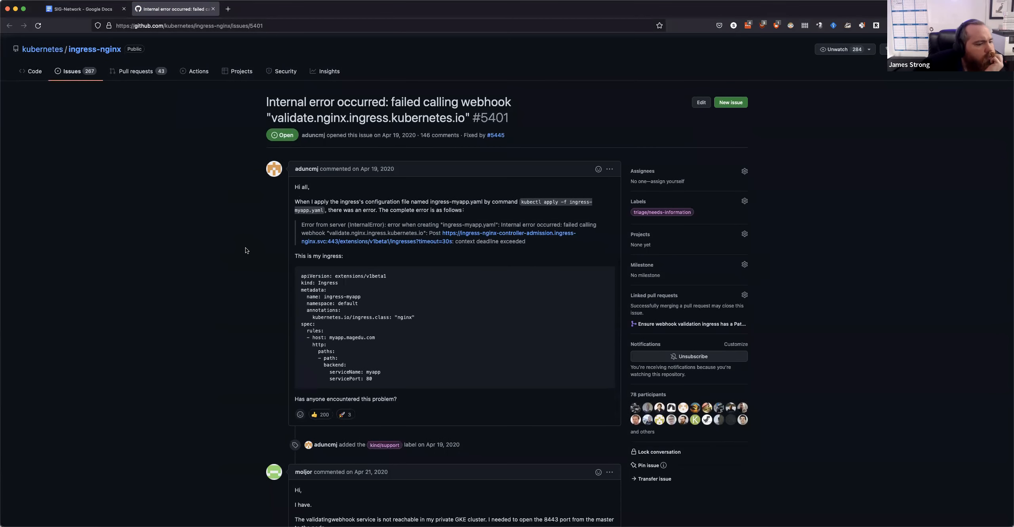
Read issue #5401's comments down to strongjz's kube-webhook-certgen reply, selecting the image path in the deployment YAML.
scroll("down", 3)
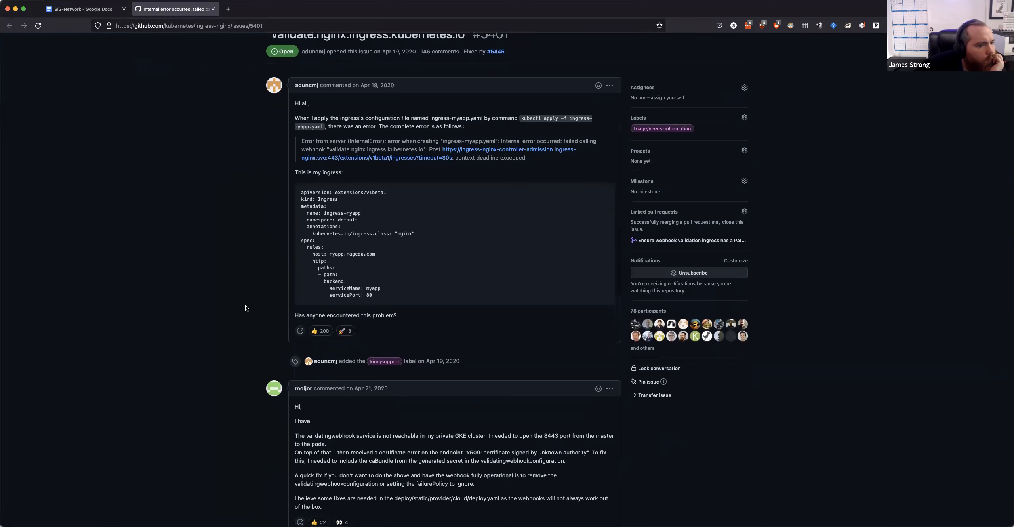
scroll("down", 3)
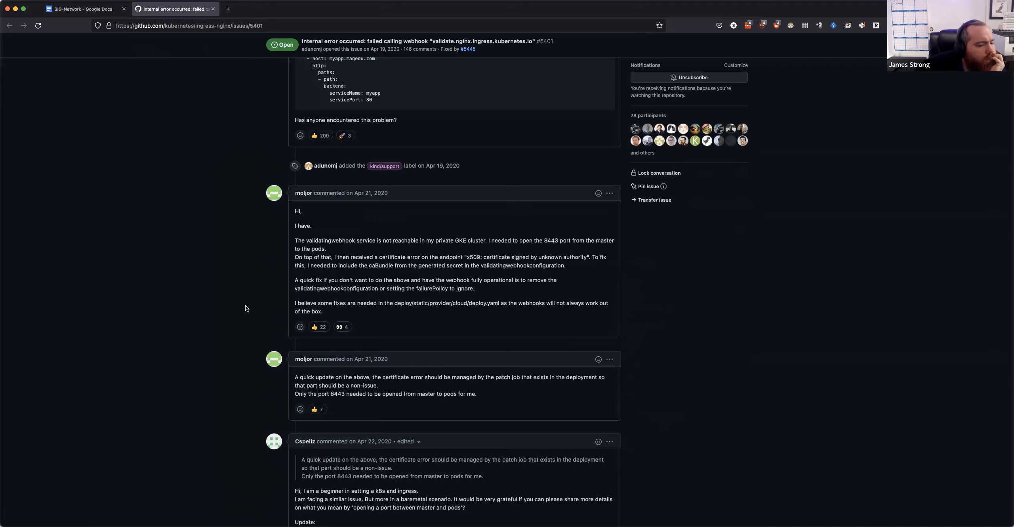
scroll("down", 3)
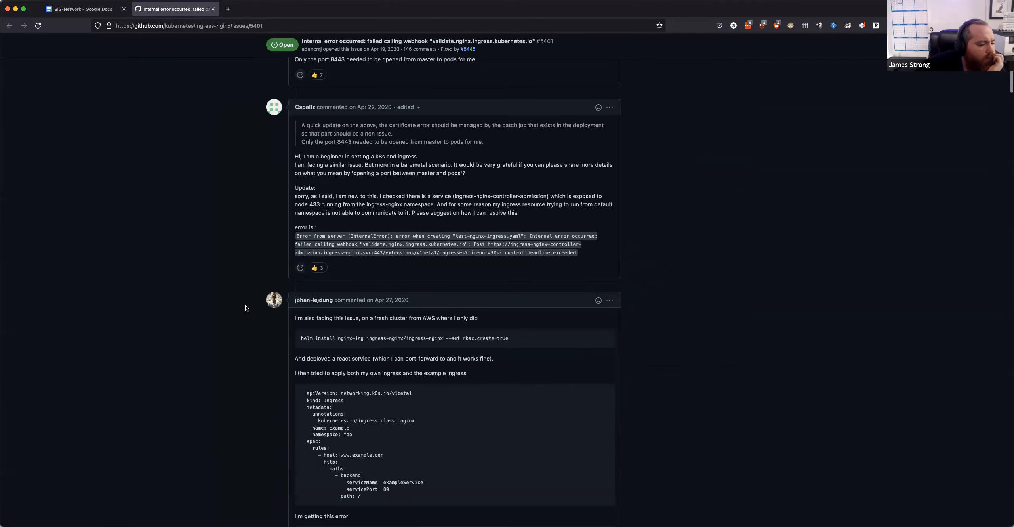
scroll("down", 3)
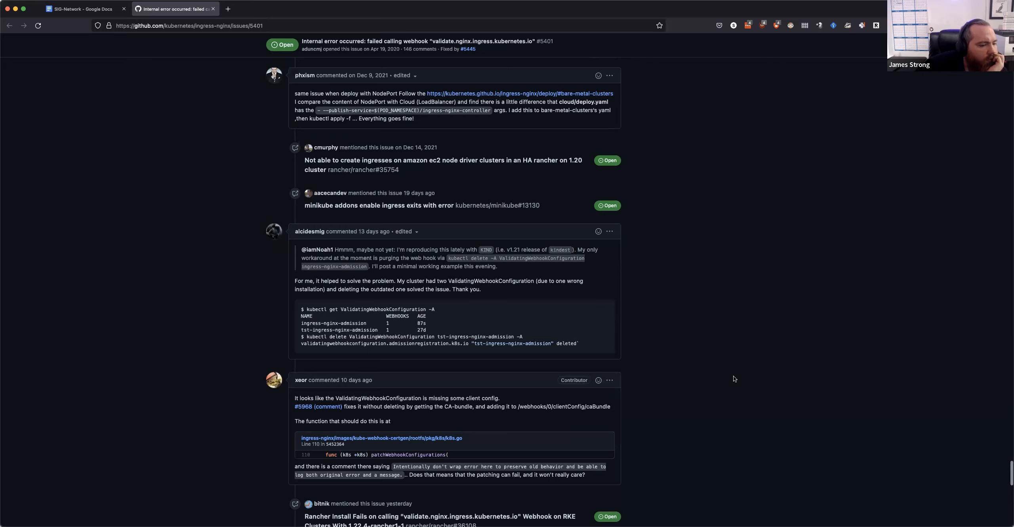
scroll("down", 3)
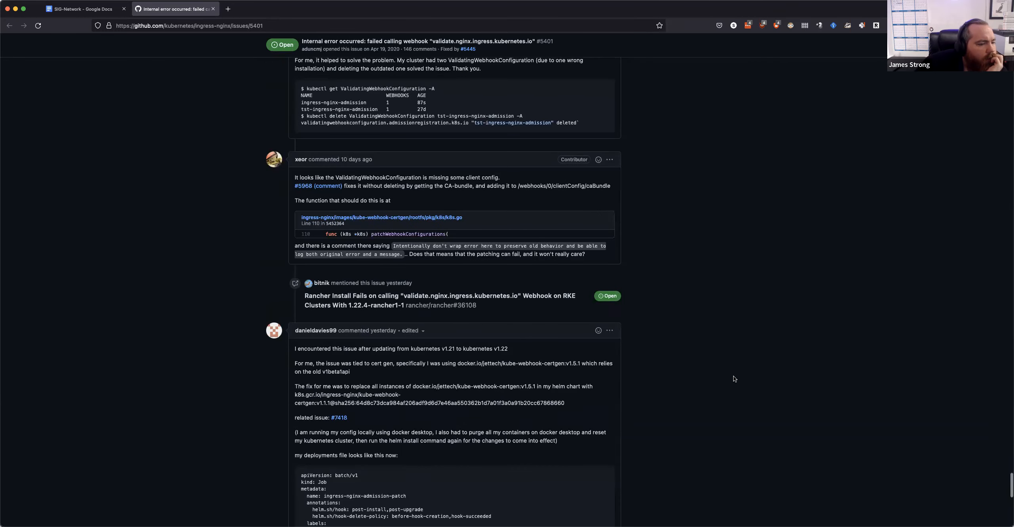
scroll("down", 3)
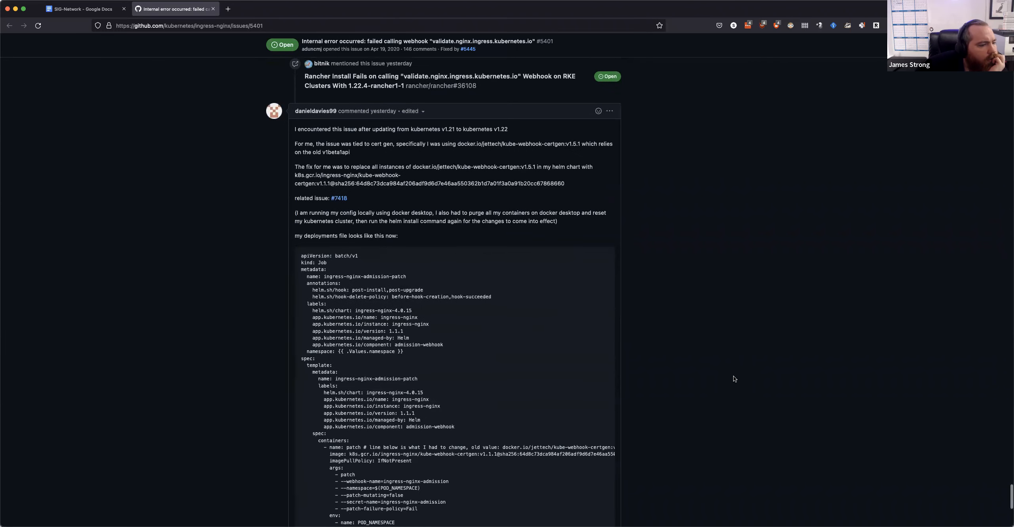
scroll("down", 3)
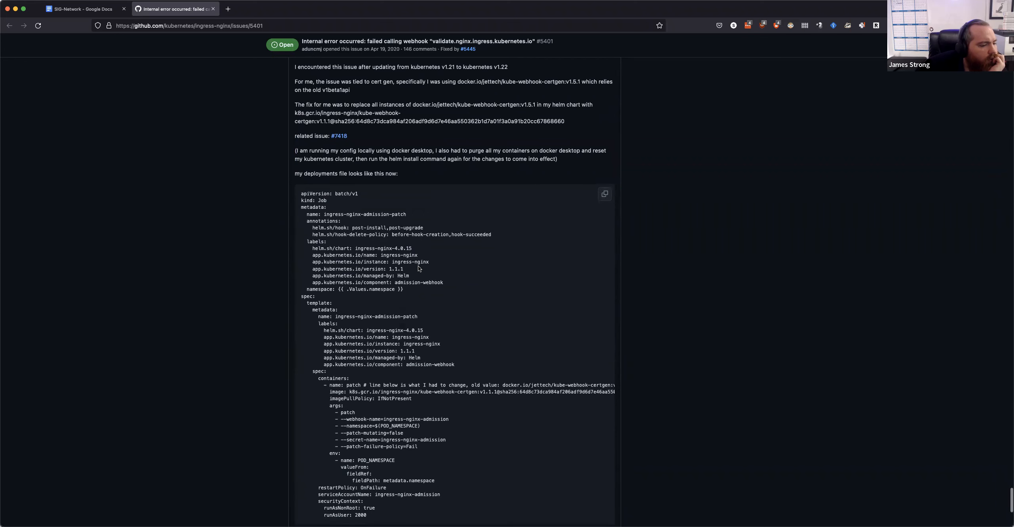
scroll("down", 3)
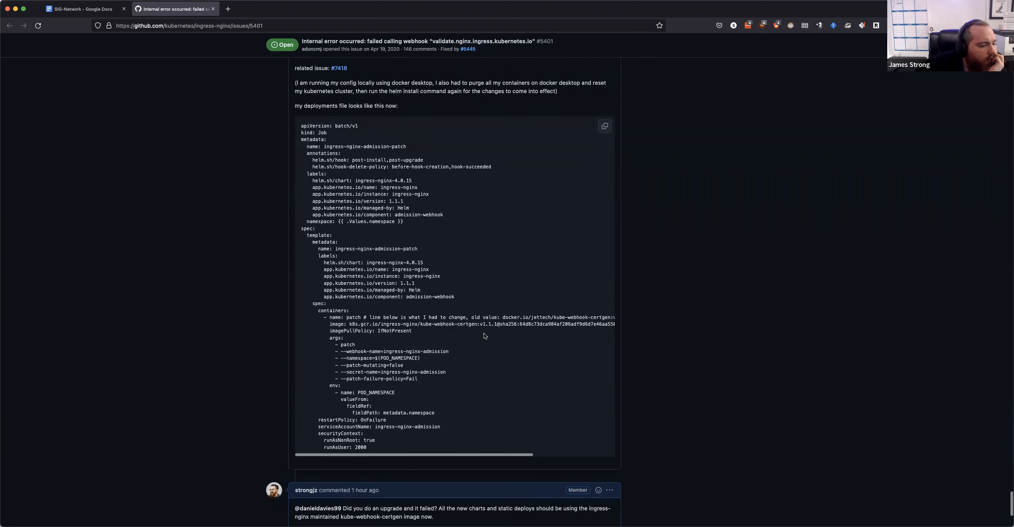
scroll("down", 3)
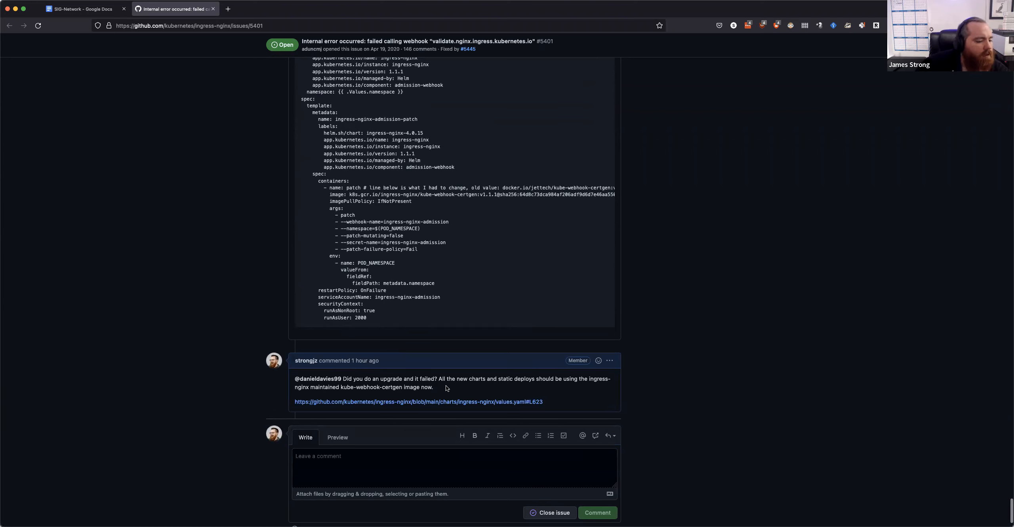
mouse_move(528, 396)
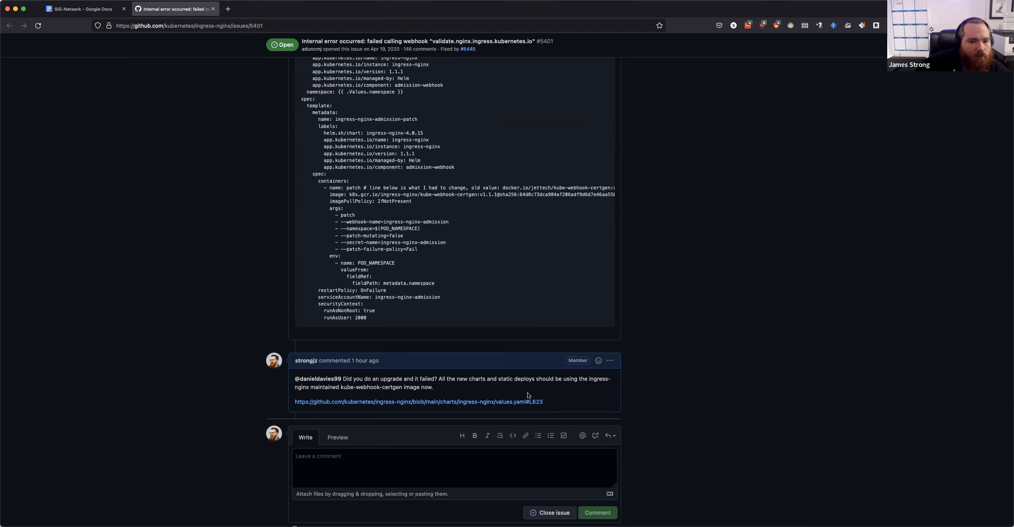
mouse_move(632, 353)
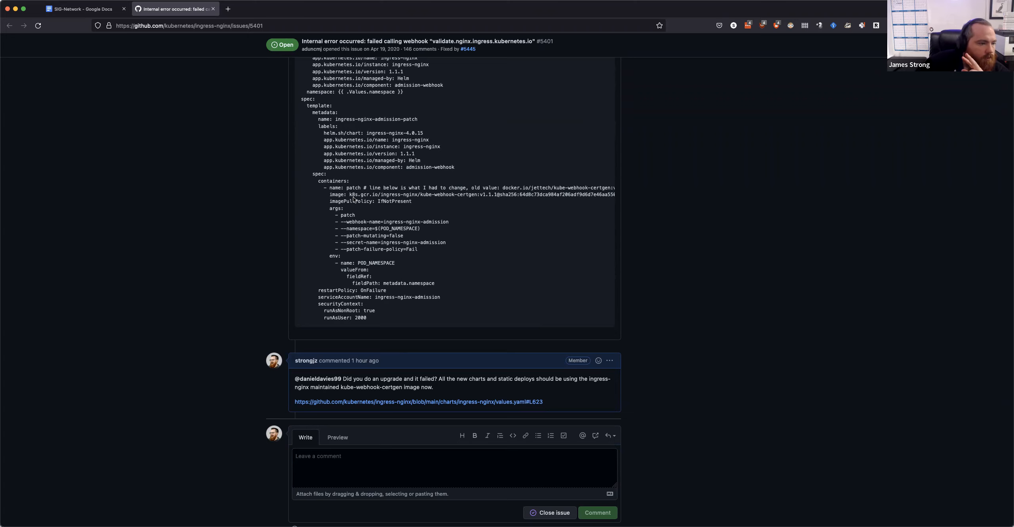
left_click_drag(347, 194, 577, 195)
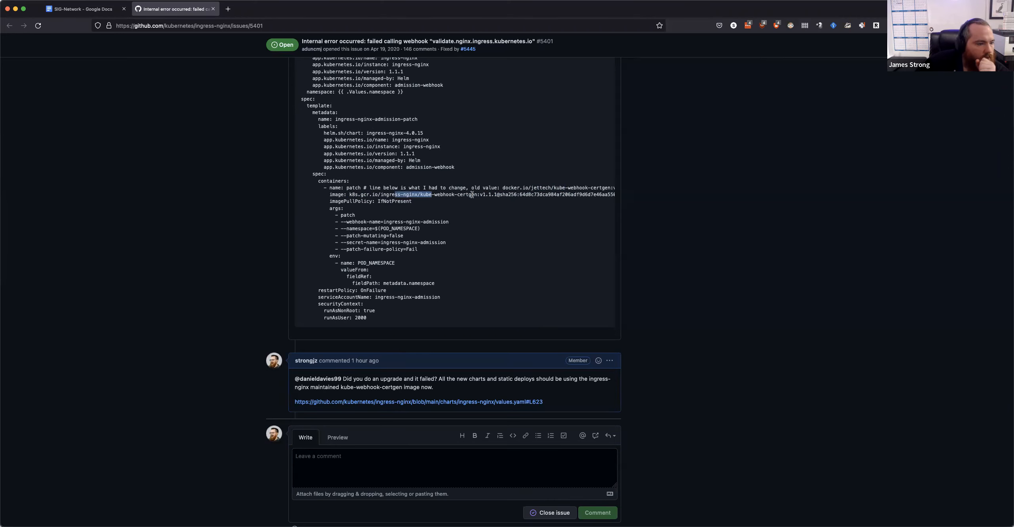
mouse_move(484, 321)
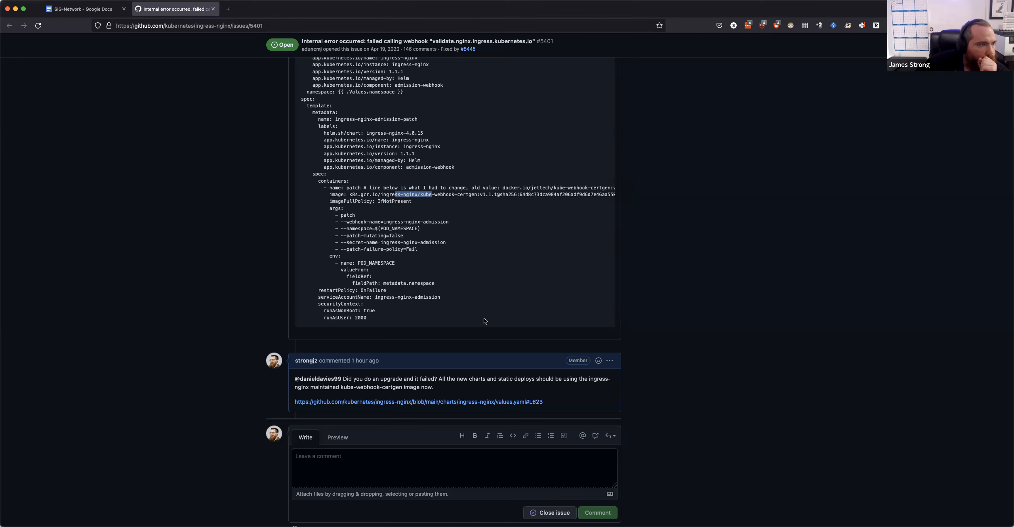
Re-read issue #5401's later comments and scroll back toward aduncmj's original report.
scroll("down", 3)
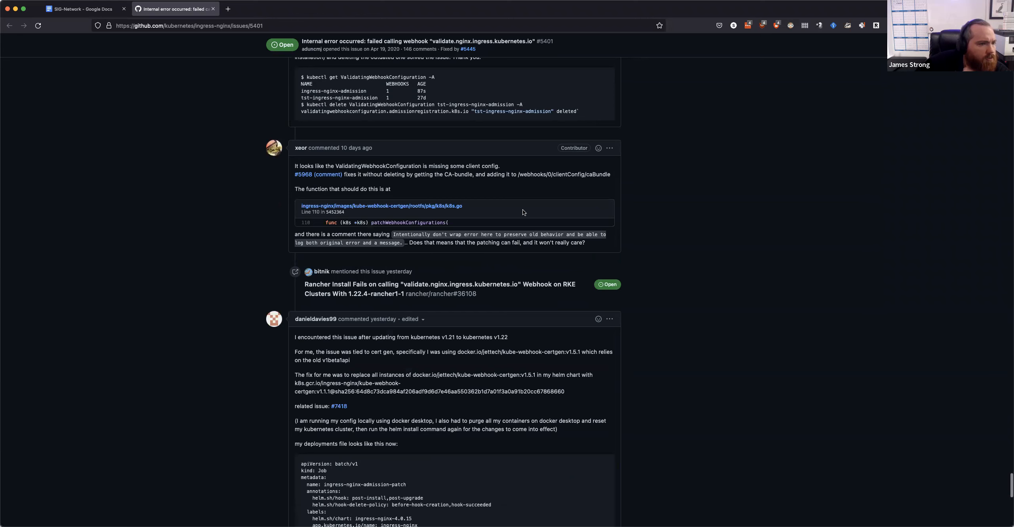
mouse_move(445, 174)
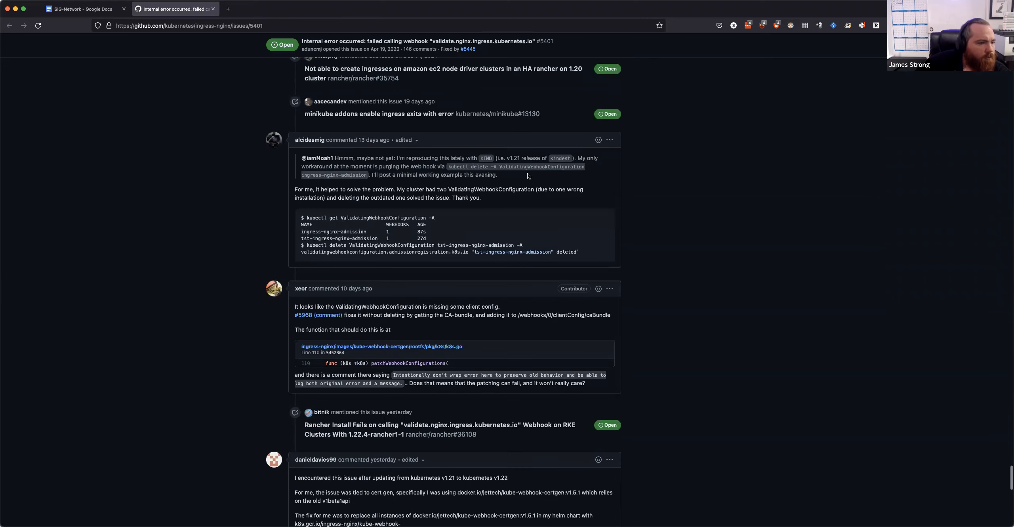
scroll("up", 3)
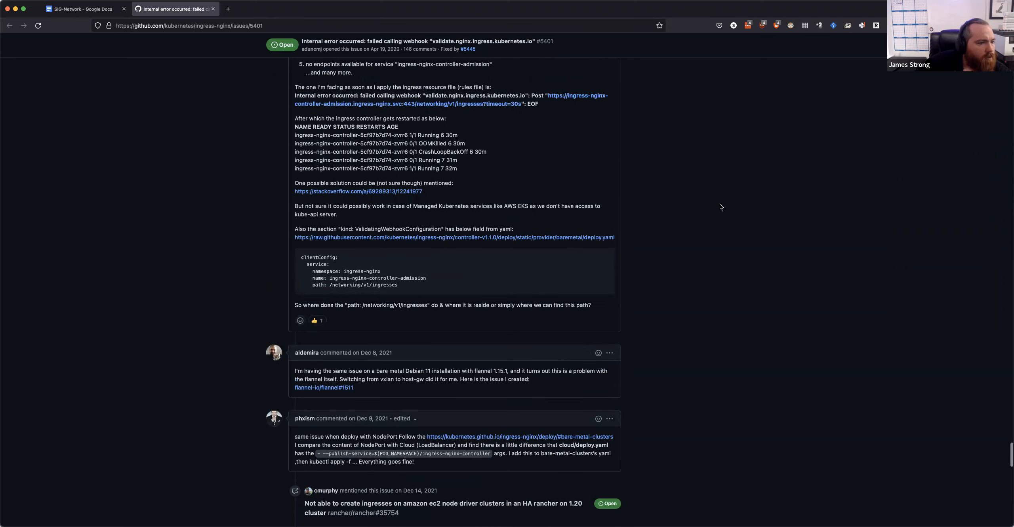
scroll("down", 3)
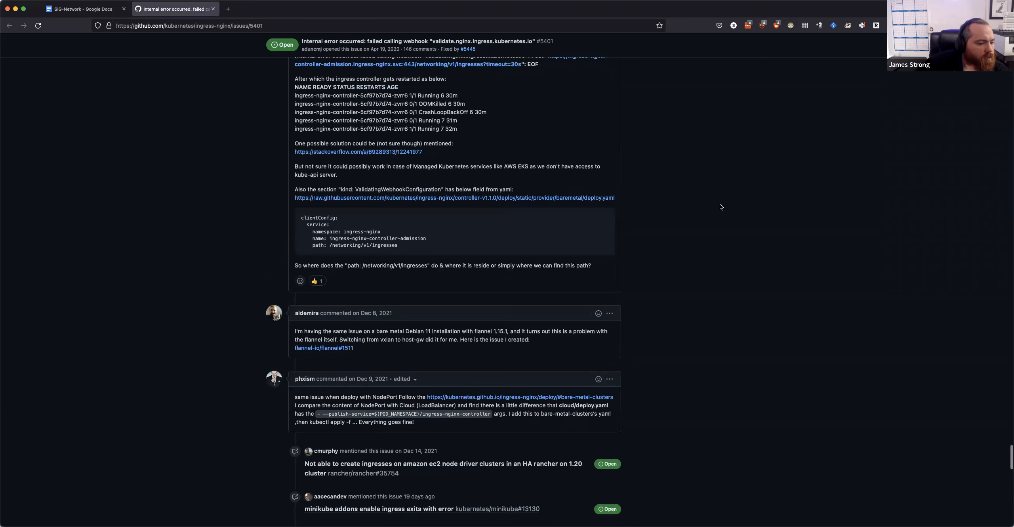
scroll("down", 3)
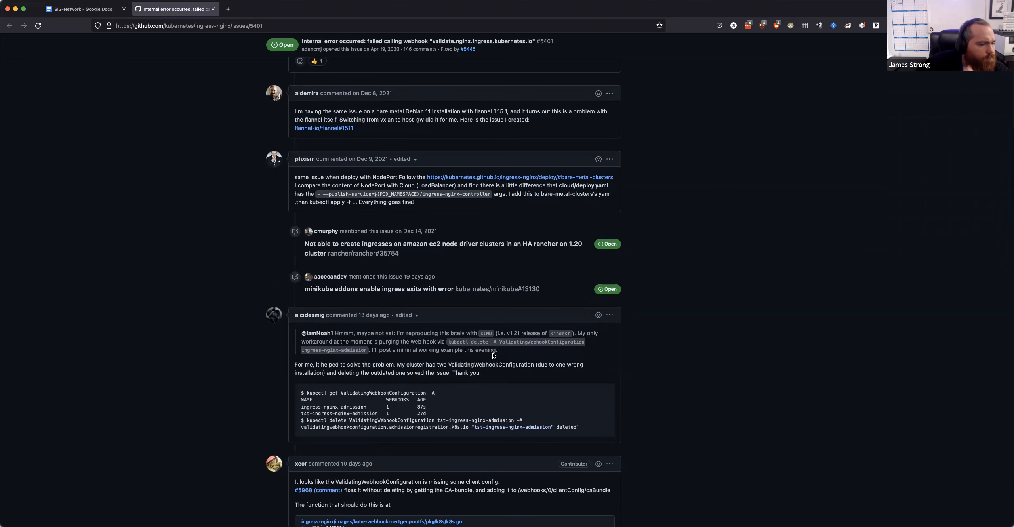
mouse_move(382, 290)
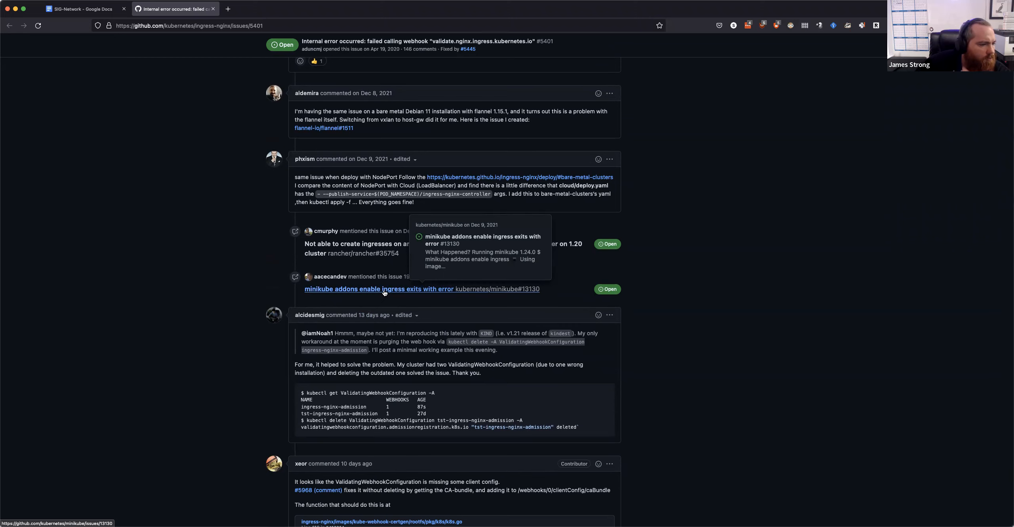
scroll("down", 3)
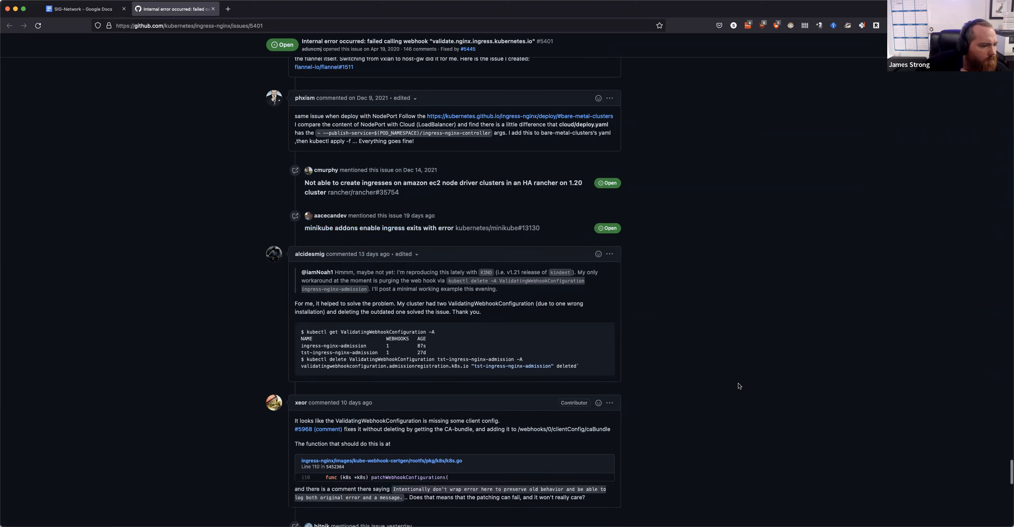
scroll("down", 3)
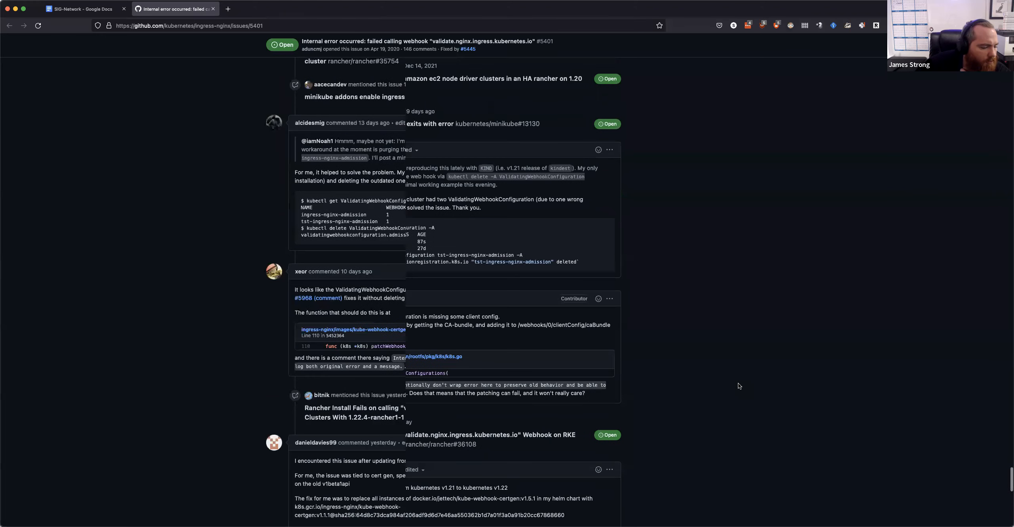
scroll("down", 3)
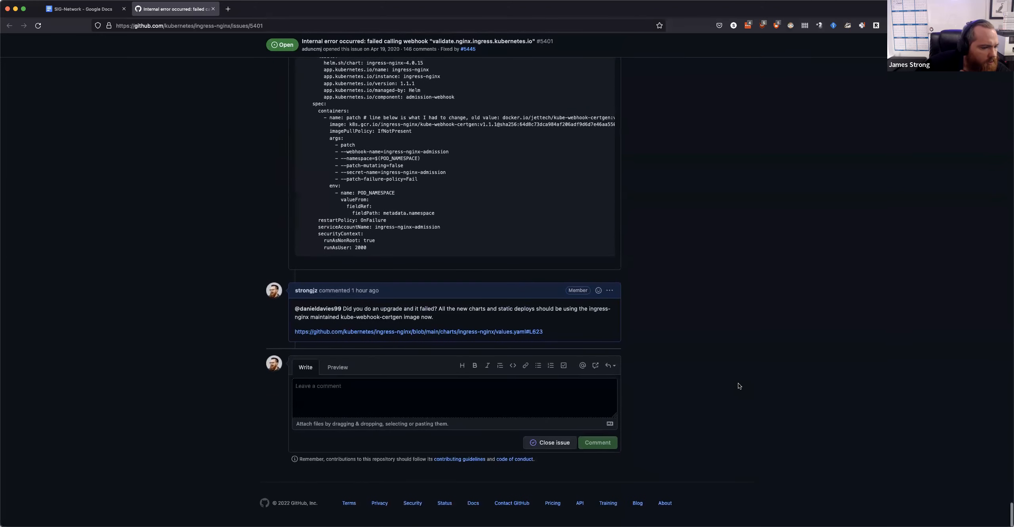
scroll("up", 3)
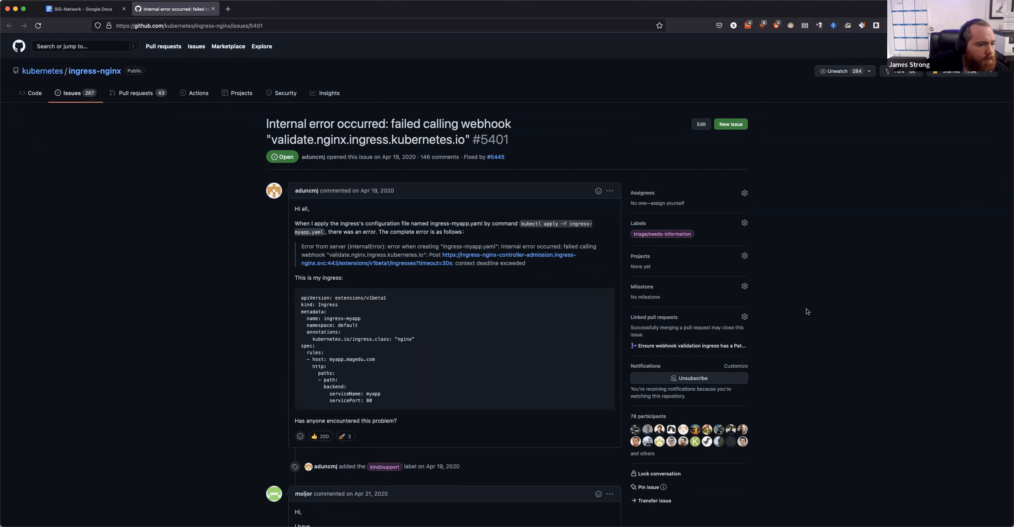
Scroll the meeting notes to the open-topics entry for issue 4763.
scroll("down", 3)
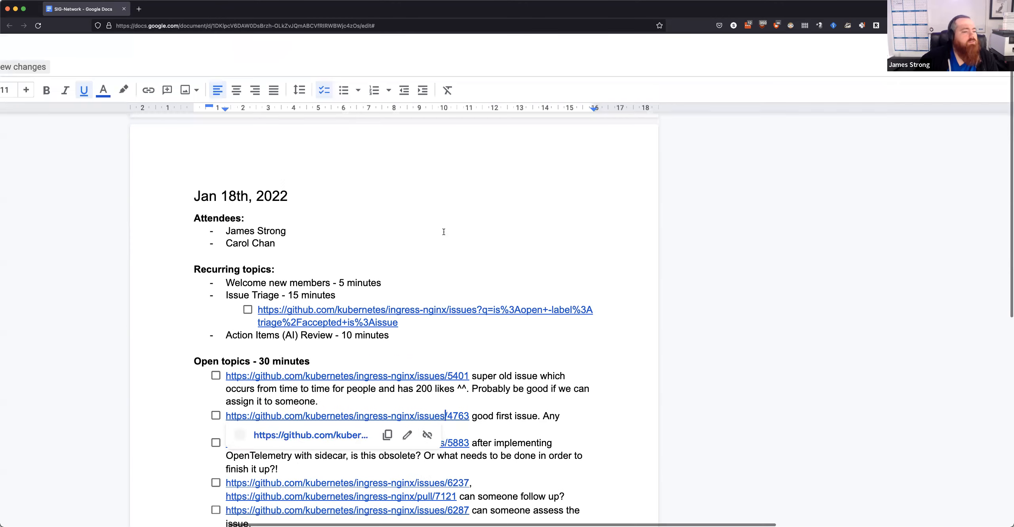
Open issue #4763 on orphaned-ingress metrics from the notes and read its comments to the end.
left_click(347, 416)
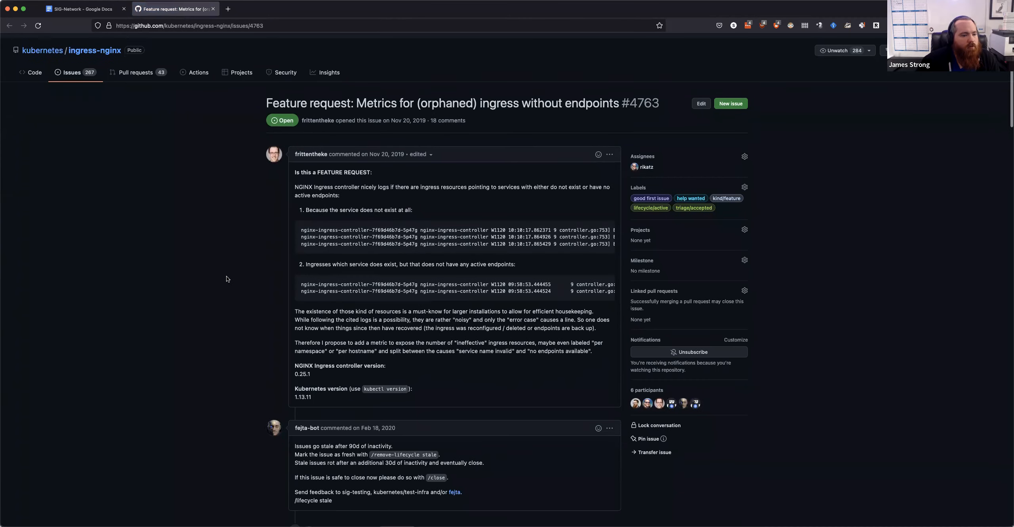
scroll("down", 3)
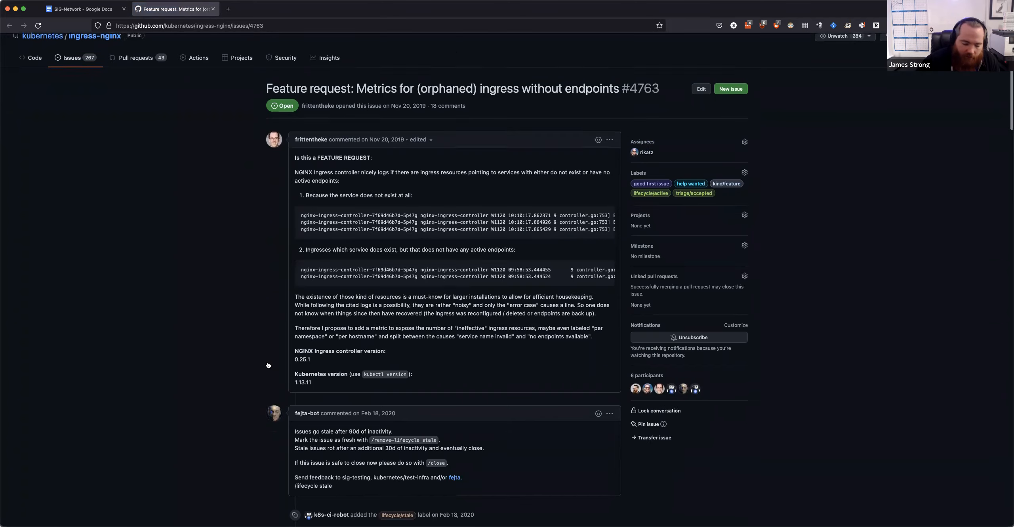
scroll("down", 3)
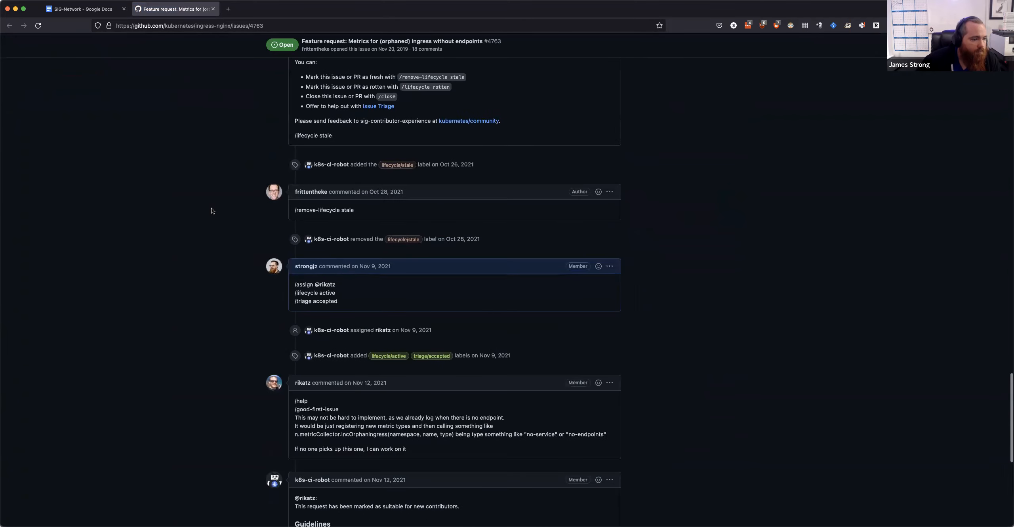
scroll("down", 3)
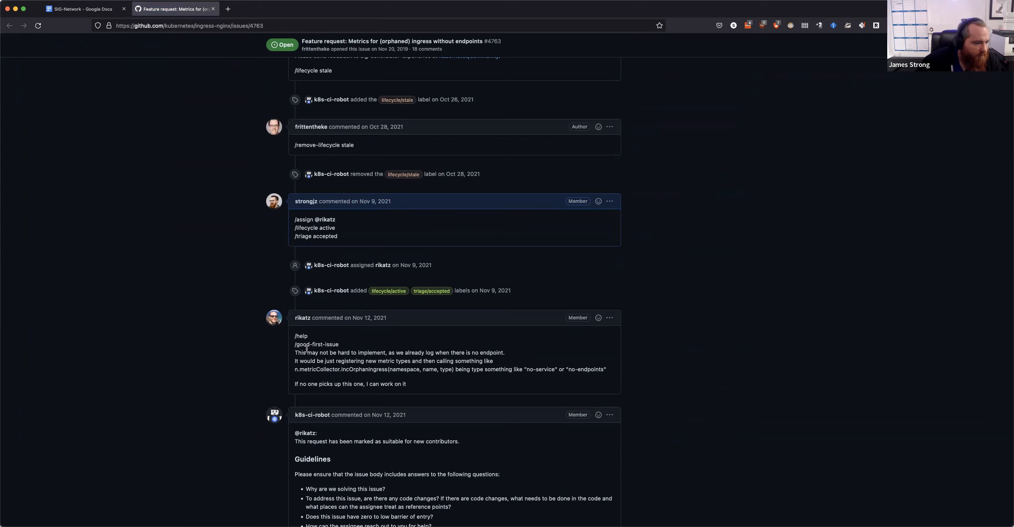
mouse_move(528, 353)
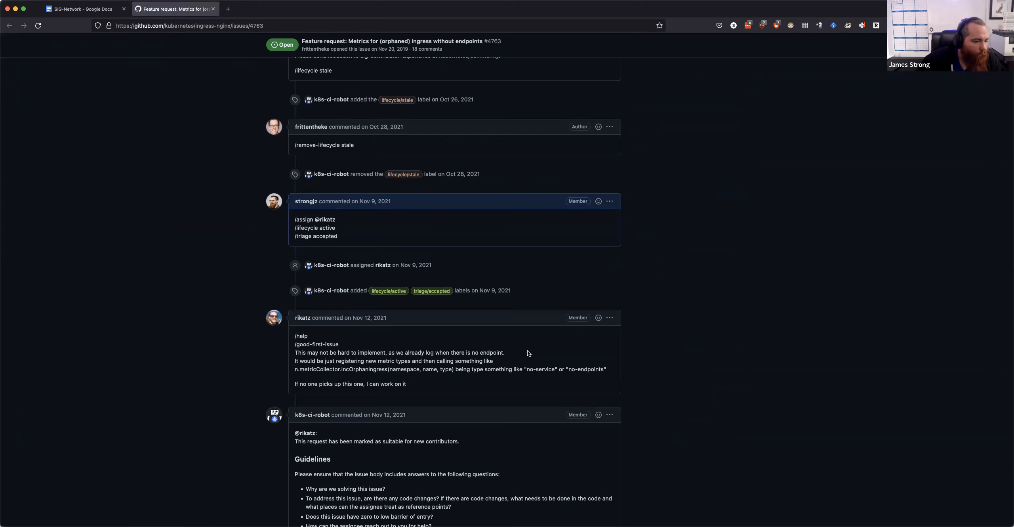
scroll("down", 3)
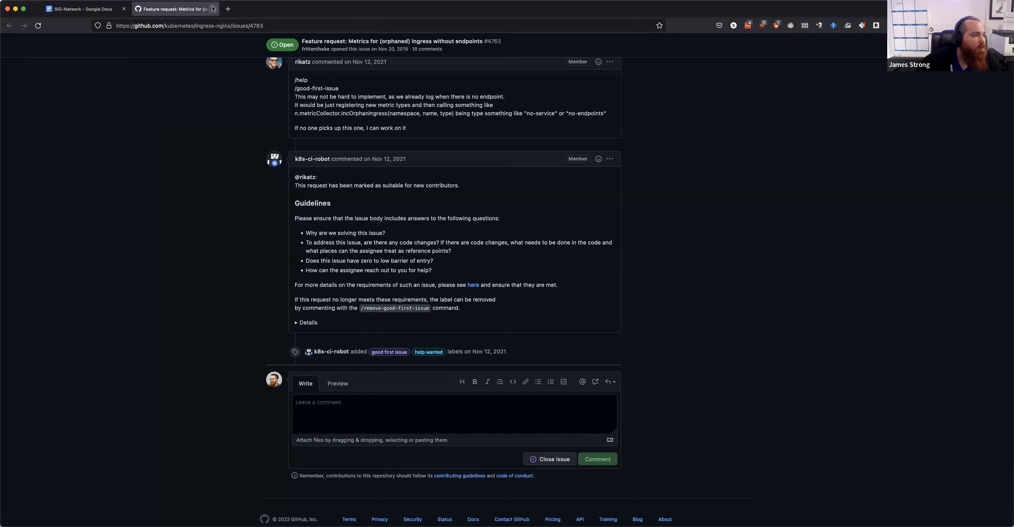
Return to the meeting notes and open issue 5883 from the Open topics list.
left_click(77, 9)
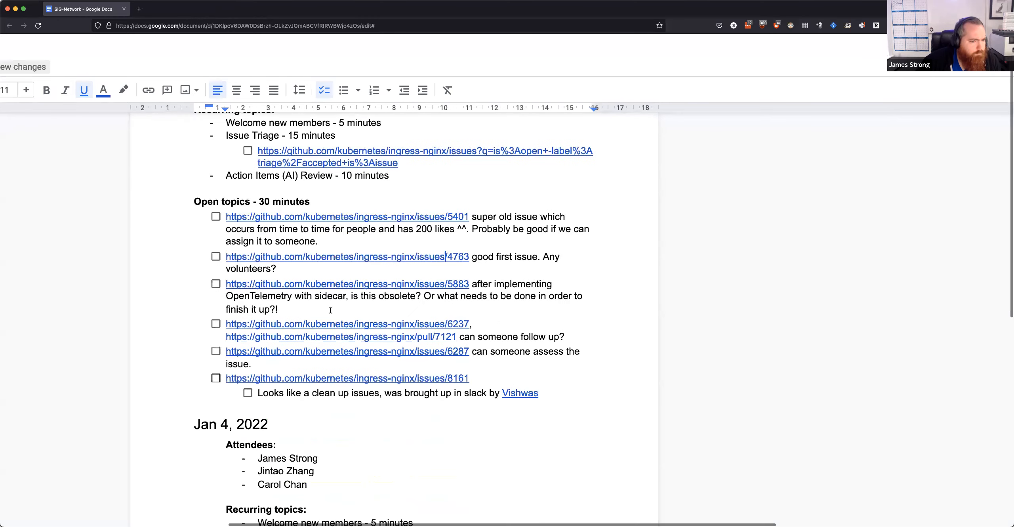
mouse_move(441, 295)
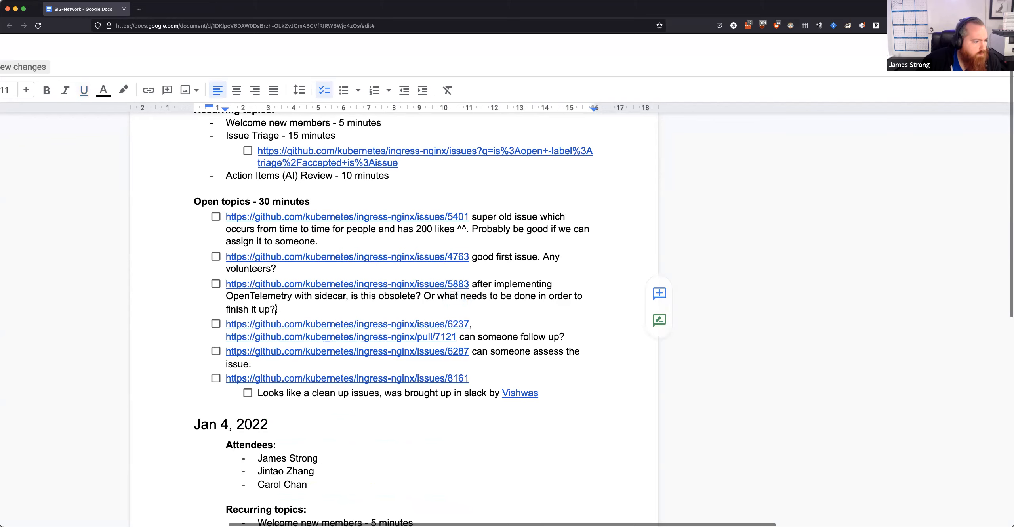
left_click(347, 284)
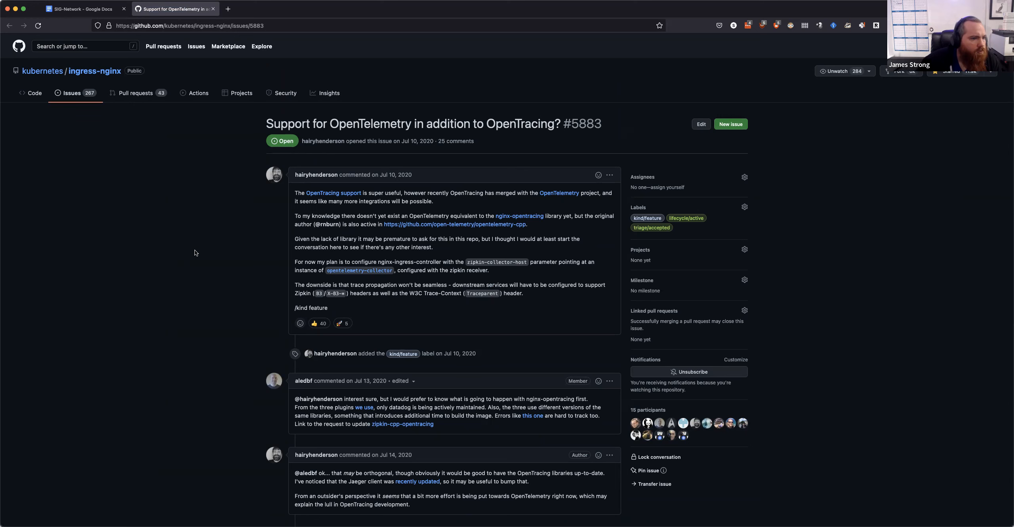
Follow the ongoing-work link in issue #5883's last comment to merged PR #8013.
scroll("down", 3)
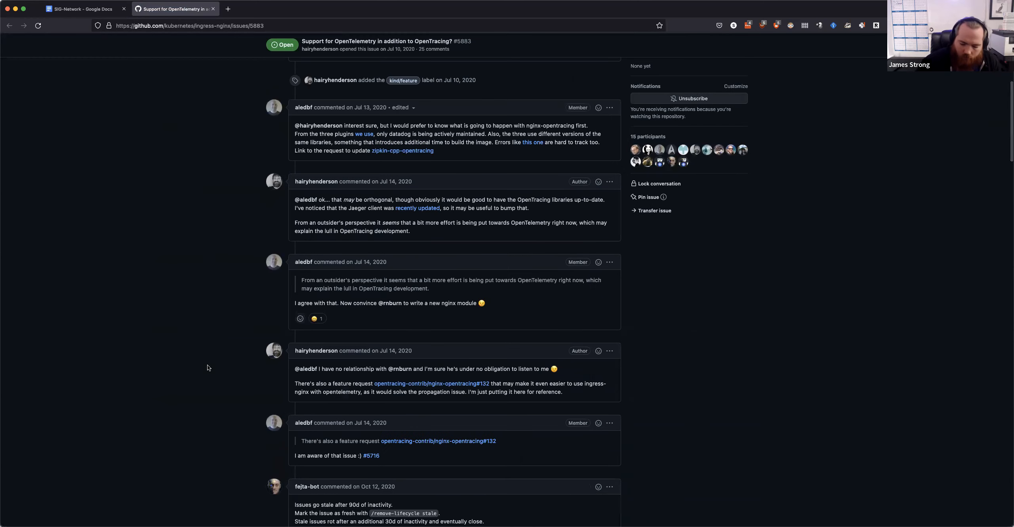
scroll("down", 3)
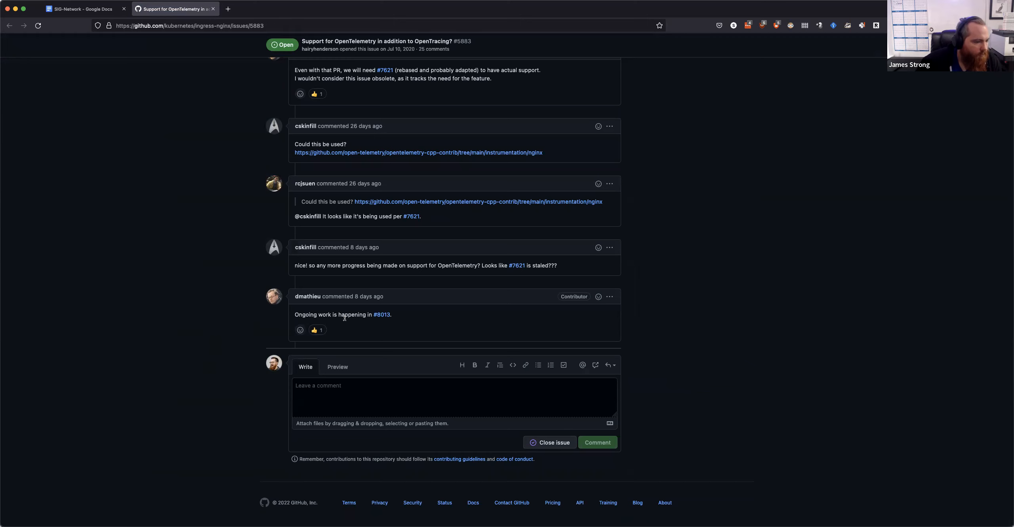
mouse_move(382, 315)
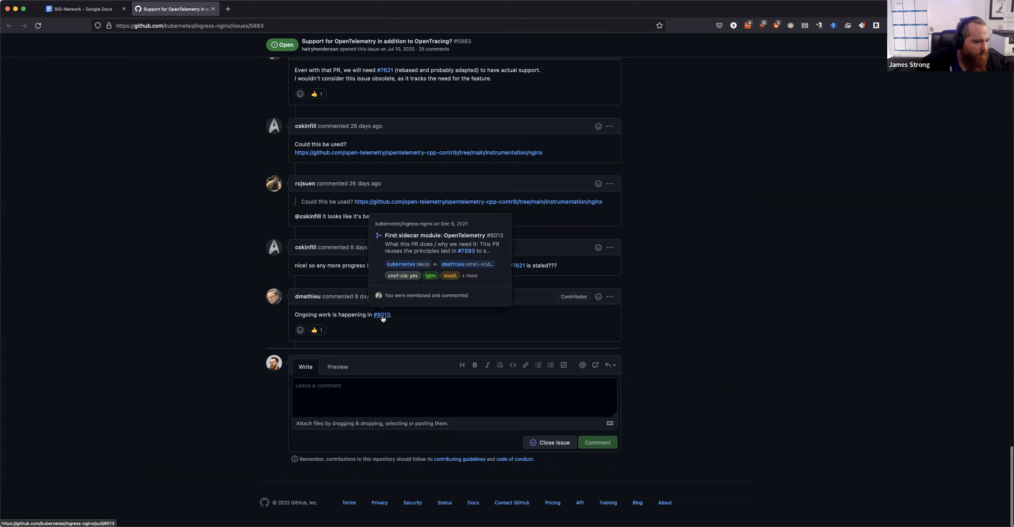
left_click(382, 315)
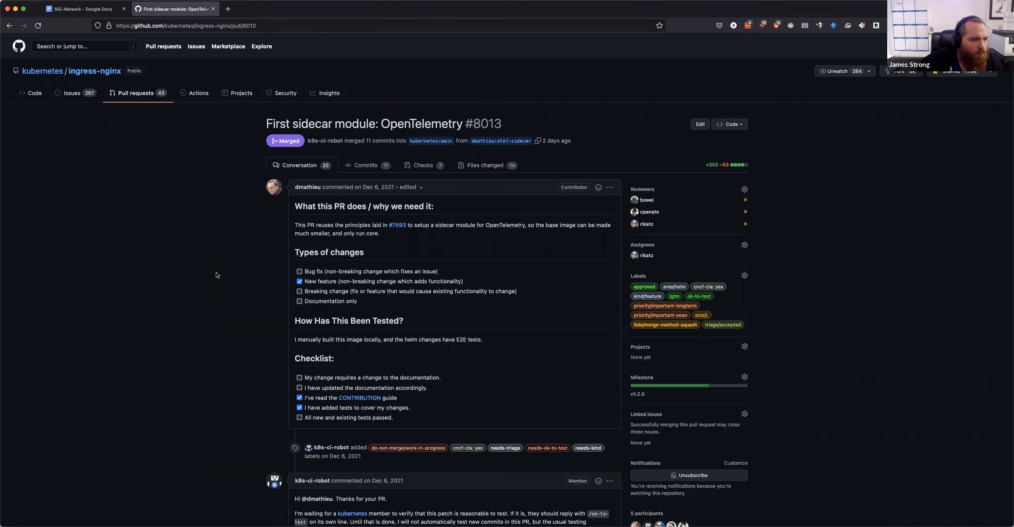
Skim PR #8013, then return to the Google Docs meeting notes.
scroll("down", 3)
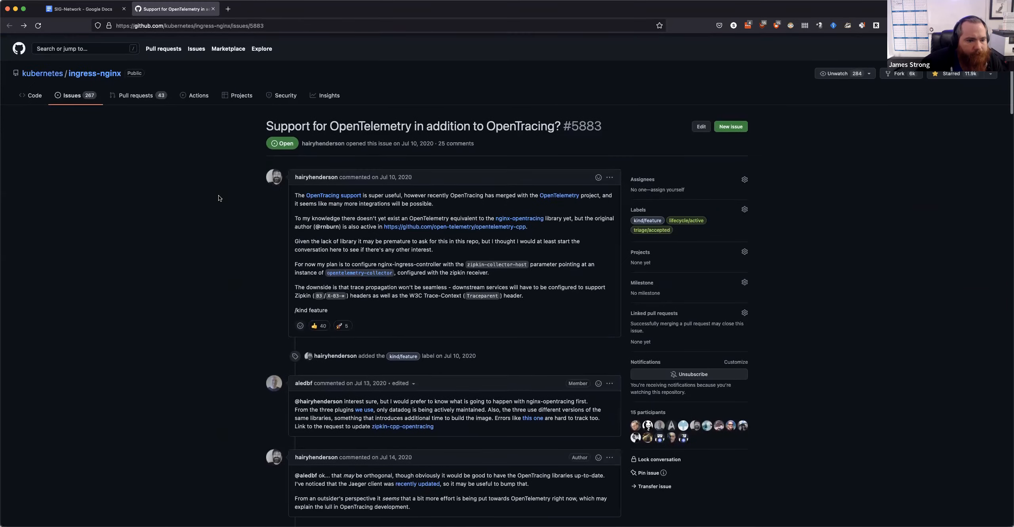
scroll("down", 3)
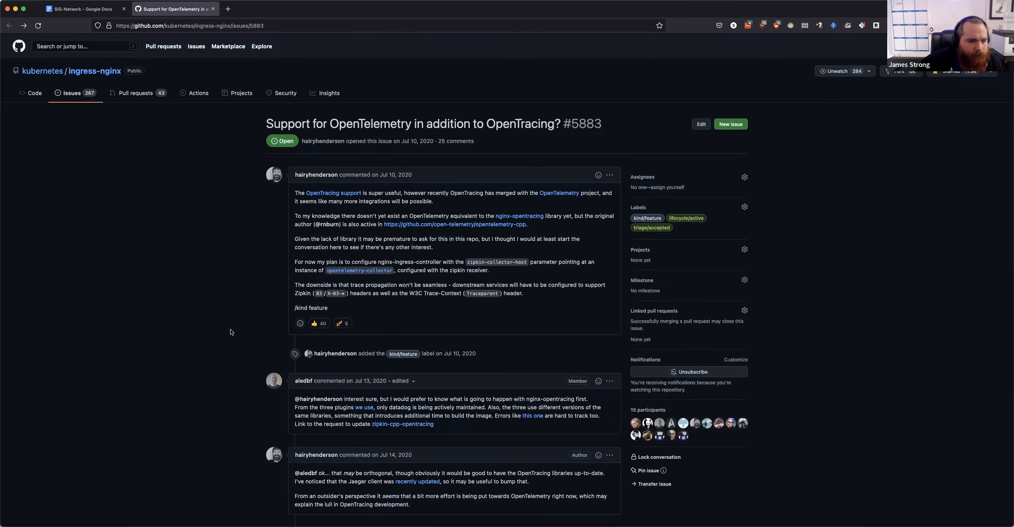
left_click(81, 9)
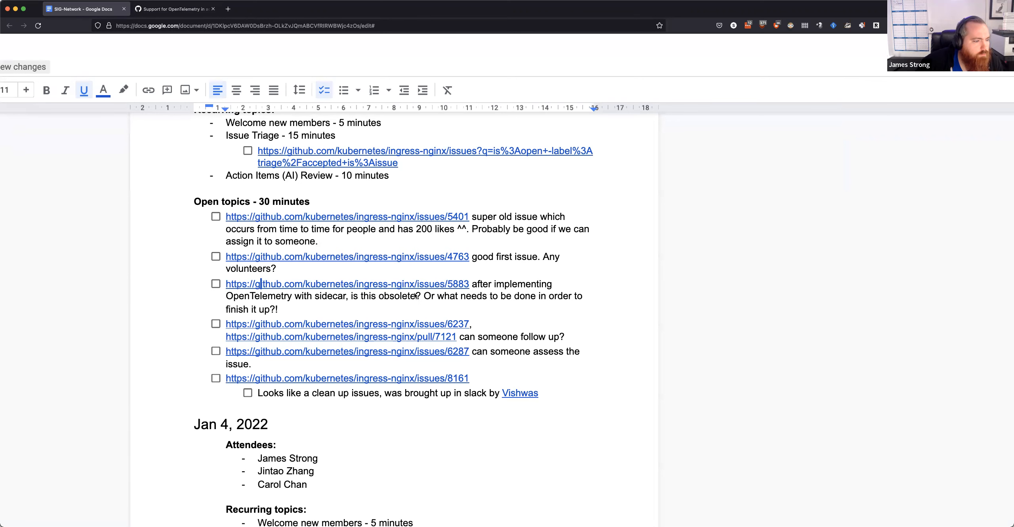
mouse_move(268, 307)
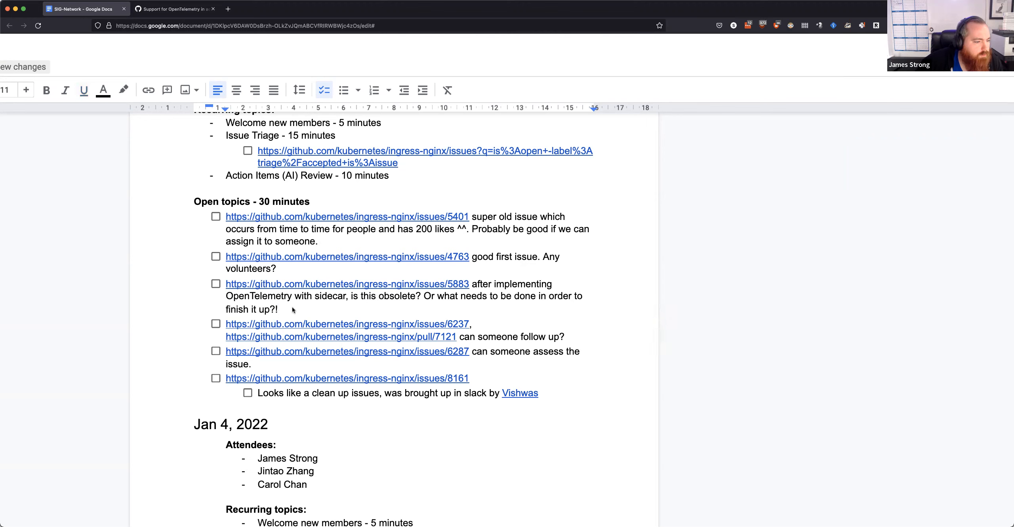
Tick off open topics 5401, 4763 and 5883, then follow the 6237 link.
left_click(216, 285)
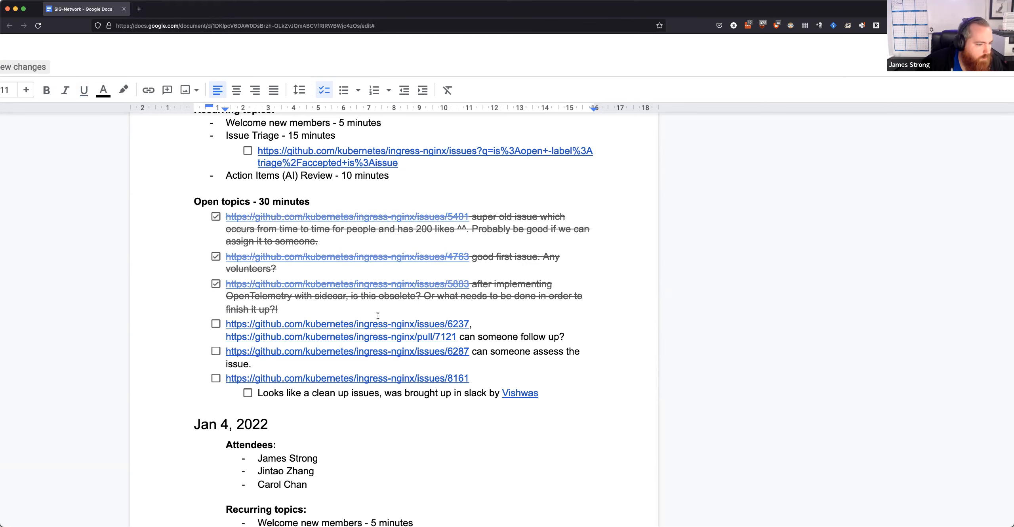
left_click(347, 323)
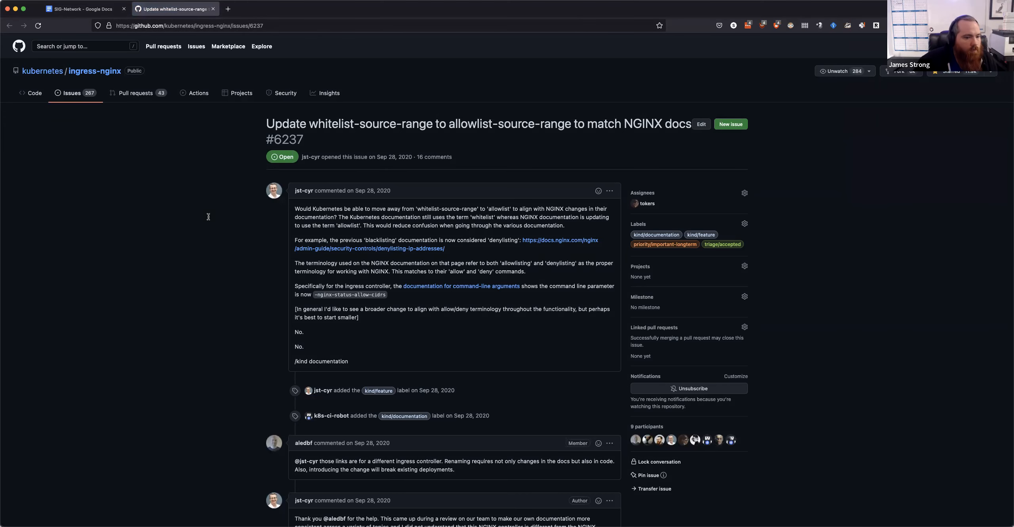
Read issue #6237's whitelist-to-allowlist discussion down to its latest comments and reach PR #7121.
scroll("down", 3)
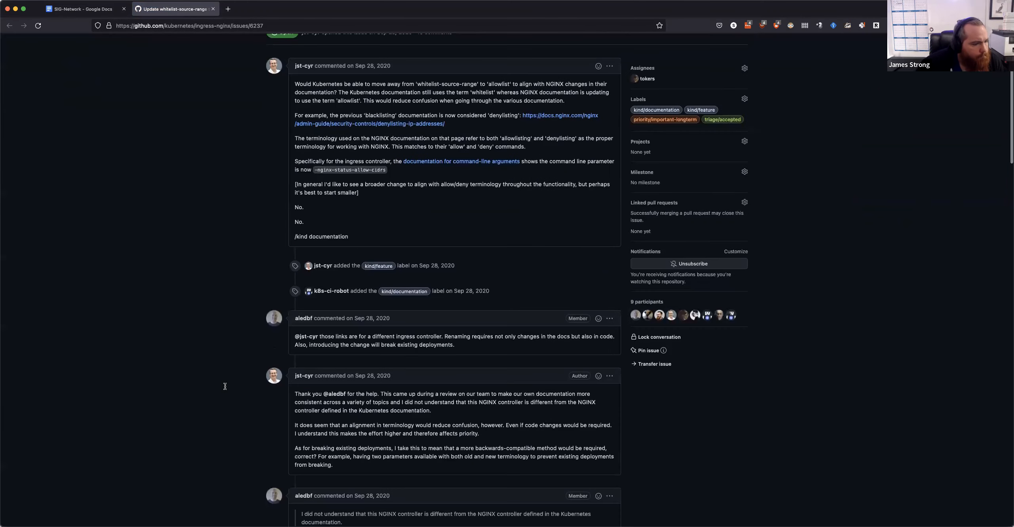
scroll("down", 3)
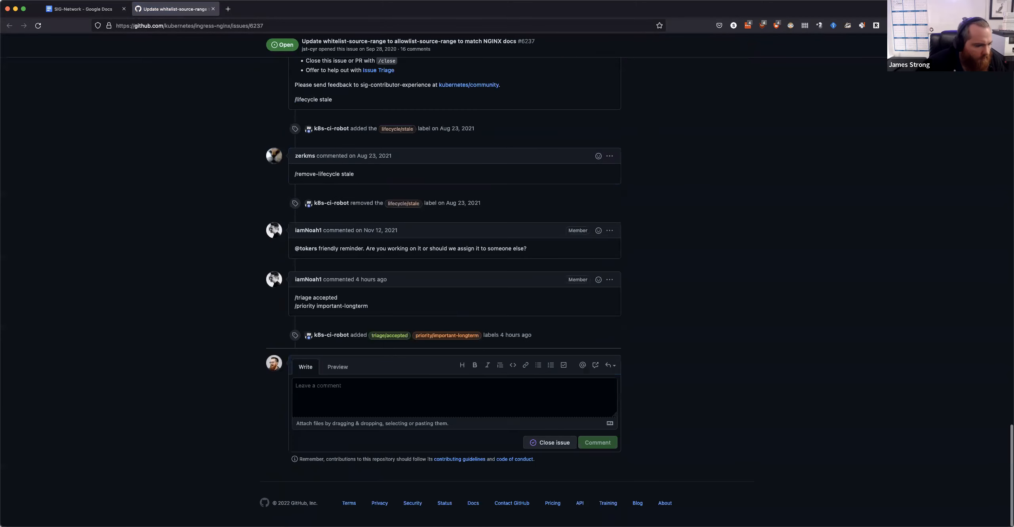
mouse_move(371, 279)
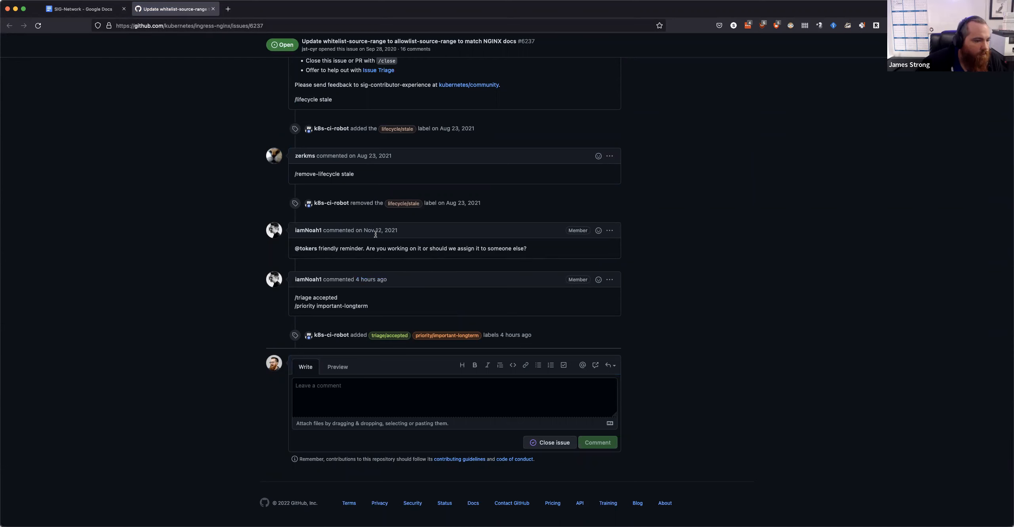
mouse_move(305, 248)
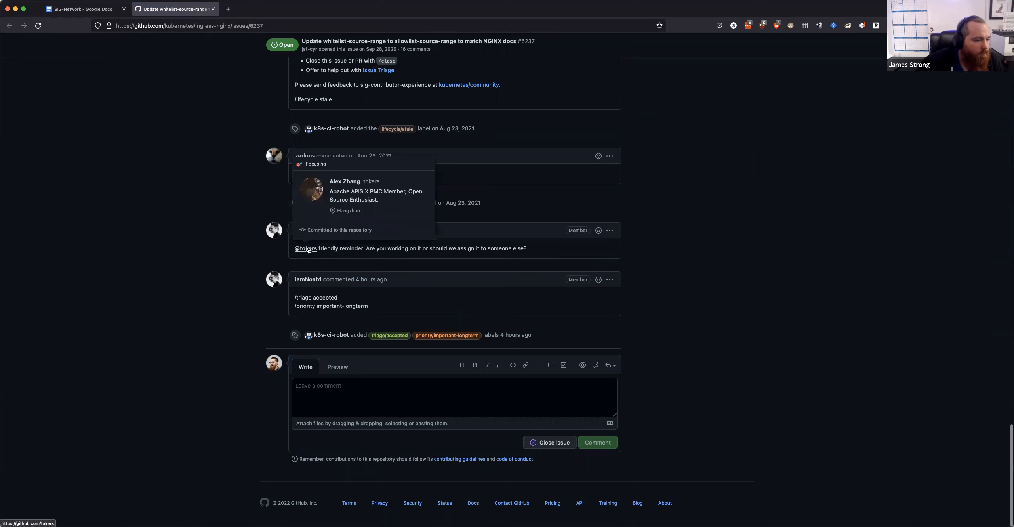
mouse_move(206, 286)
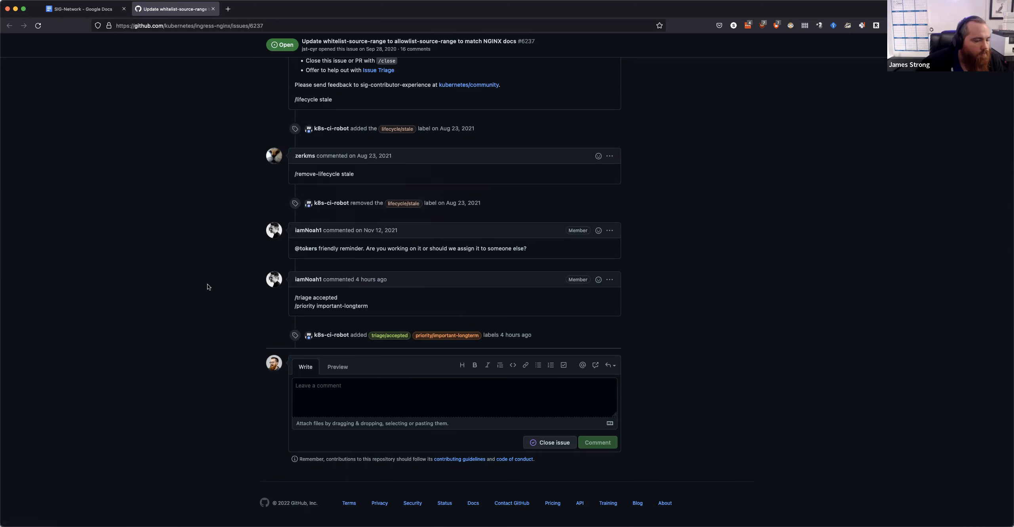
left_click(82, 9)
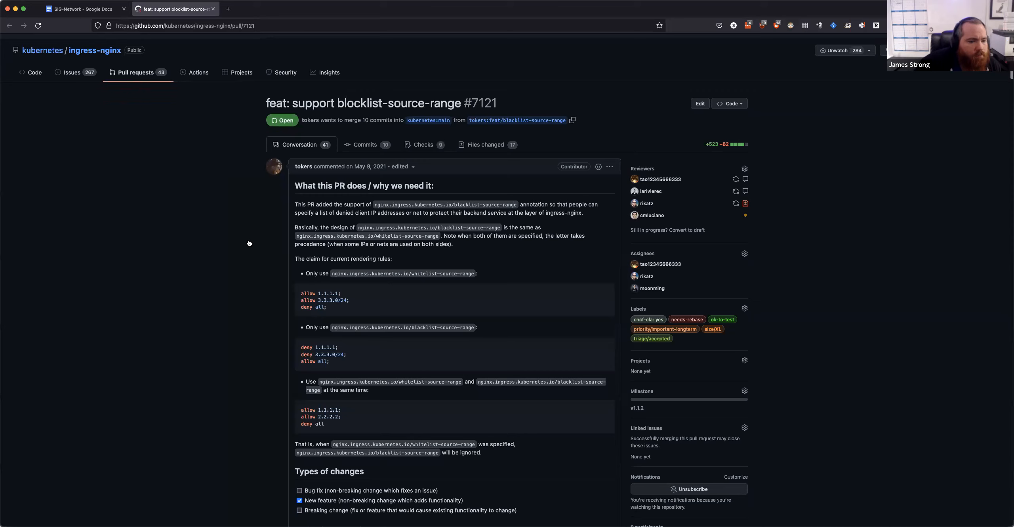
Scroll through blocklist-source-range PR #7121, then follow the notes' issues/6287 link.
scroll("down", 3)
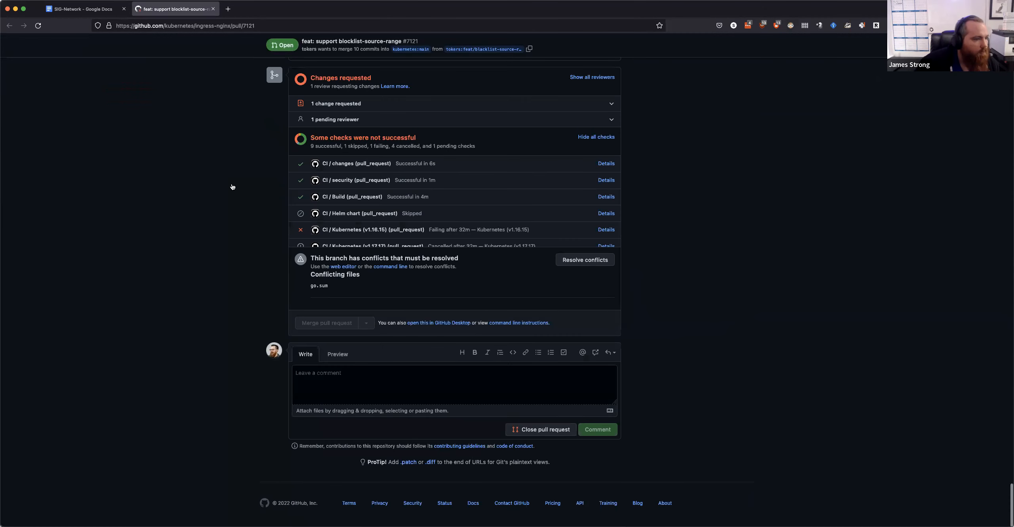
scroll("up", 3)
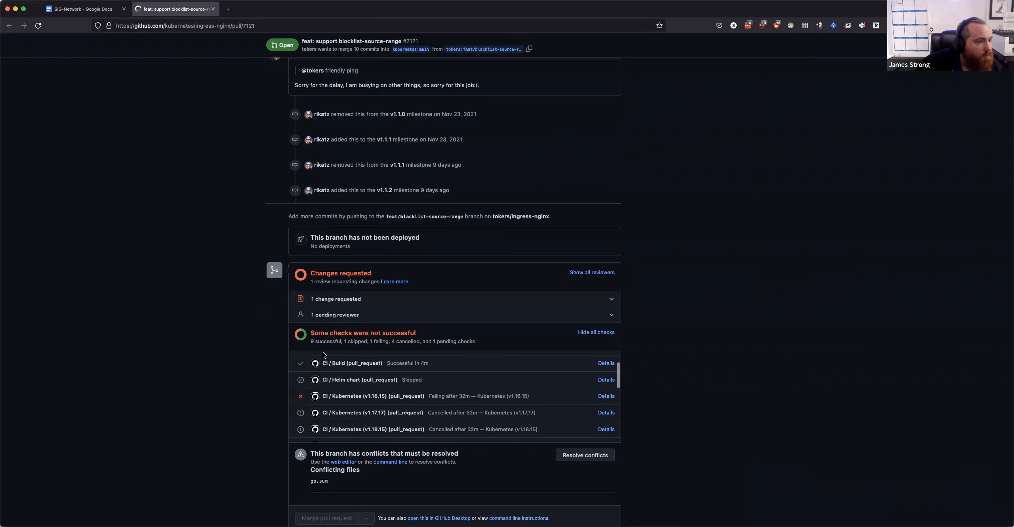
mouse_move(369, 400)
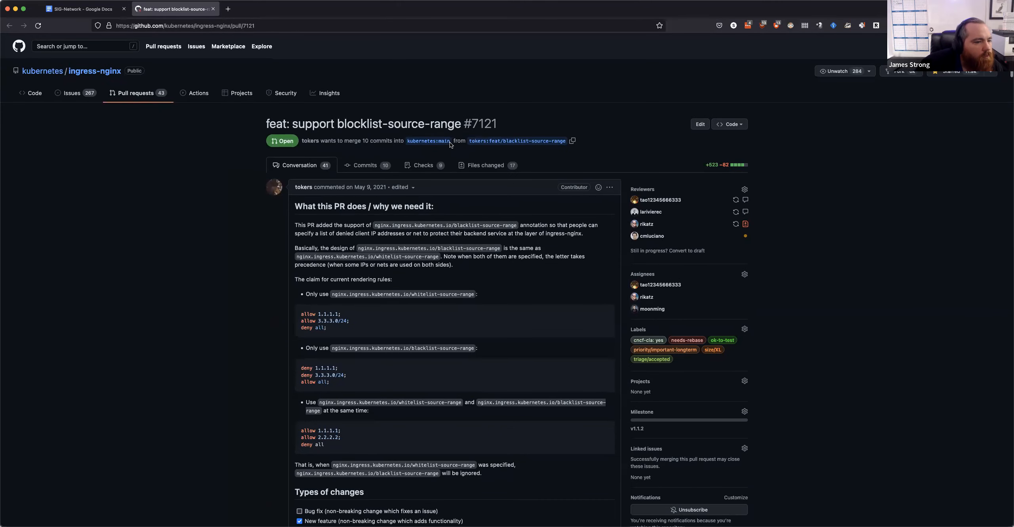
mouse_move(238, 289)
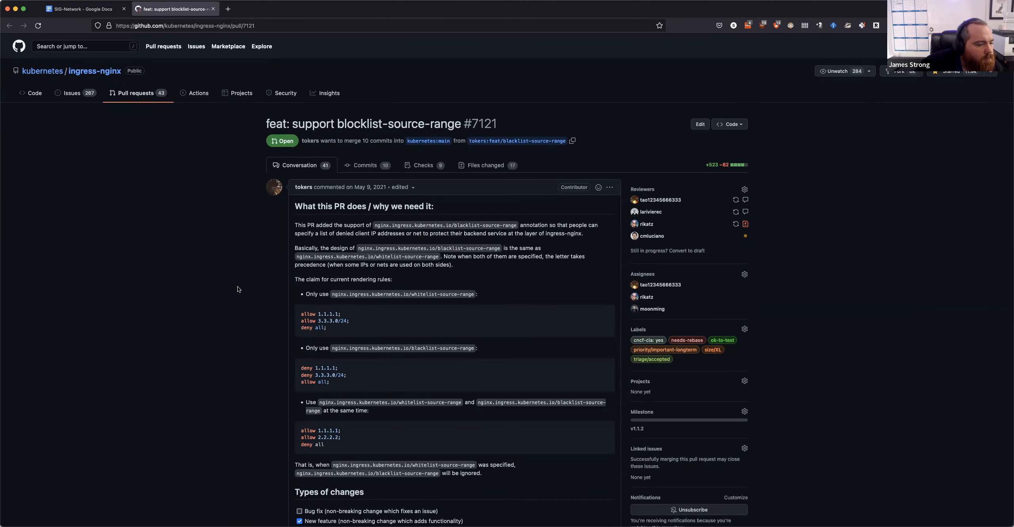
scroll("down", 3)
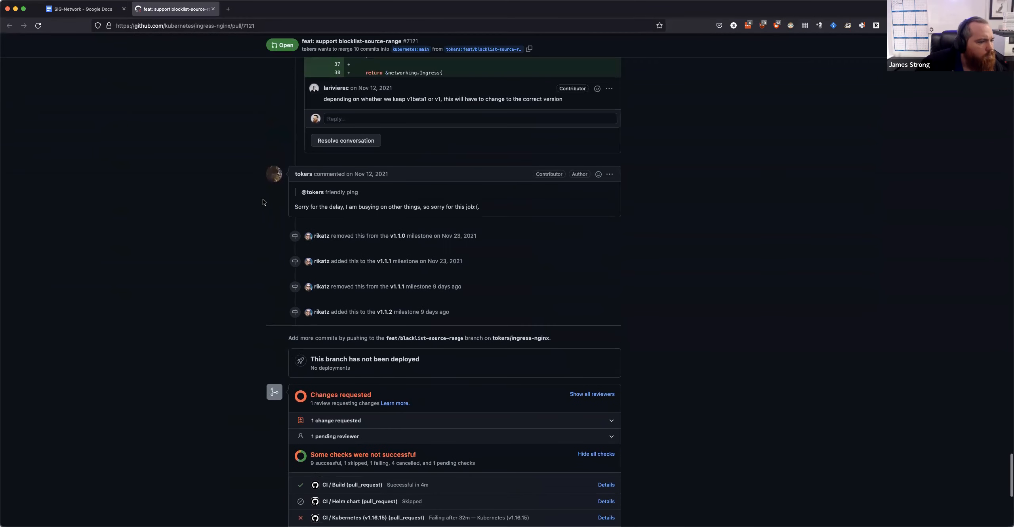
mouse_move(380, 180)
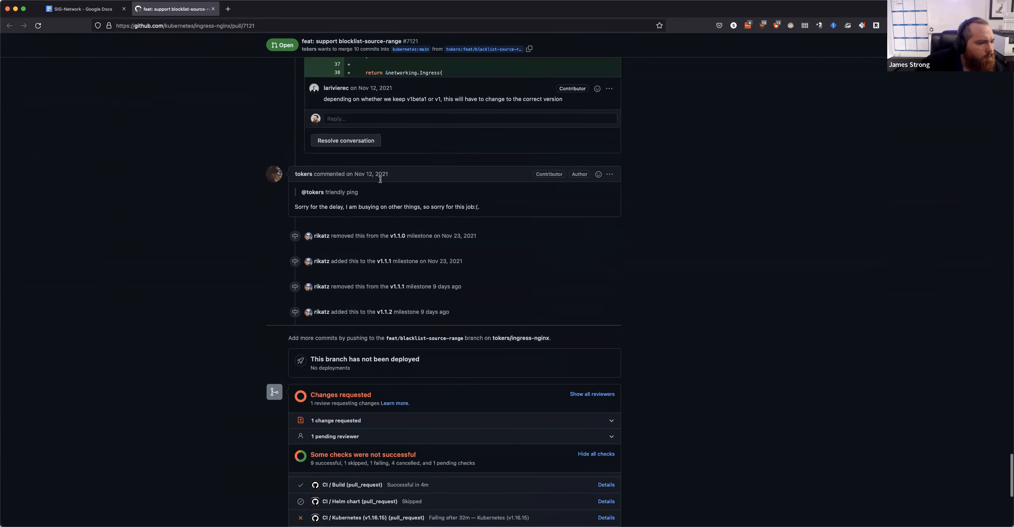
mouse_move(504, 208)
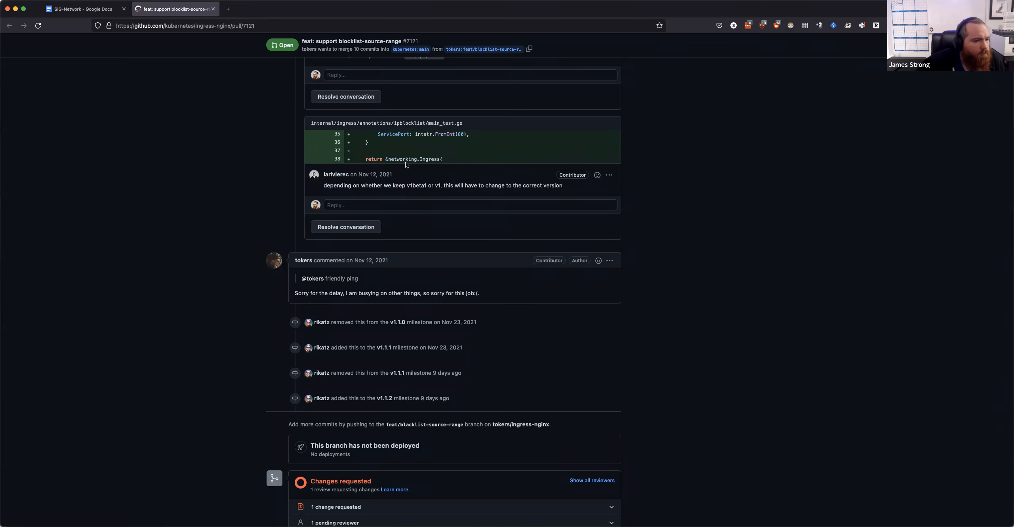
mouse_move(422, 174)
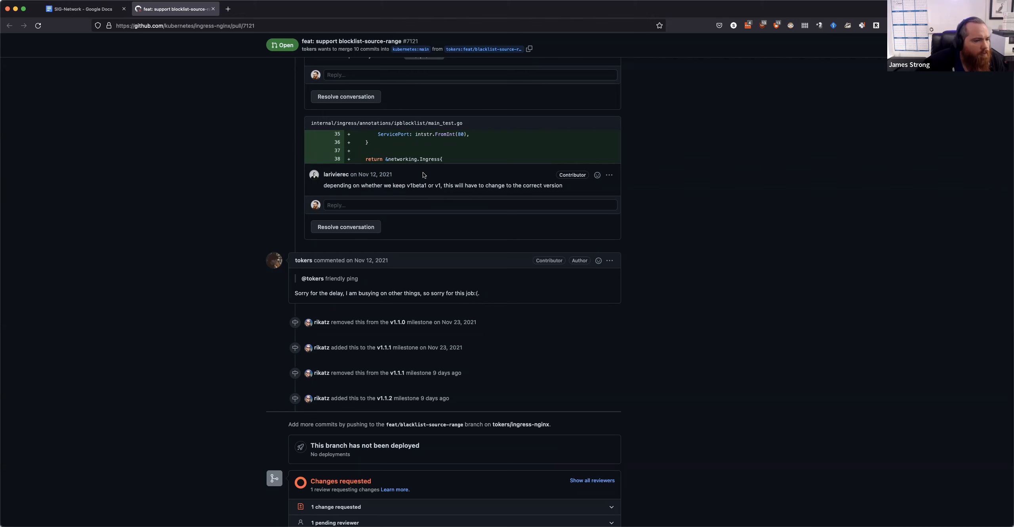
scroll("down", 3)
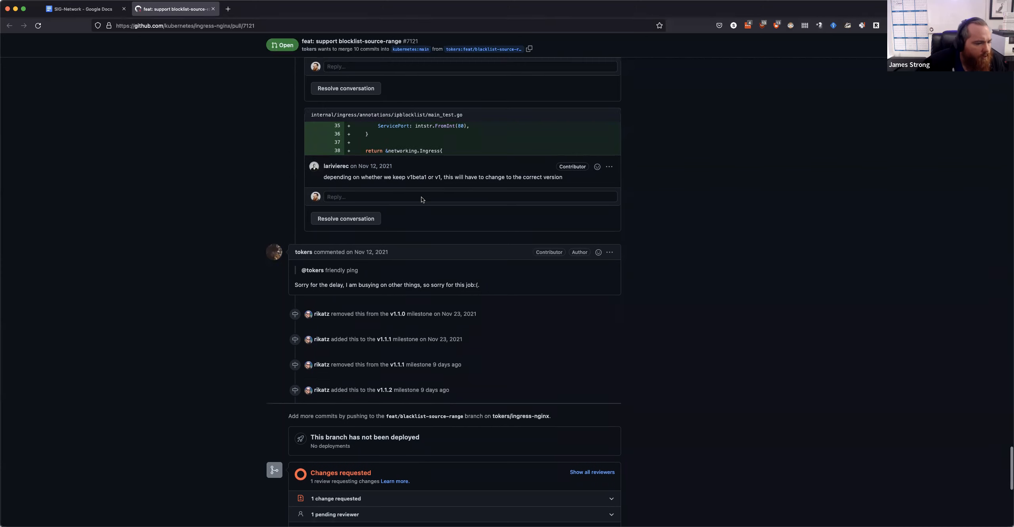
scroll("down", 3)
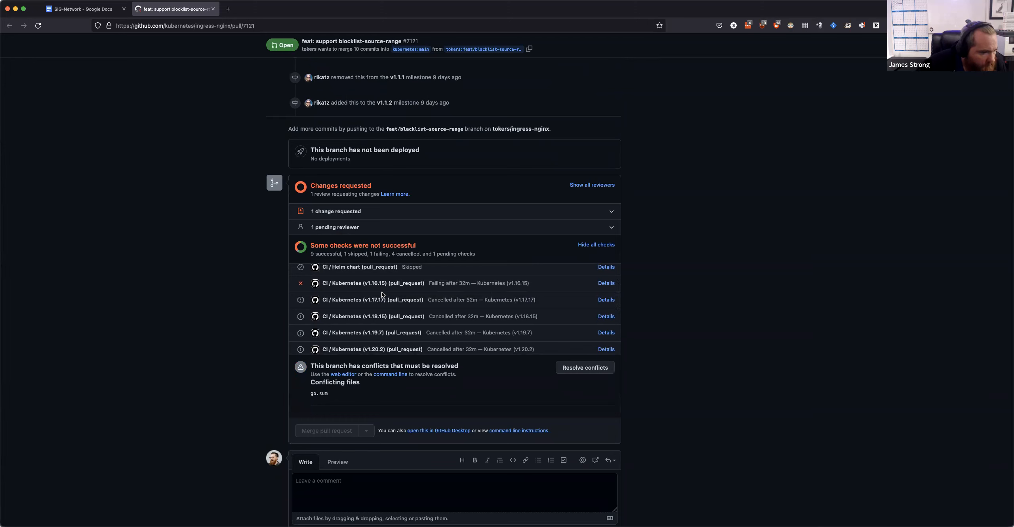
scroll("down", 3)
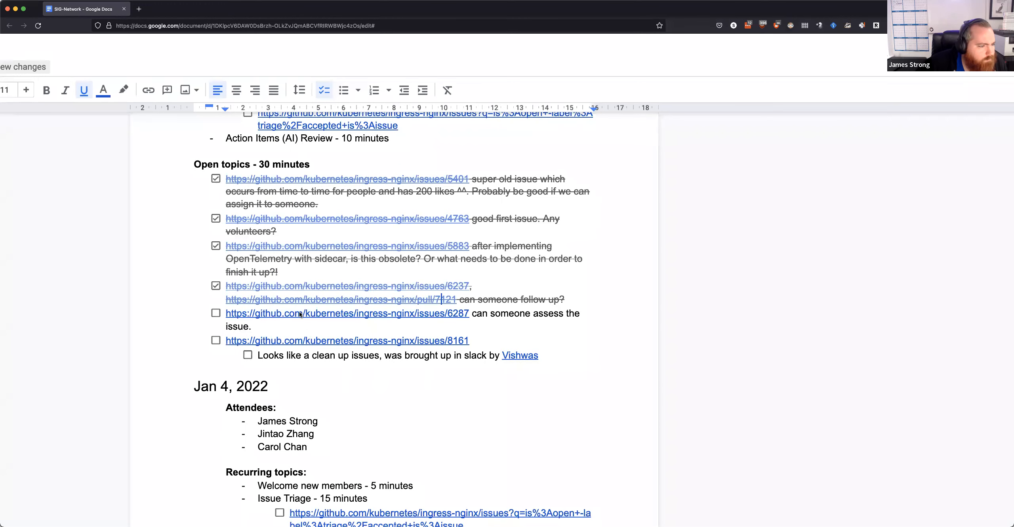
left_click(348, 312)
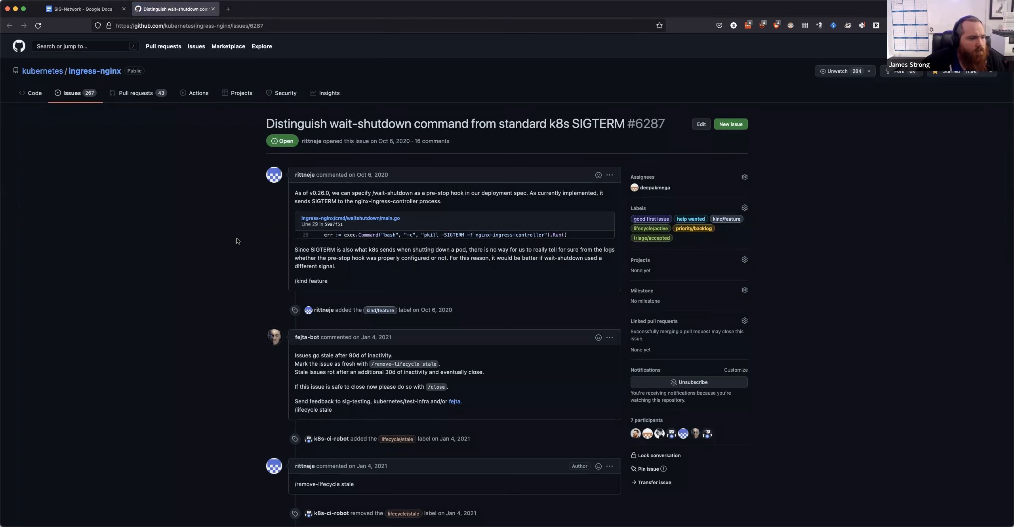
Read issue #6287's wait-shutdown discussion to its reply box, then return to the notes.
scroll("down", 3)
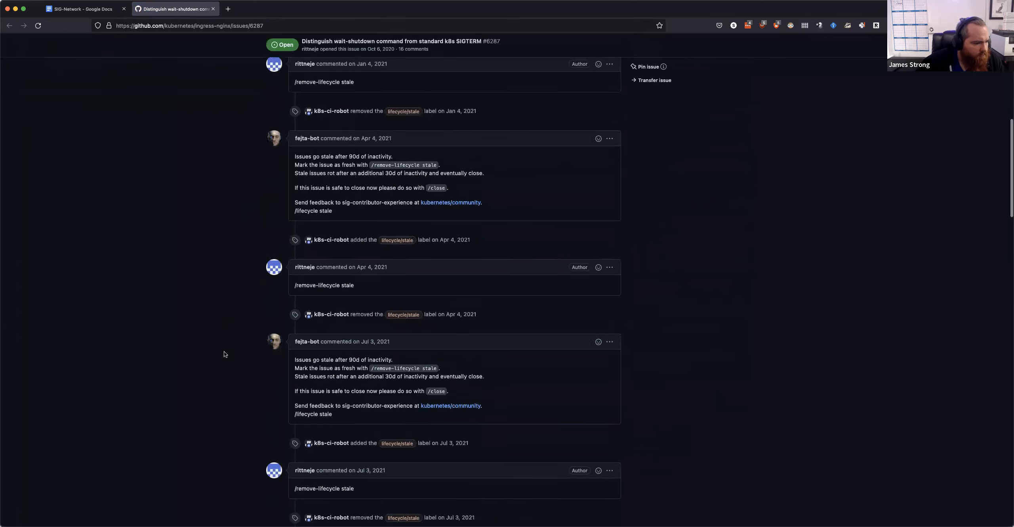
scroll("down", 3)
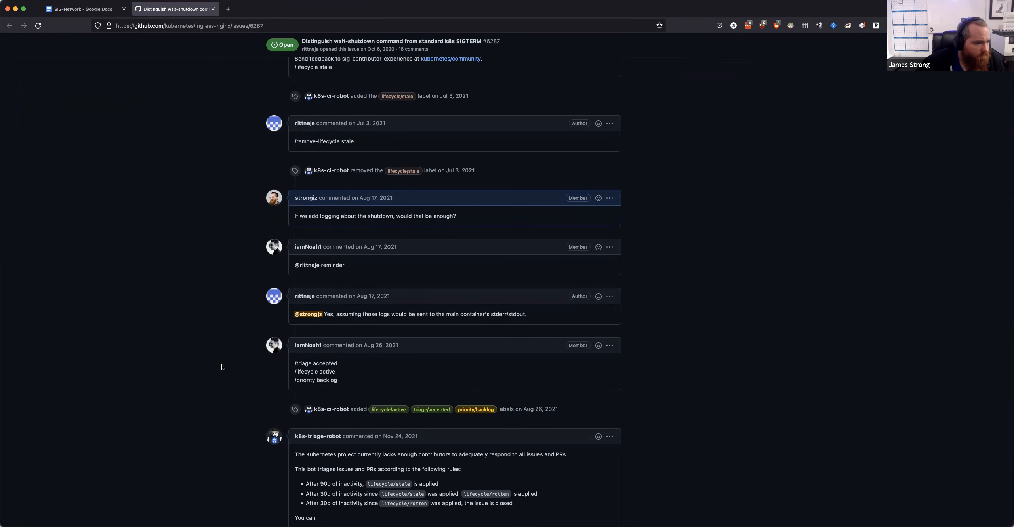
scroll("down", 3)
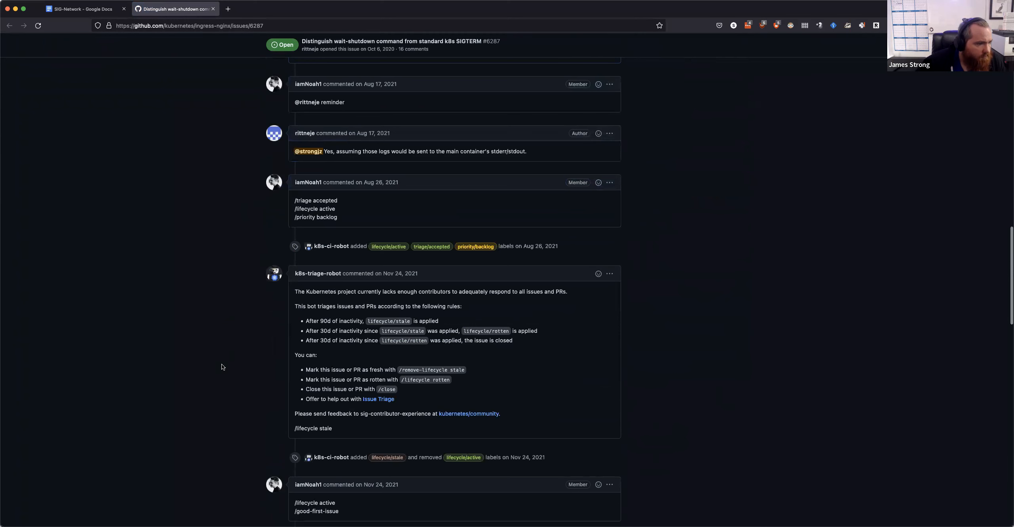
scroll("down", 3)
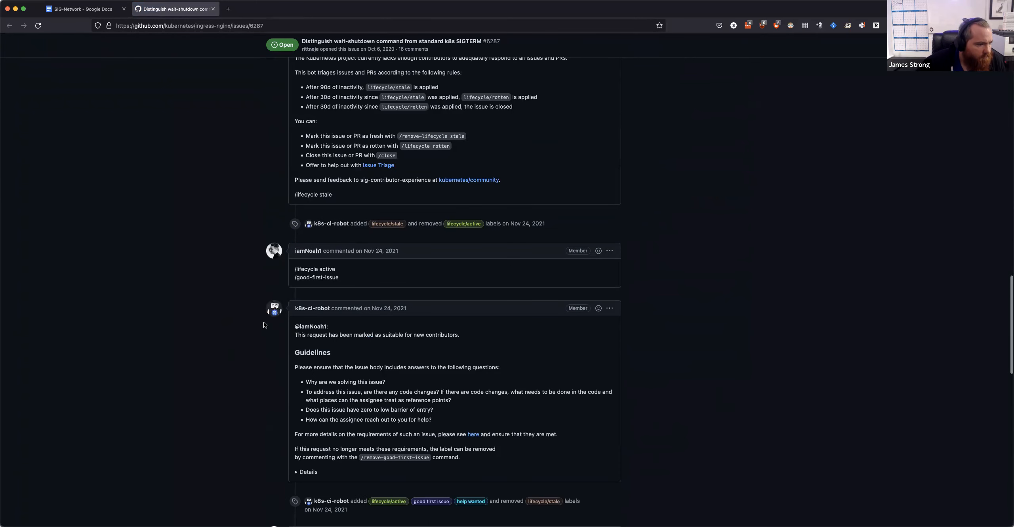
scroll("down", 3)
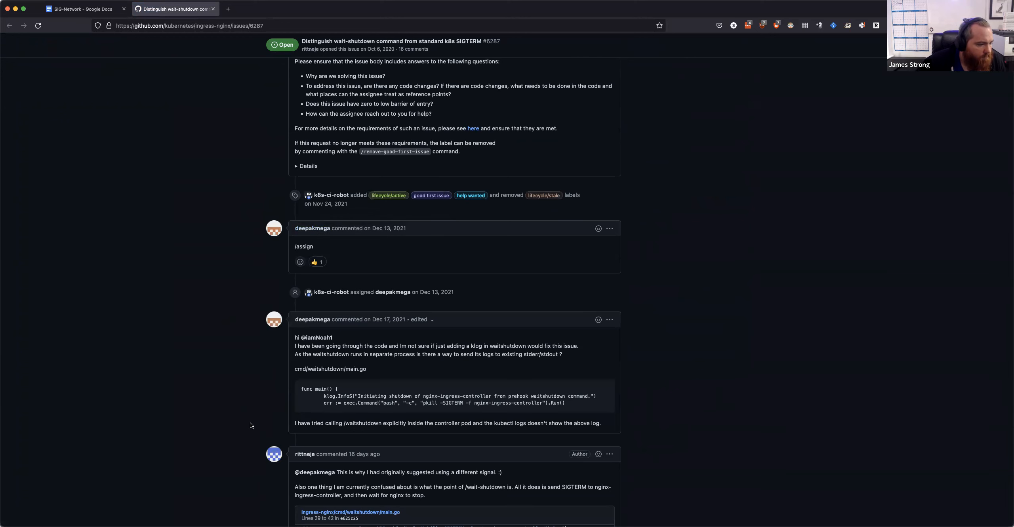
scroll("down", 3)
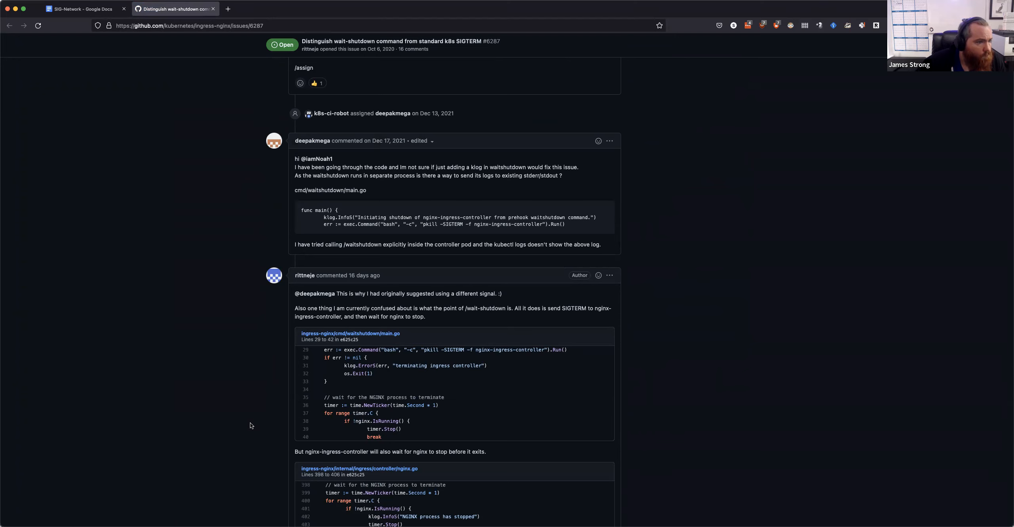
mouse_move(480, 177)
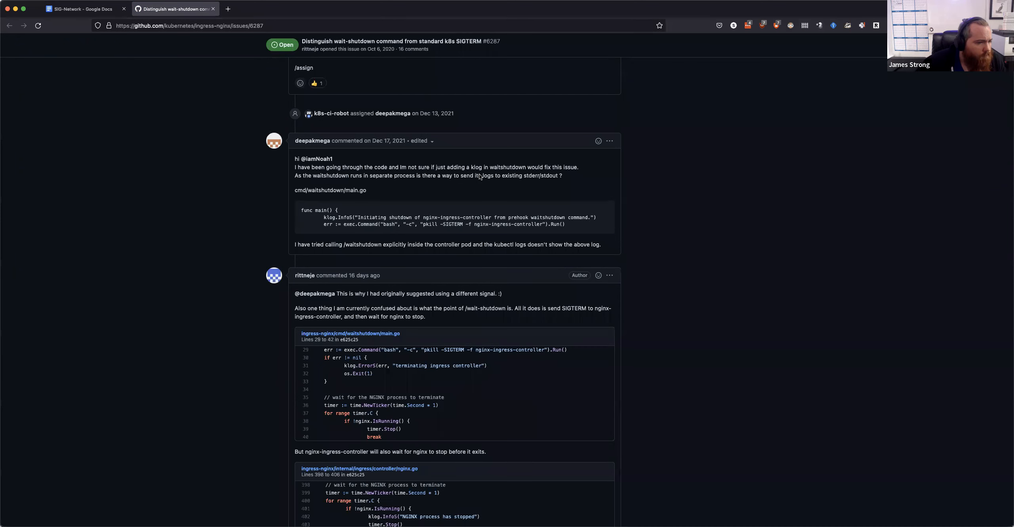
scroll("down", 3)
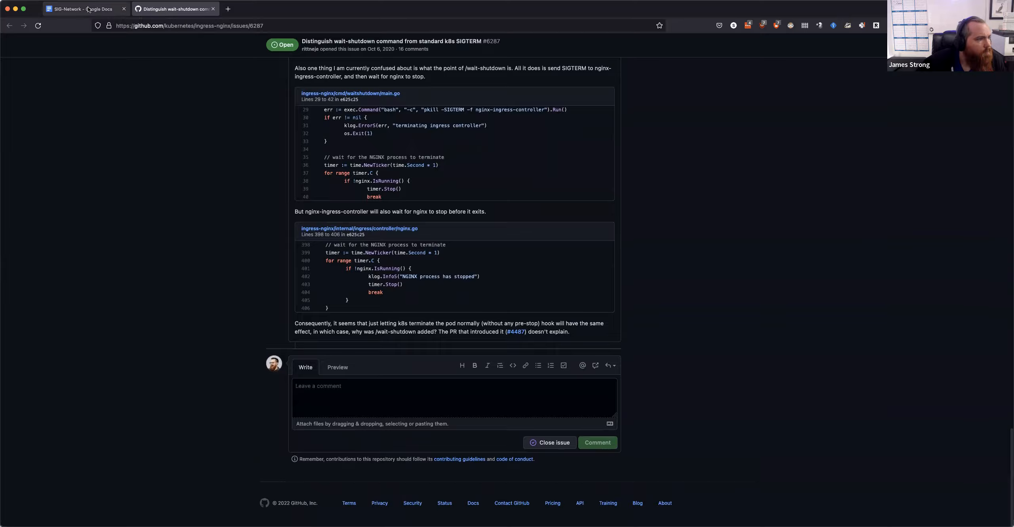
left_click(78, 9)
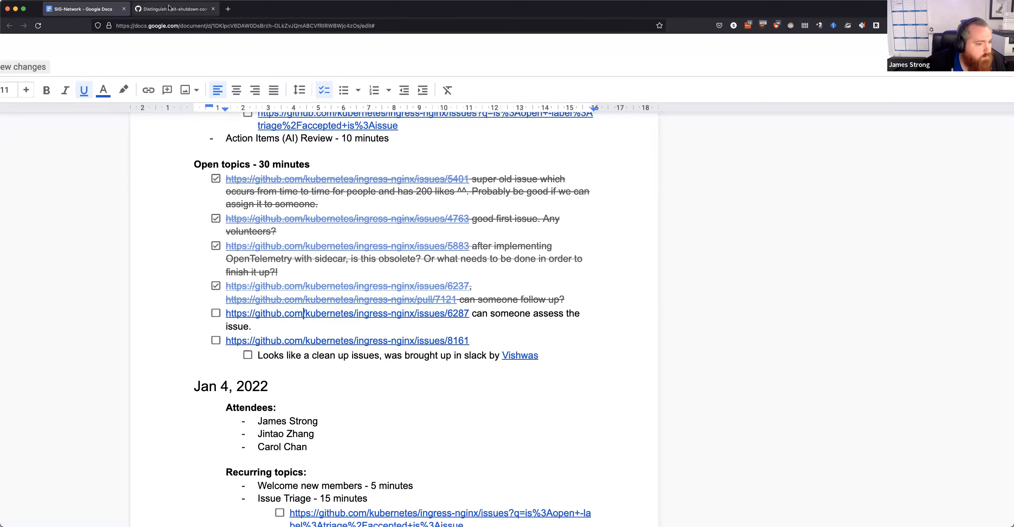
left_click(174, 9)
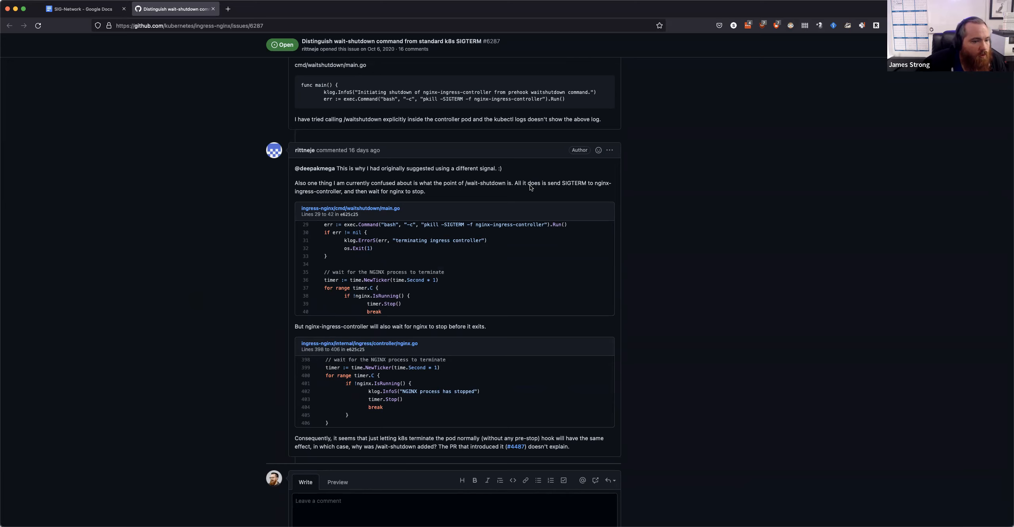
mouse_move(352, 195)
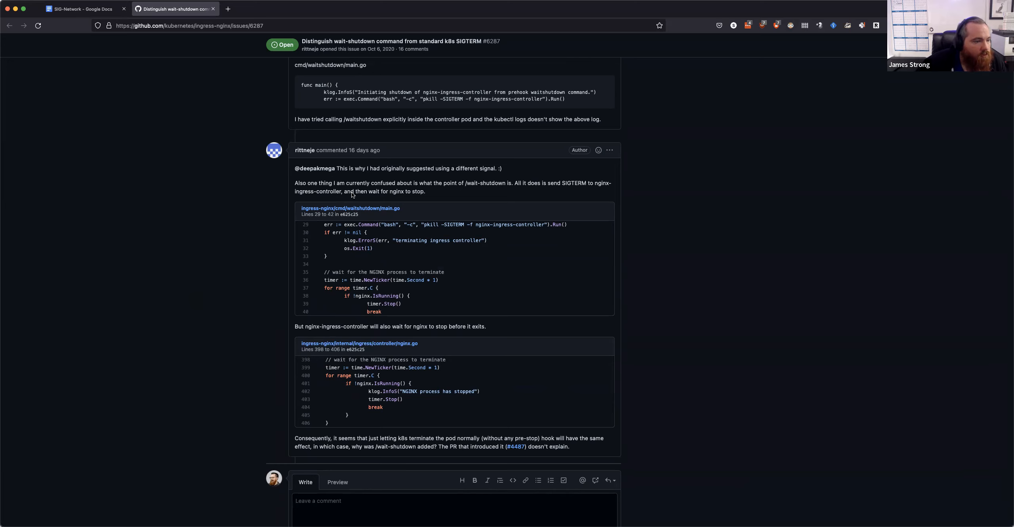
mouse_move(431, 194)
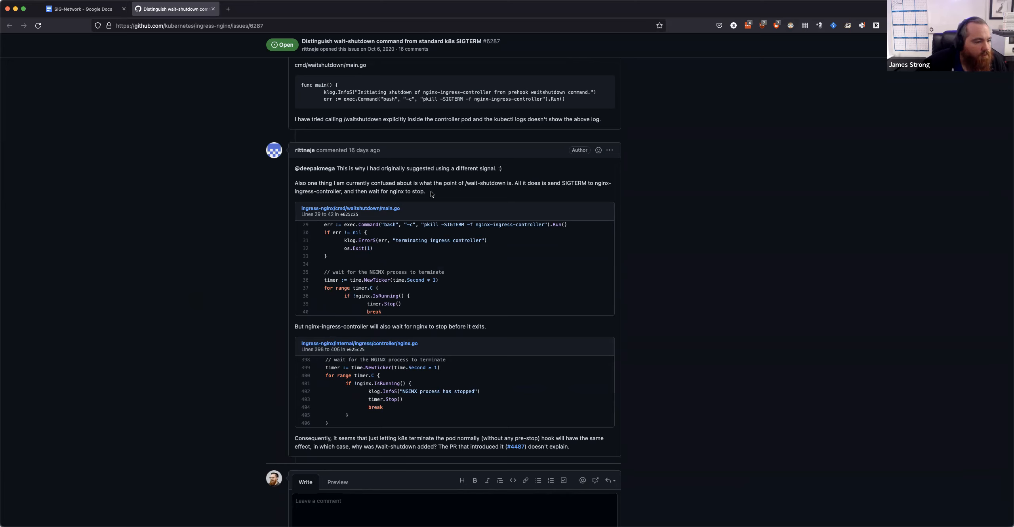
mouse_move(231, 273)
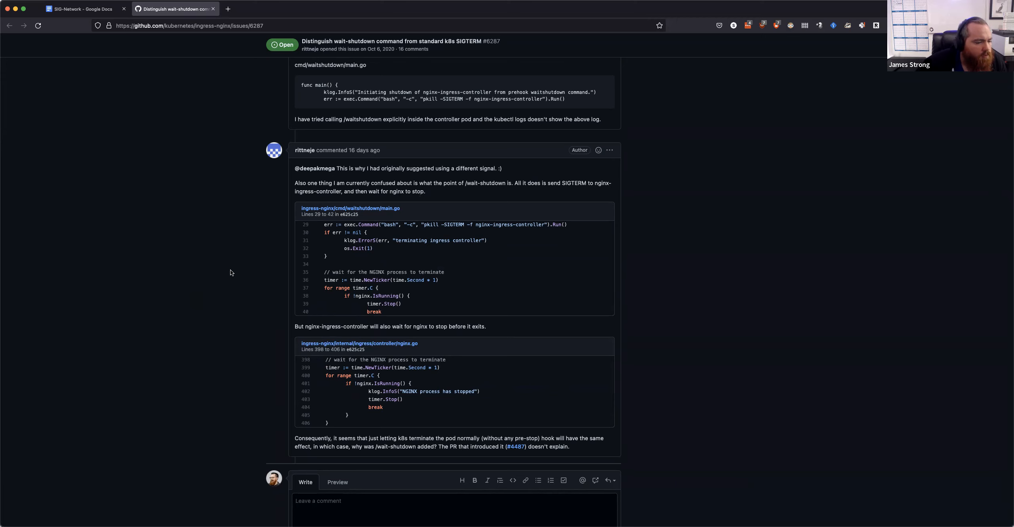
scroll("down", 3)
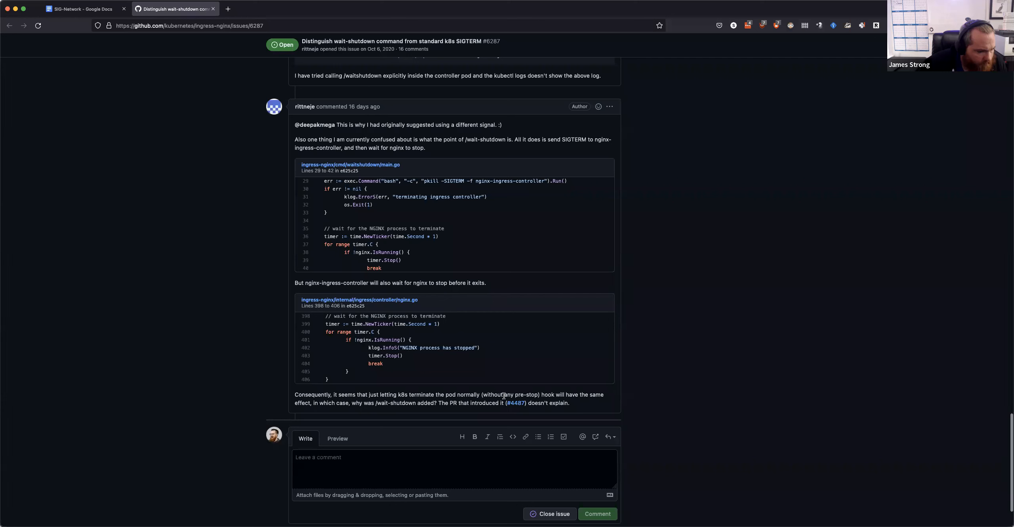
mouse_move(343, 412)
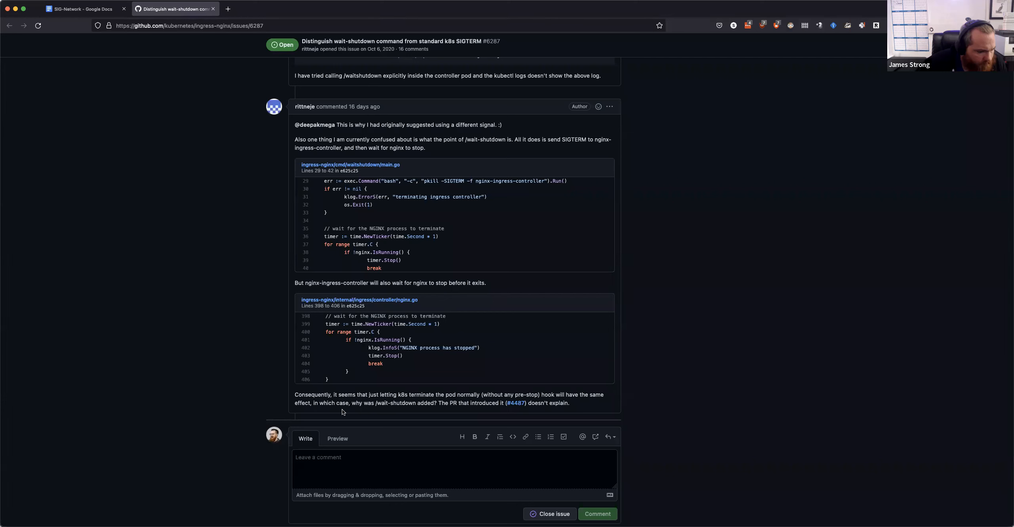
mouse_move(403, 408)
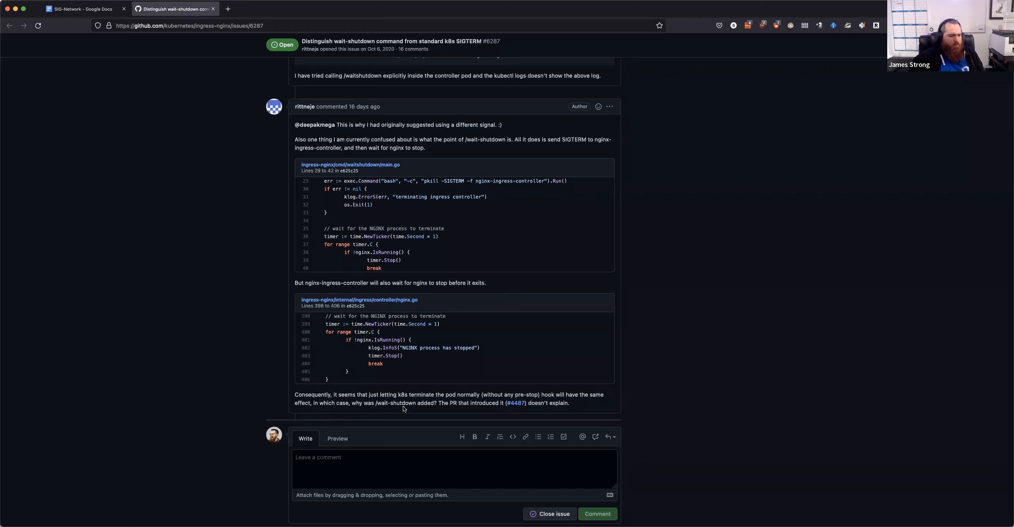
mouse_move(394, 410)
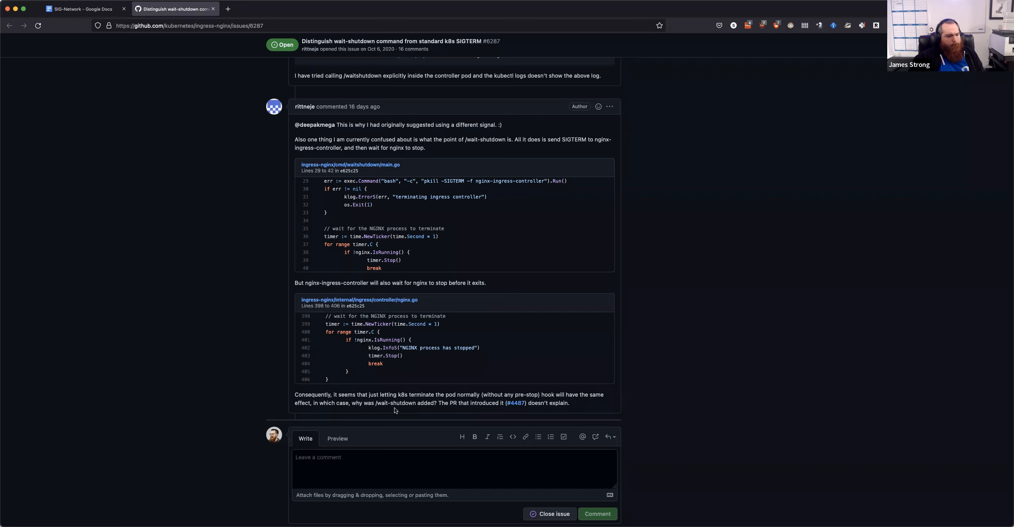
scroll("up", 3)
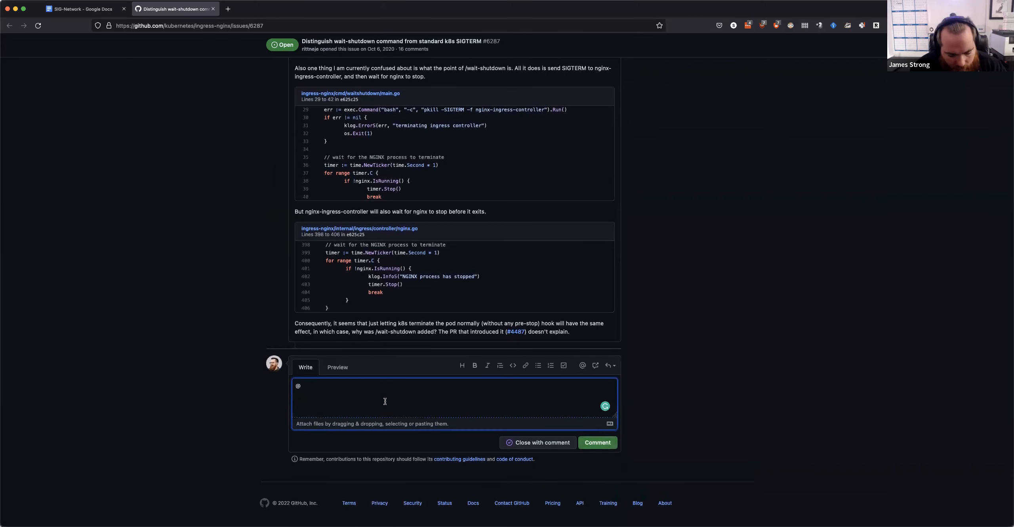
Mention maintainer rikatz in the #6287 reply via autocomplete, correcting the mistyped username.
type("r")
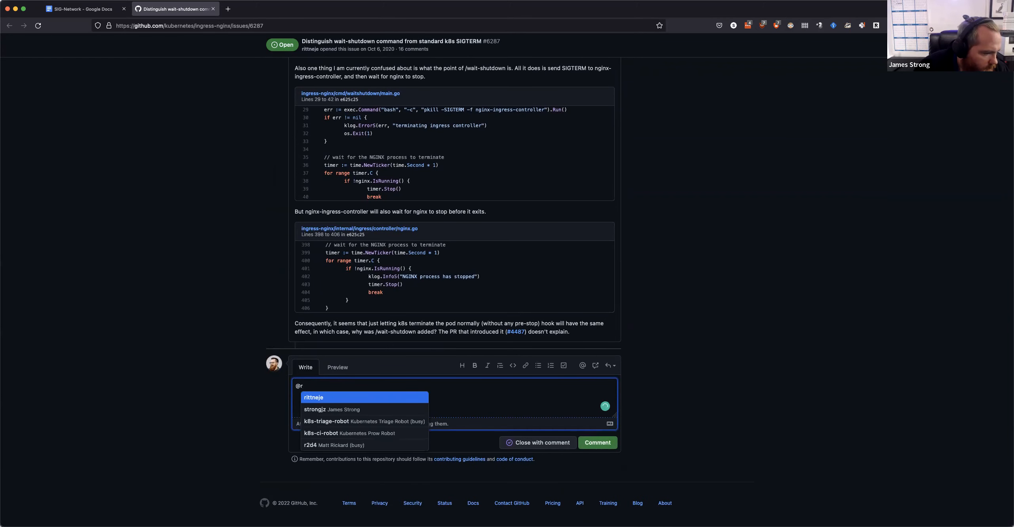
type("pt")
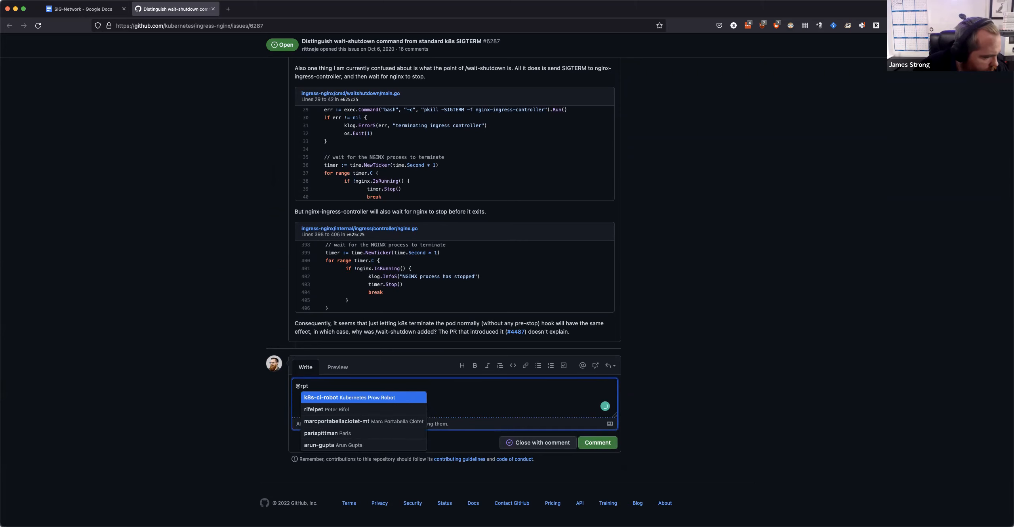
type("k")
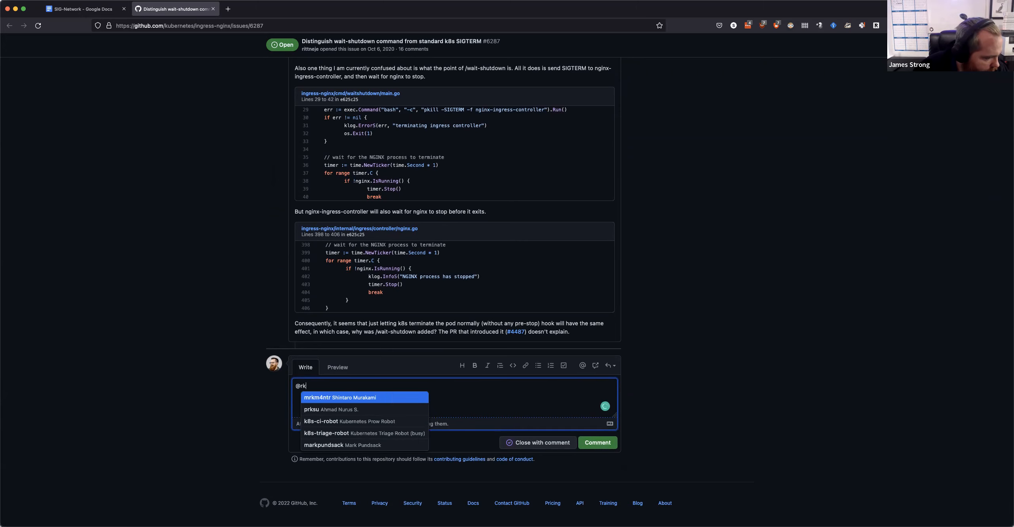
key("backspace")
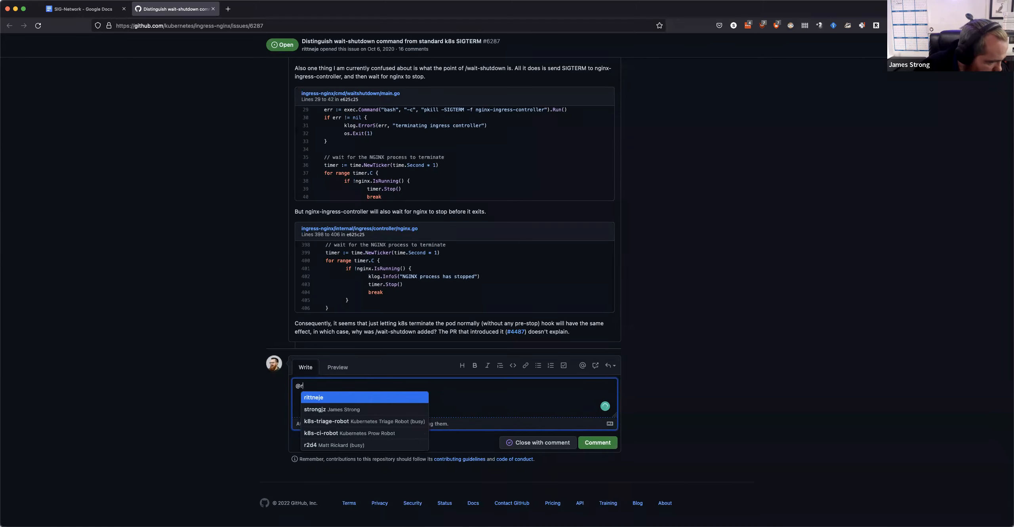
type("pkat")
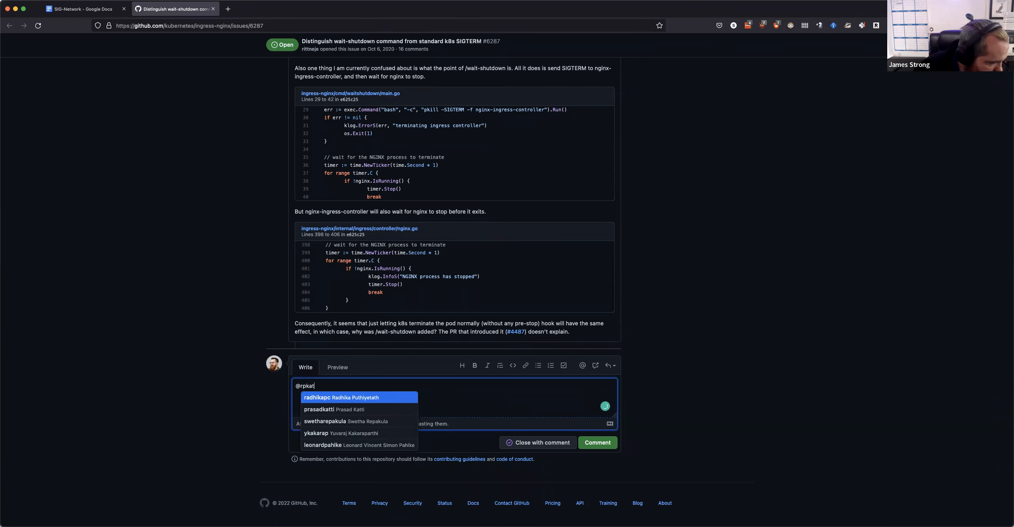
type("@ro")
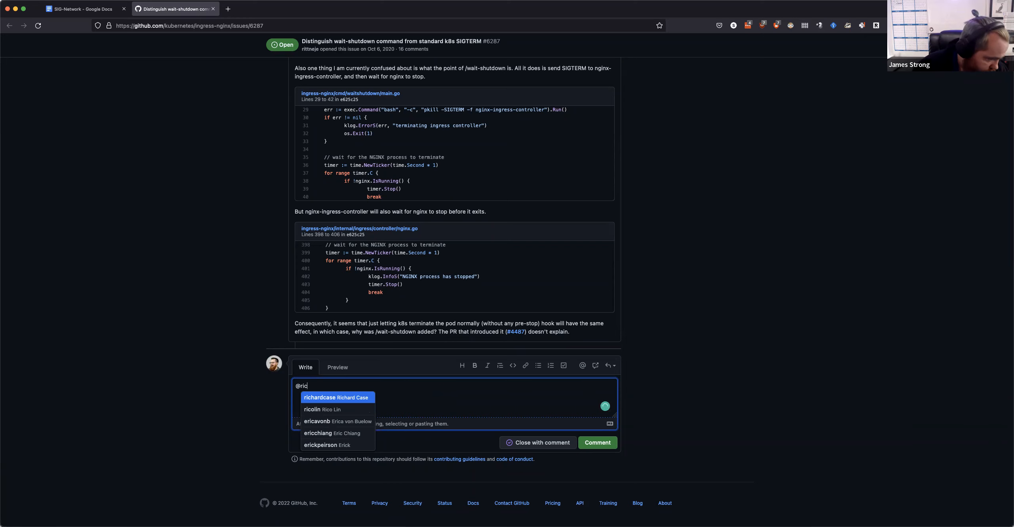
key("Backspace")
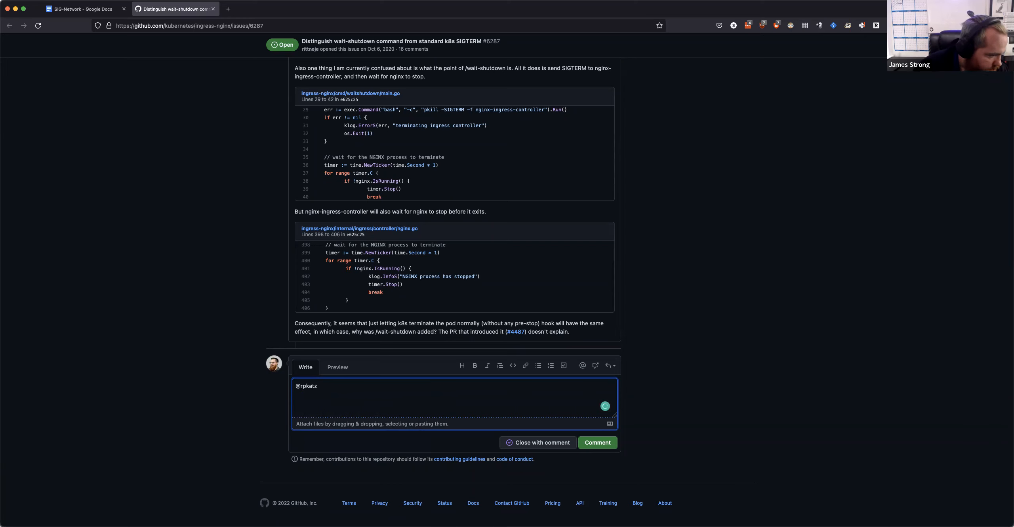
type("@r")
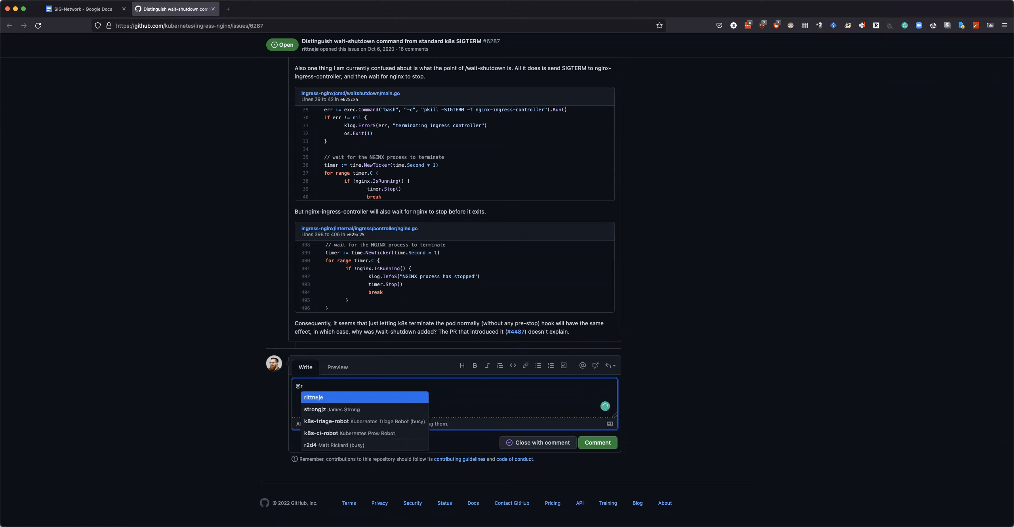
type("ikat")
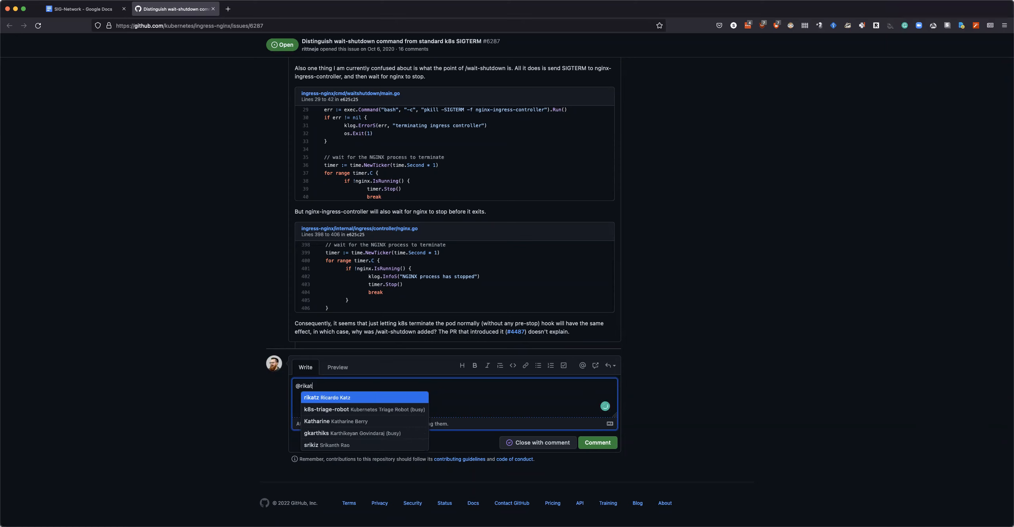
left_click(326, 397)
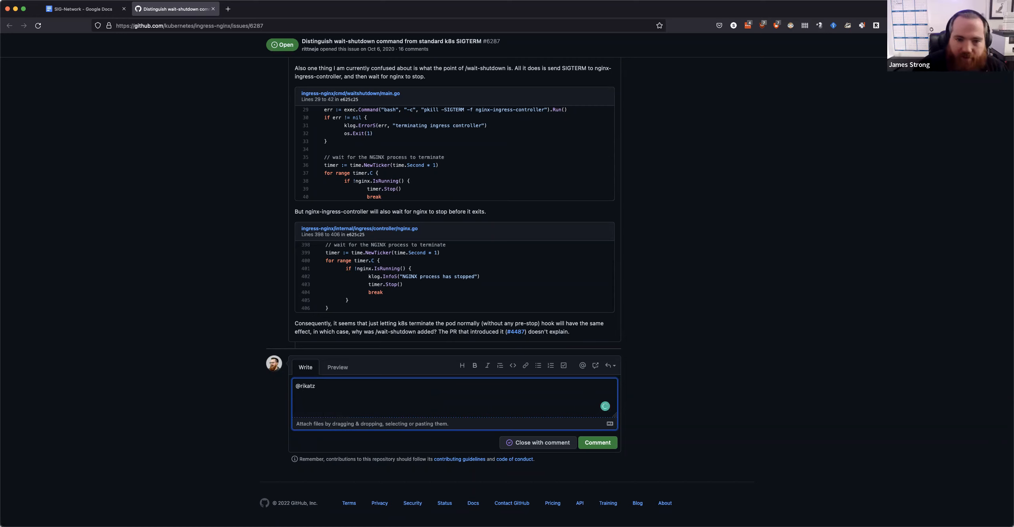
Write the question asking for context on the specific need for wait-shutdown, then leave the issue page.
type("w")
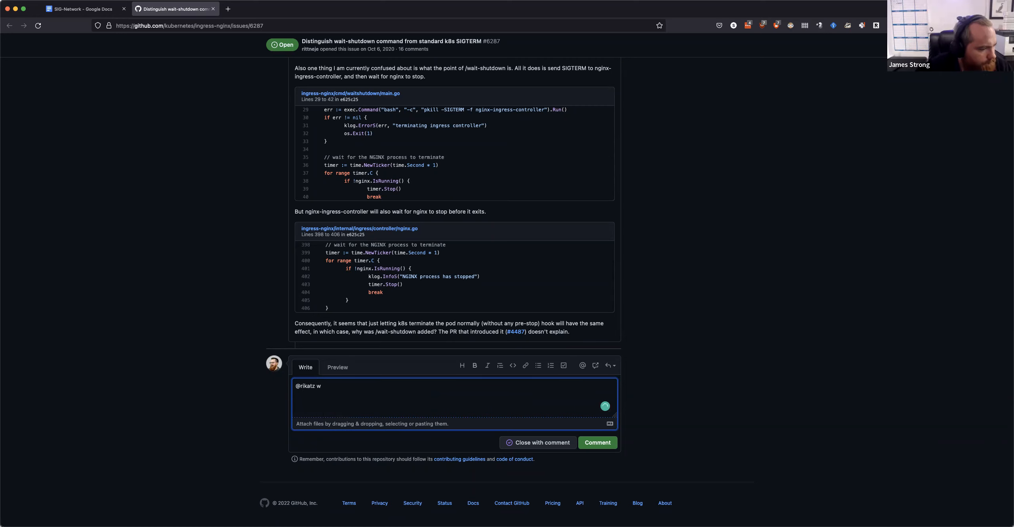
type("e discussed thi")
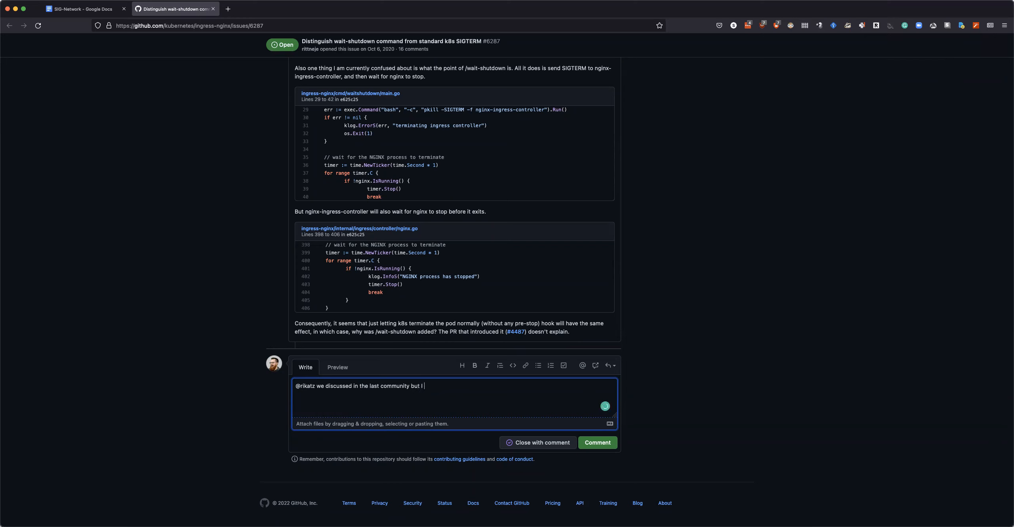
type("cant rme")
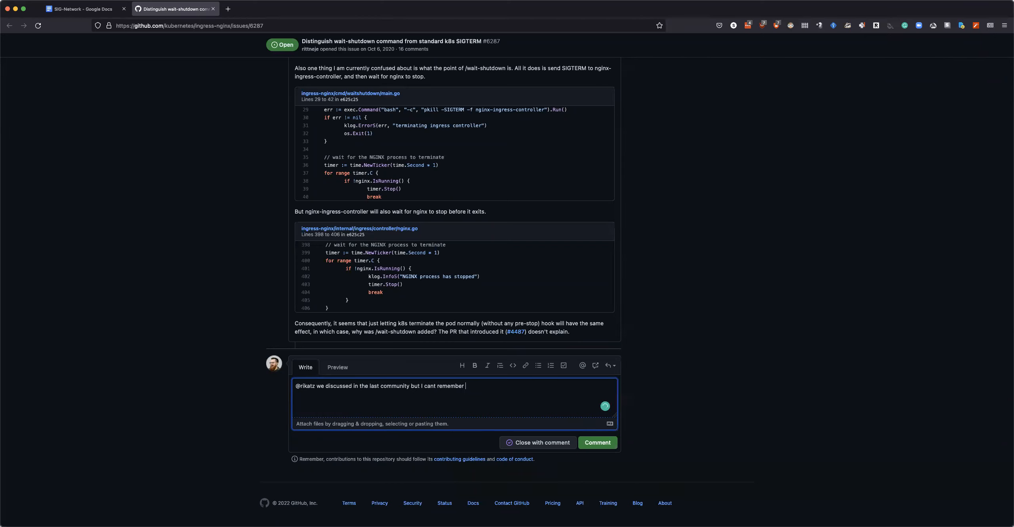
type("there was")
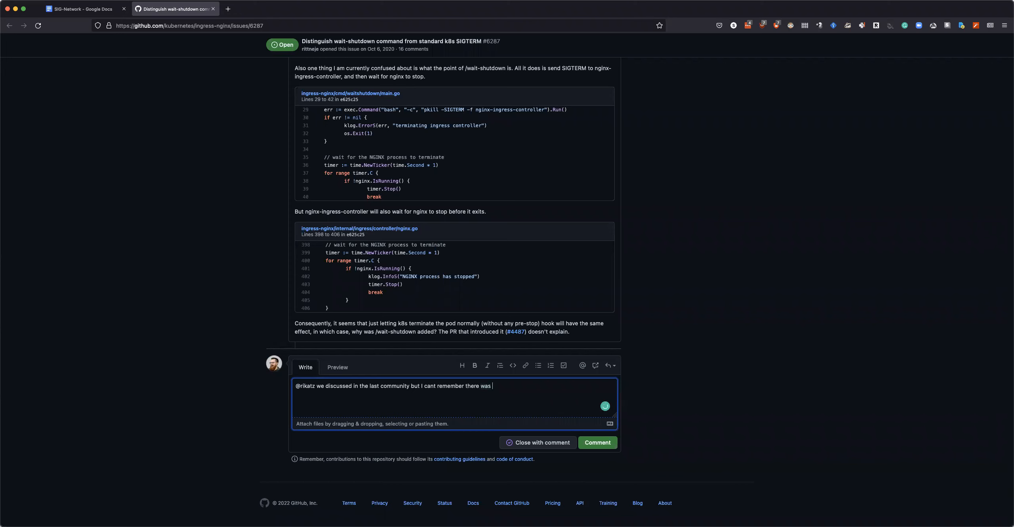
type("a specific need")
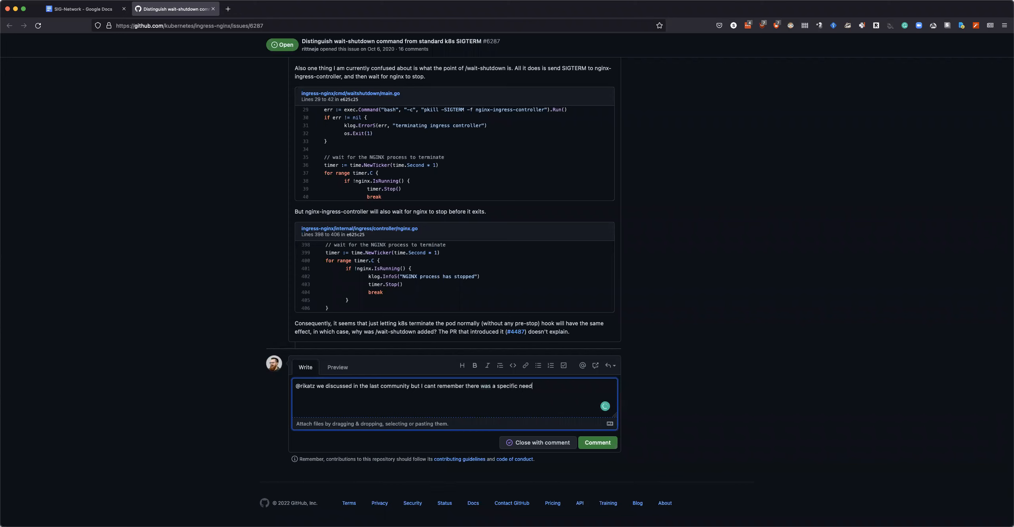
type("s for the wait-")
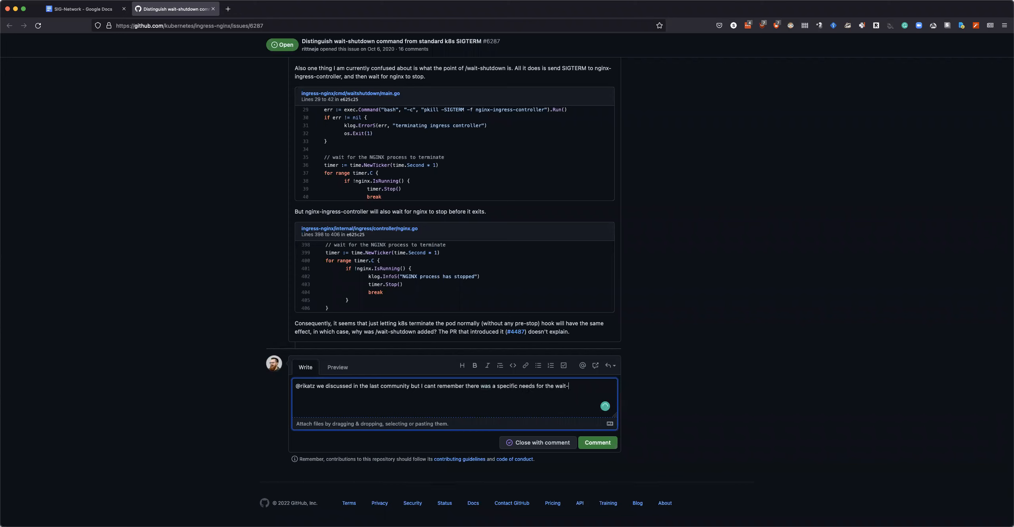
type("shutodn")
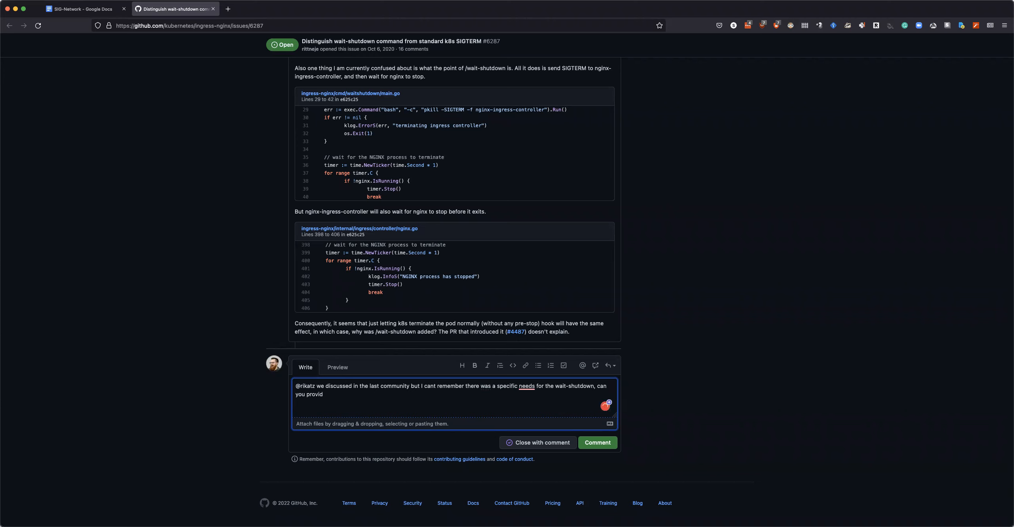
type("e context?")
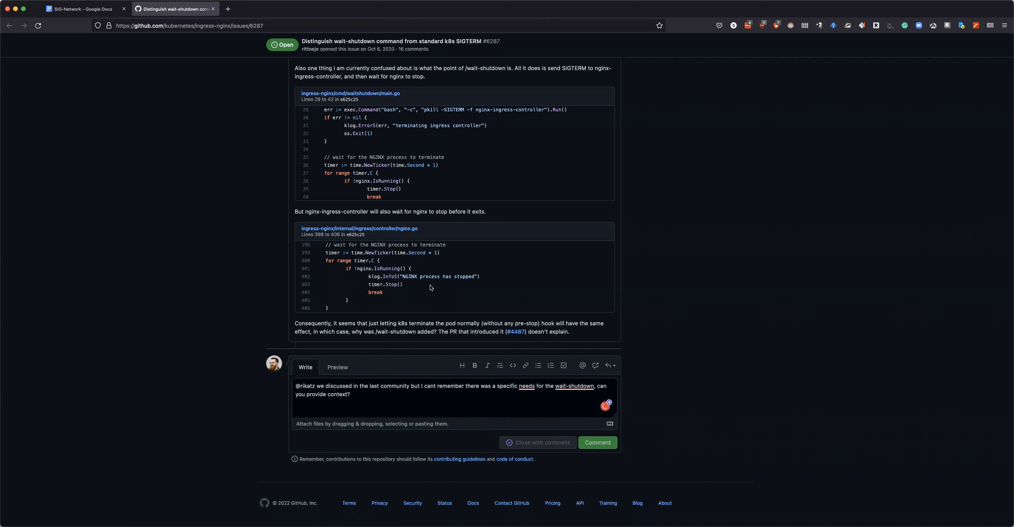
left_click(596, 442)
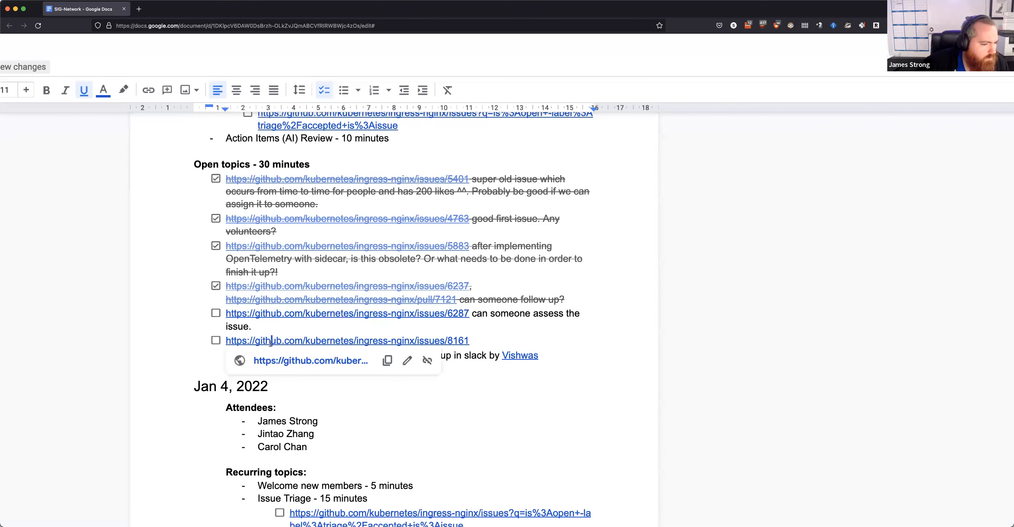
Check issue #8161's self-assignment and discussion, start a comment, then return to the notes.
left_click(347, 340)
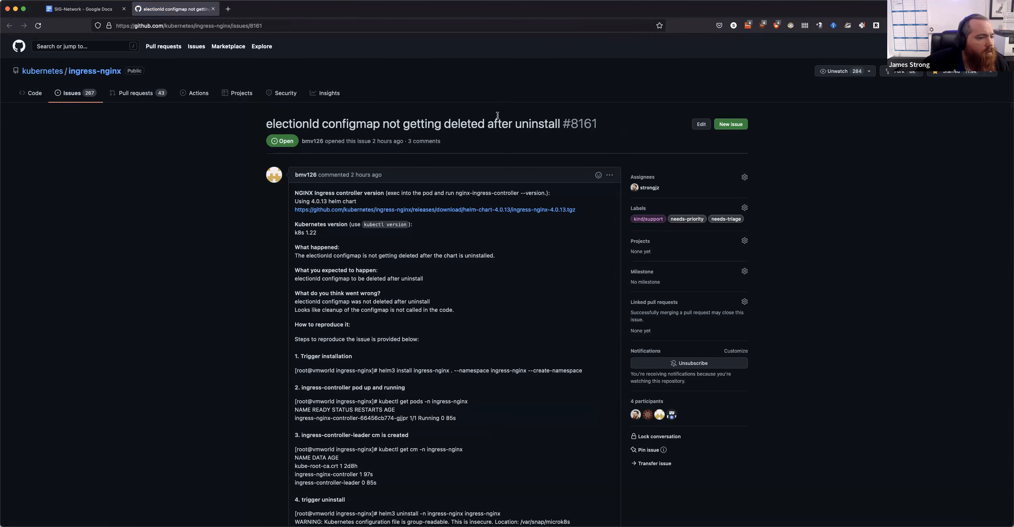
mouse_move(189, 141)
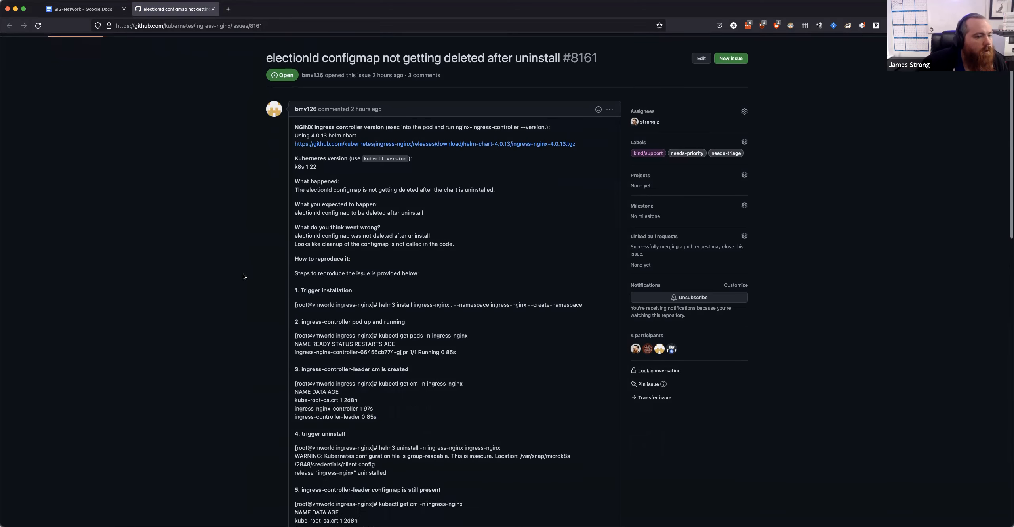
scroll("down", 3)
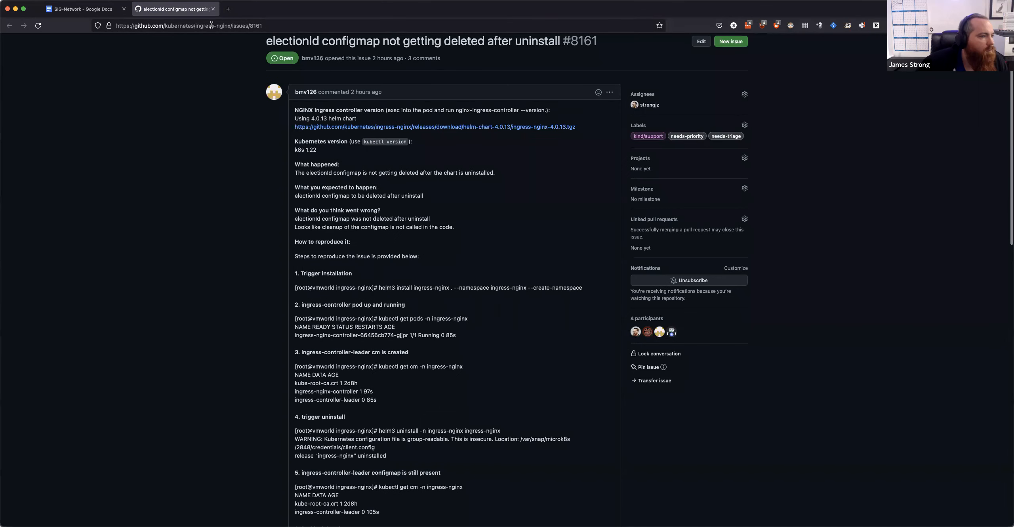
scroll("down", 3)
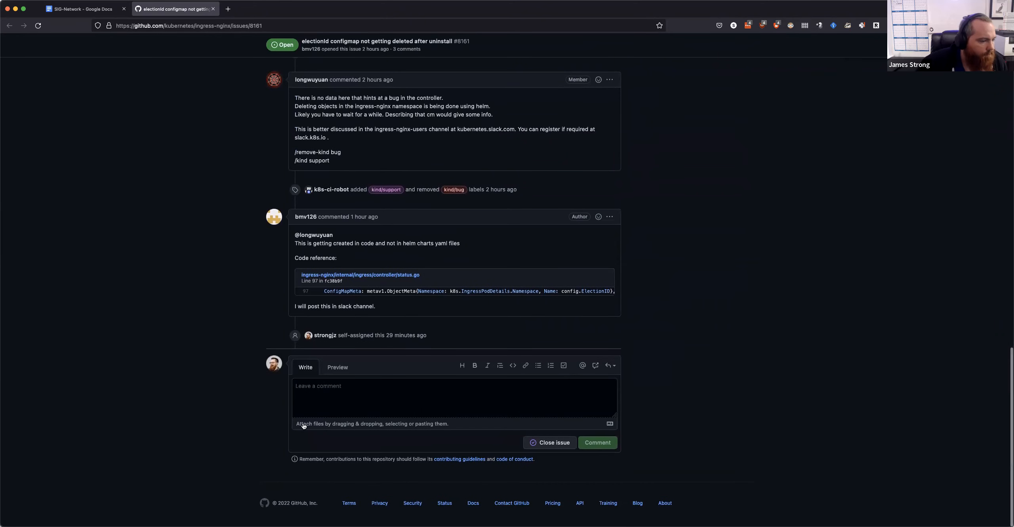
left_click(453, 398)
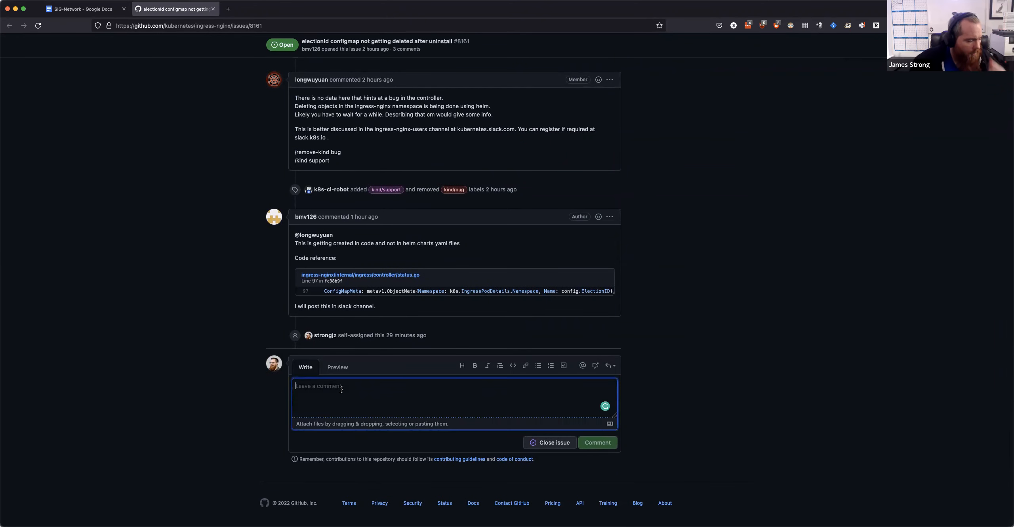
mouse_move(213, 9)
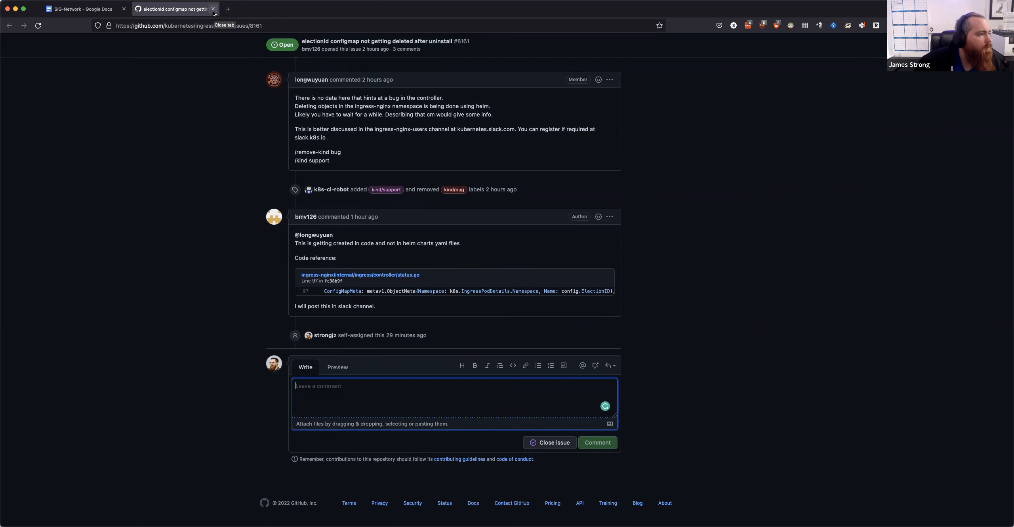
left_click(213, 9)
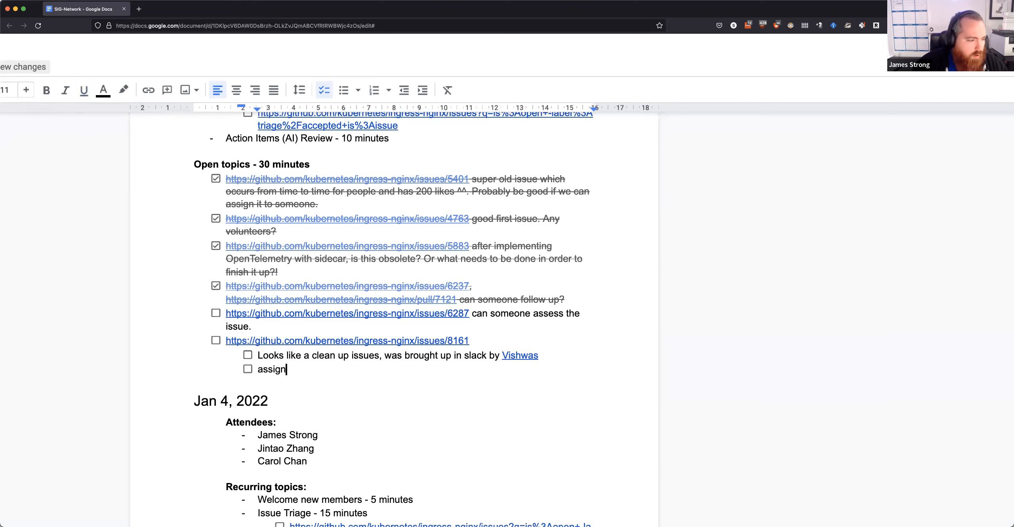
Complete the #8161 sub-bullet as 'assigned to strongjz'.
type("ed to strongjz")
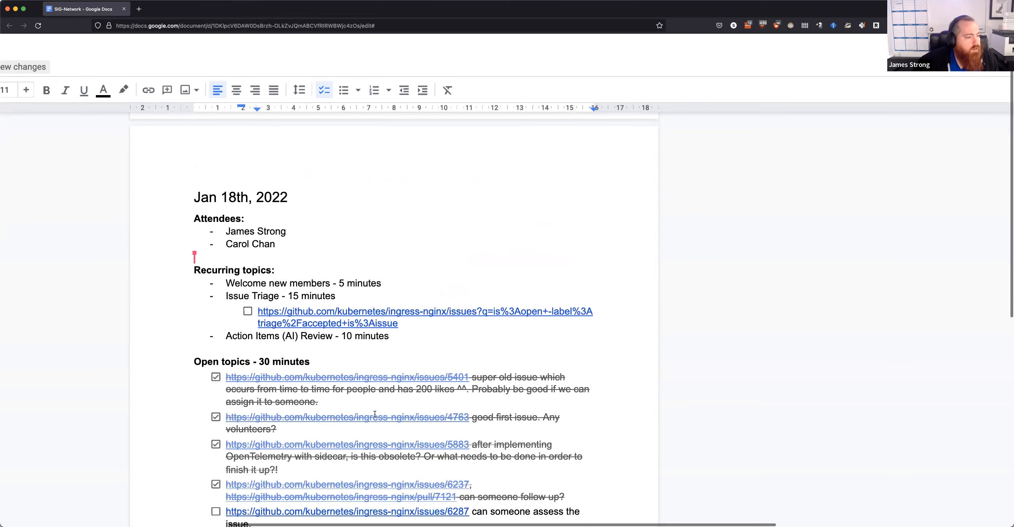
scroll("down", 3)
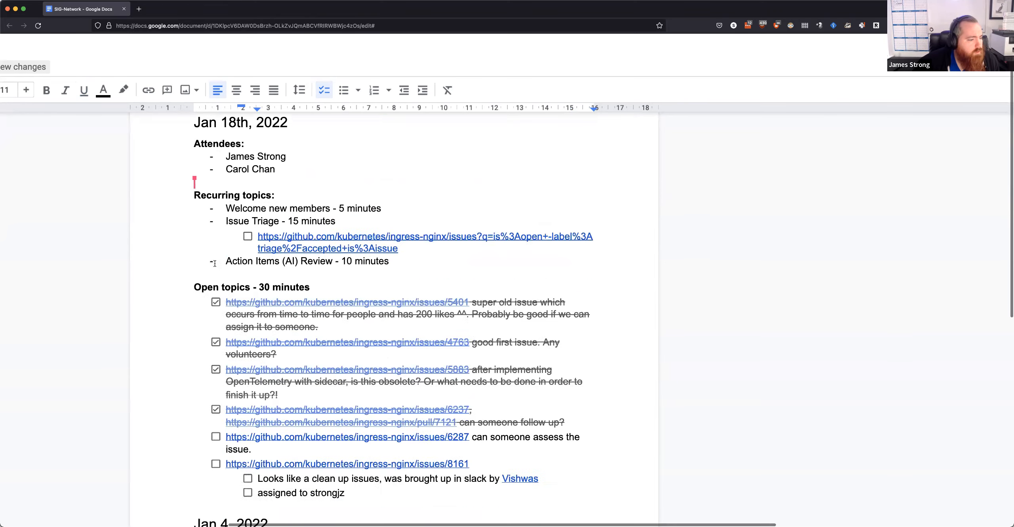
scroll("down", 3)
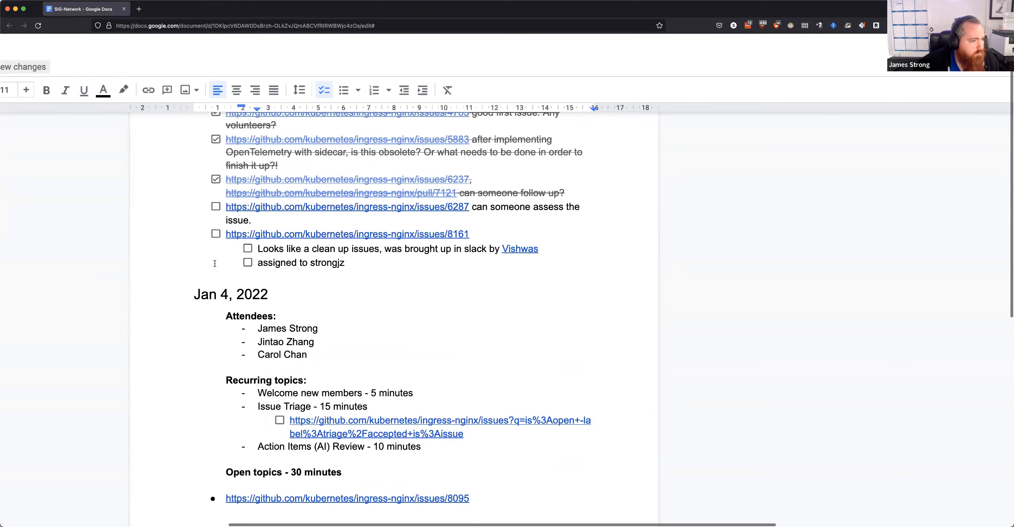
scroll("down", 3)
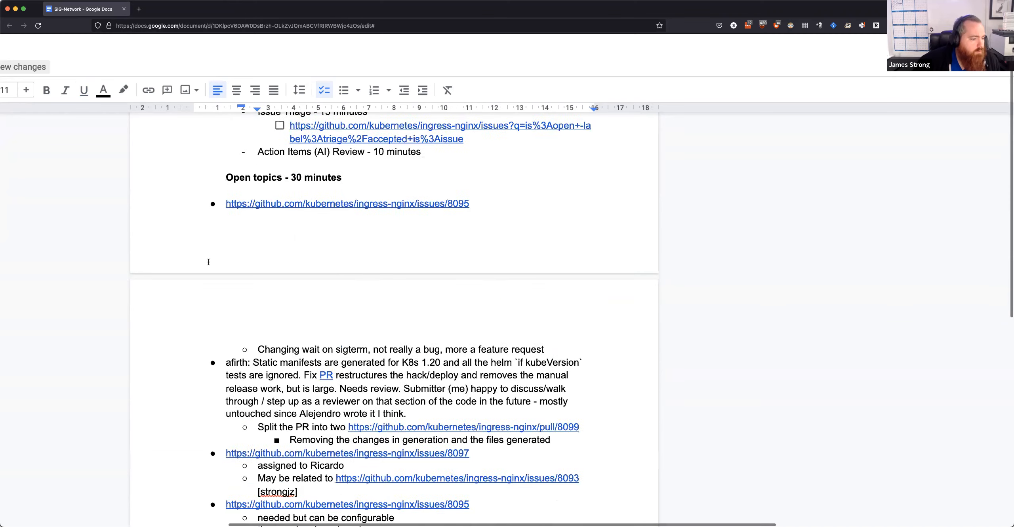
scroll("down", 3)
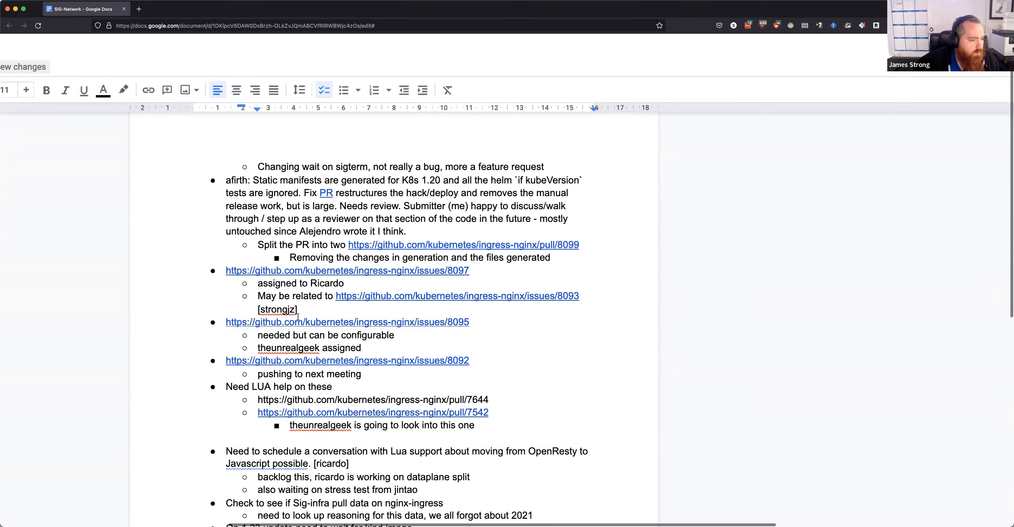
From the Jan 4 notes, open the issue #8095 link.
scroll("down", 3)
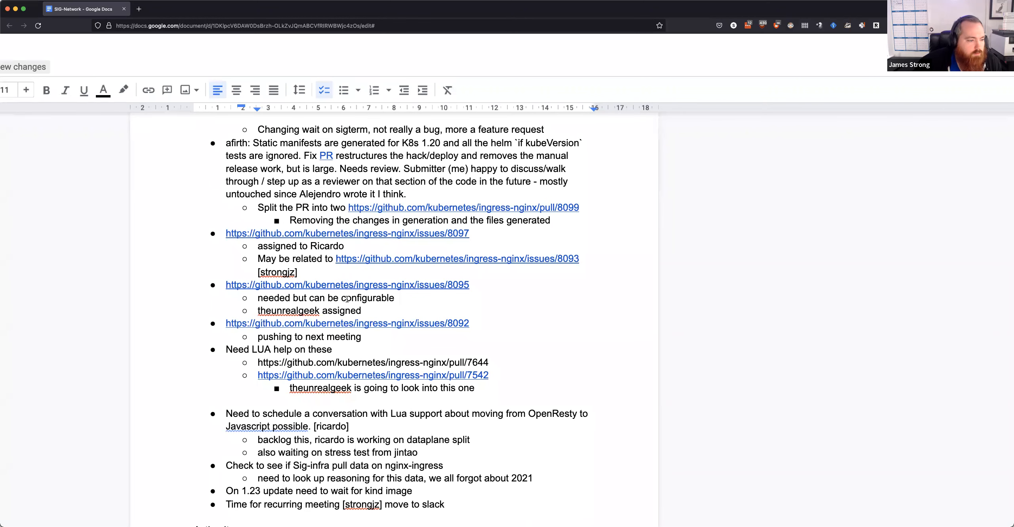
scroll("down", 3)
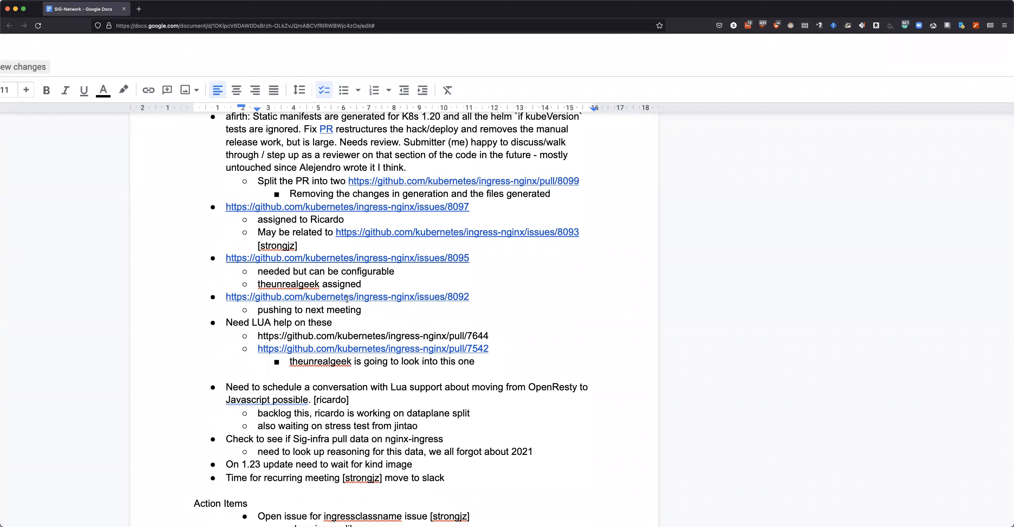
scroll("down", 3)
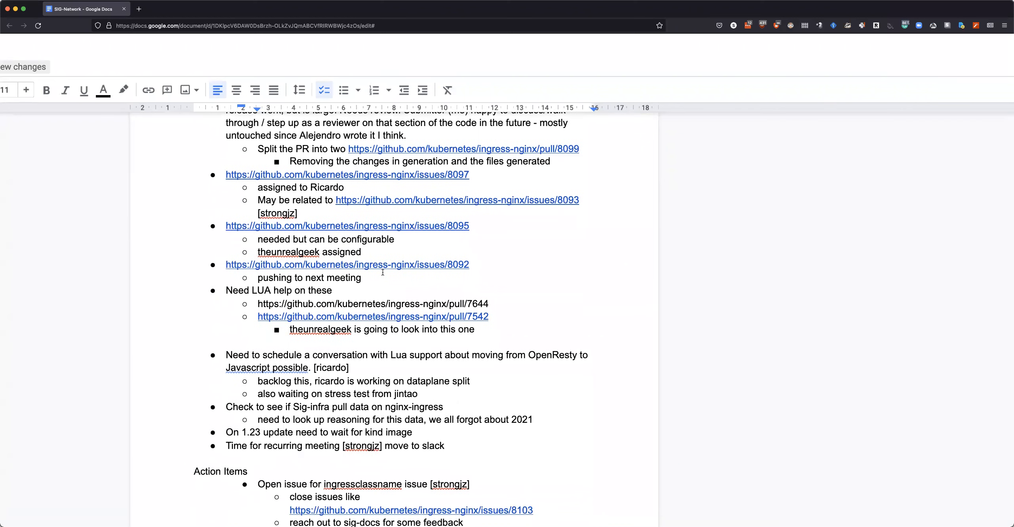
right_click(397, 226)
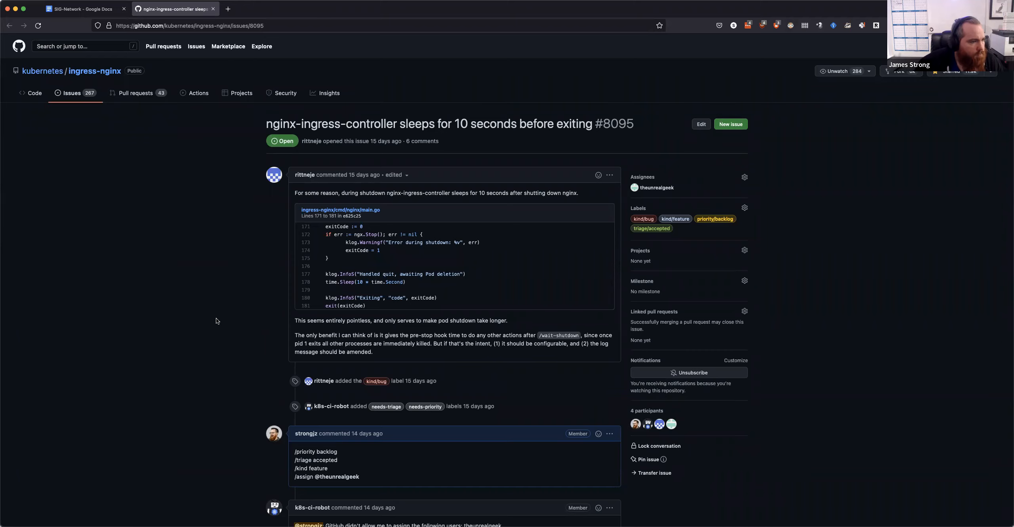
Post a '/close' comment on issue #8095 after reading its thread.
scroll("down", 3)
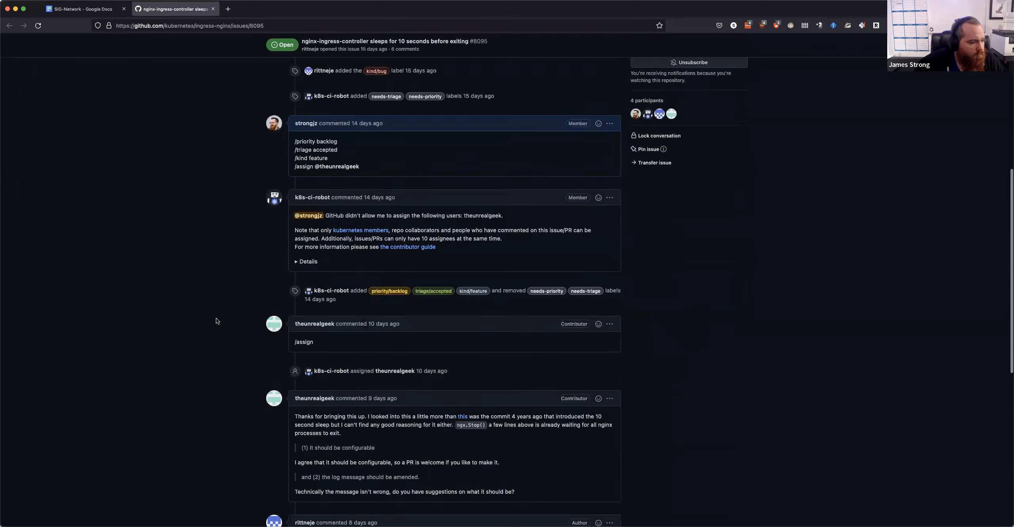
scroll("down", 3)
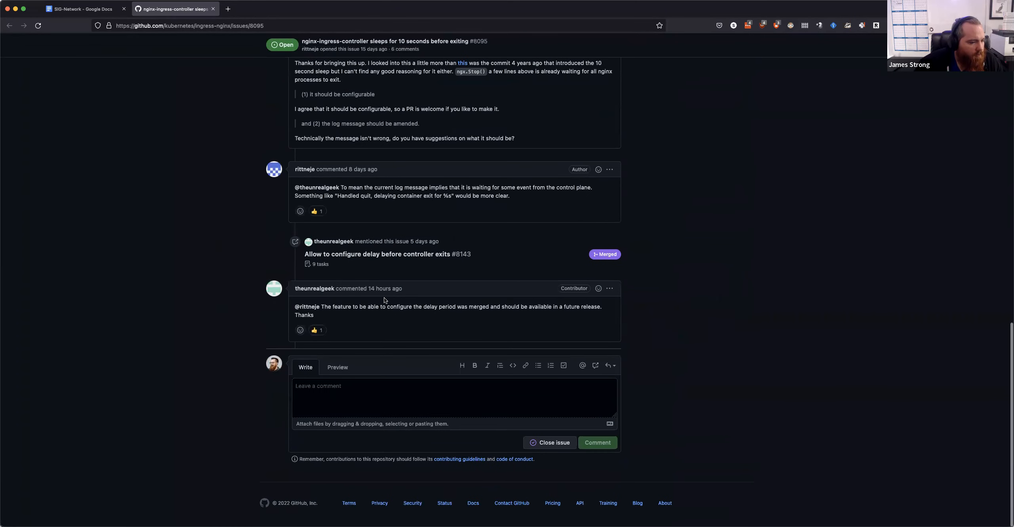
mouse_move(547, 215)
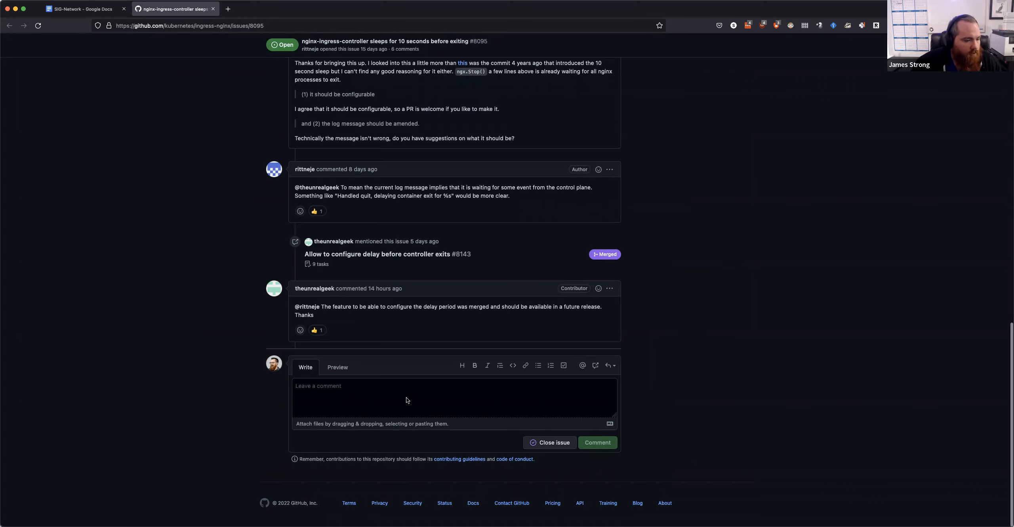
type("/closed")
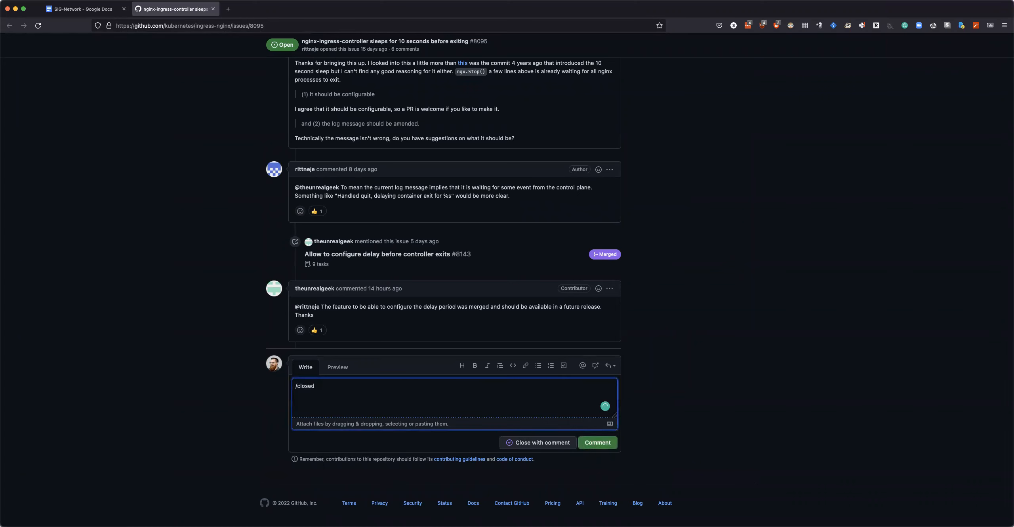
key("Backspace")
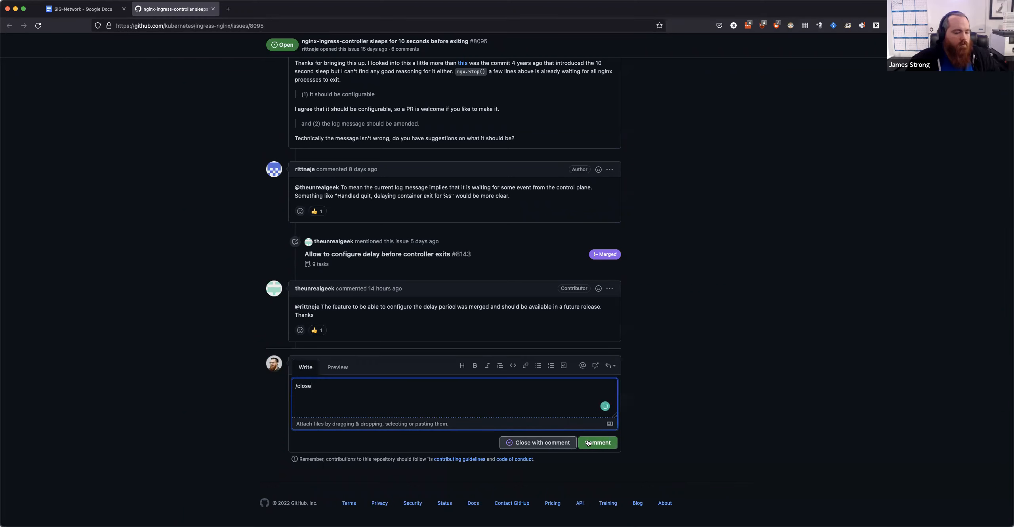
left_click(597, 442)
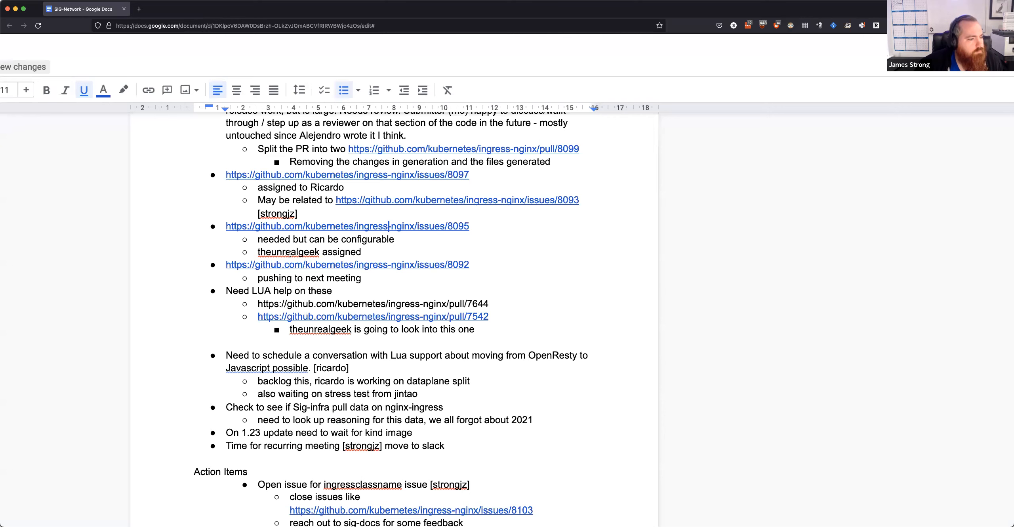
Read opentracing_propagate_context issue #8092 through to the author's latest question.
left_click(347, 264)
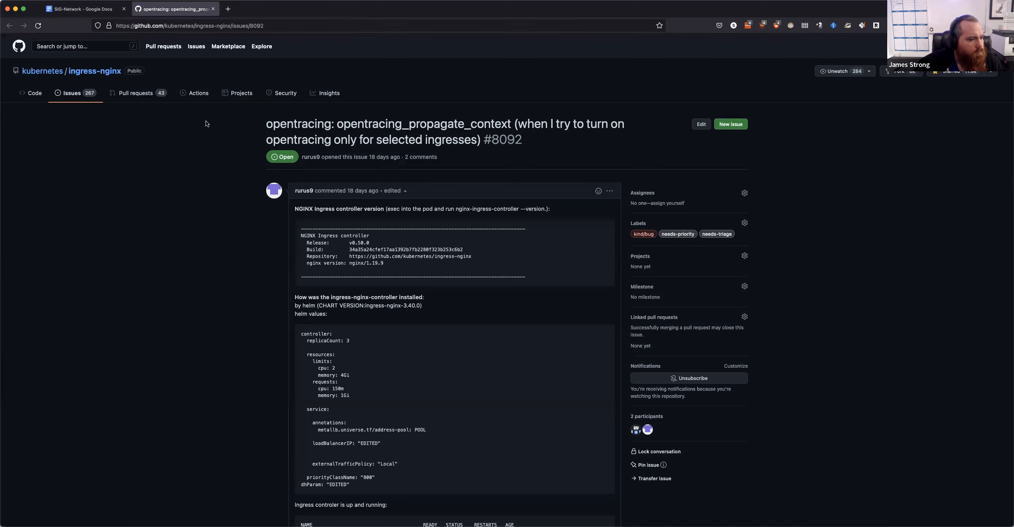
mouse_move(430, 127)
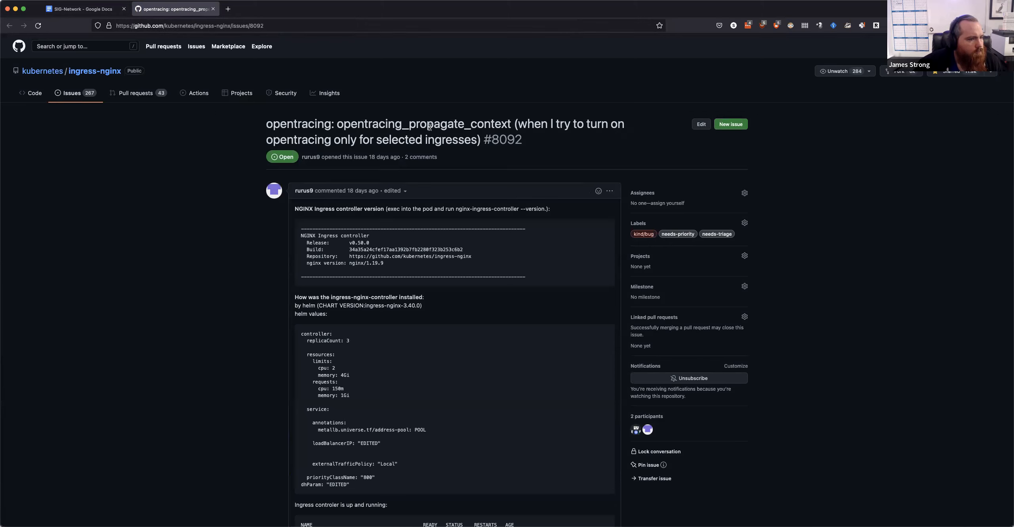
double_click(298, 123)
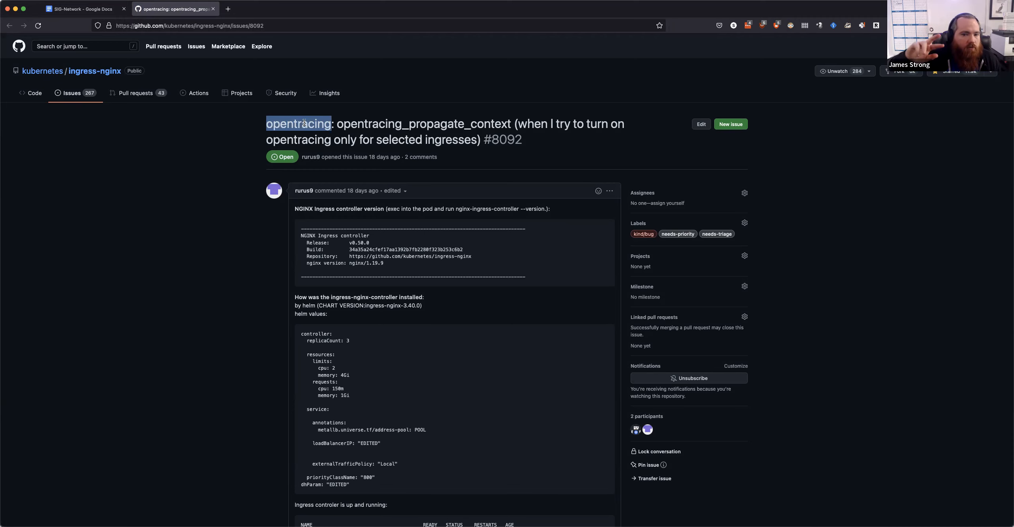
scroll("down", 3)
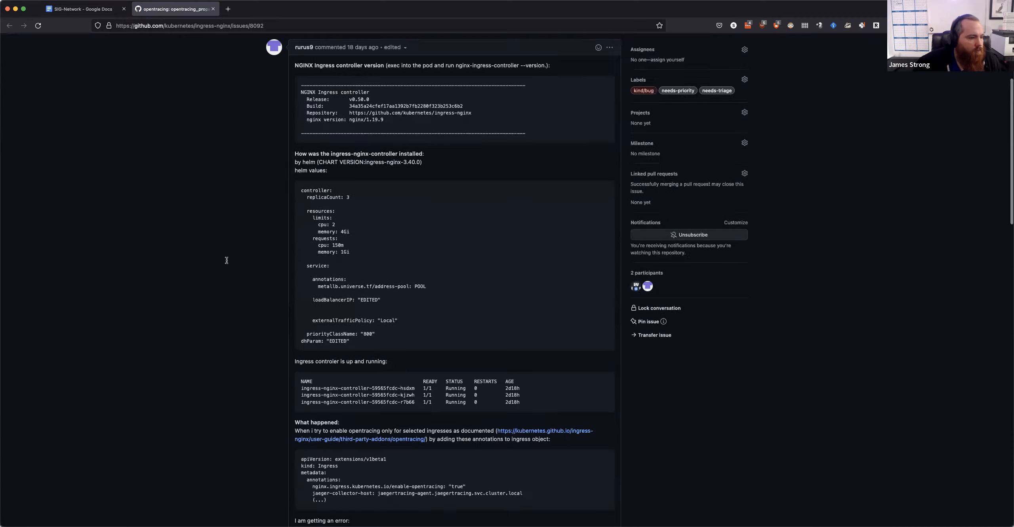
scroll("down", 3)
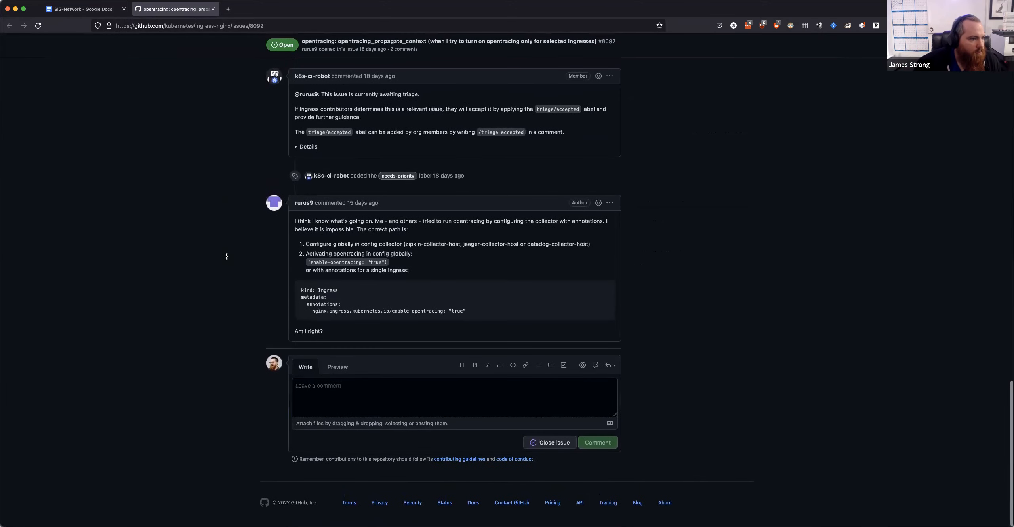
scroll("up", 3)
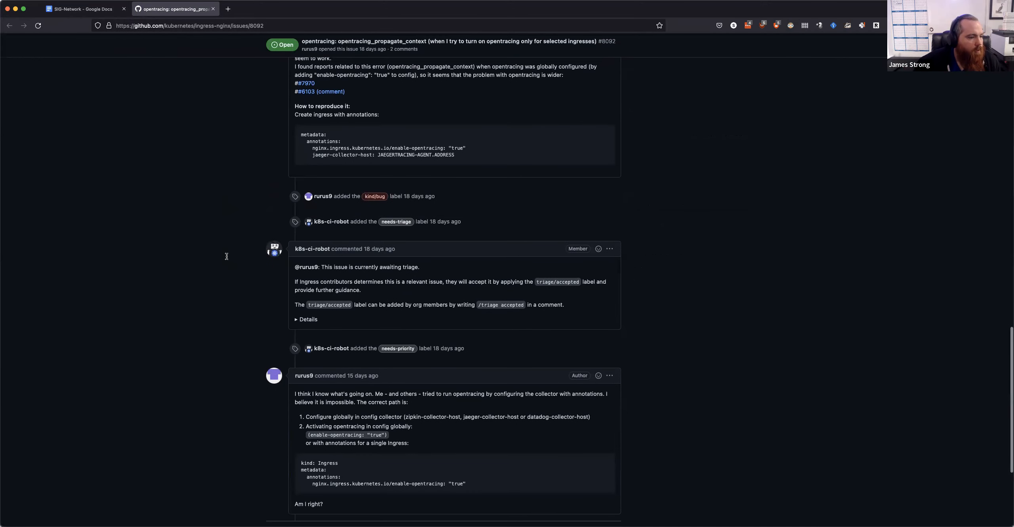
scroll("down", 3)
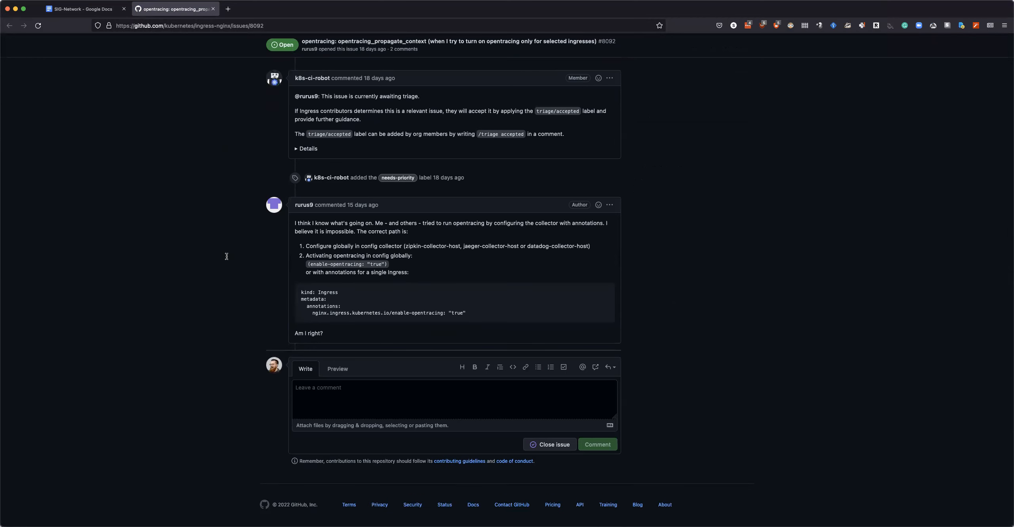
scroll("down", 3)
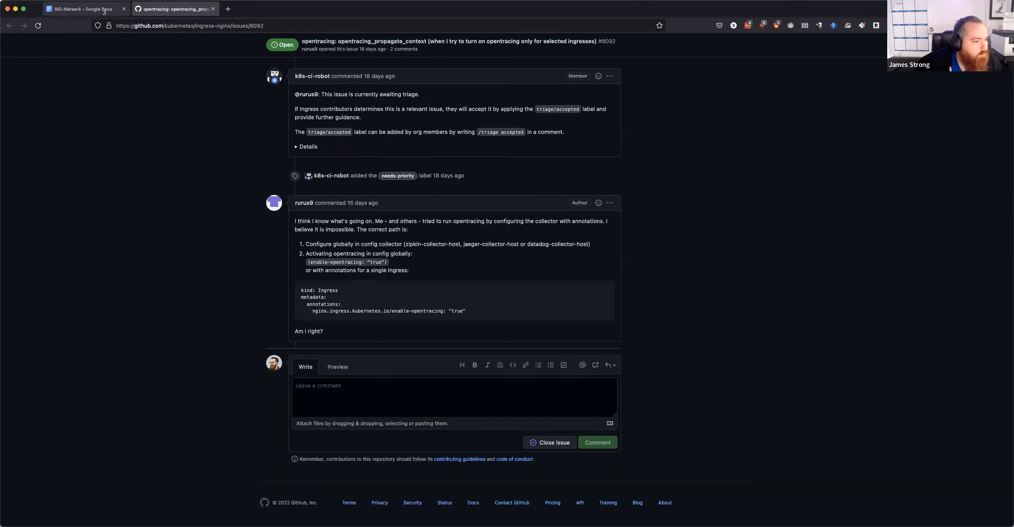
Flip between issue #8092 and the meeting notes, ending on the Jan 18th notes.
left_click(78, 9)
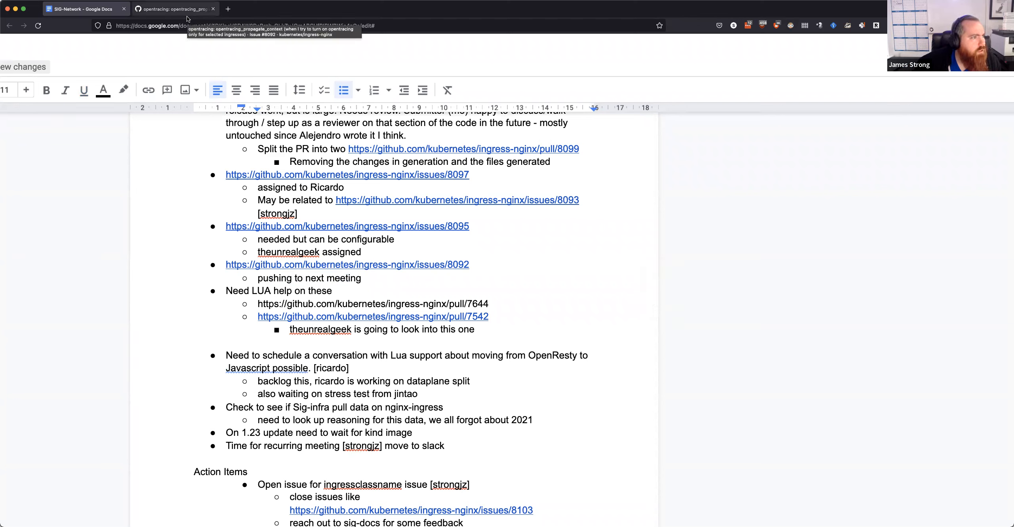
left_click(173, 9)
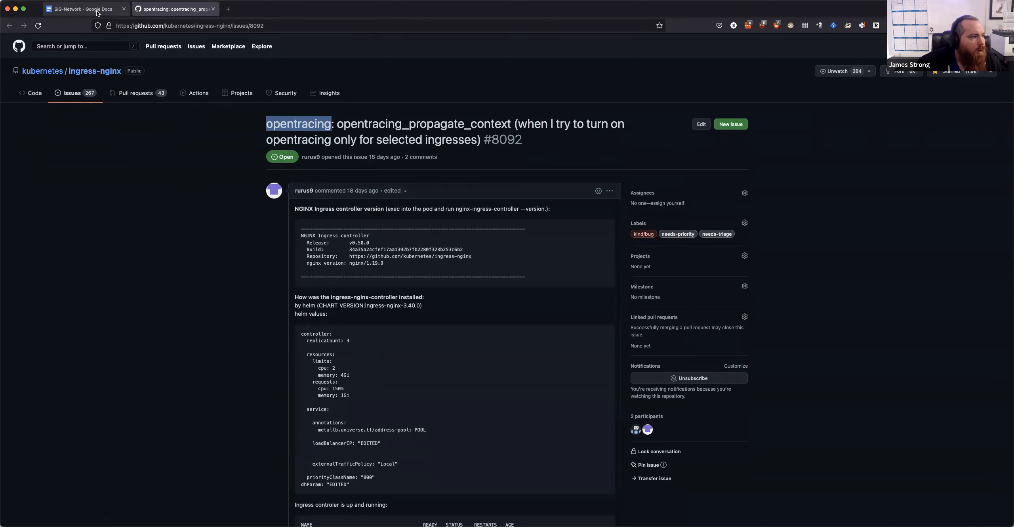
left_click(81, 9)
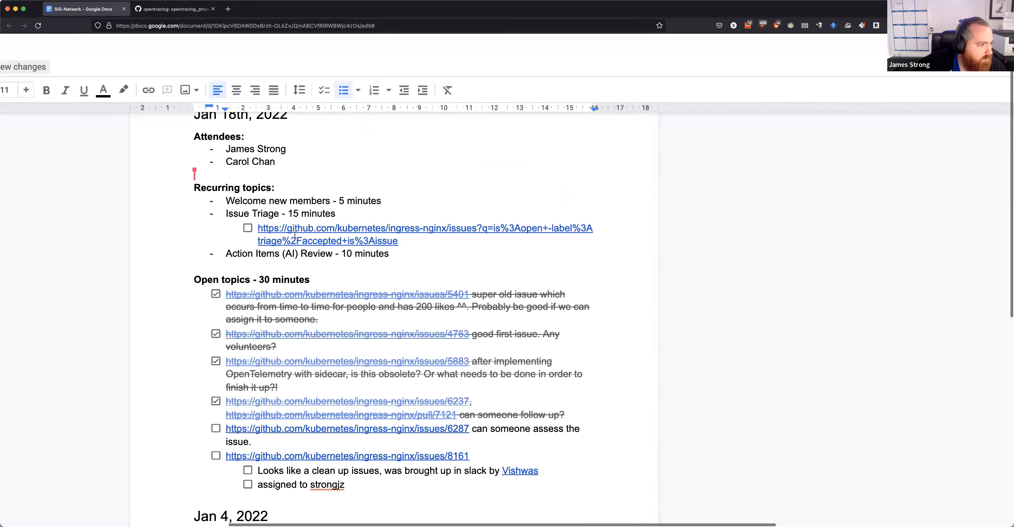
Add 'Action Items' with a bullet 'strongjz follow up with ricardo on' #8092, pushed to next meeting.
scroll("down", 3)
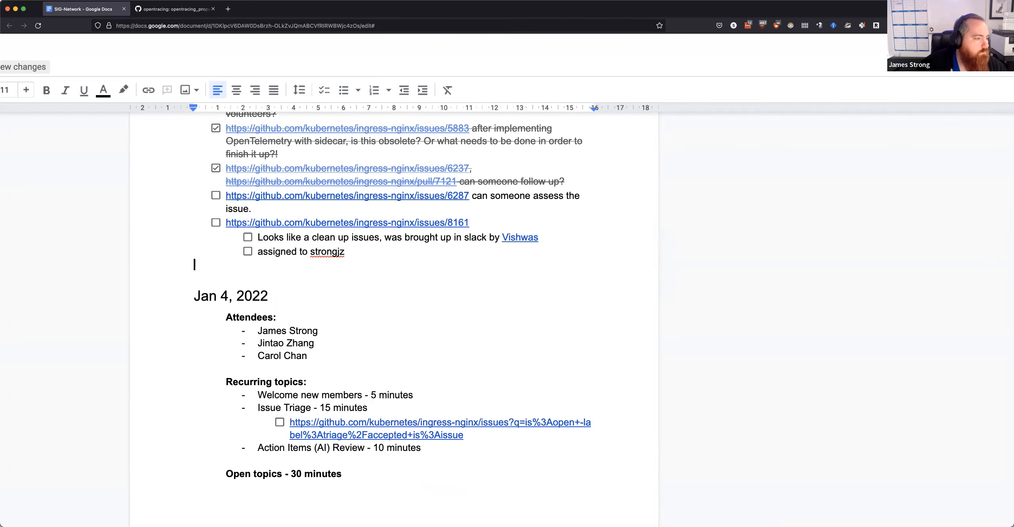
type("Action")
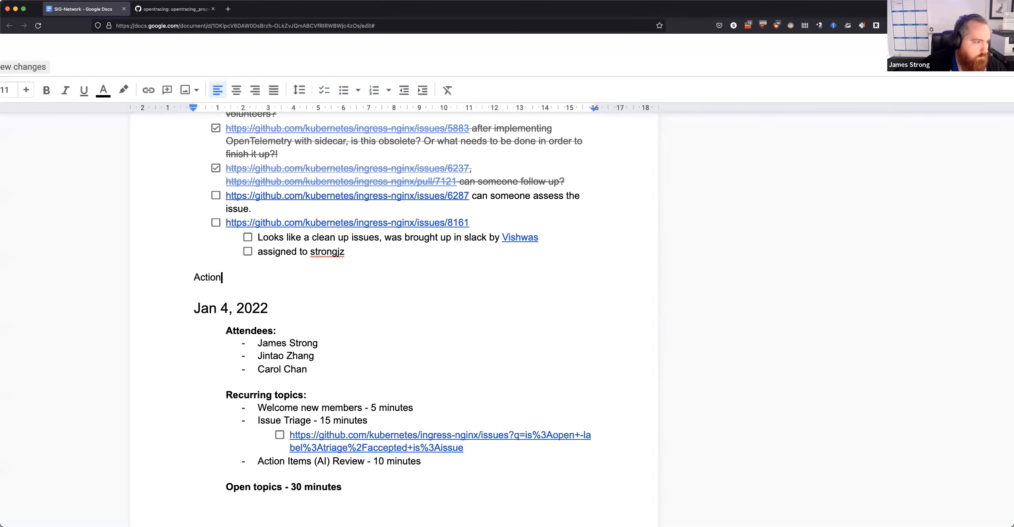
type("Items")
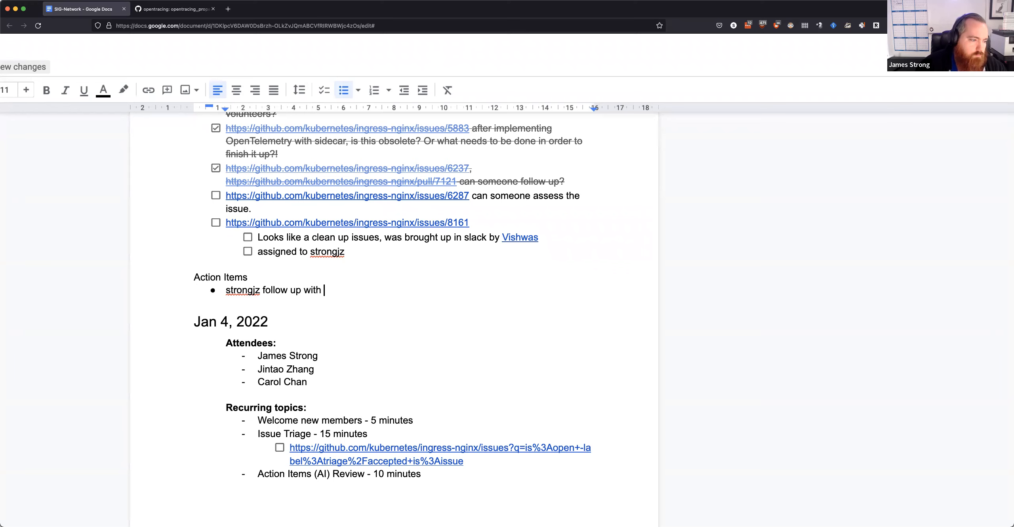
type("ricard")
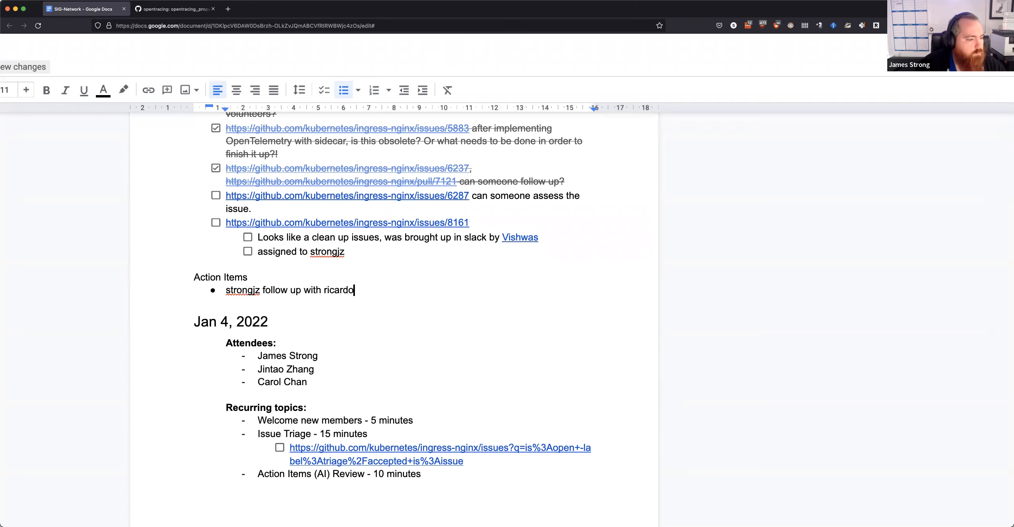
type("on")
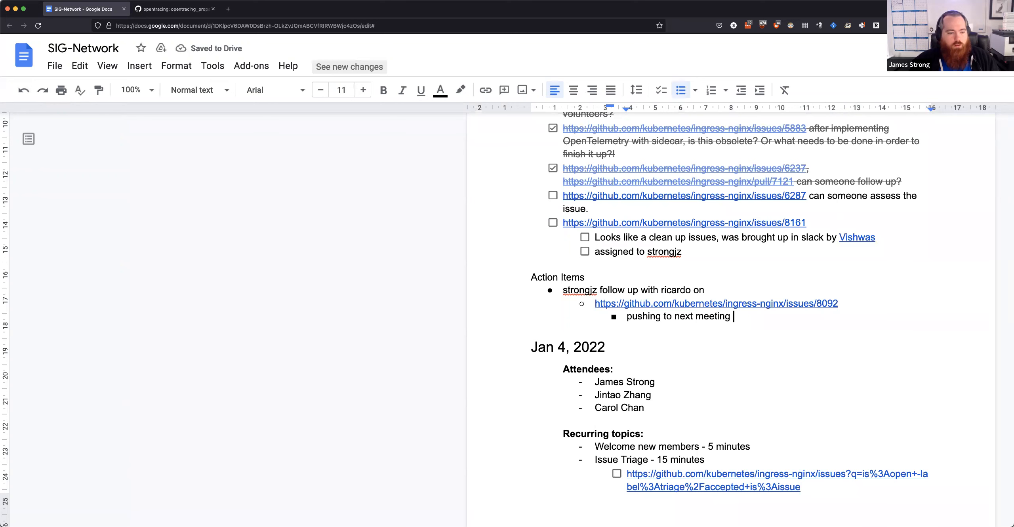
key("backspace")
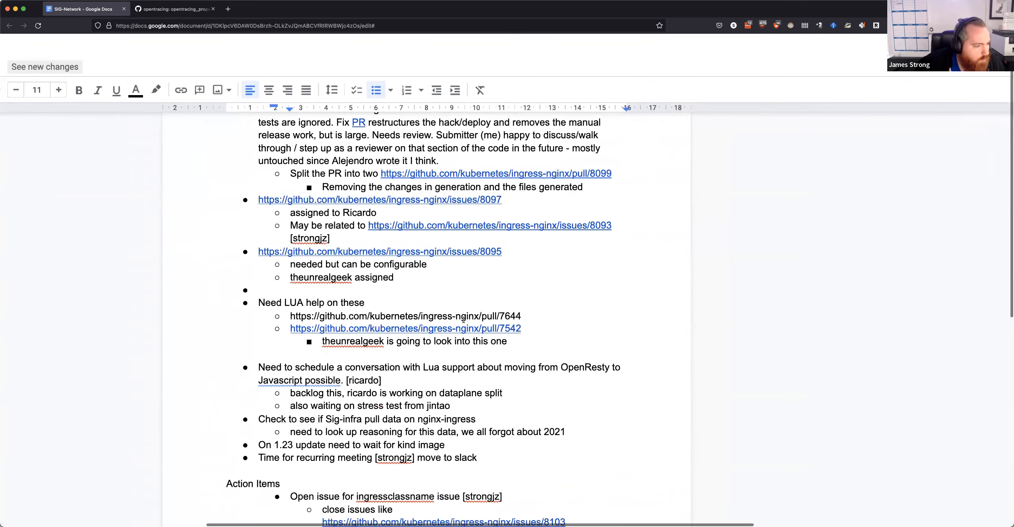
scroll("down", 3)
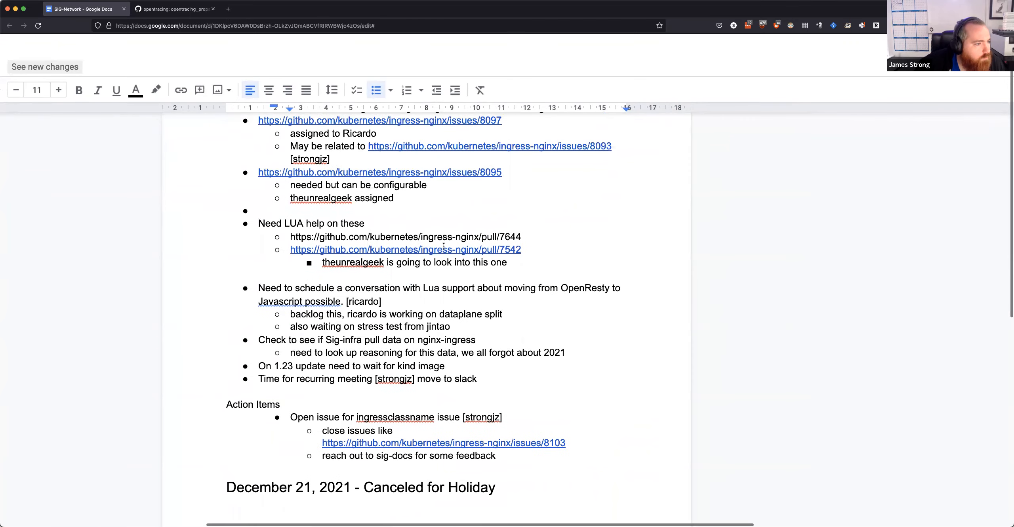
scroll("down", 3)
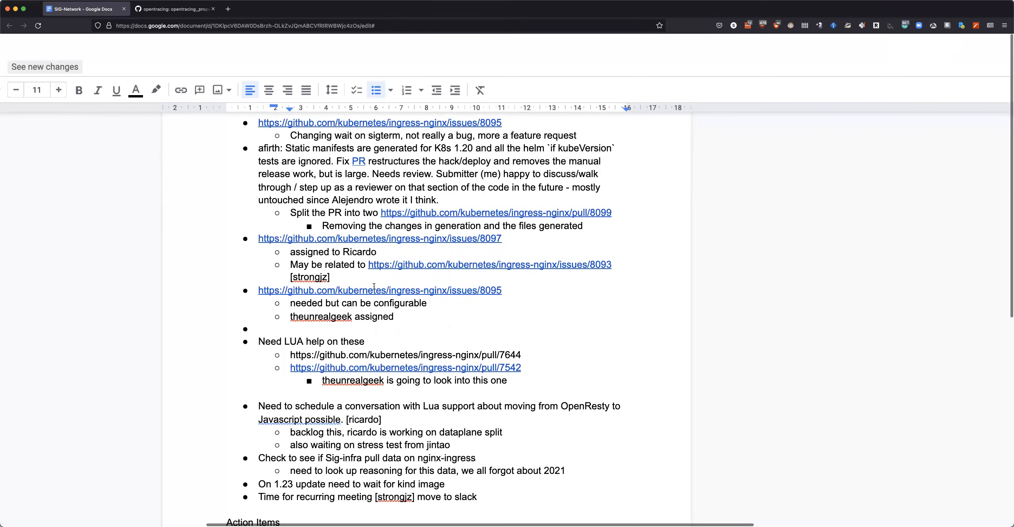
left_click(378, 290)
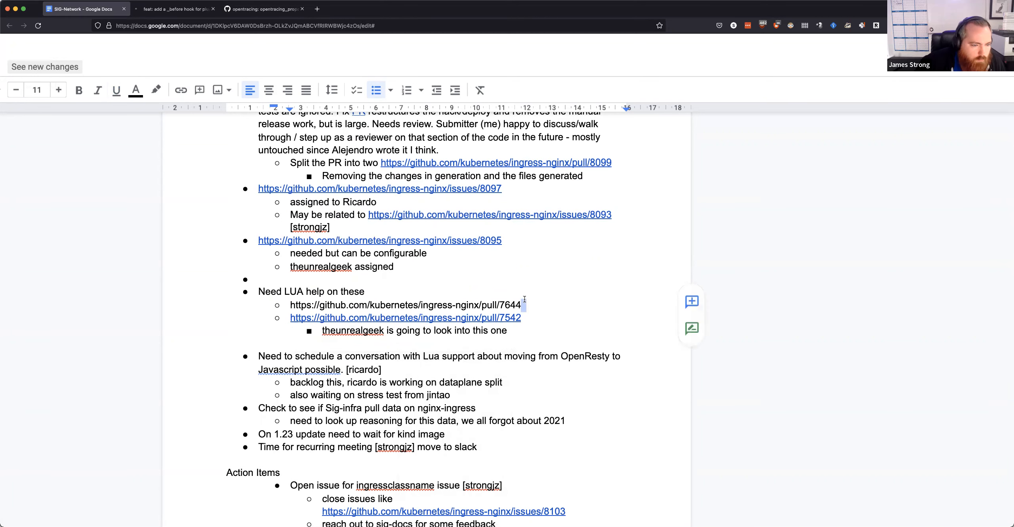
Link the #7644 pull request address and open PR #7542 in a new tab.
left_click(405, 305)
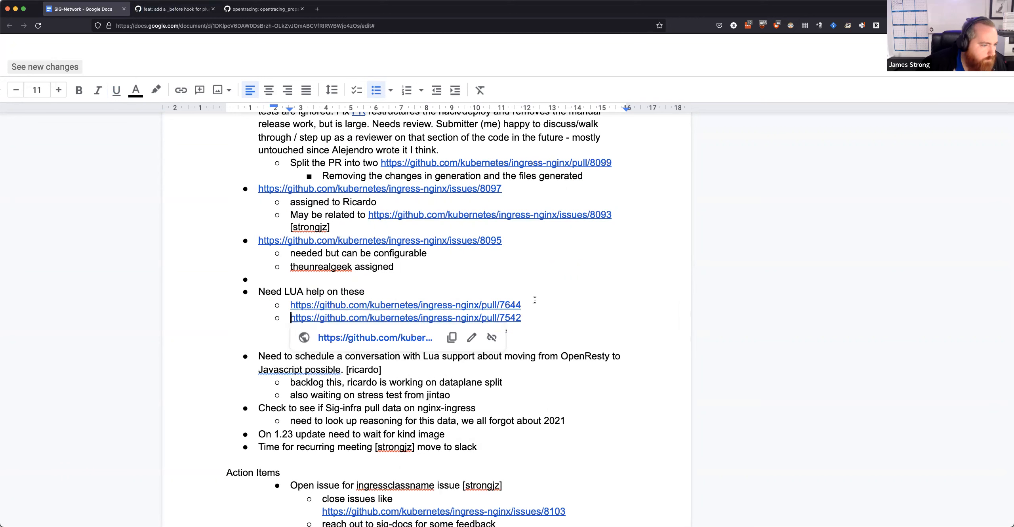
right_click(406, 317)
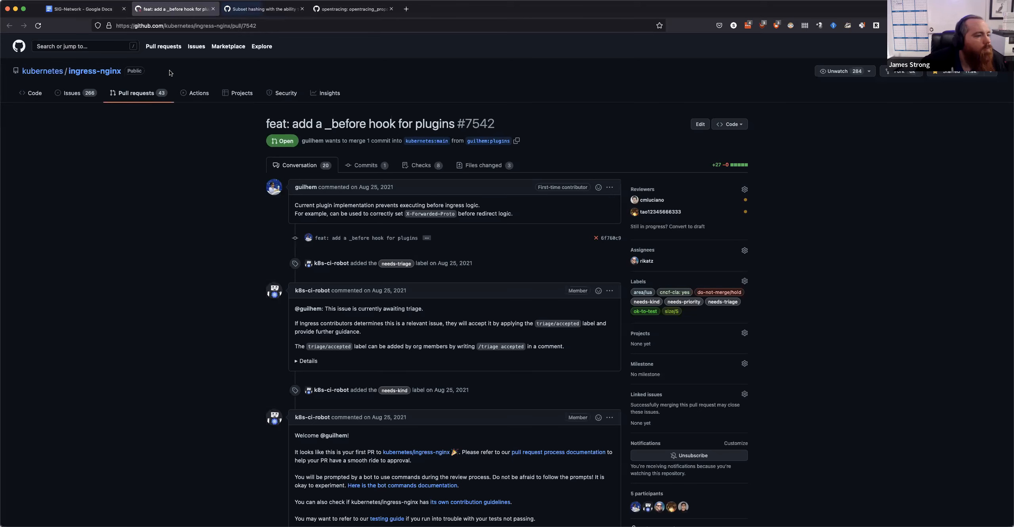
Review the conversation on Lua plugins pull request #7542.
scroll("down", 3)
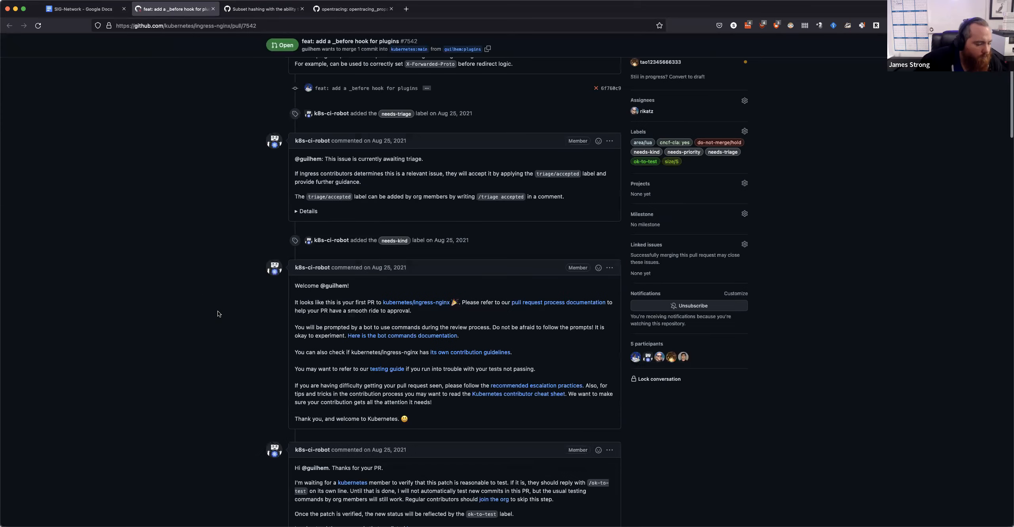
scroll("down", 3)
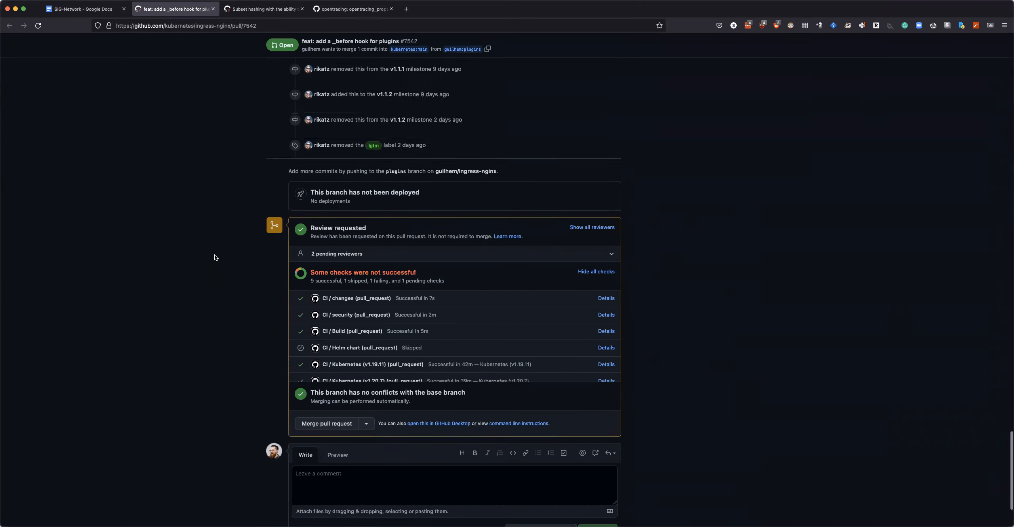
scroll("up", 3)
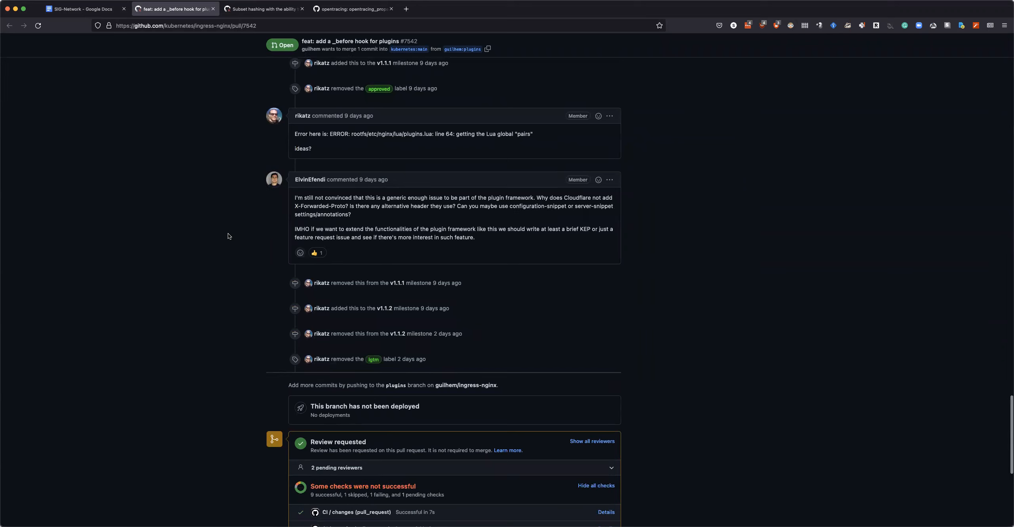
scroll("down", 3)
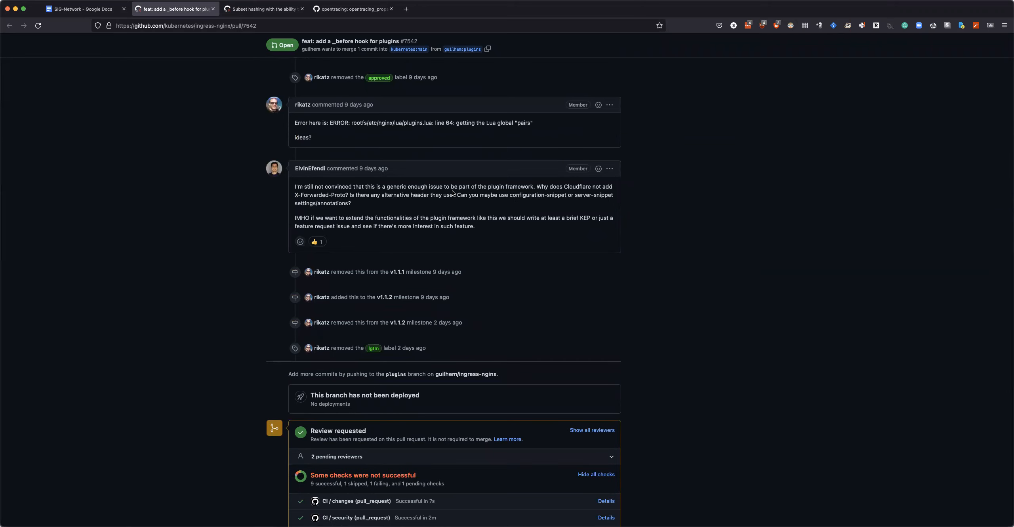
mouse_move(575, 192)
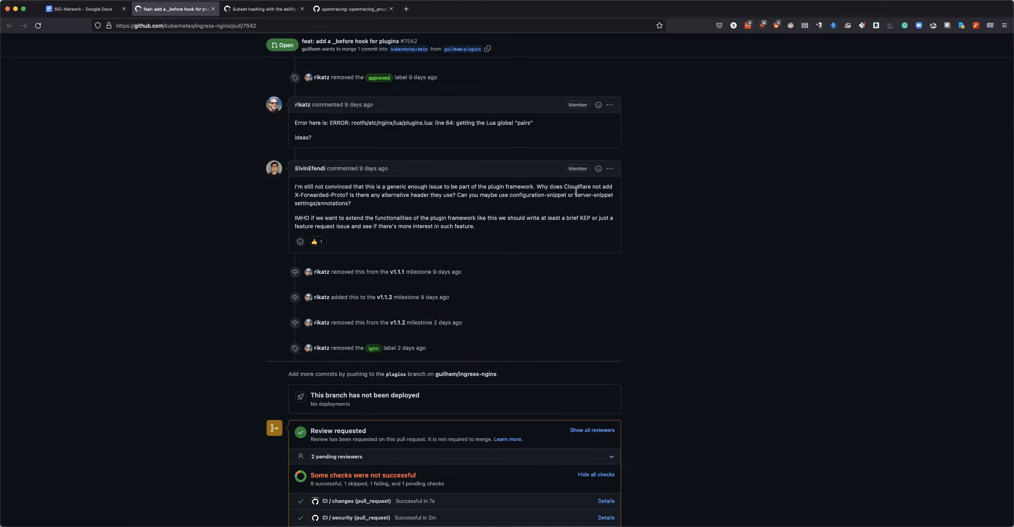
mouse_move(672, 242)
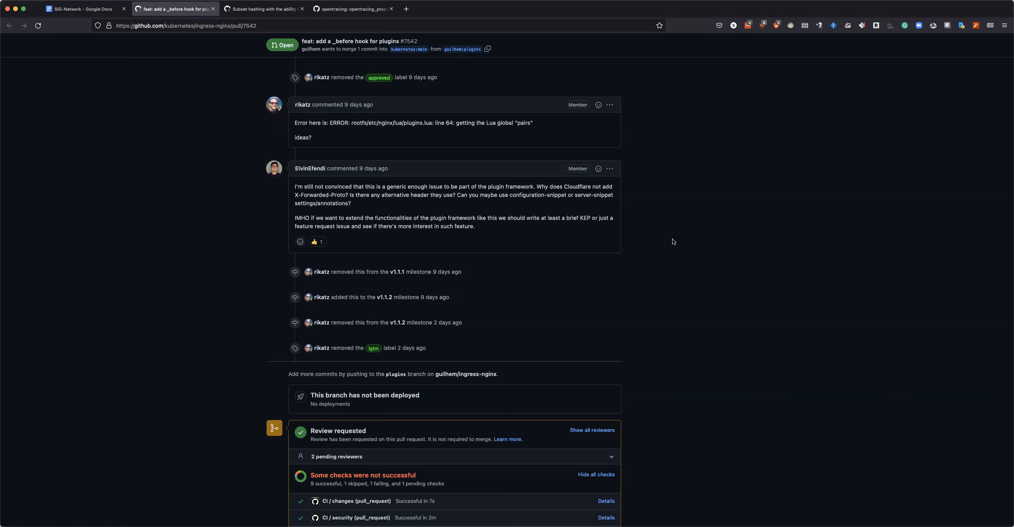
scroll("down", 3)
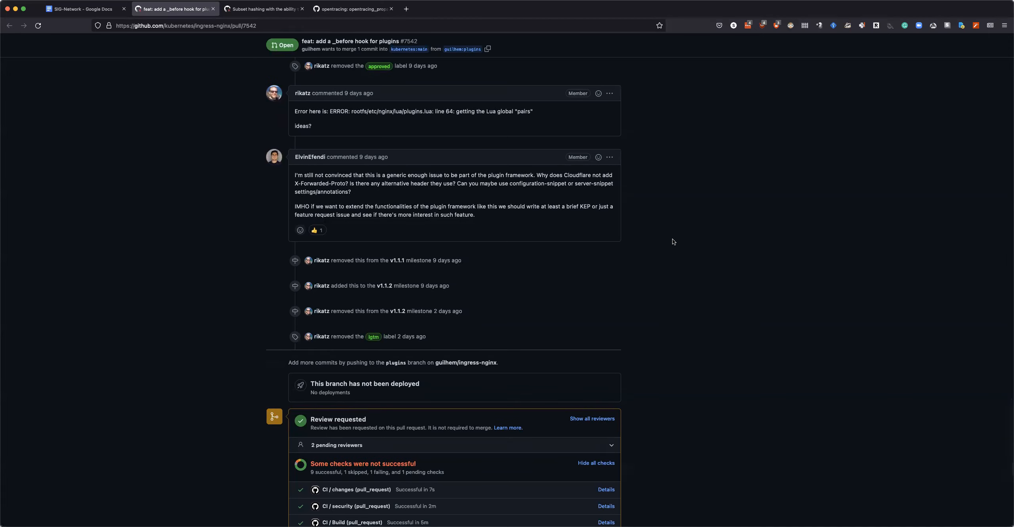
scroll("down", 3)
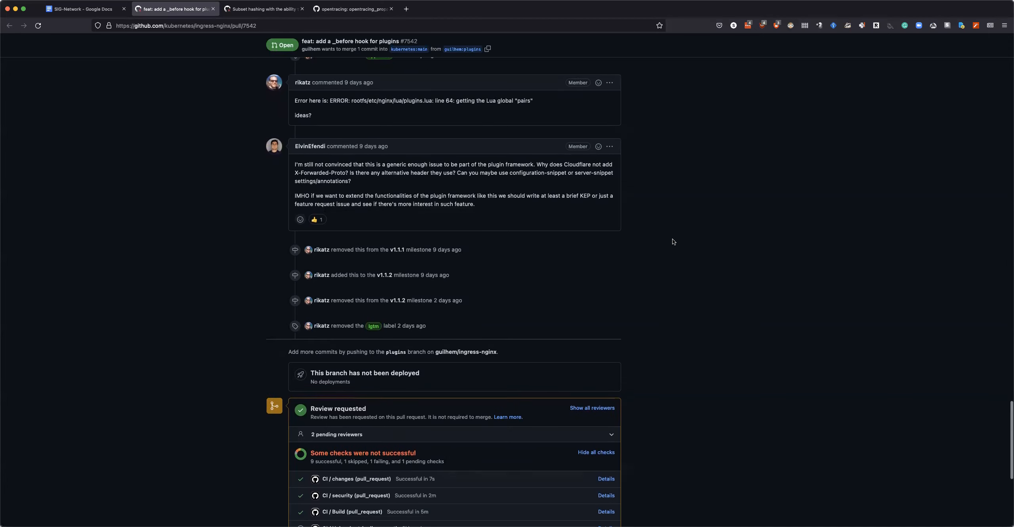
scroll("down", 3)
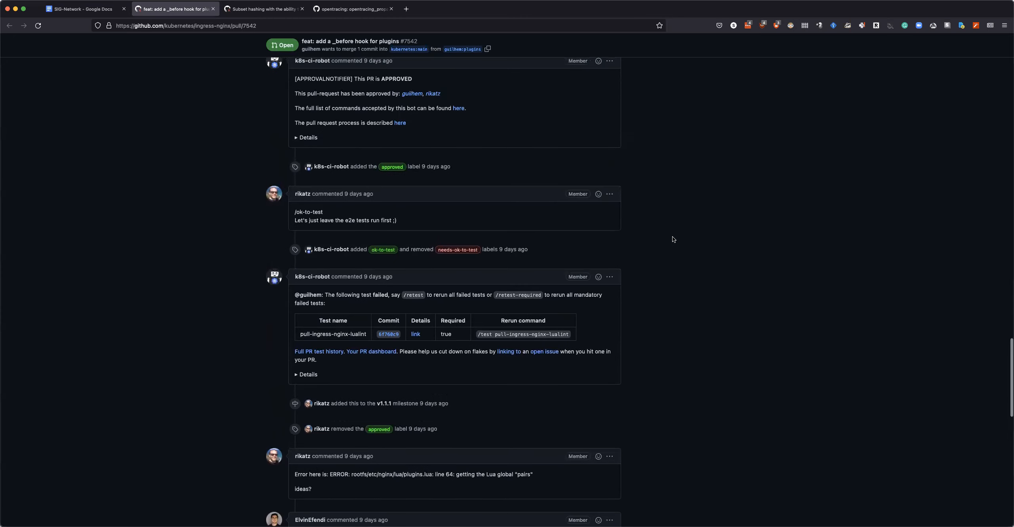
Check PR #7542's check results including the failing lualint job, then close its page.
scroll("up", 3)
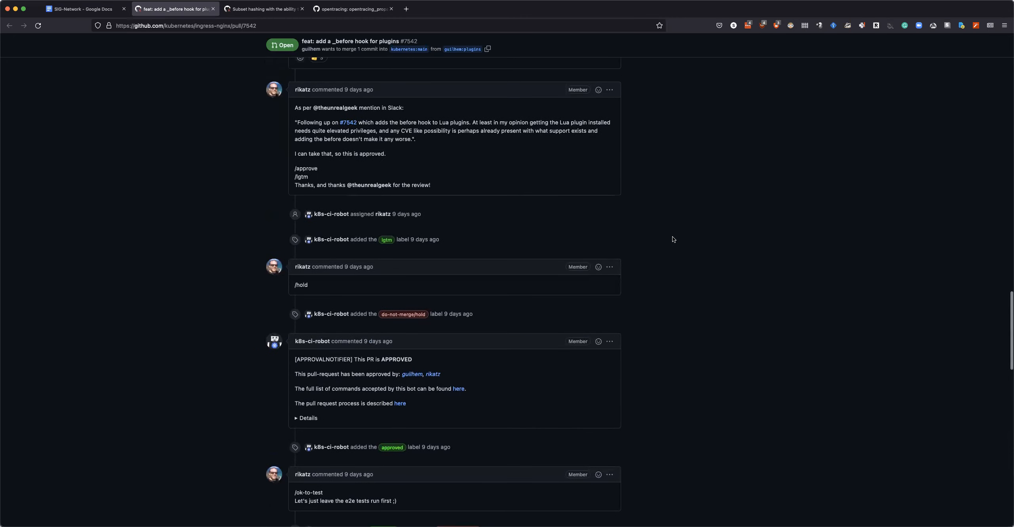
scroll("down", 3)
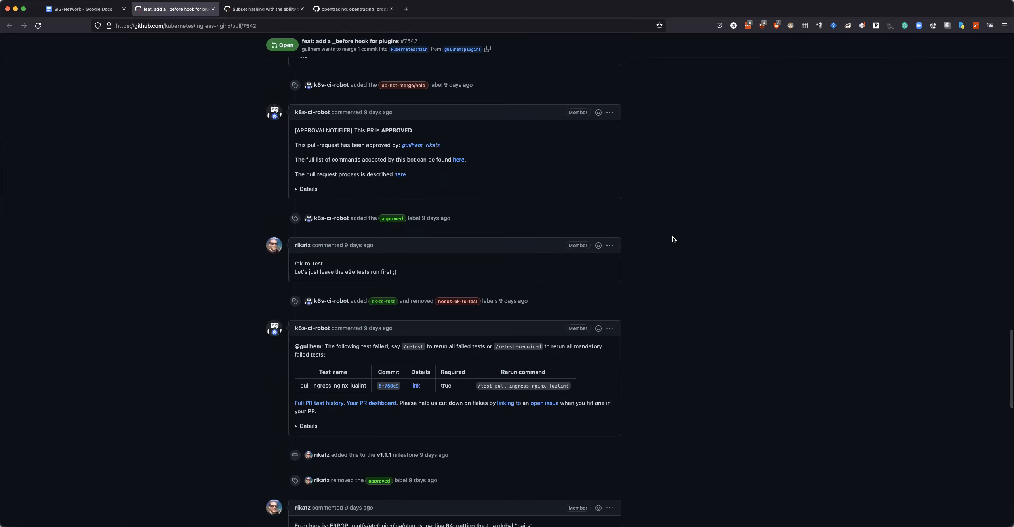
scroll("down", 3)
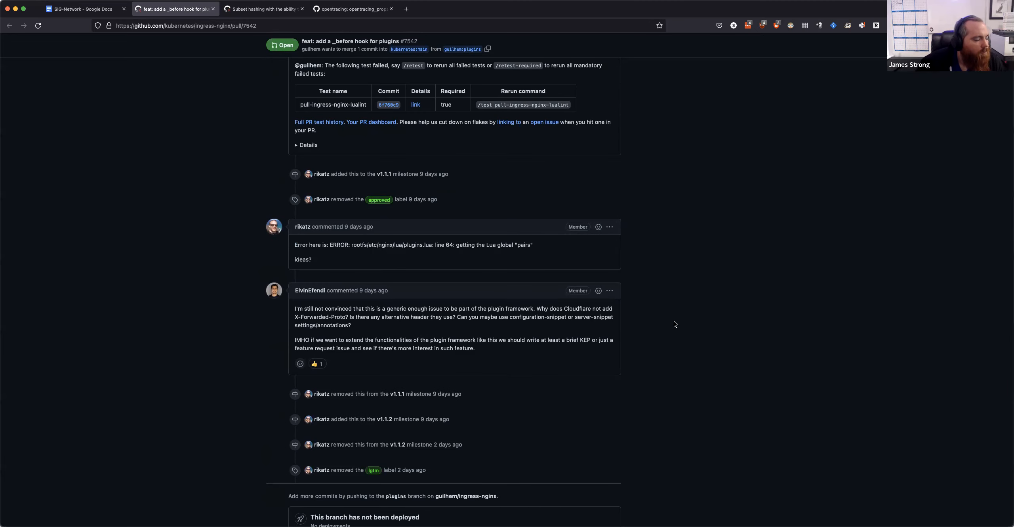
scroll("down", 3)
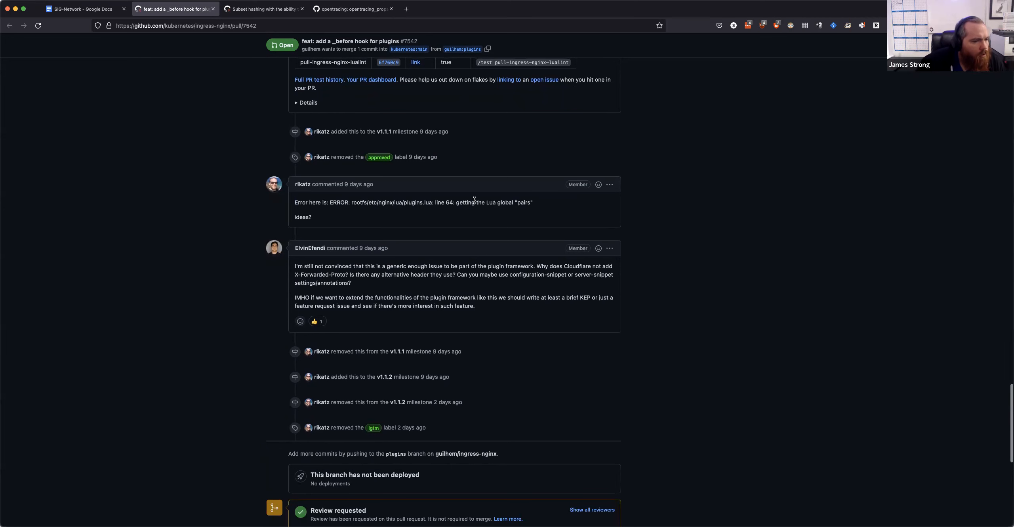
scroll("down", 3)
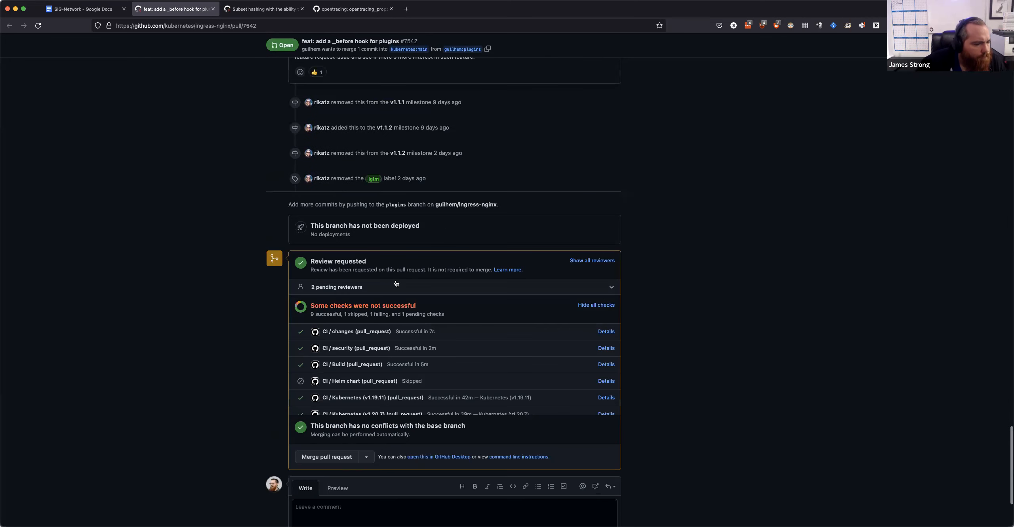
scroll("down", 3)
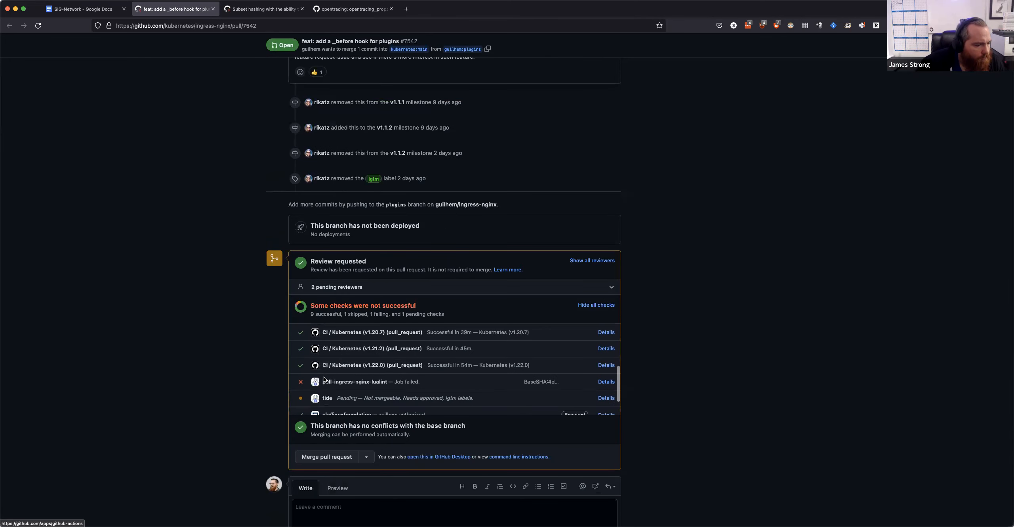
scroll("up", 3)
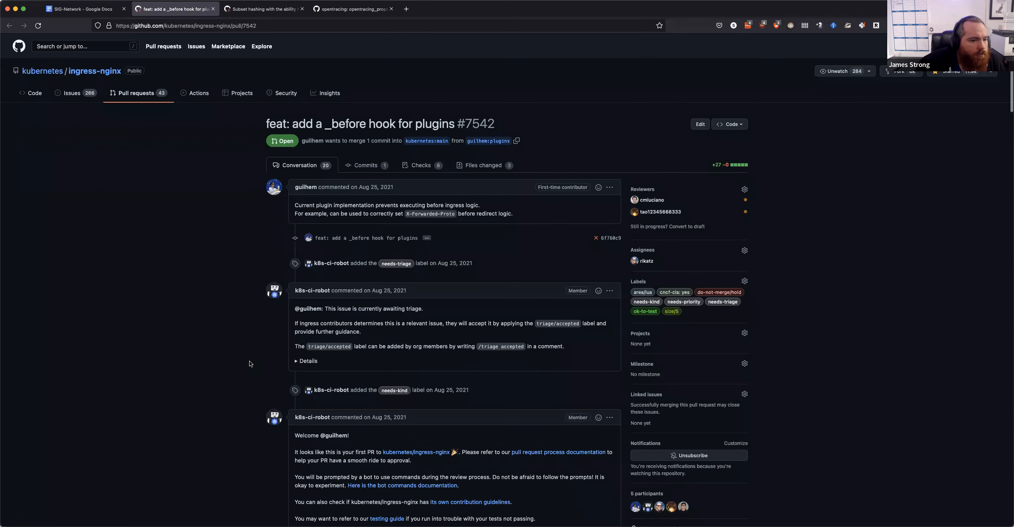
mouse_move(435, 194)
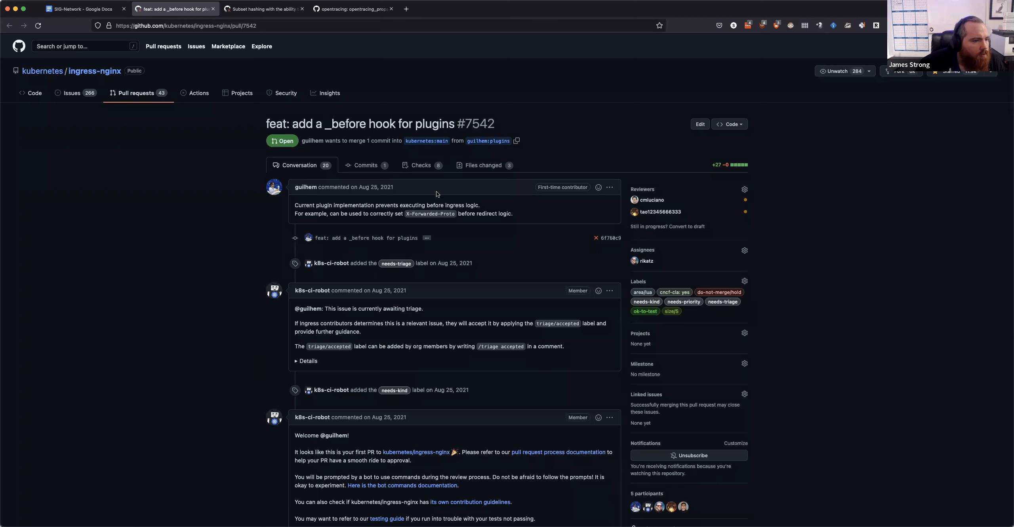
left_click(171, 9)
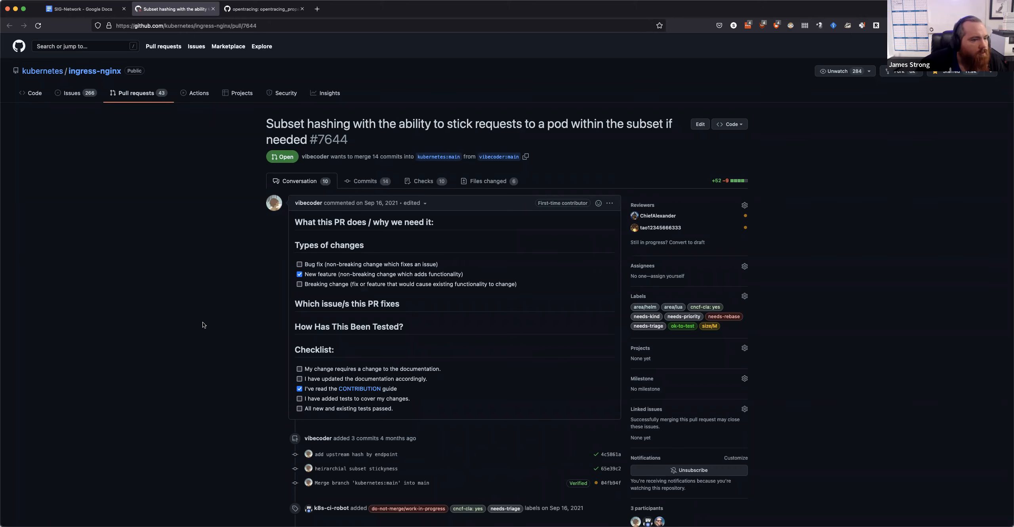
mouse_move(246, 292)
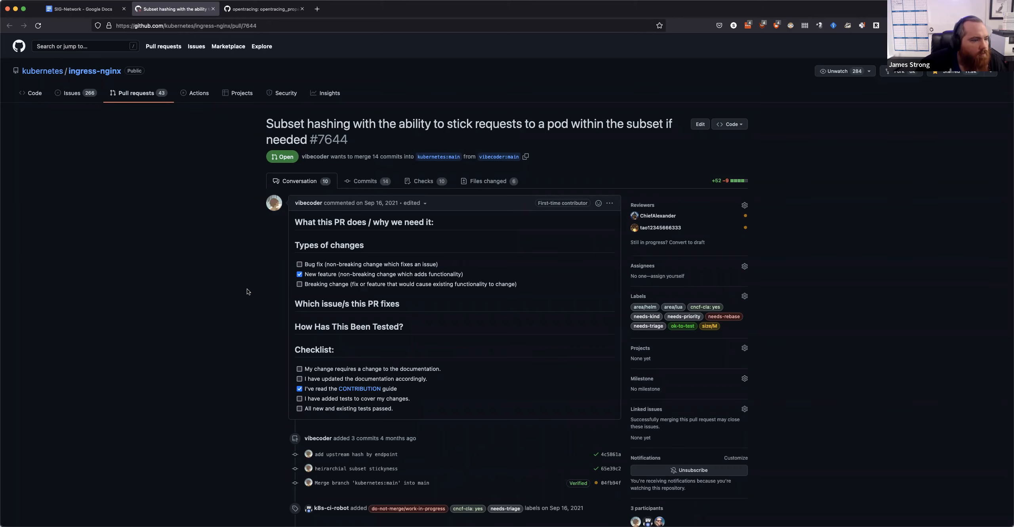
Comment an /assign for theunrealgeek on pull request #7644 and return to the notes.
scroll("down", 3)
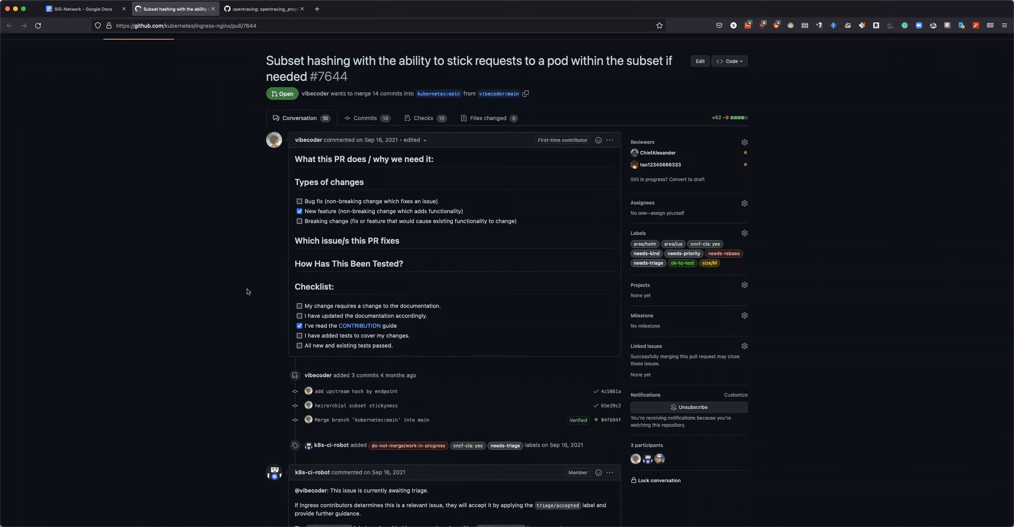
scroll("down", 3)
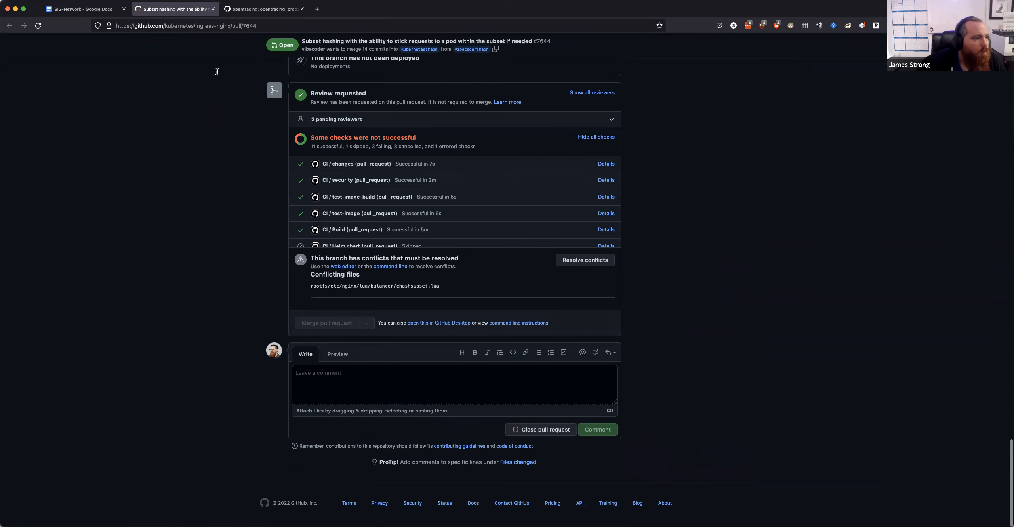
scroll("up", 3)
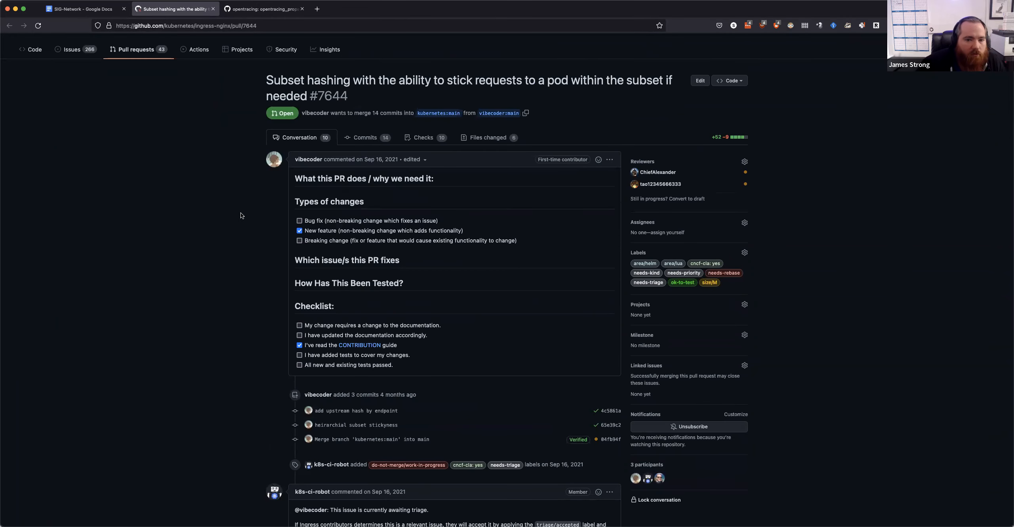
scroll("down", 3)
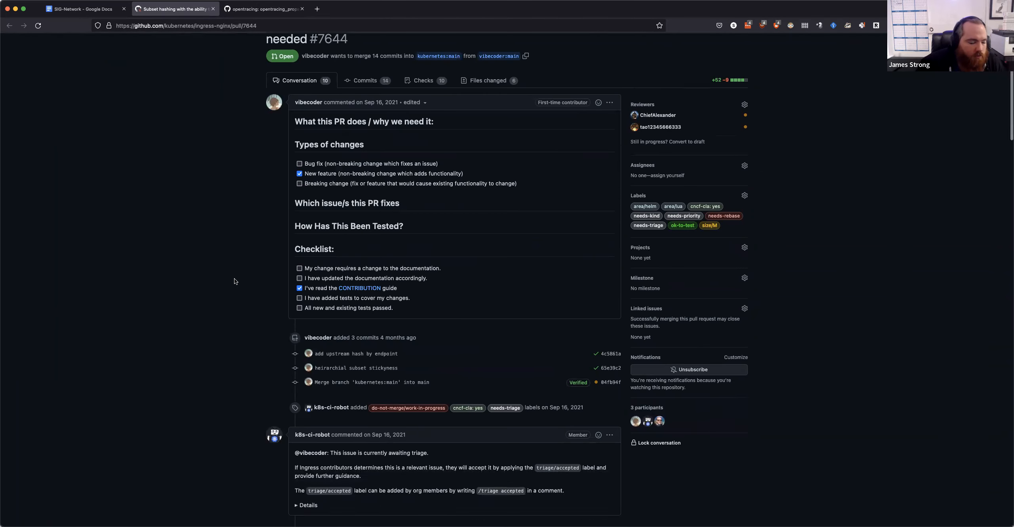
scroll("down", 3)
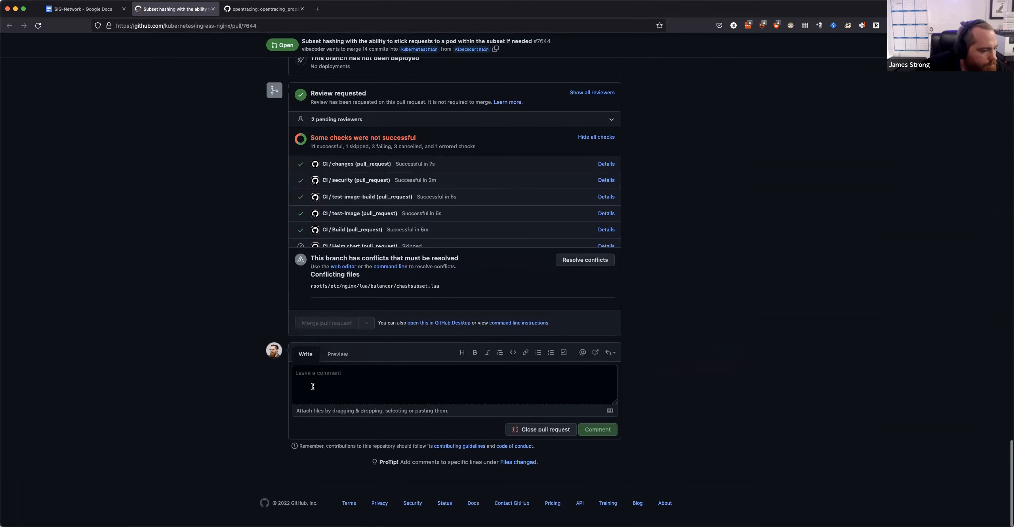
type("/asign @")
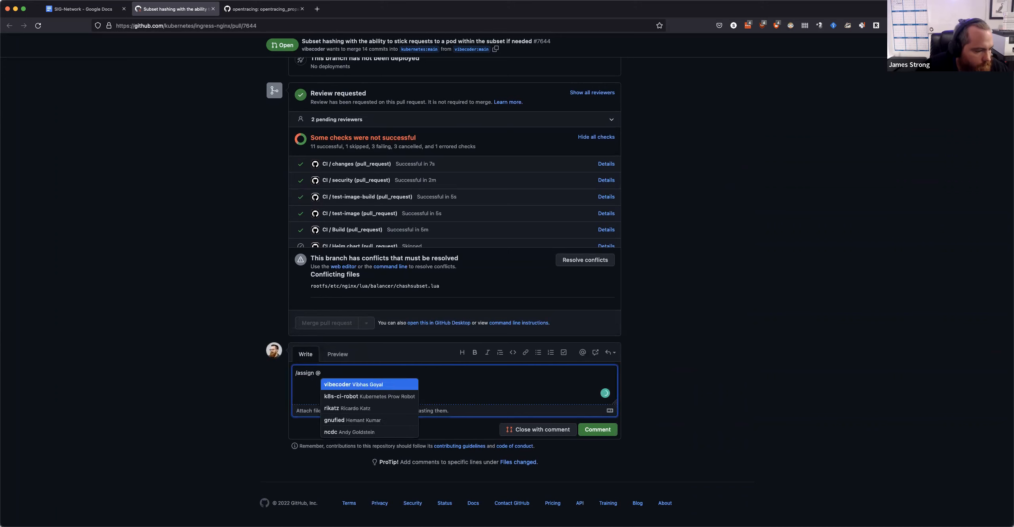
type("theunrealgeek")
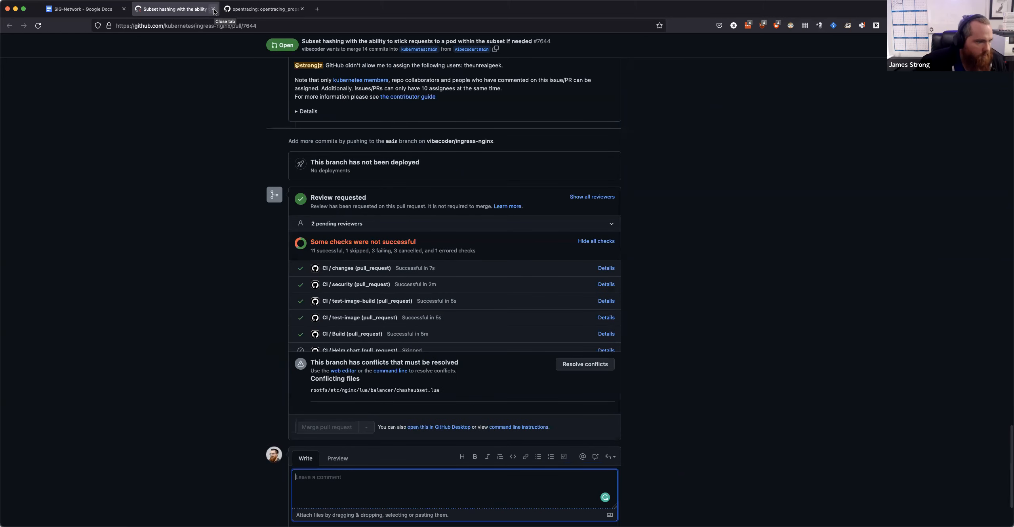
left_click(213, 8)
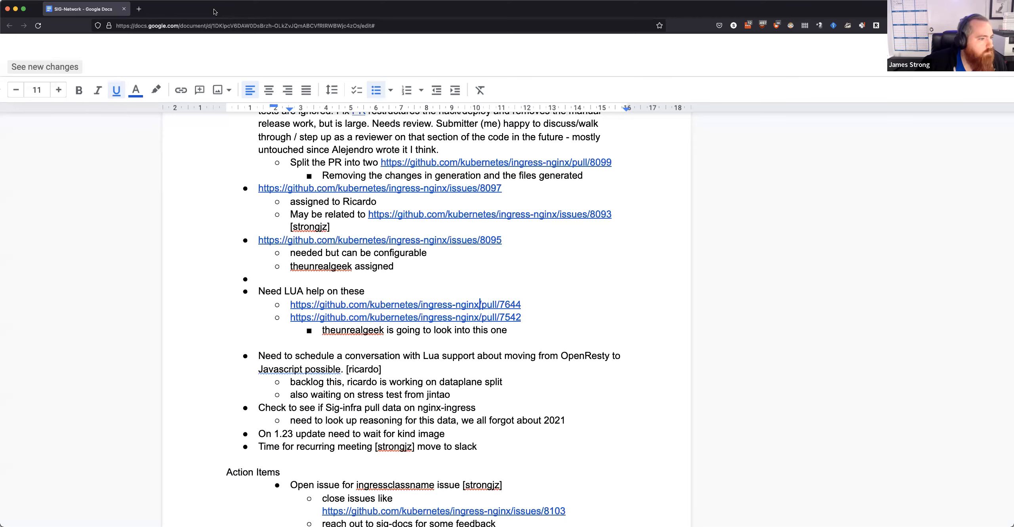
Copy the 1.23 kind-image and recurring-meeting bullets into the Jan 18th action items.
scroll("down", 3)
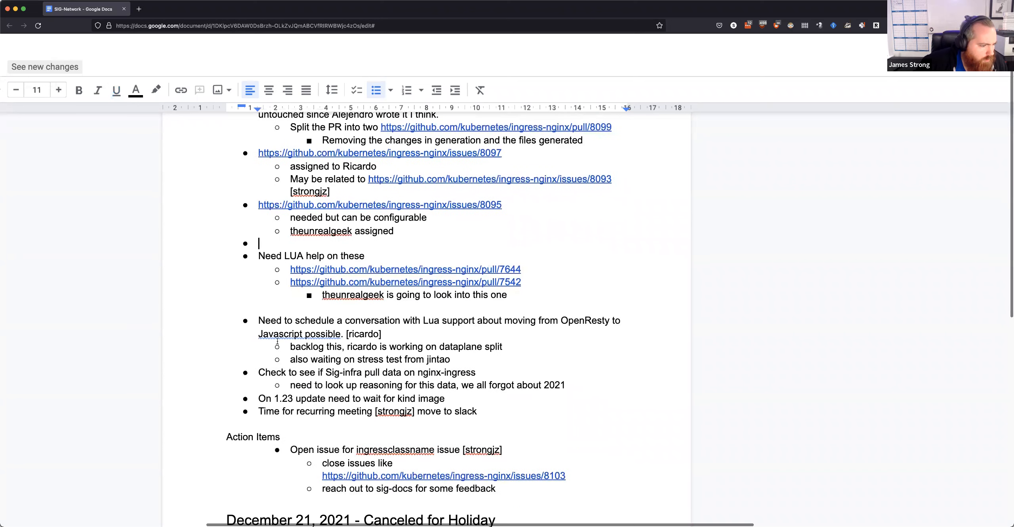
left_click_drag(259, 320, 382, 334)
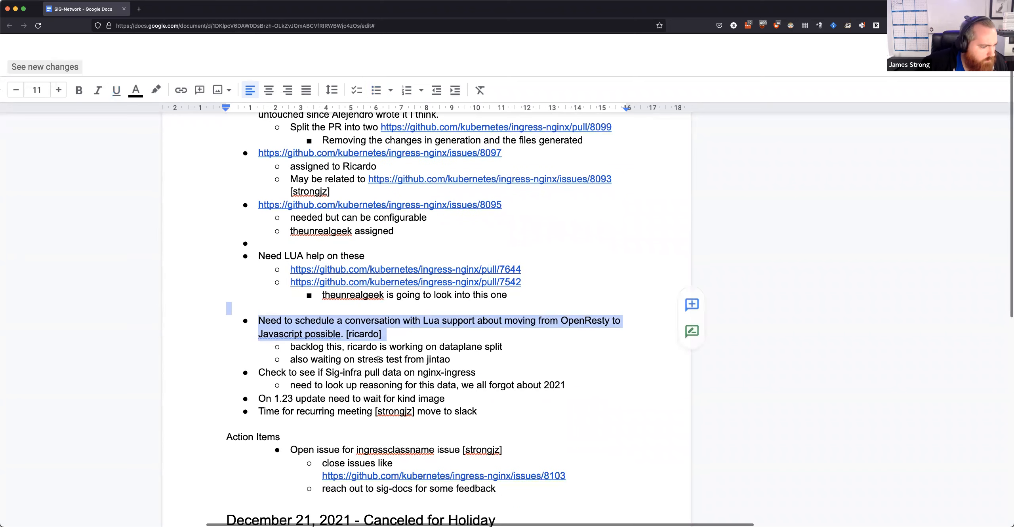
mouse_move(474, 371)
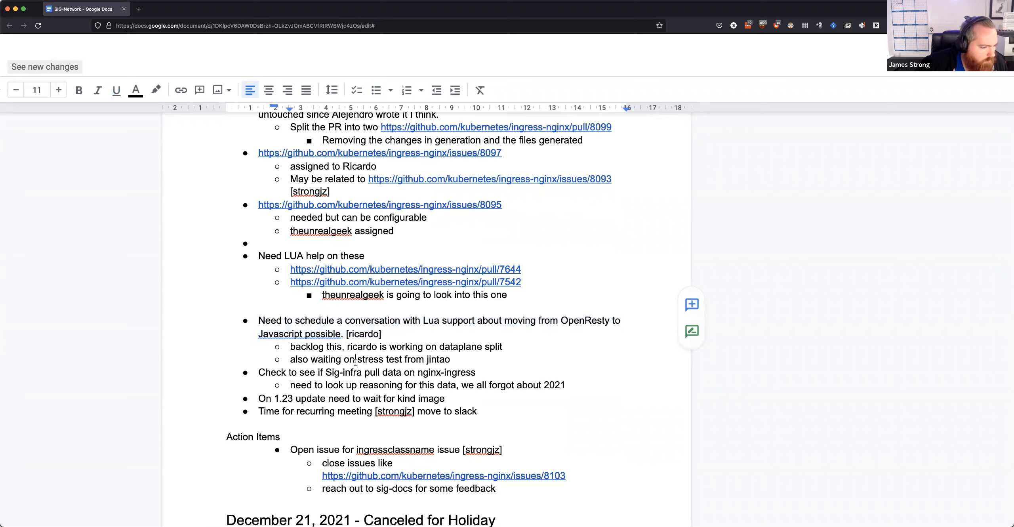
left_click_drag(357, 359, 451, 359)
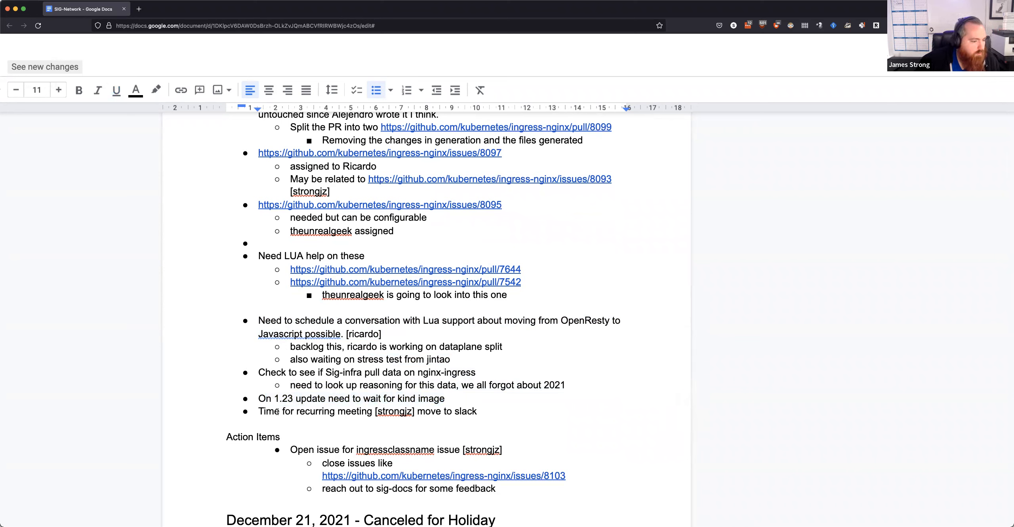
left_click_drag(282, 412, 477, 411)
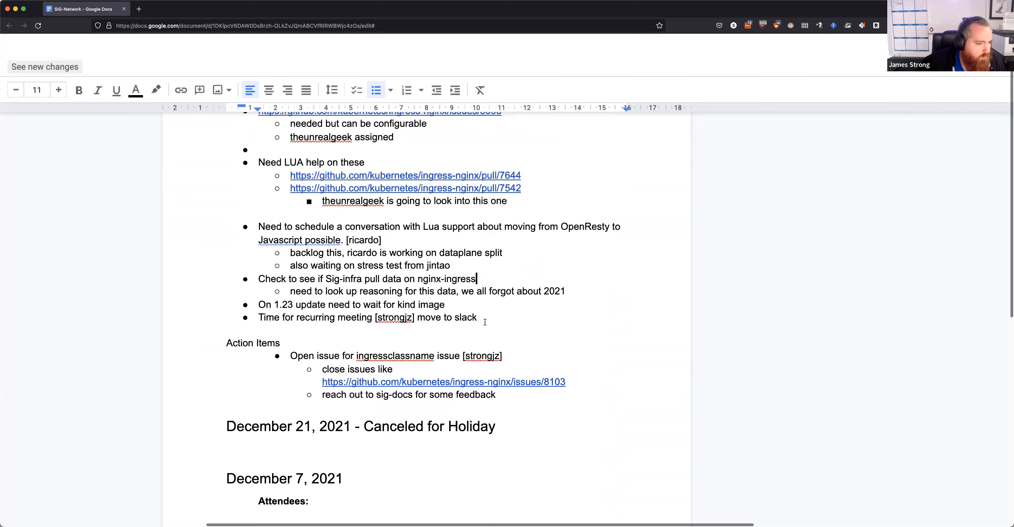
left_click_drag(259, 304, 480, 318)
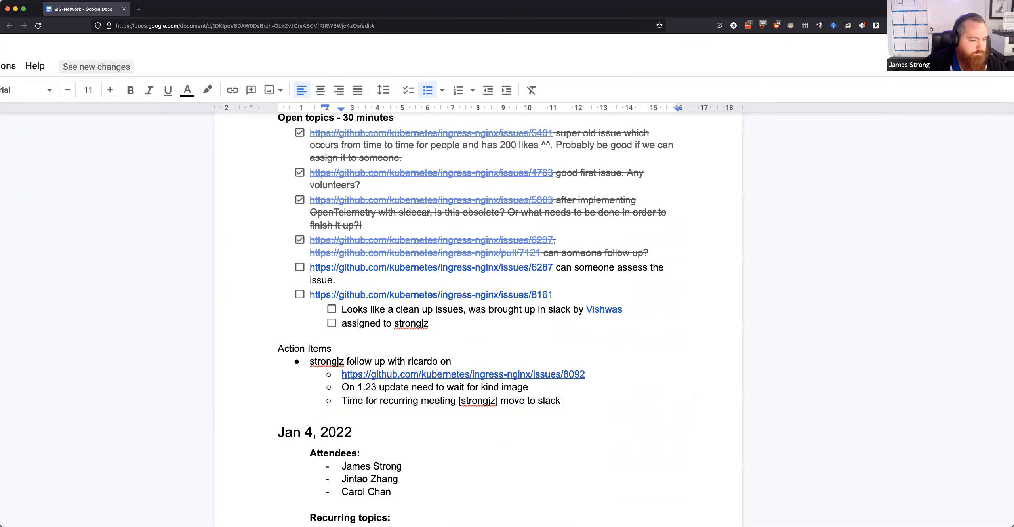
Outdent the two carried-over bullets to top-level Jan 18th action items.
left_click_drag(343, 400, 562, 401)
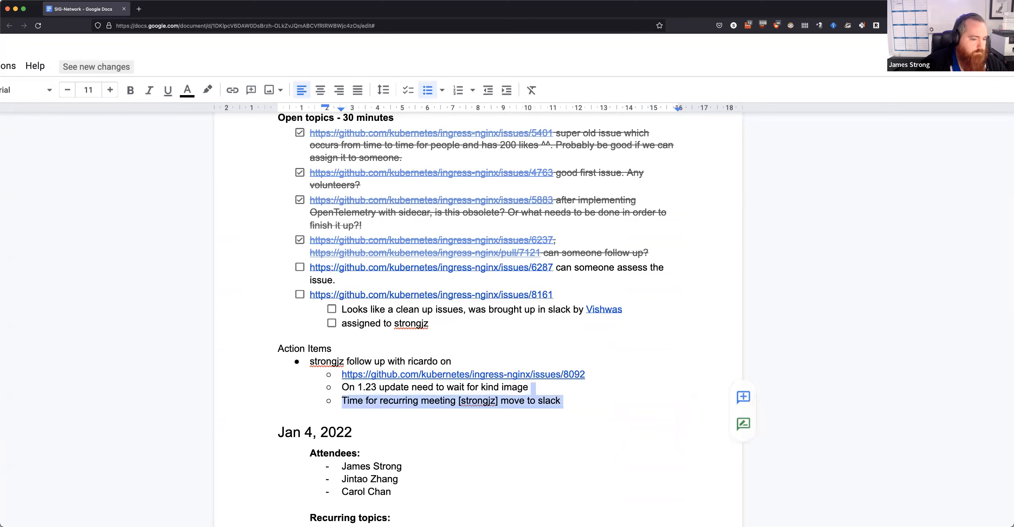
left_click(488, 89)
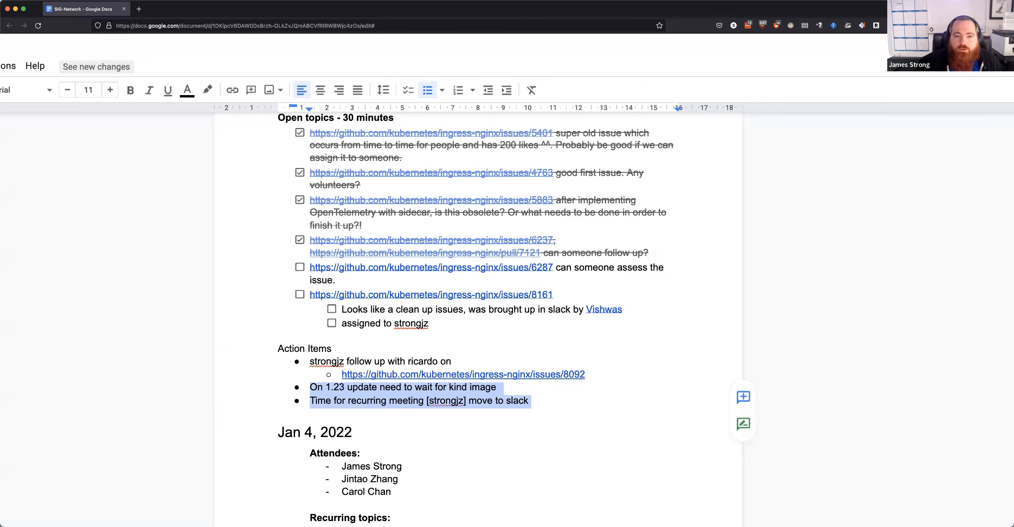
mouse_move(869, 136)
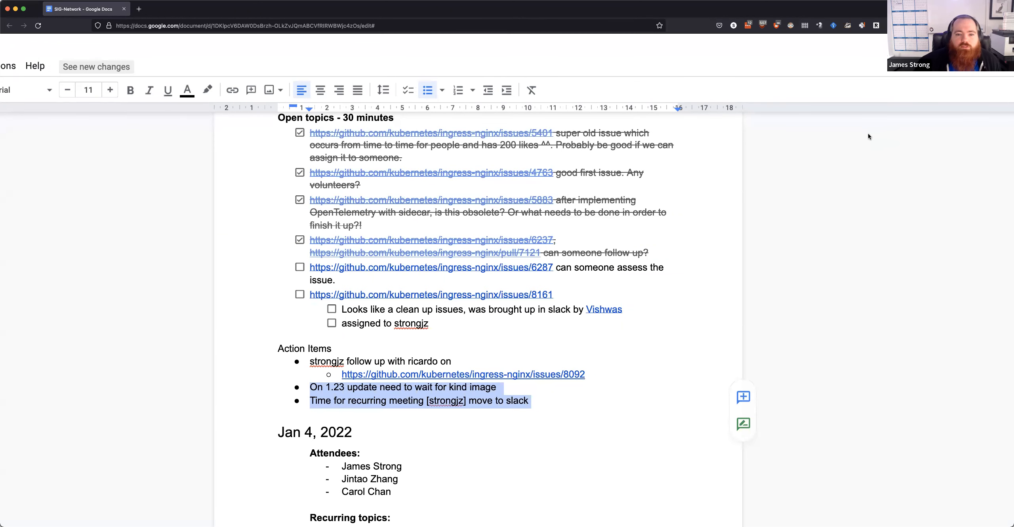